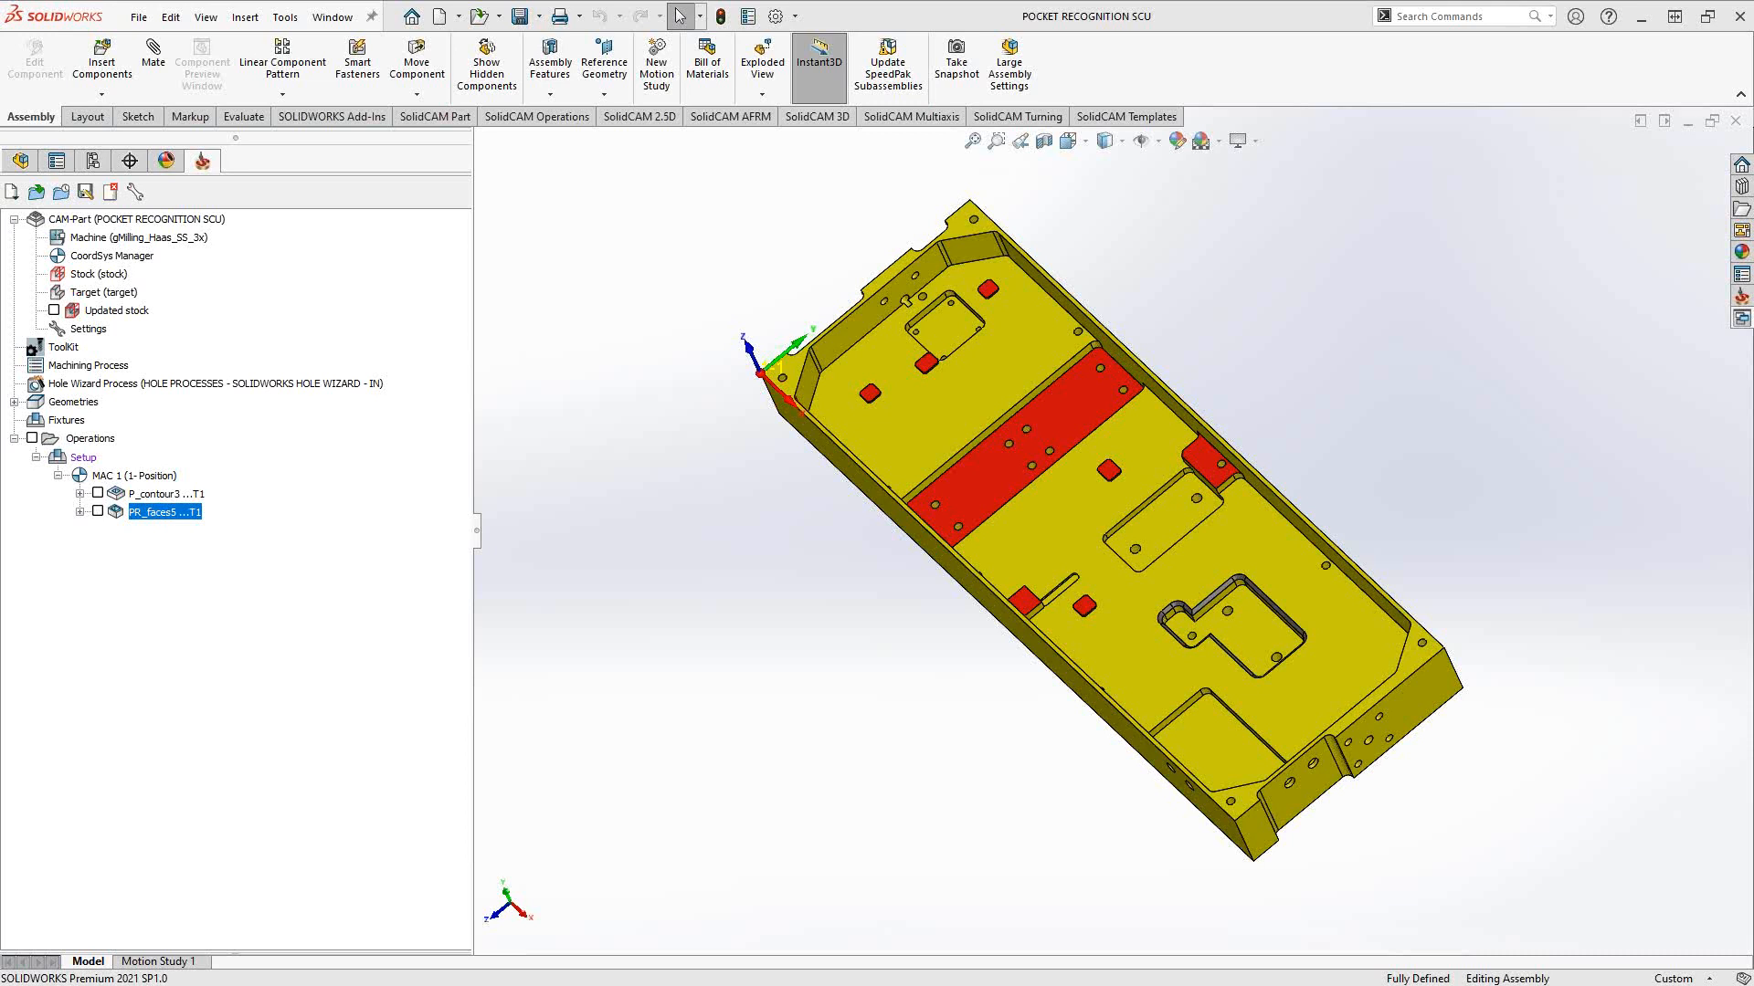
{"action": "mouse_move", "coordinate": [157, 524]}
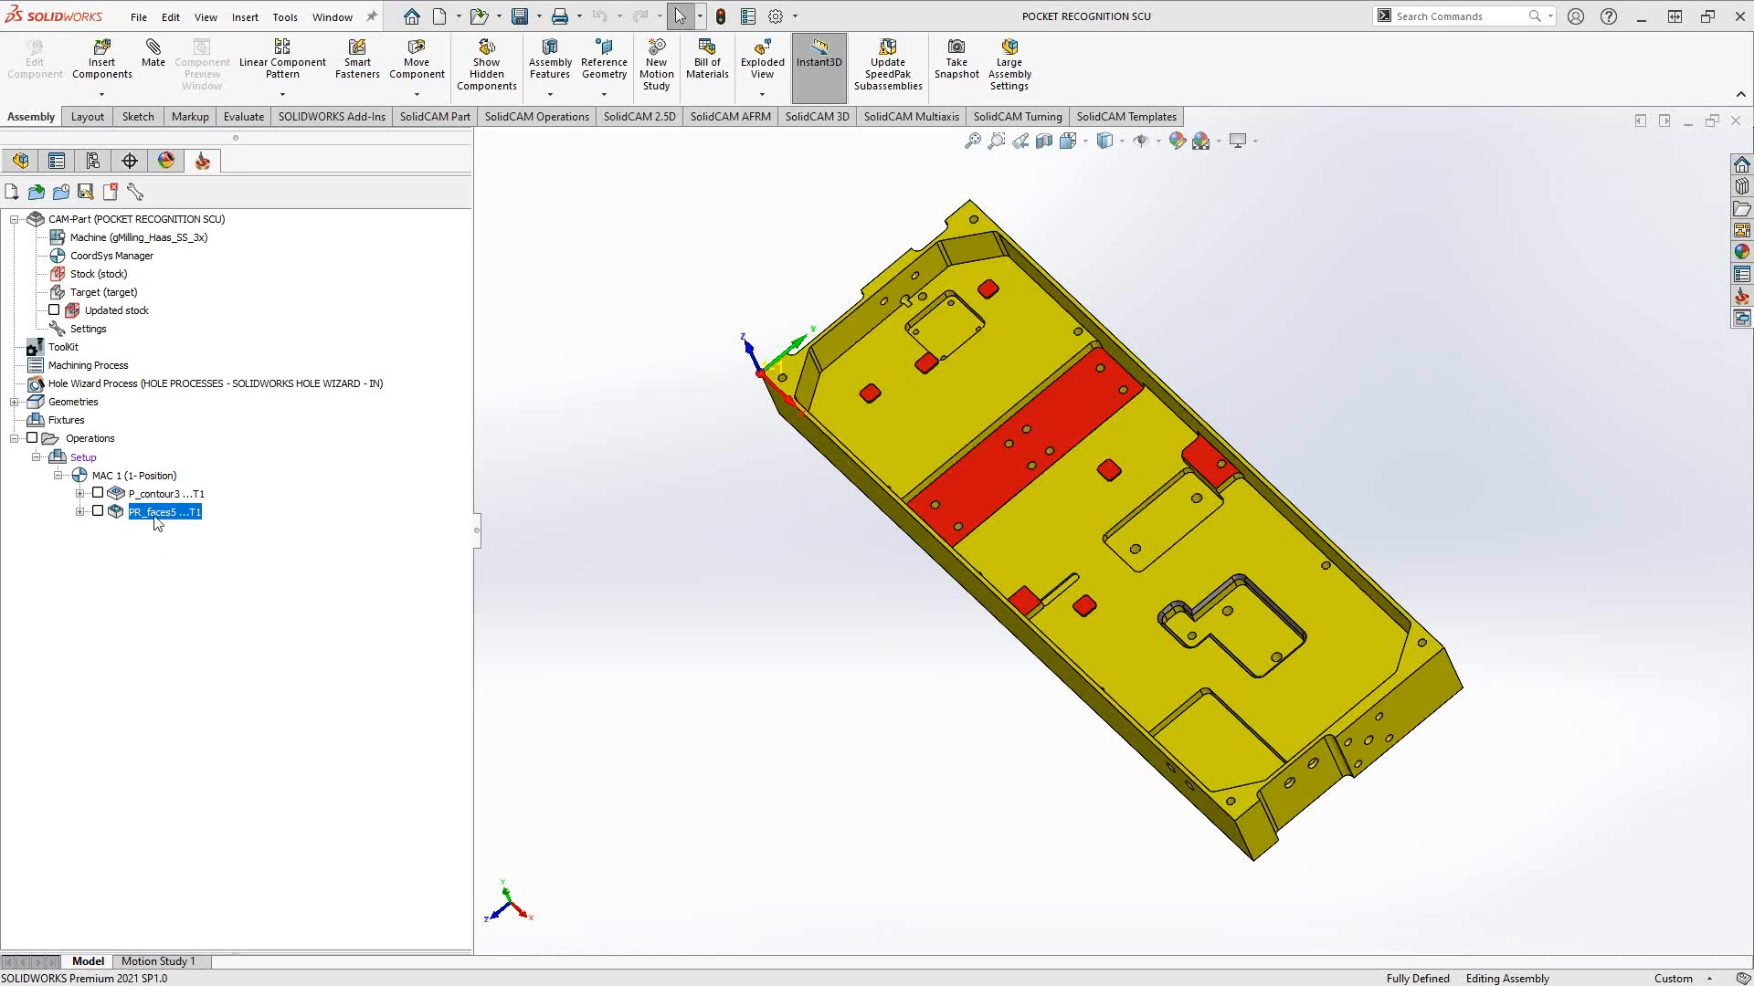
Create contour geometry contour4 with two chains around small pocket edges on the floor.
{"action": "right_click", "coordinate": [165, 511]}
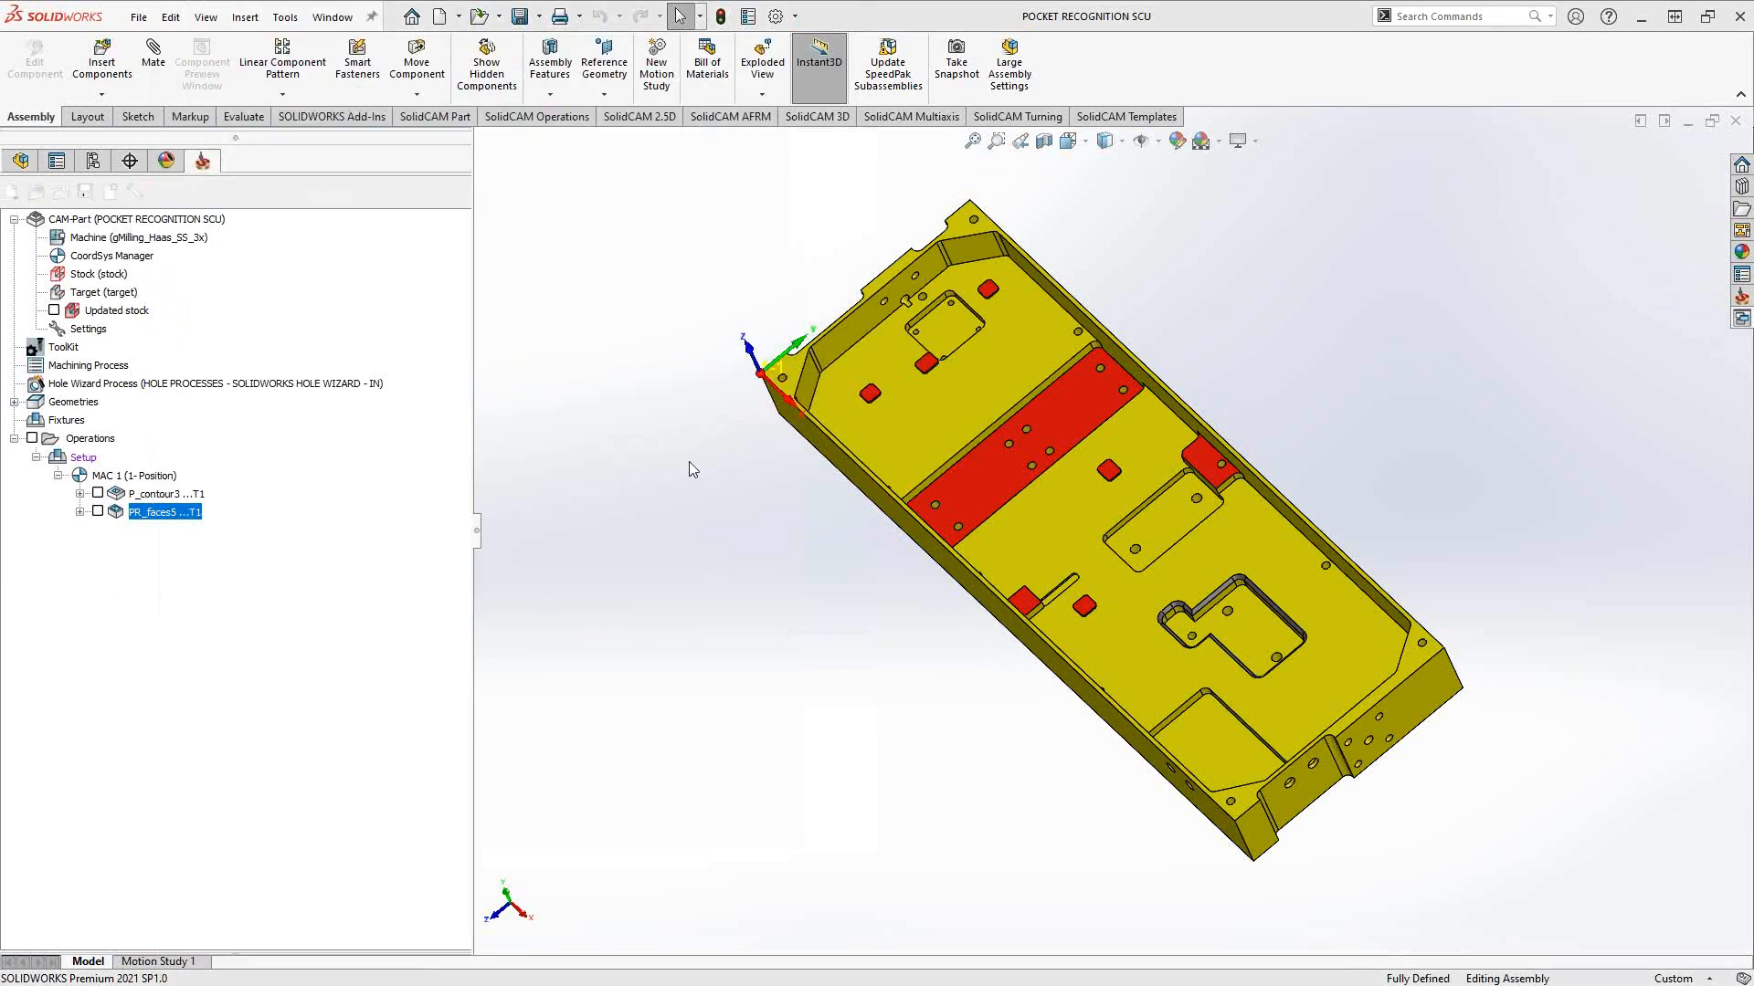
{"action": "double_click", "coordinate": [166, 511]}
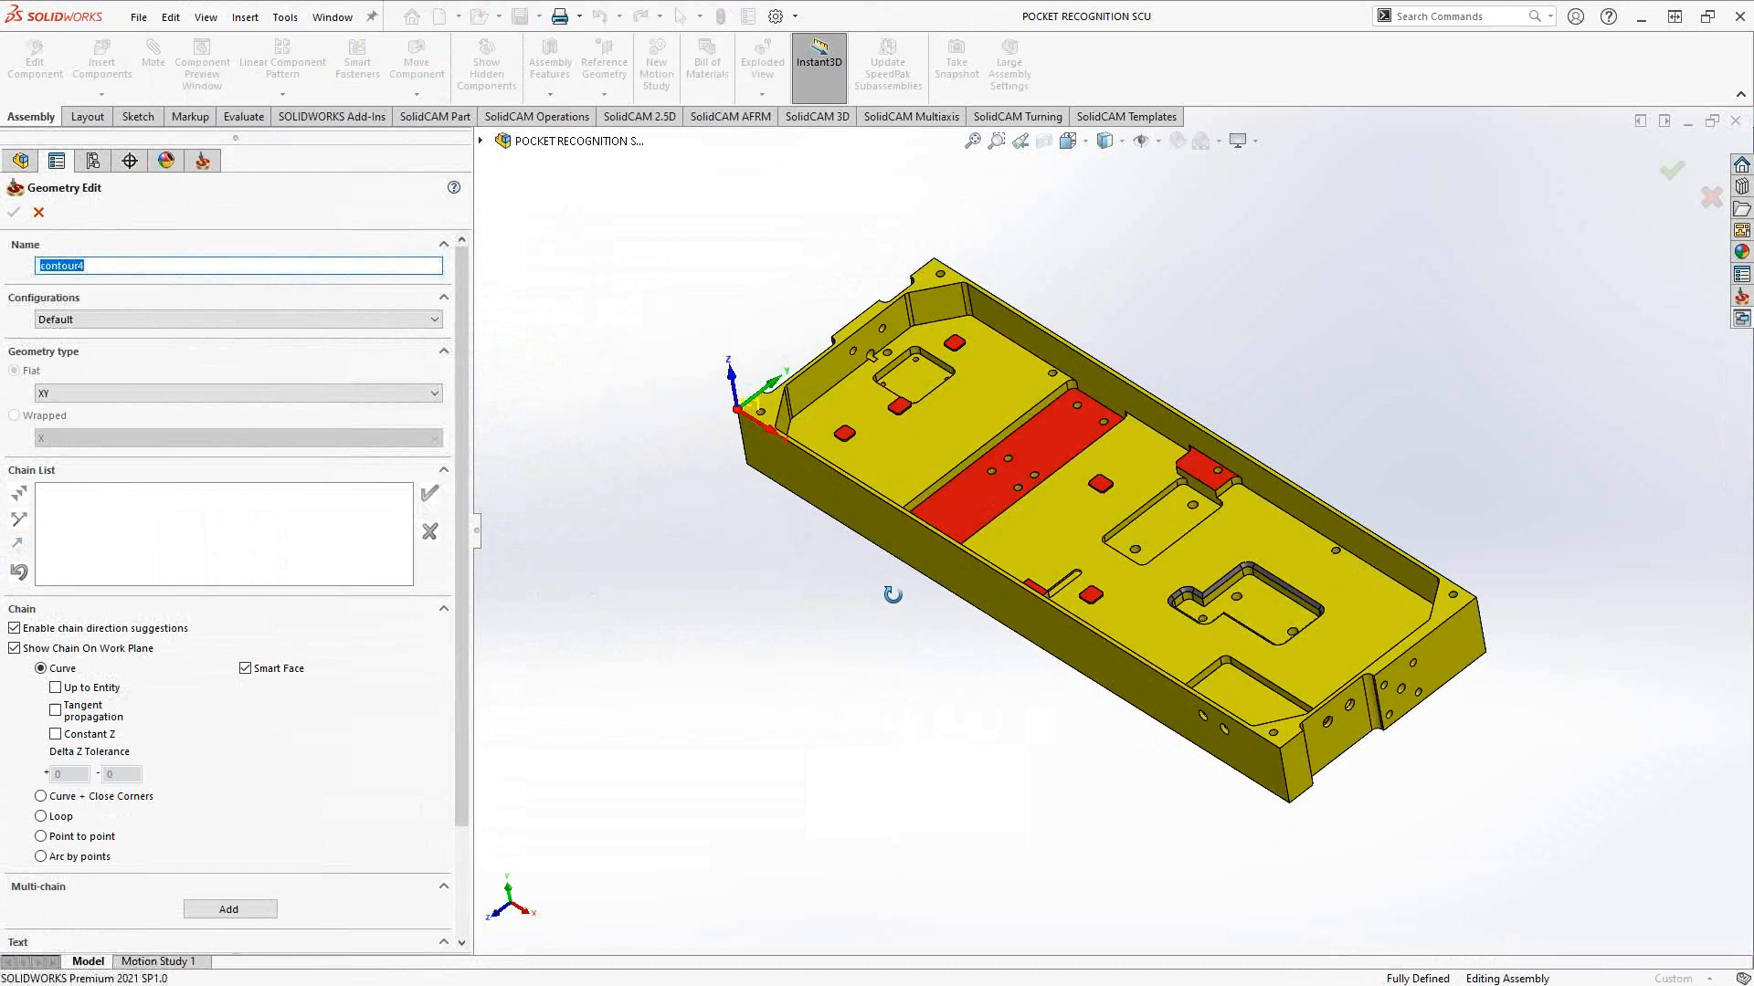
{"action": "scroll", "scroll_direction": "down", "scroll_amount": 3}
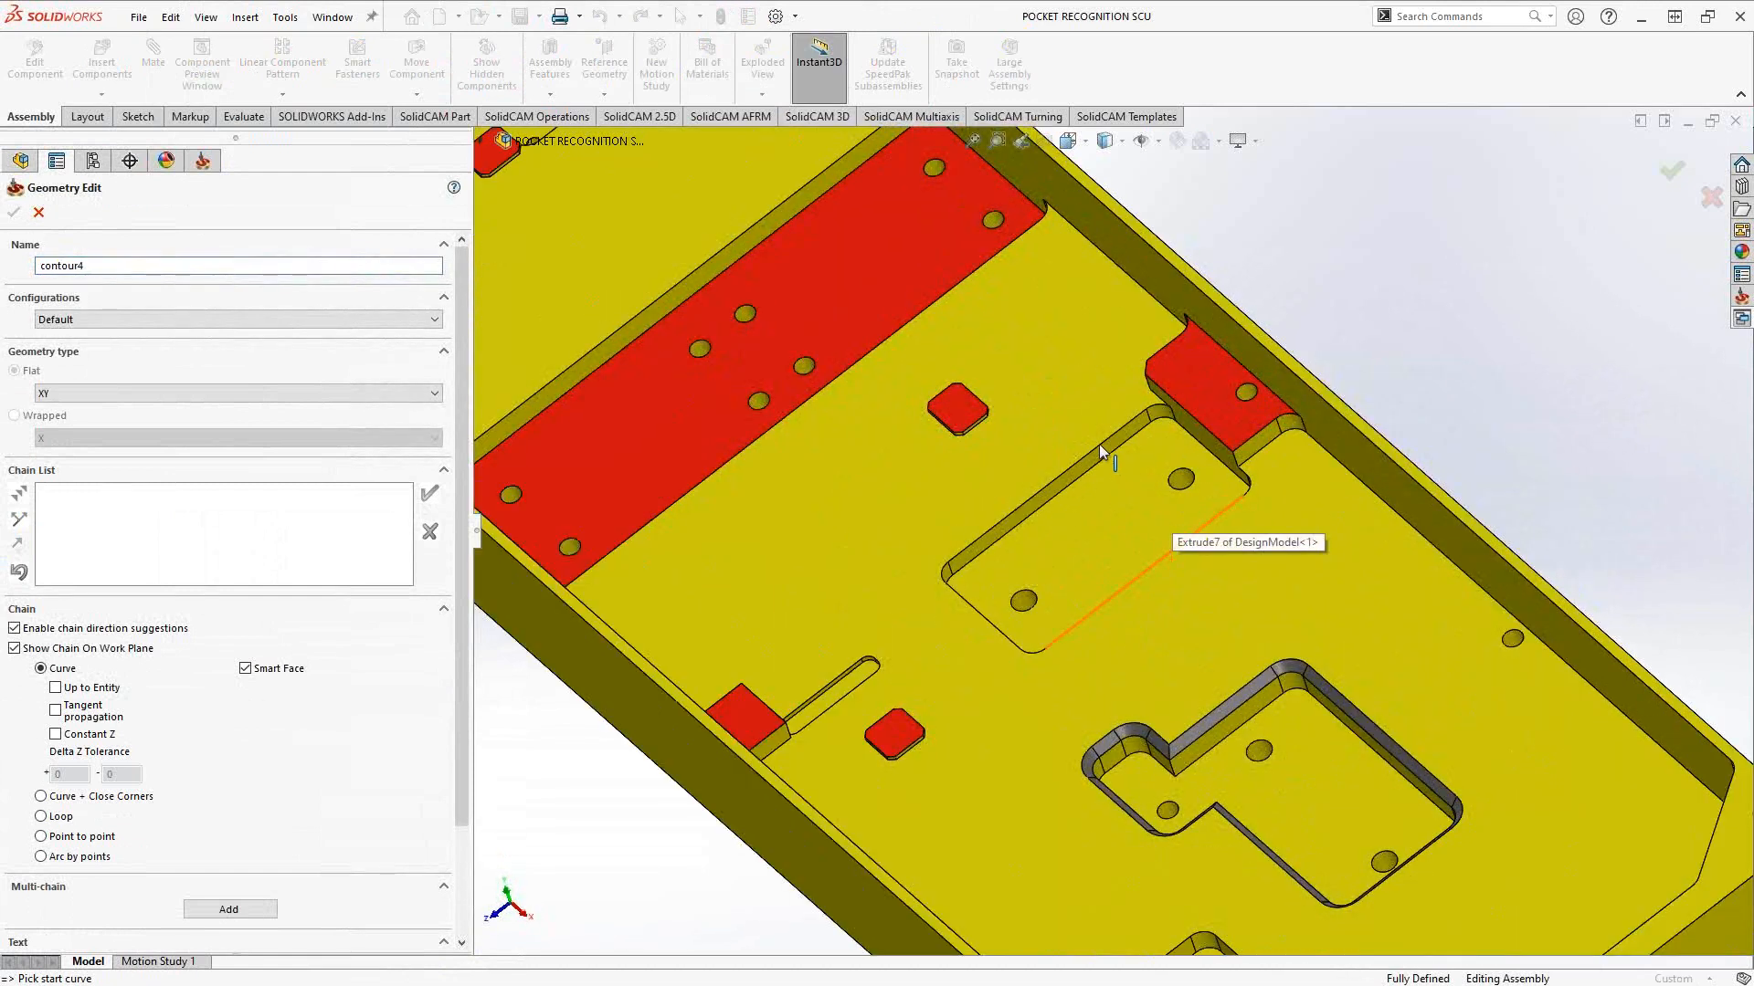
{"action": "mouse_move", "coordinate": [932, 483]}
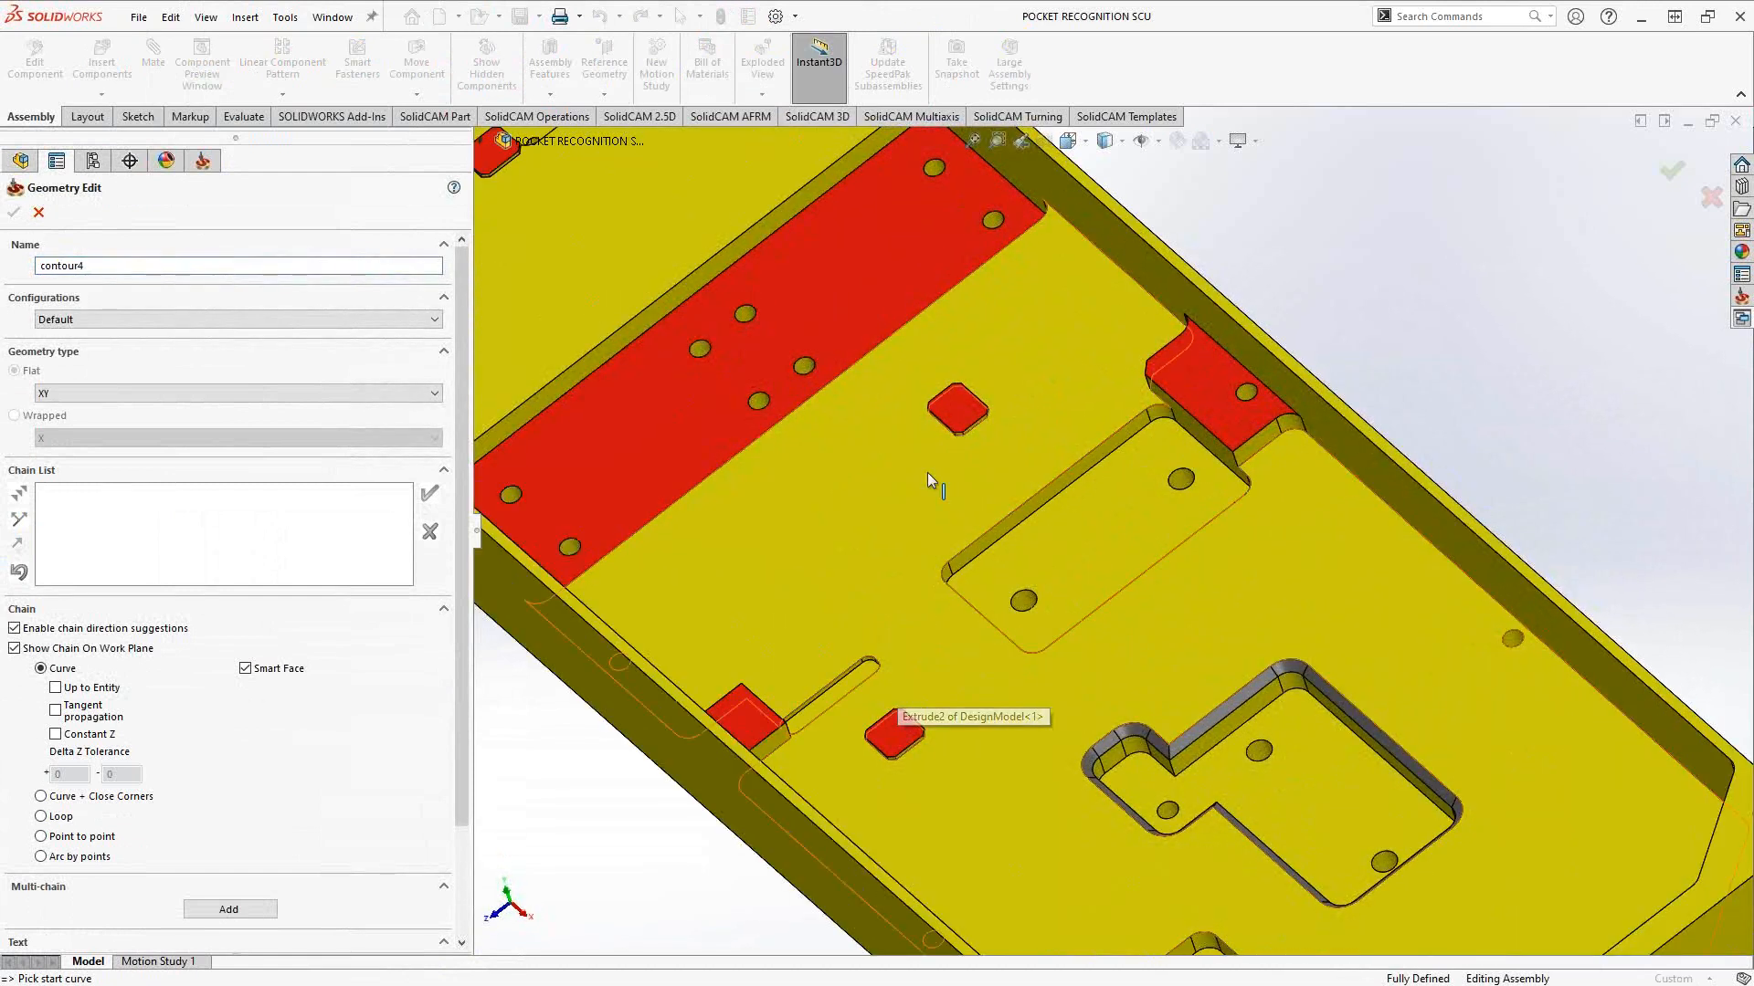
{"action": "scroll", "scroll_direction": "up", "scroll_amount": 3}
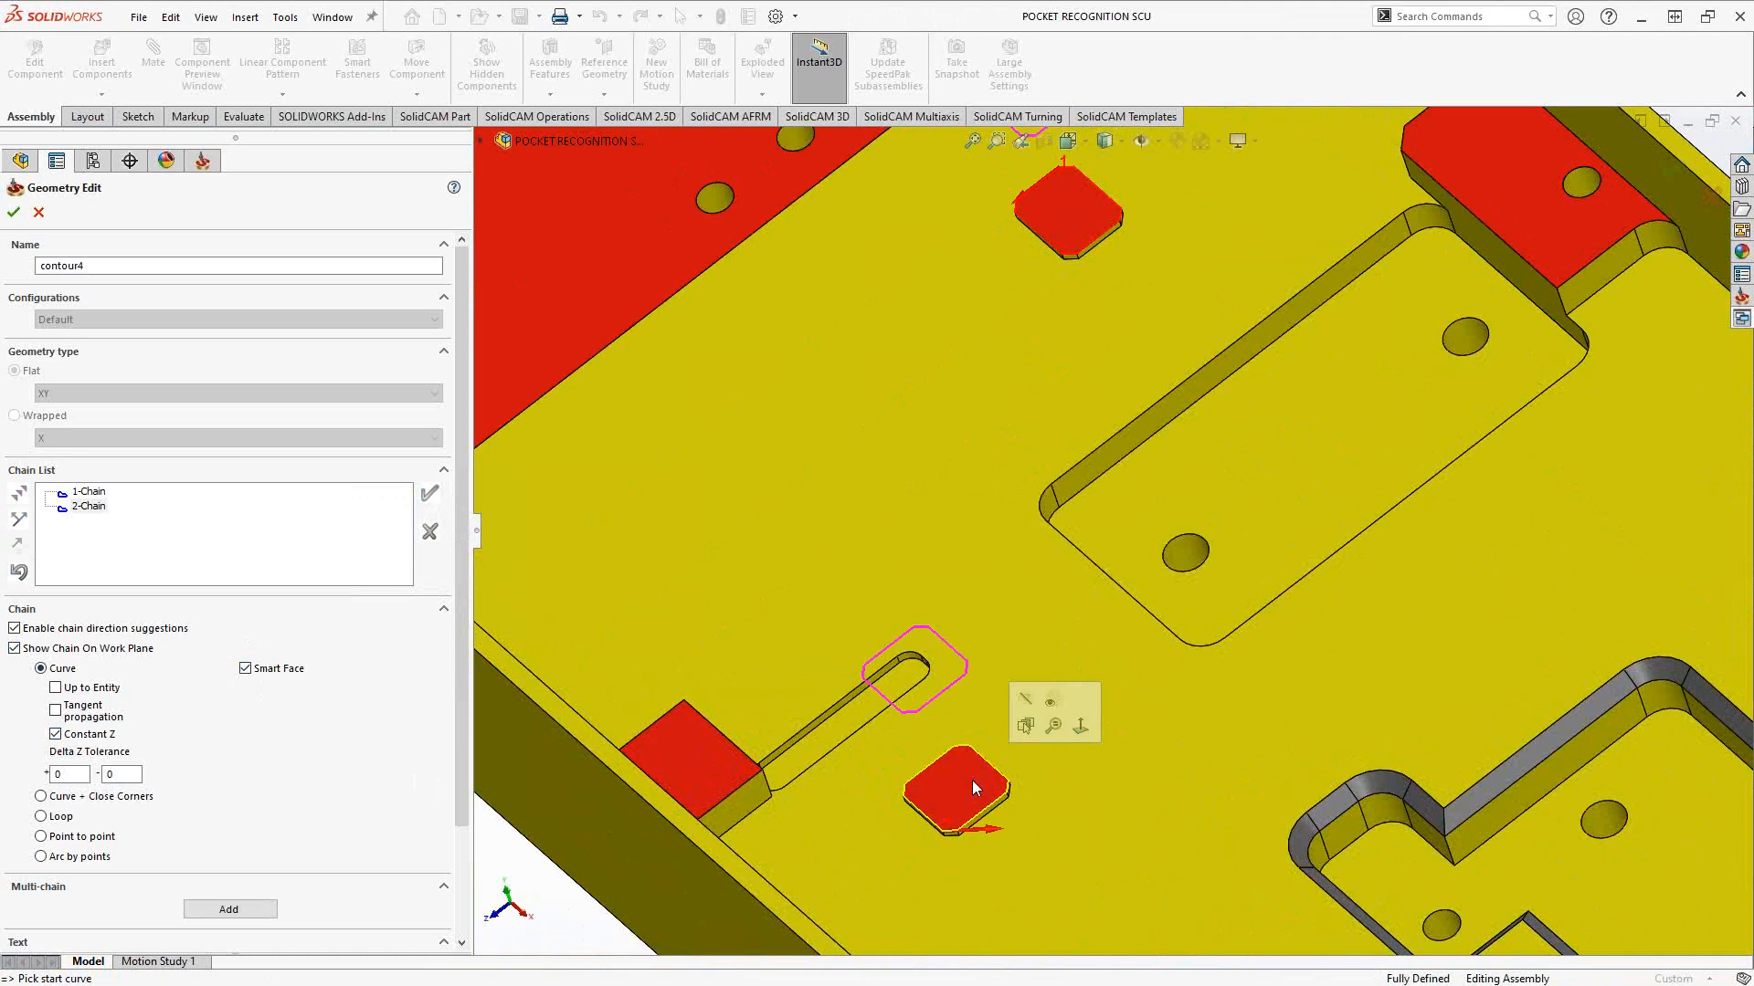
{"action": "mouse_move", "coordinate": [983, 771]}
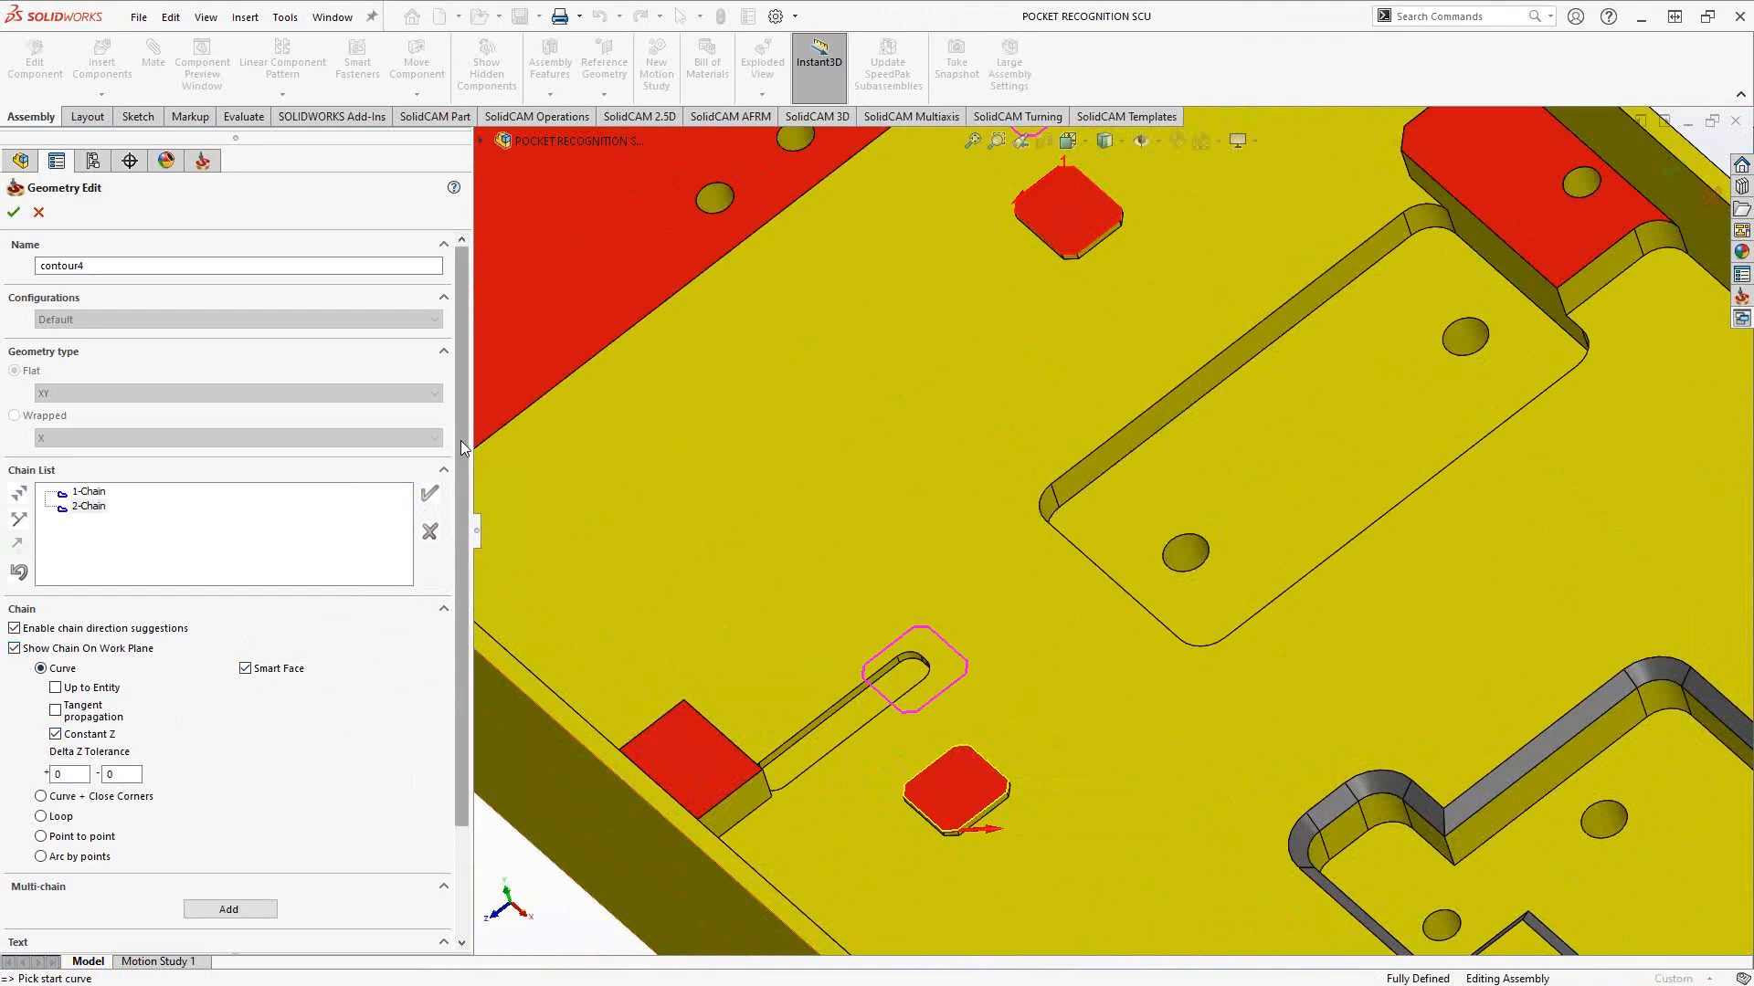
{"action": "scroll", "scroll_direction": "down", "scroll_amount": 3}
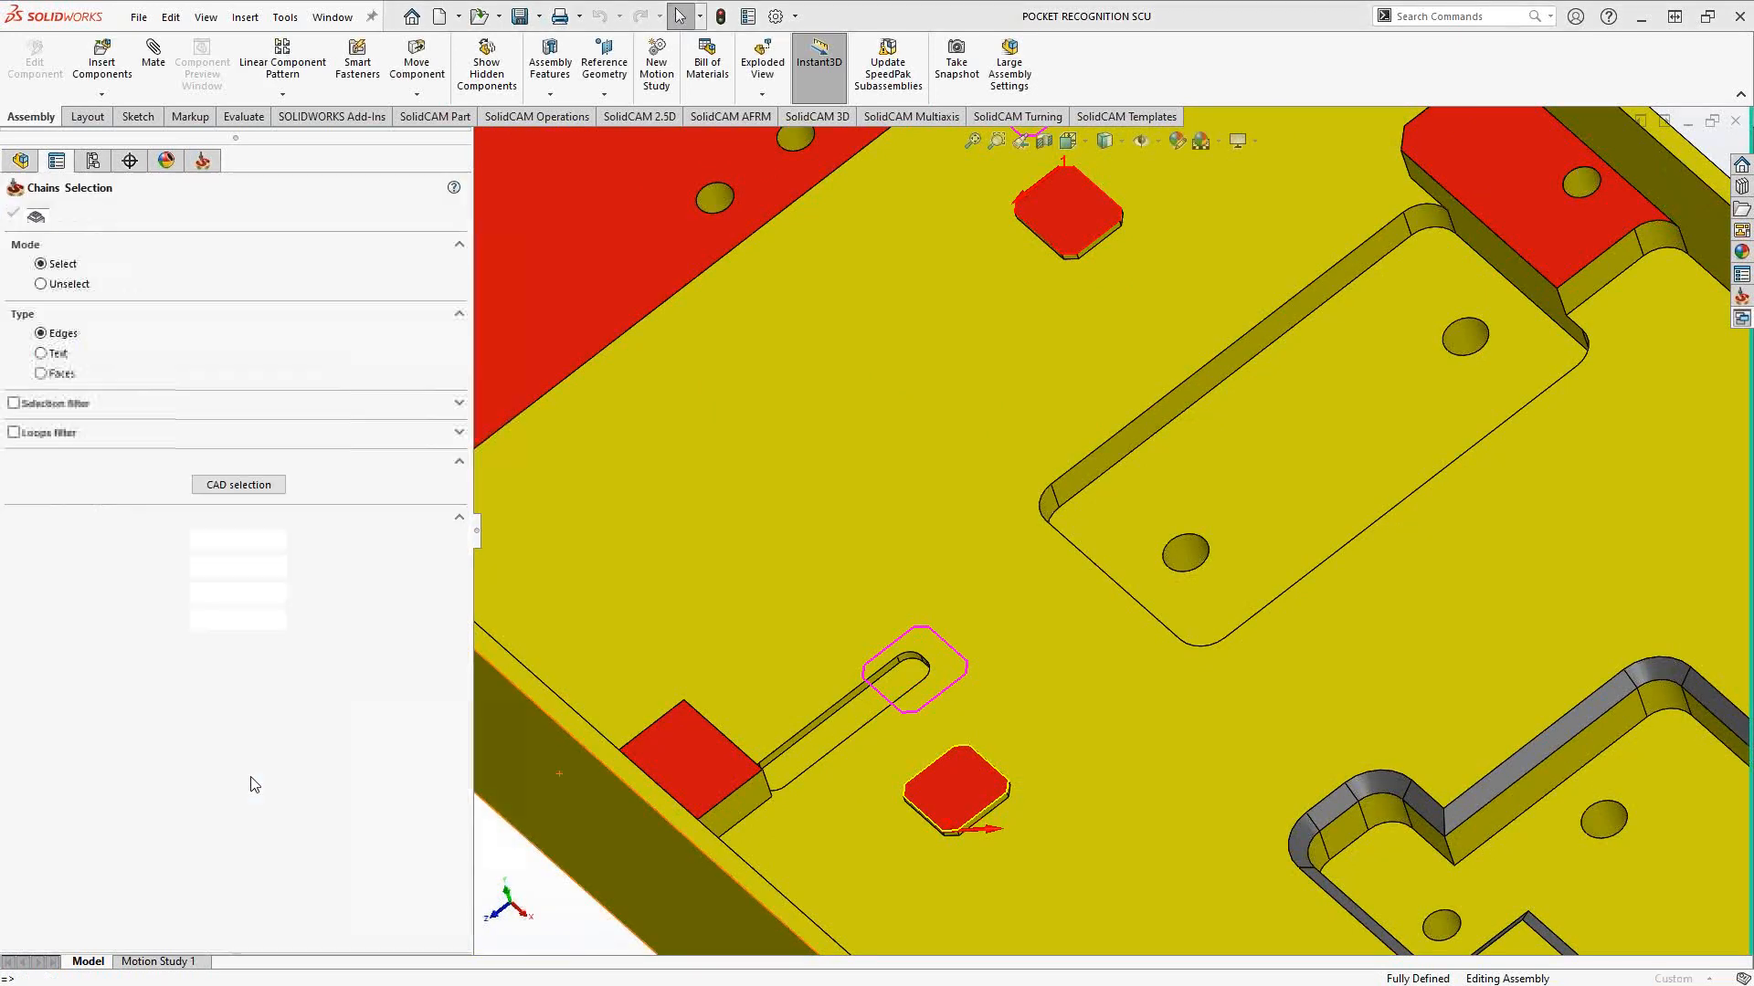
Switch chain selection to Faces with external and internal loop filters enabled.
{"action": "left_click", "coordinate": [238, 484]}
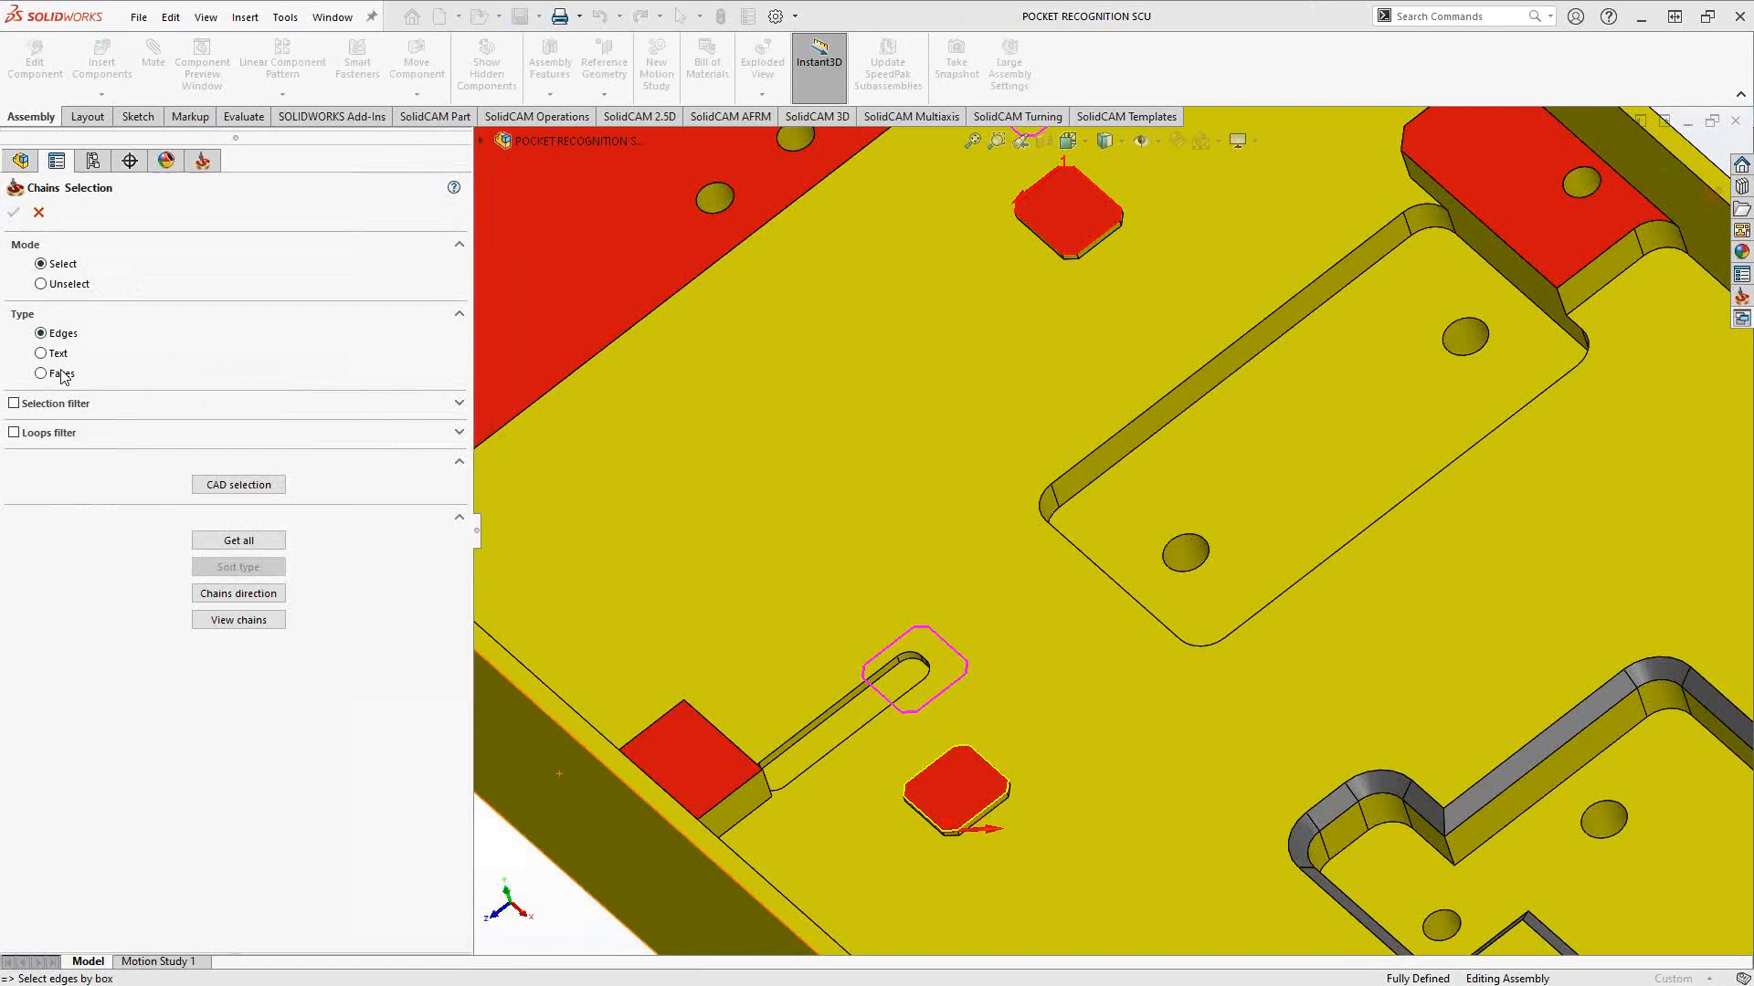
{"action": "left_click", "coordinate": [40, 374]}
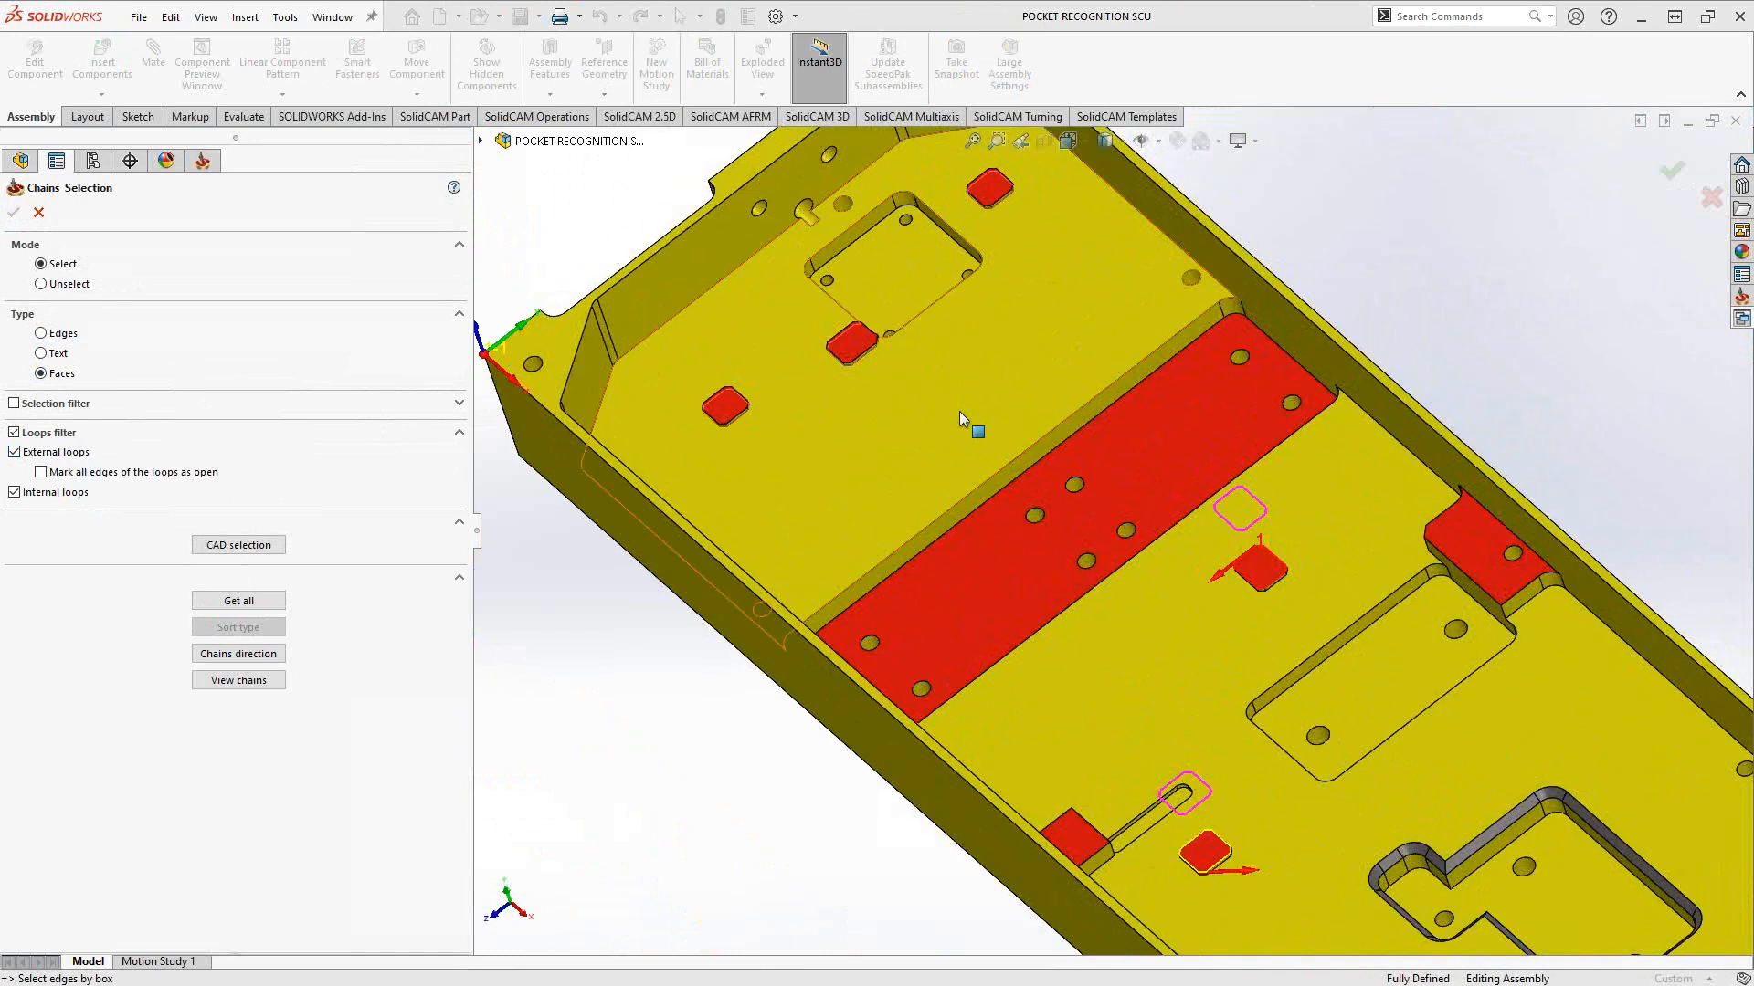
{"action": "mouse_move", "coordinate": [814, 392]}
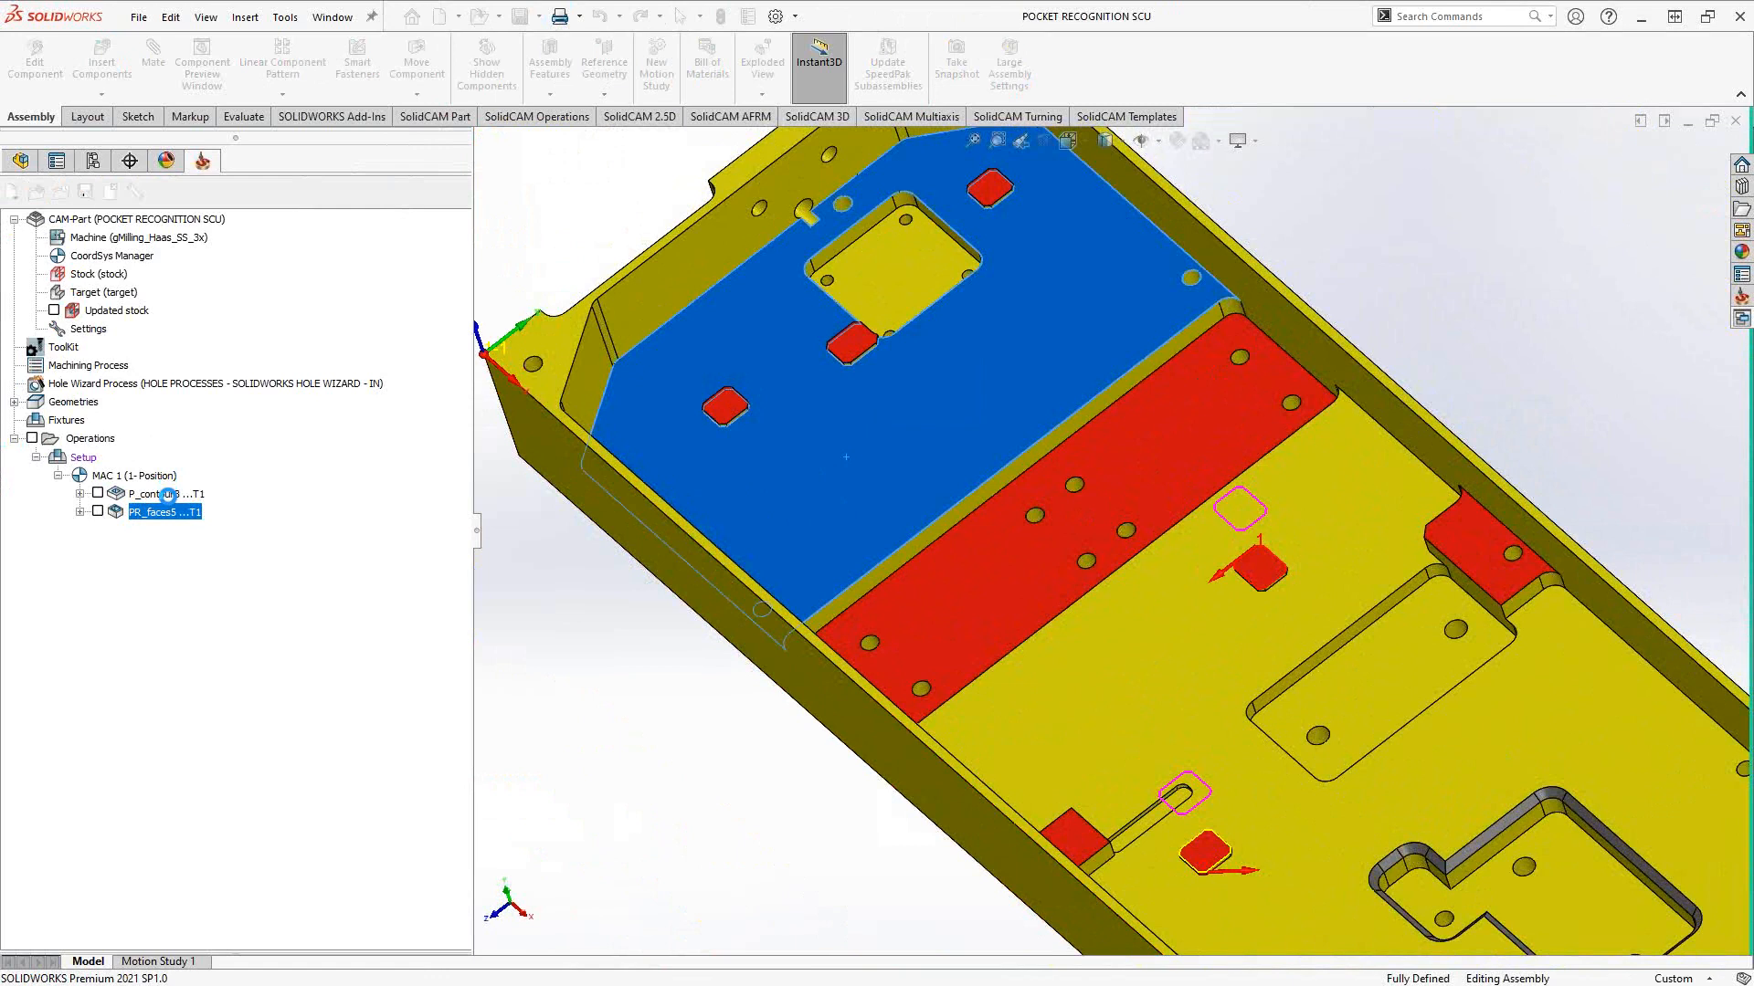
Review contour4's nine chains and accept the geometry.
{"action": "double_click", "coordinate": [165, 512]}
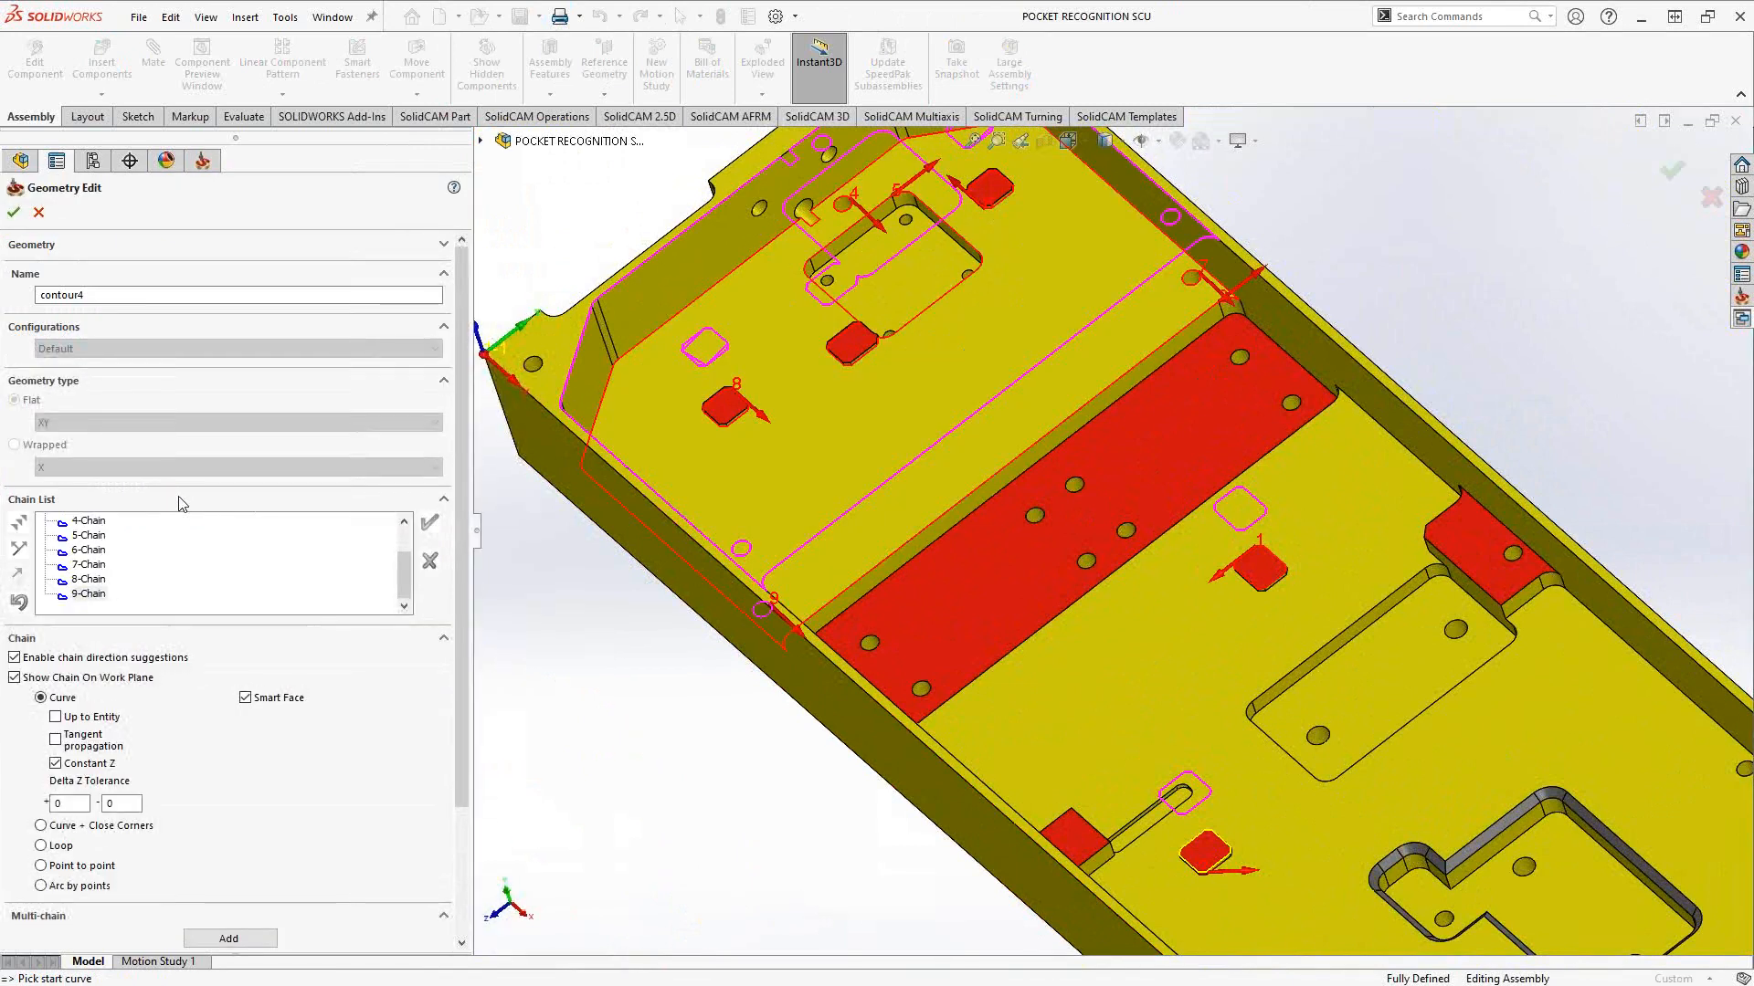
{"action": "mouse_move", "coordinate": [265, 591]}
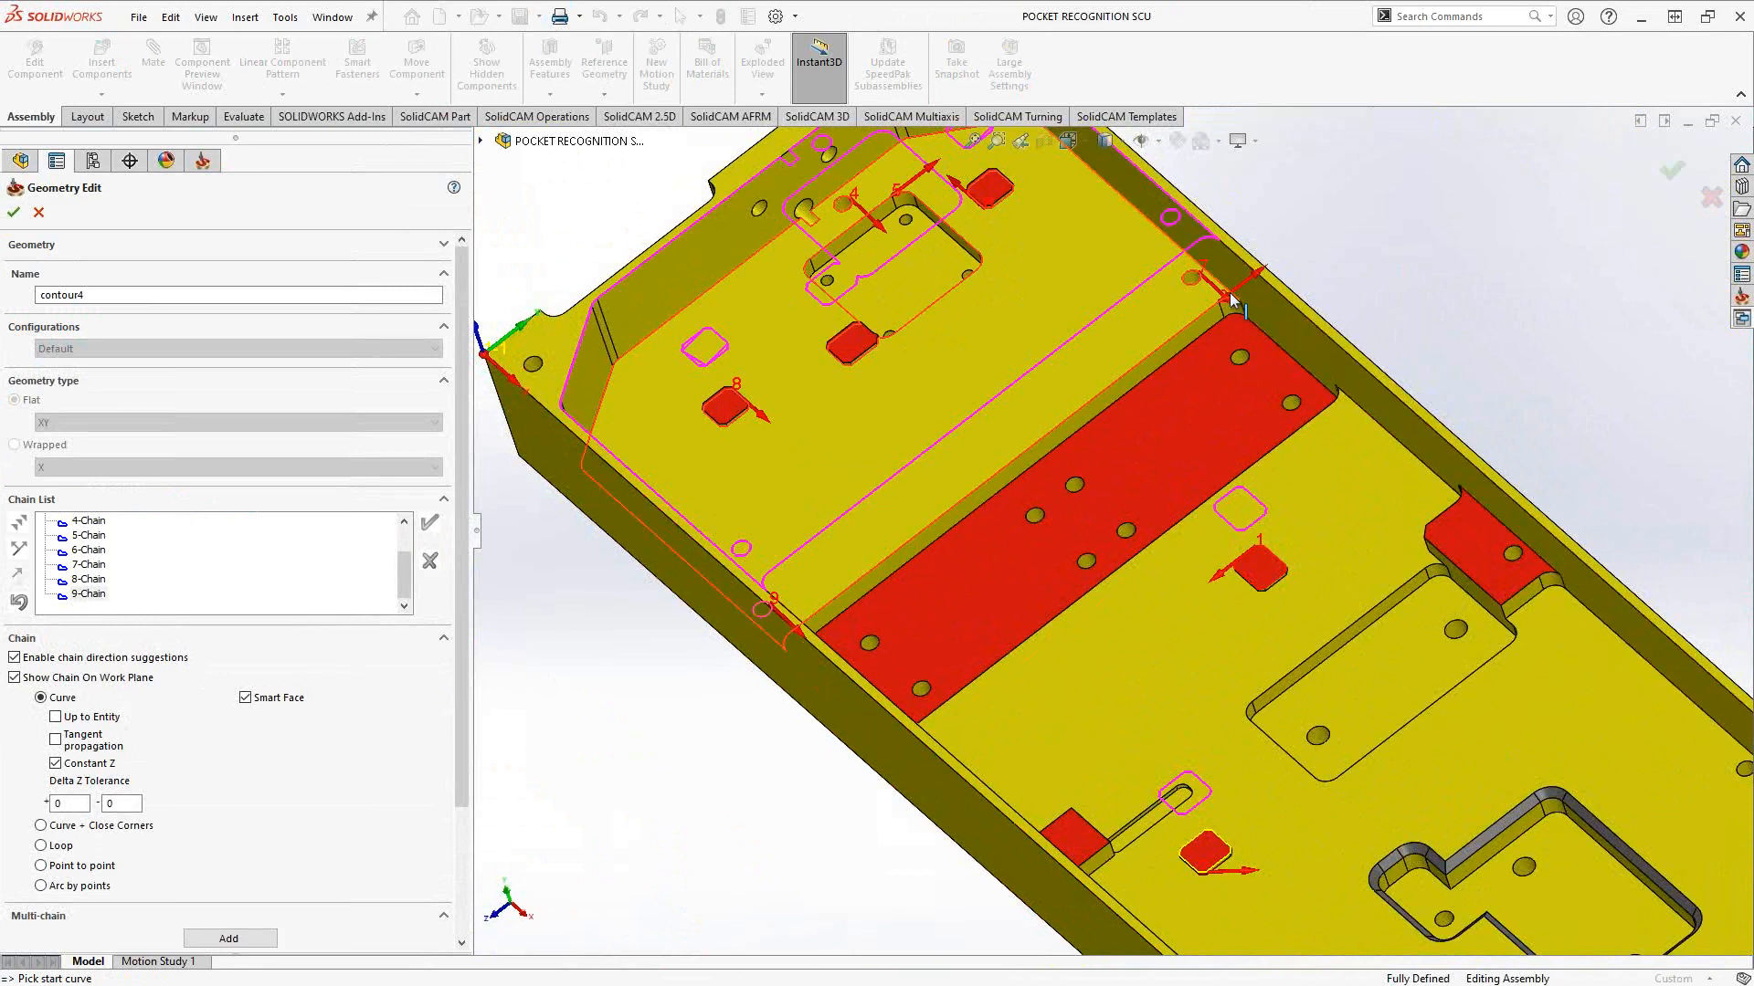
{"action": "mouse_move", "coordinate": [1016, 387]}
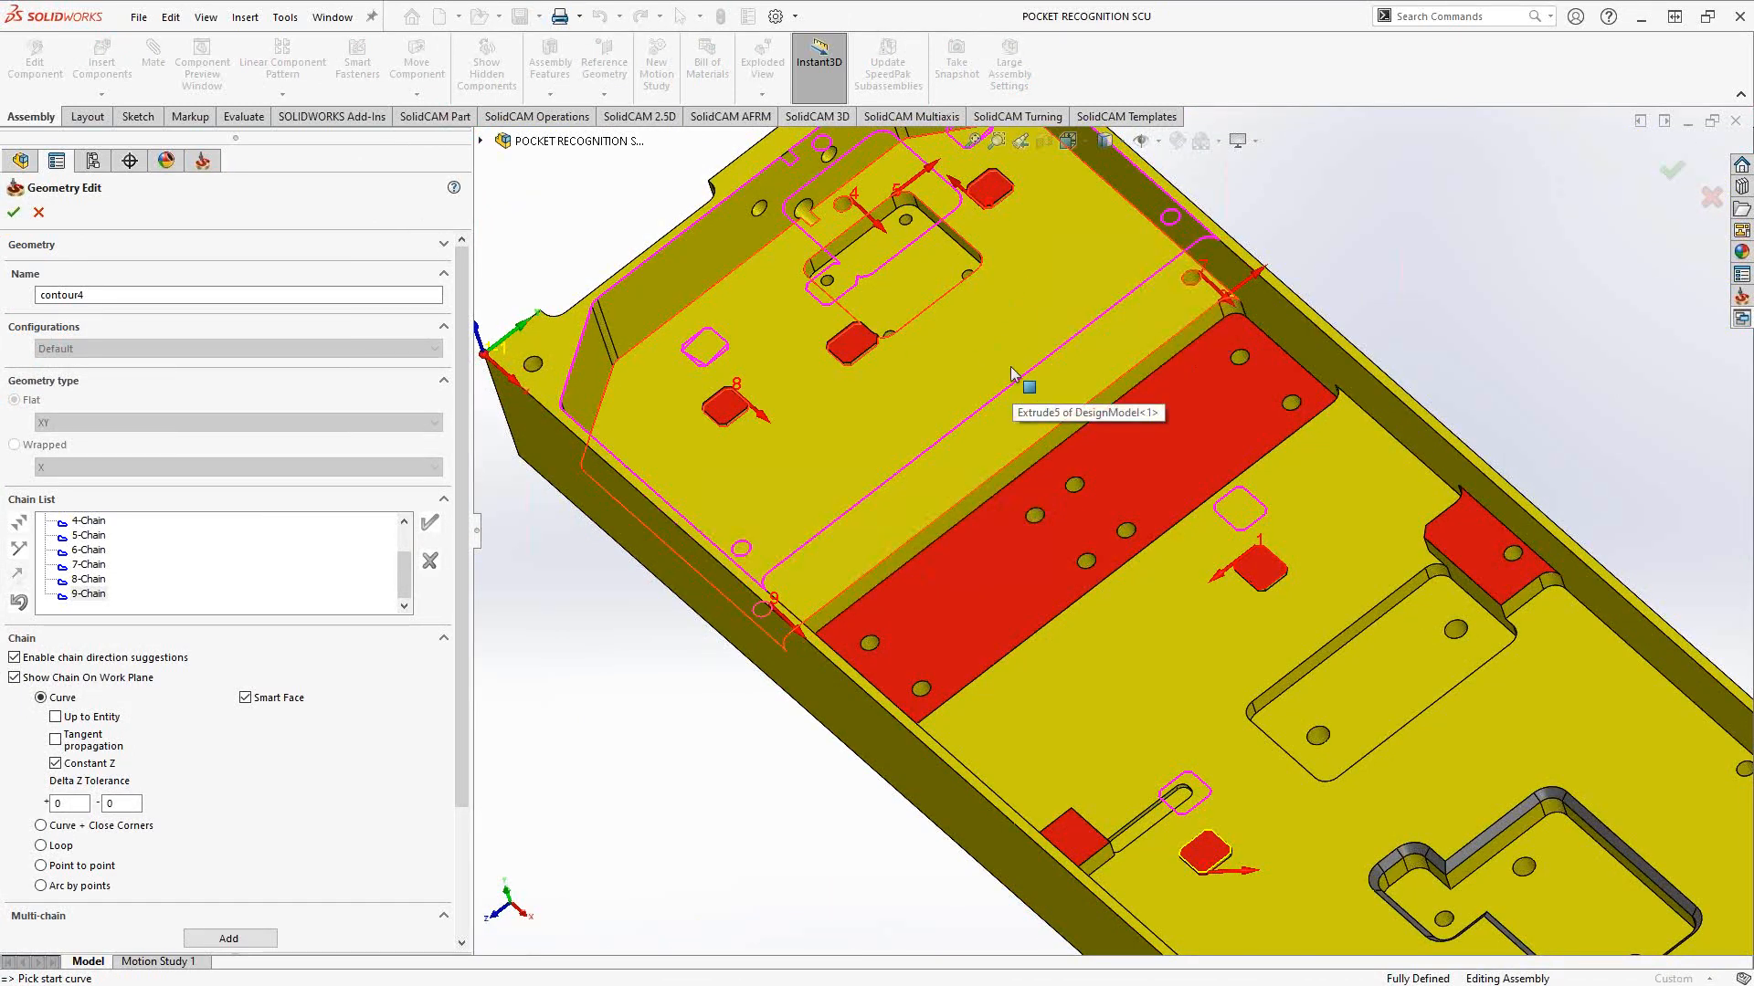
{"action": "mouse_move", "coordinate": [985, 428]}
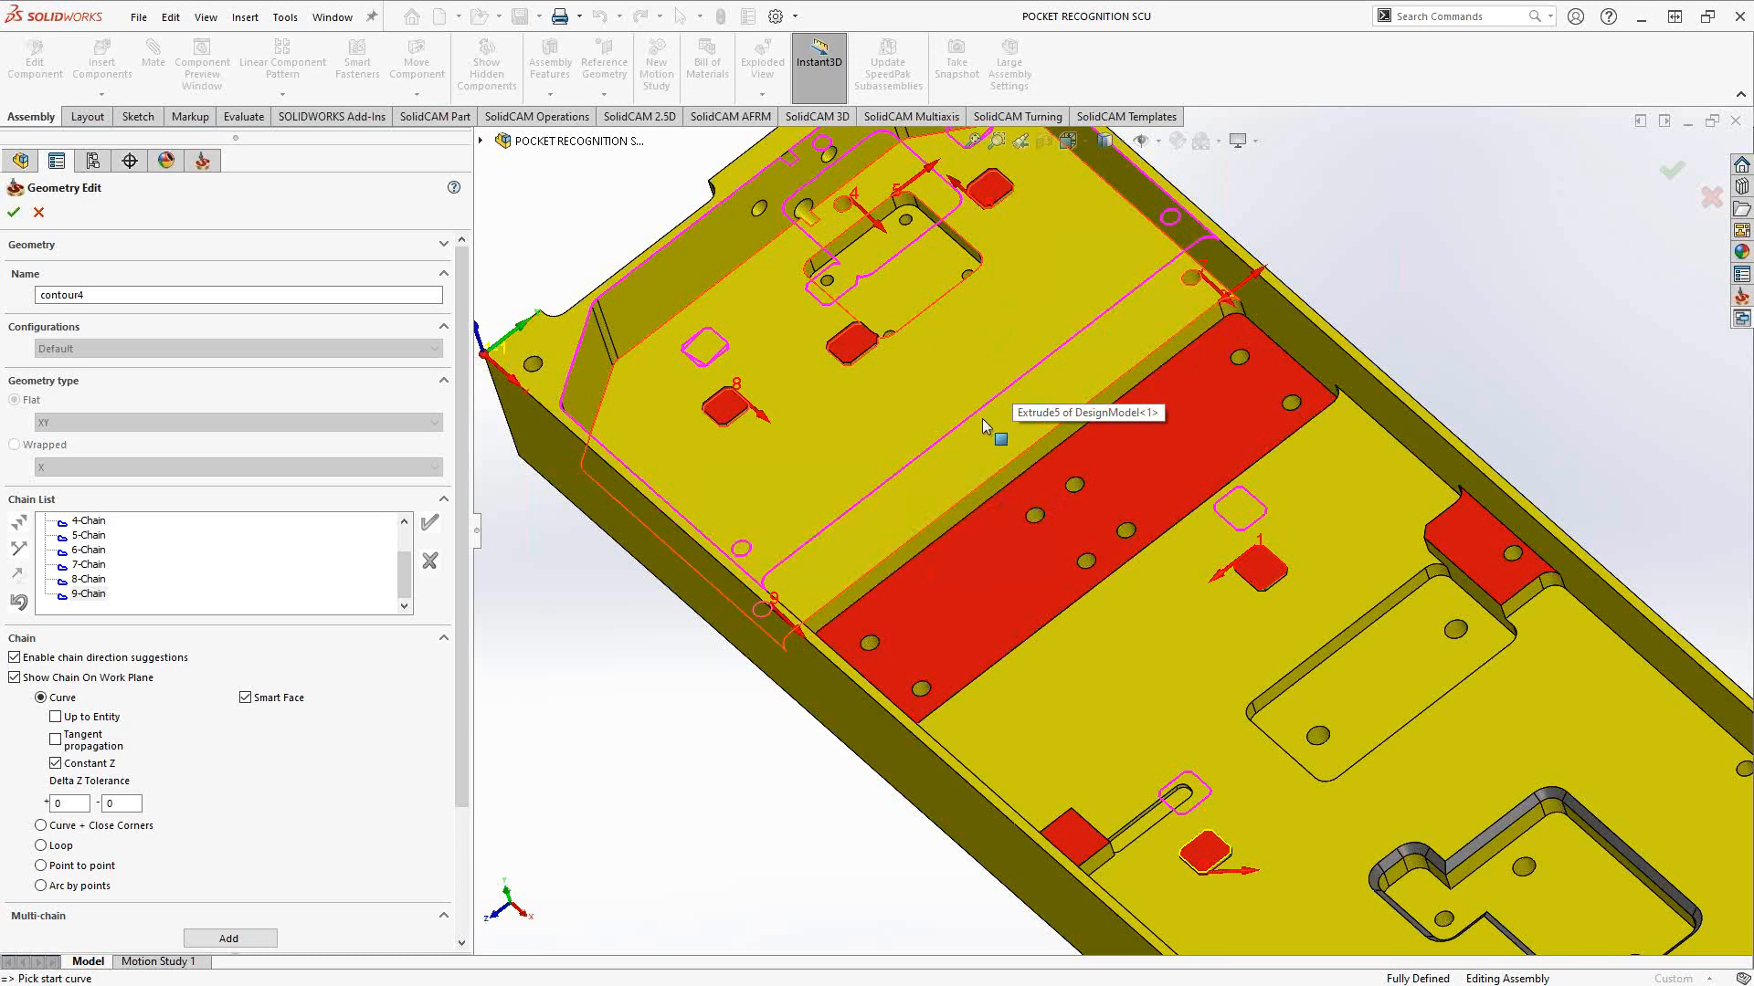
{"action": "mouse_move", "coordinate": [960, 400]}
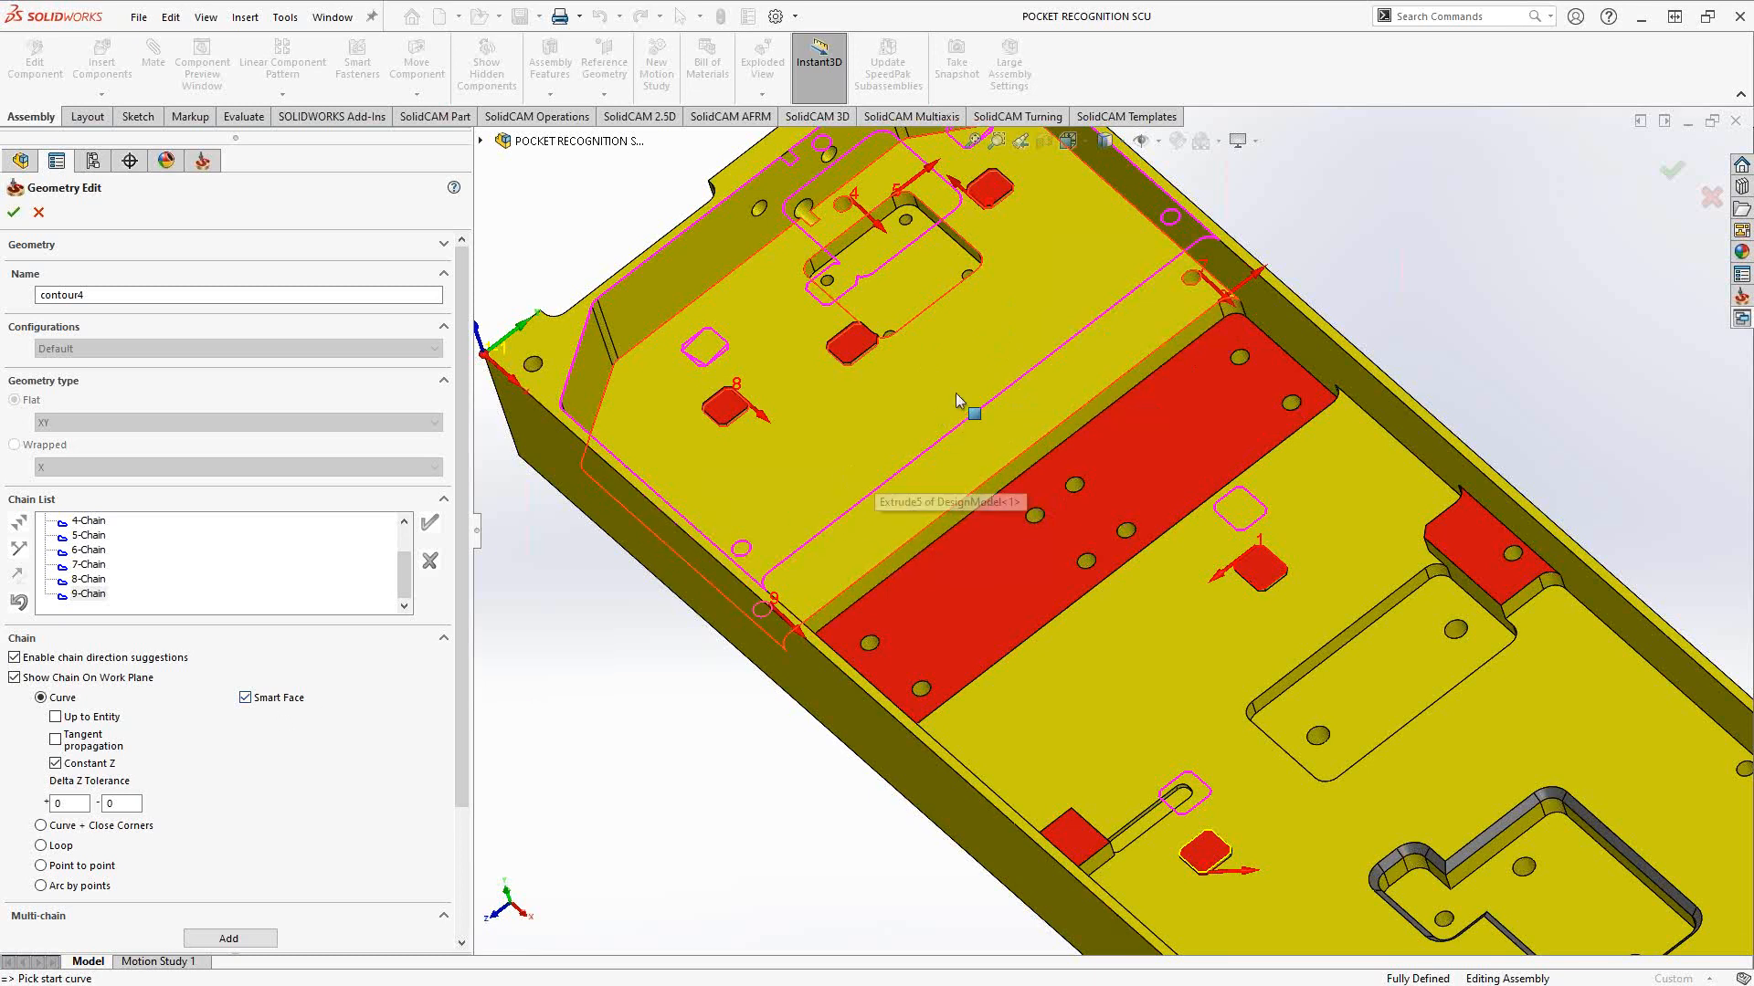
{"action": "left_click", "coordinate": [14, 213]}
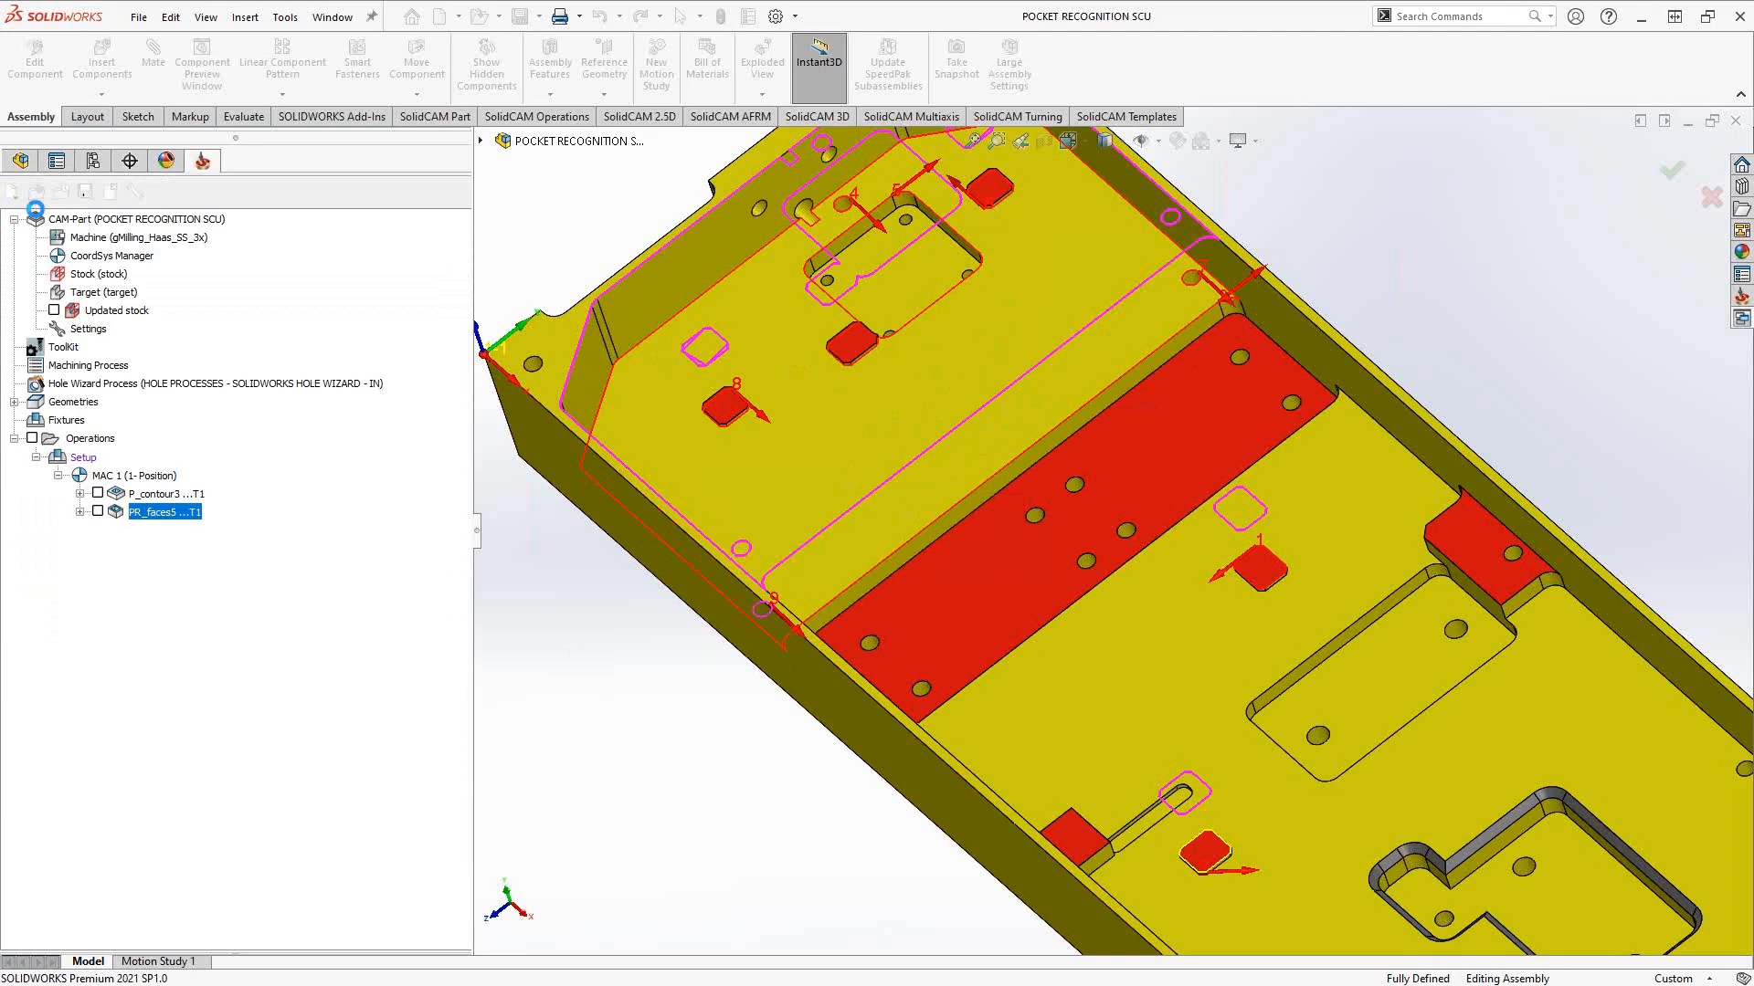
{"action": "double_click", "coordinate": [165, 512]}
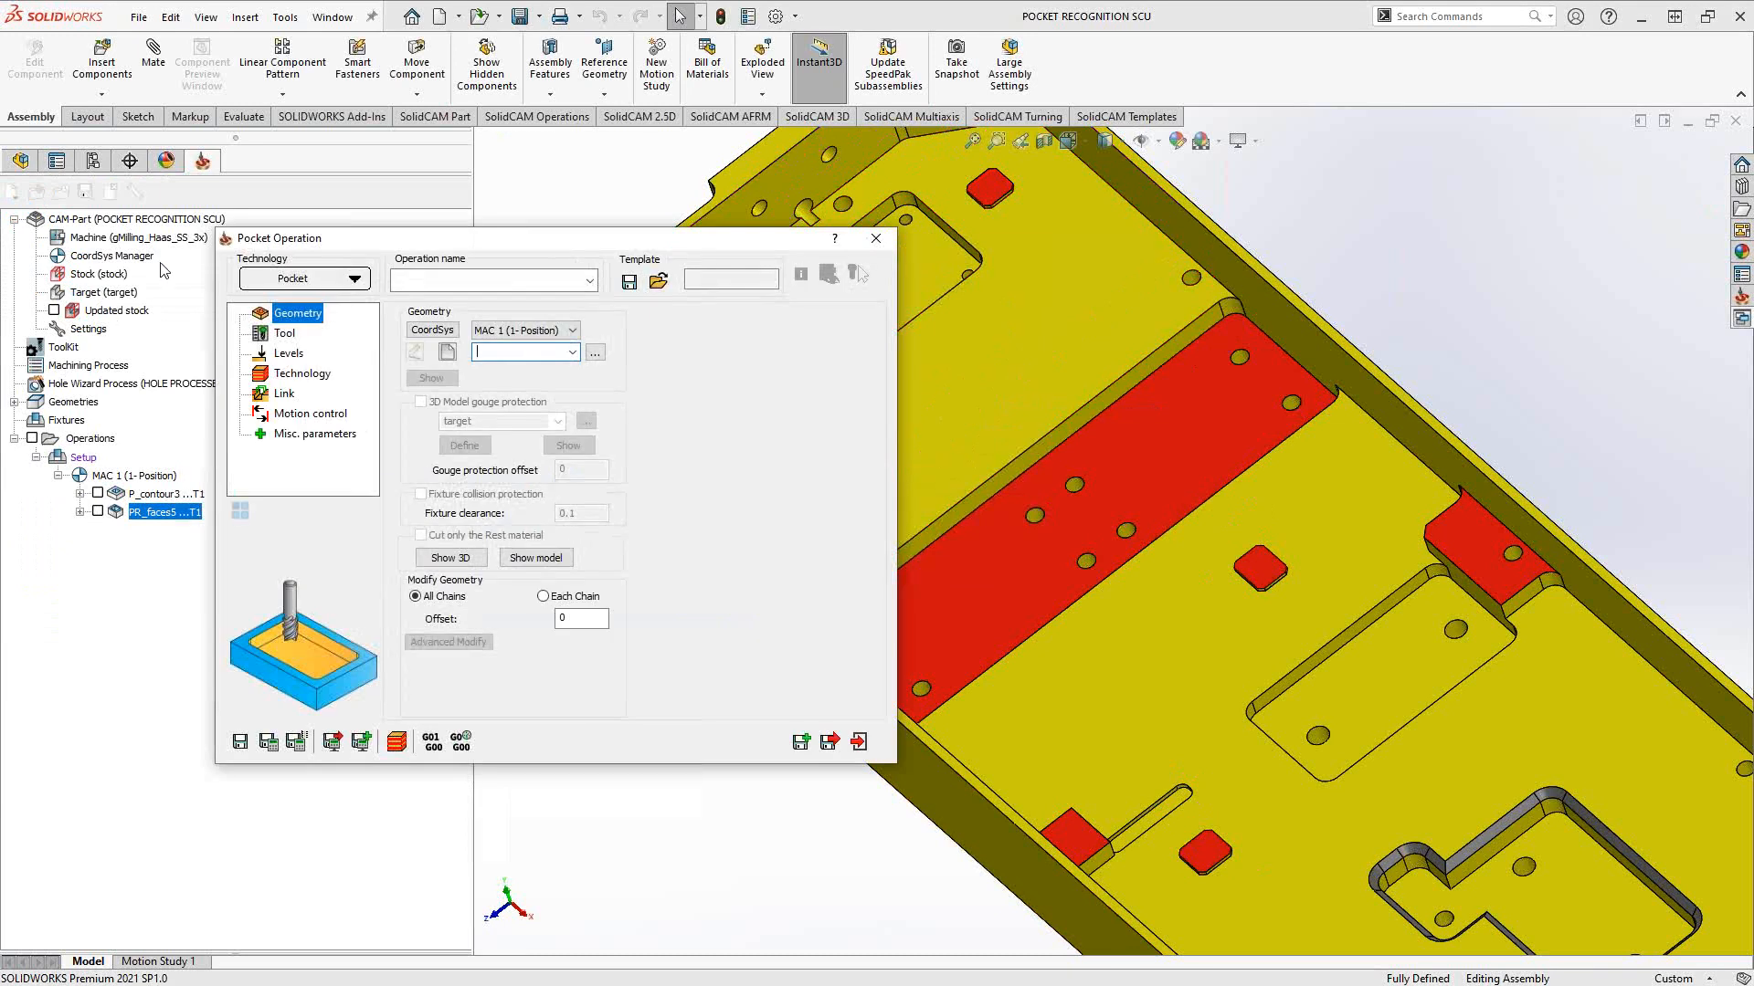
{"action": "mouse_move", "coordinate": [288, 340]}
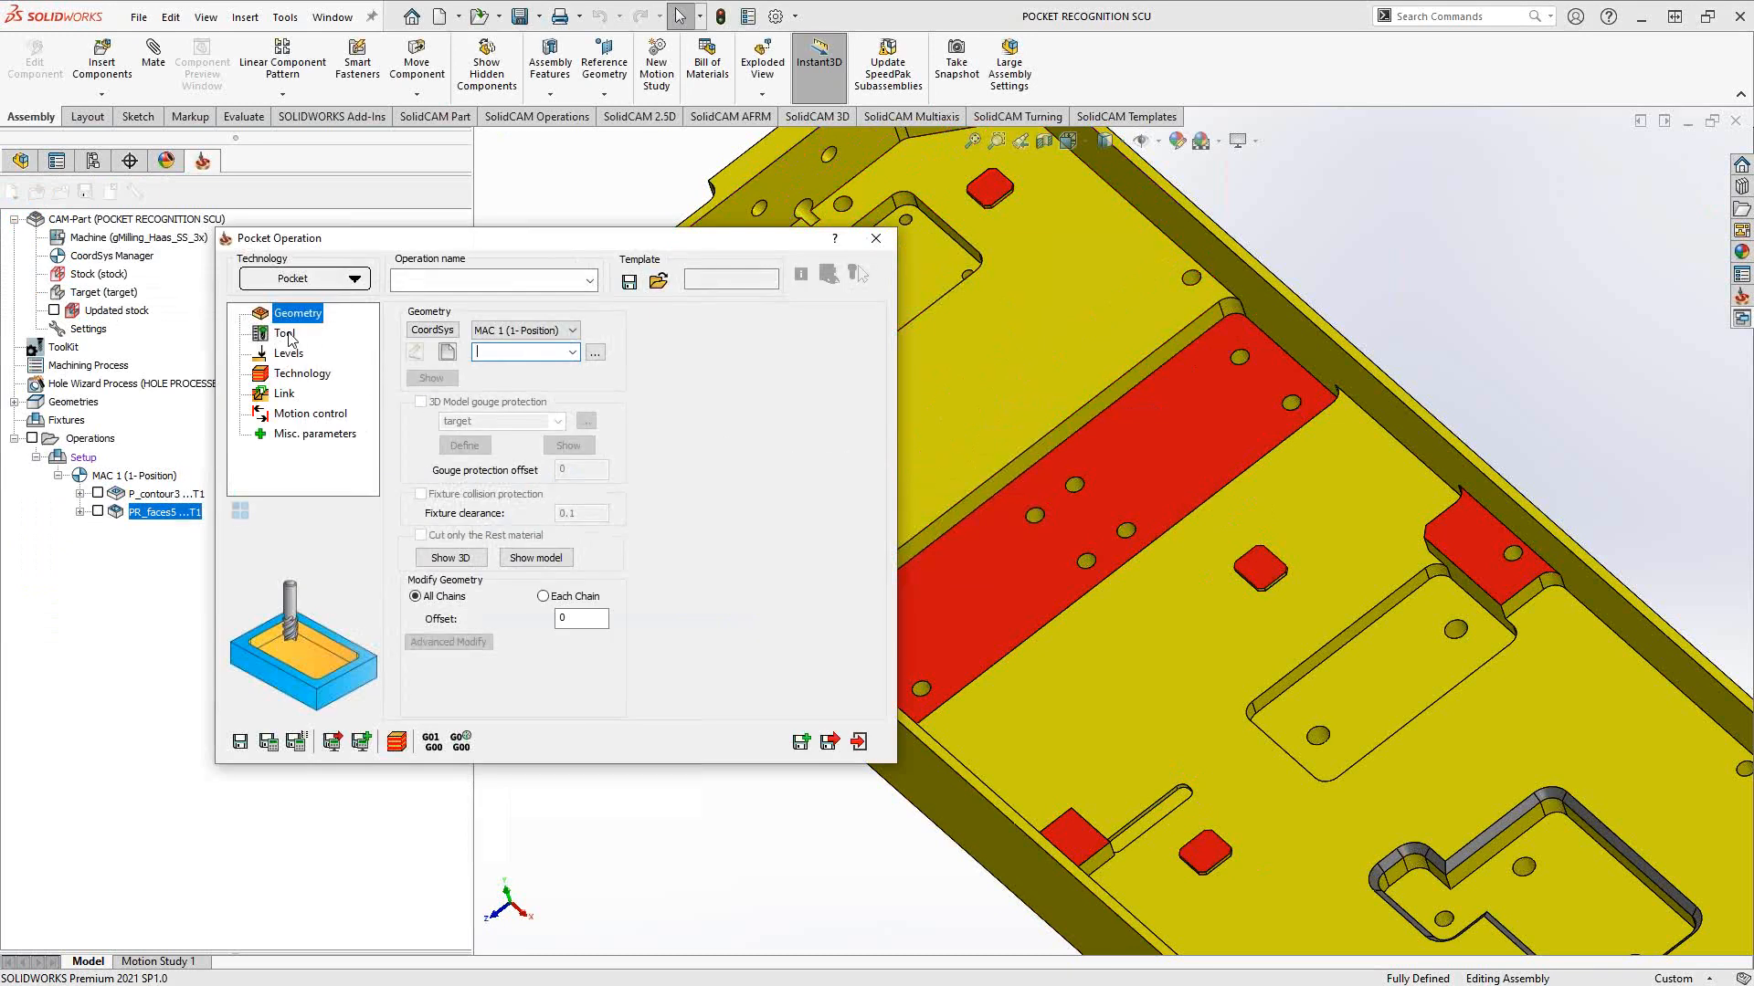
{"action": "left_click", "coordinate": [285, 333]}
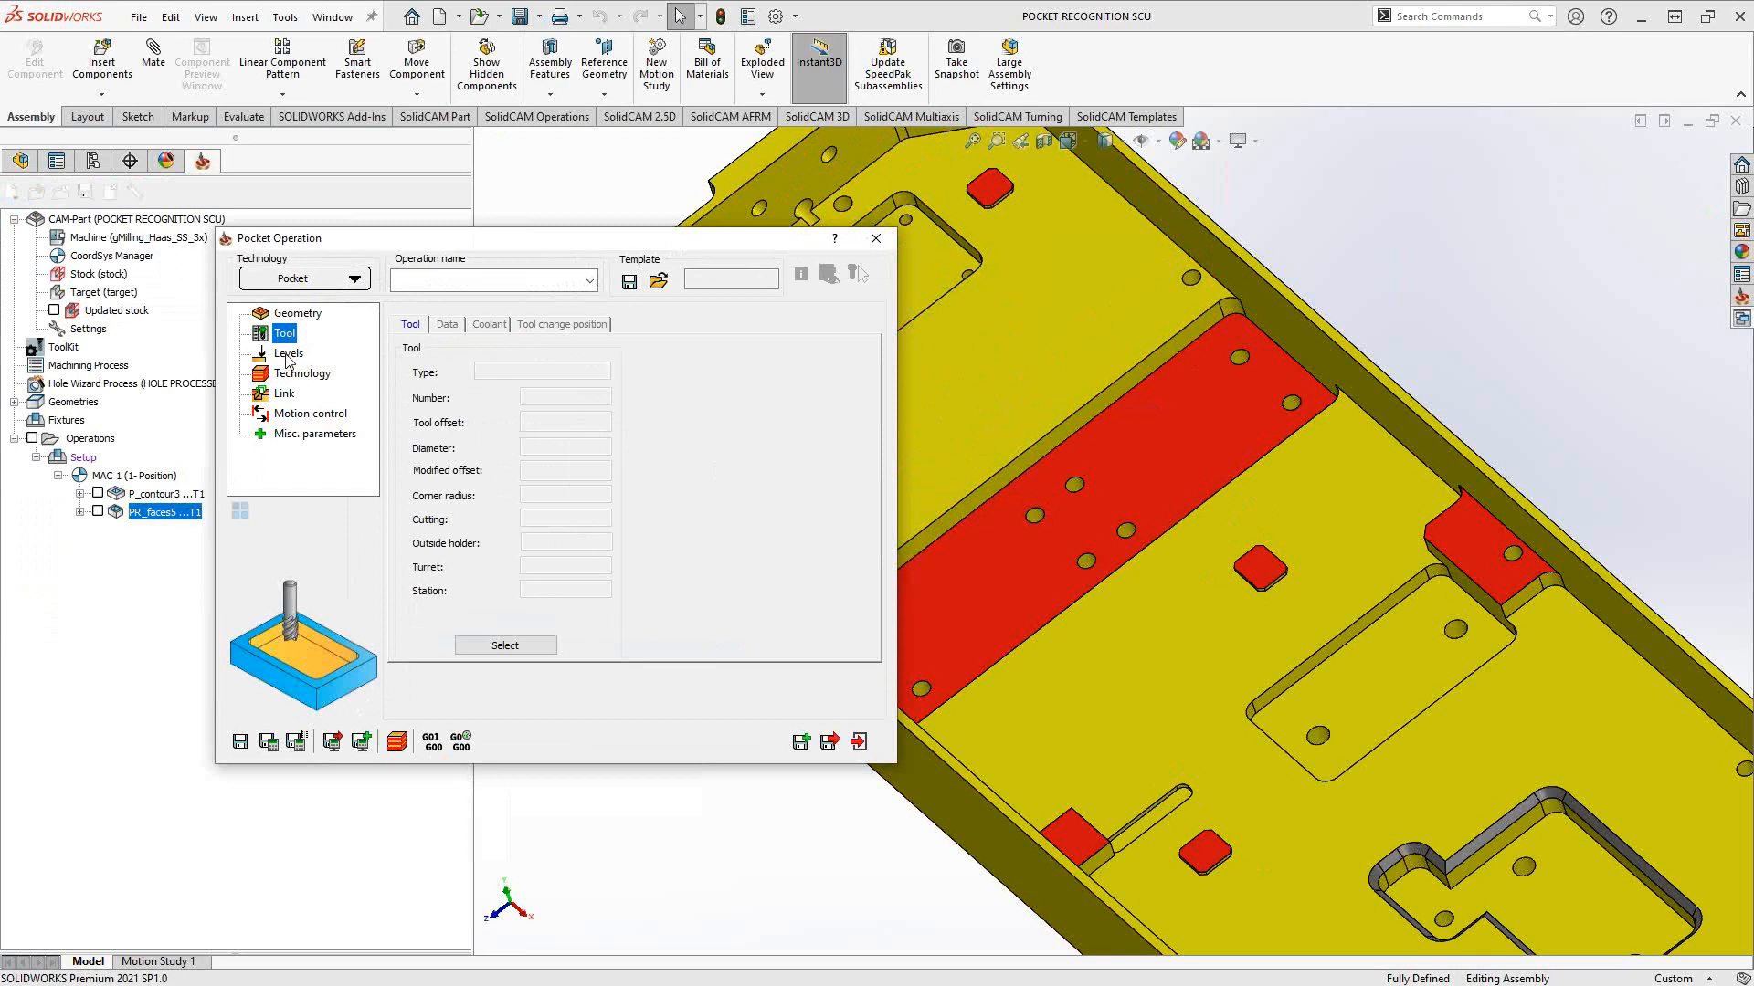
{"action": "left_click", "coordinate": [289, 353]}
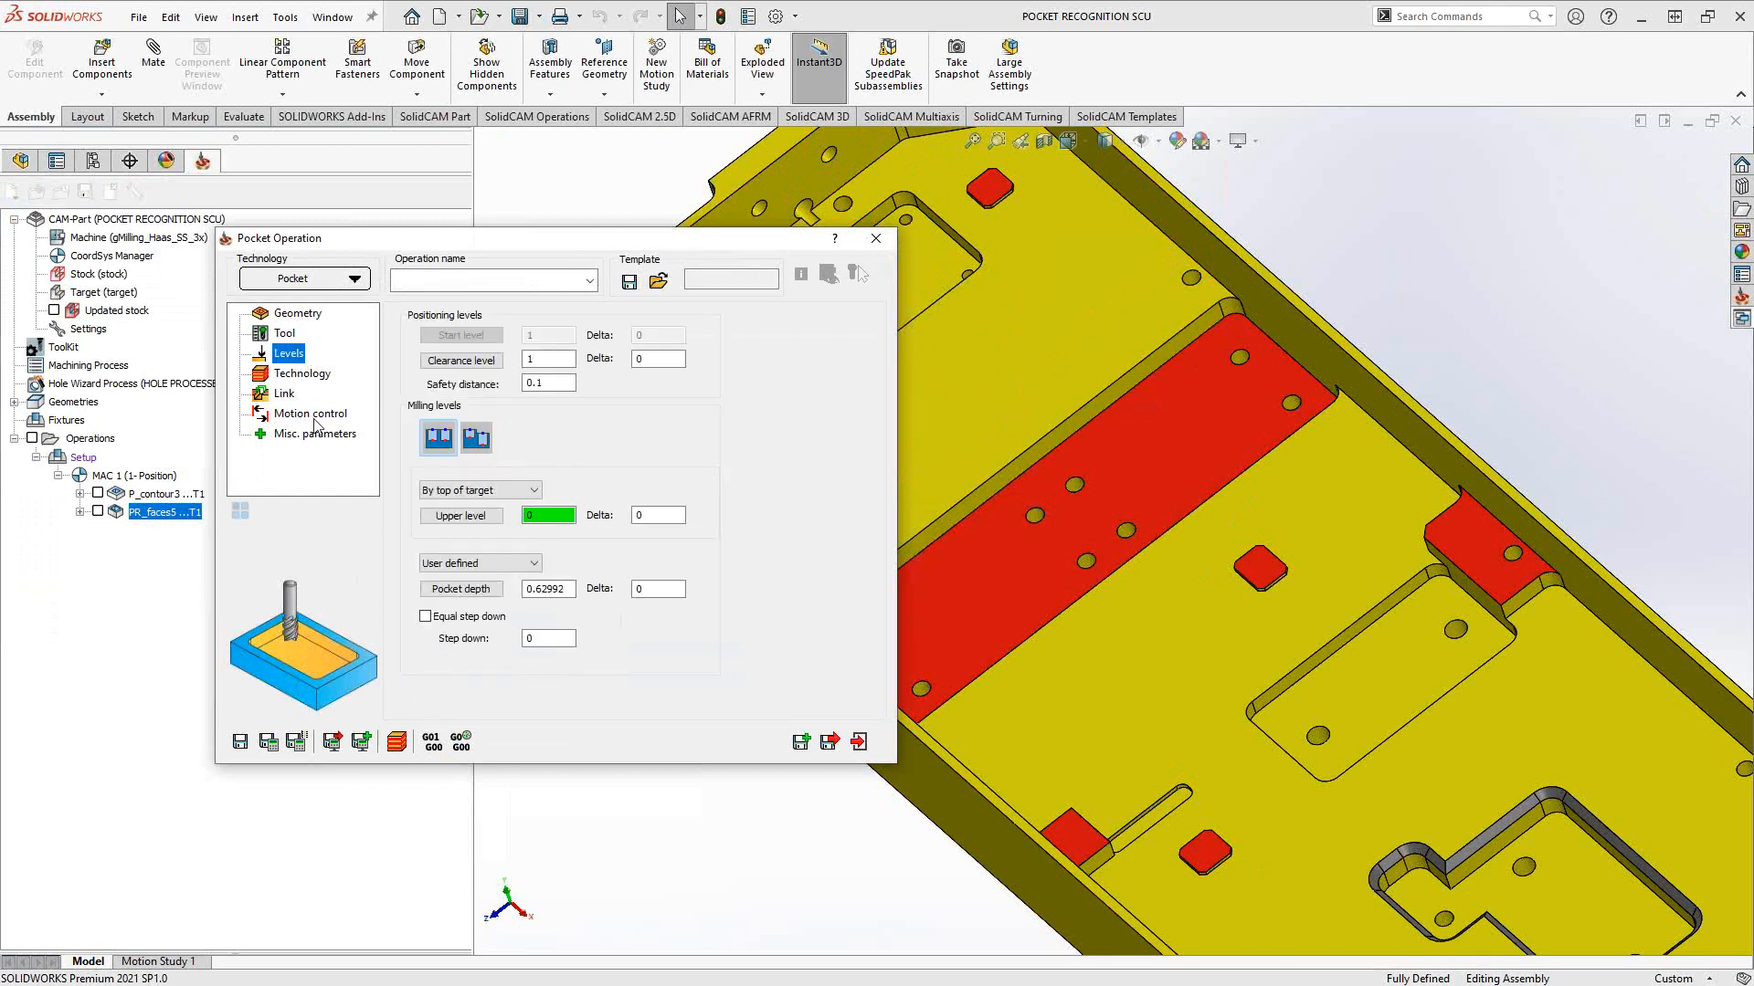
{"action": "mouse_move", "coordinate": [802, 370]}
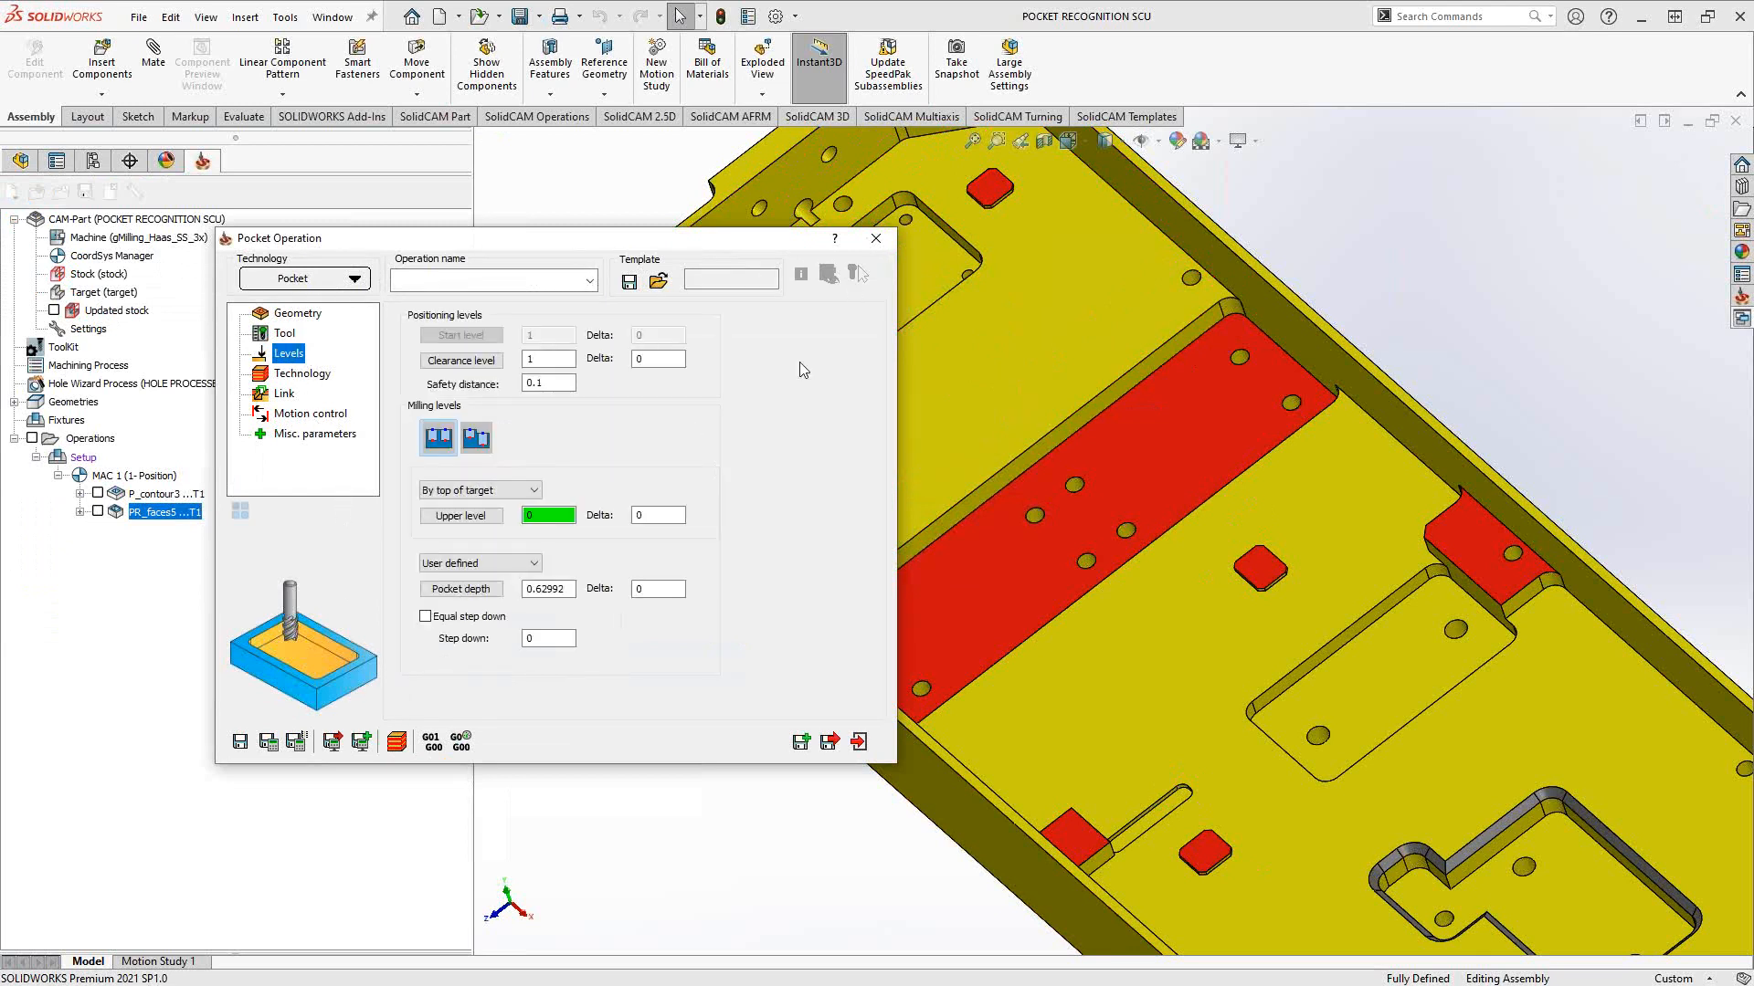
{"action": "left_click", "coordinate": [475, 436]}
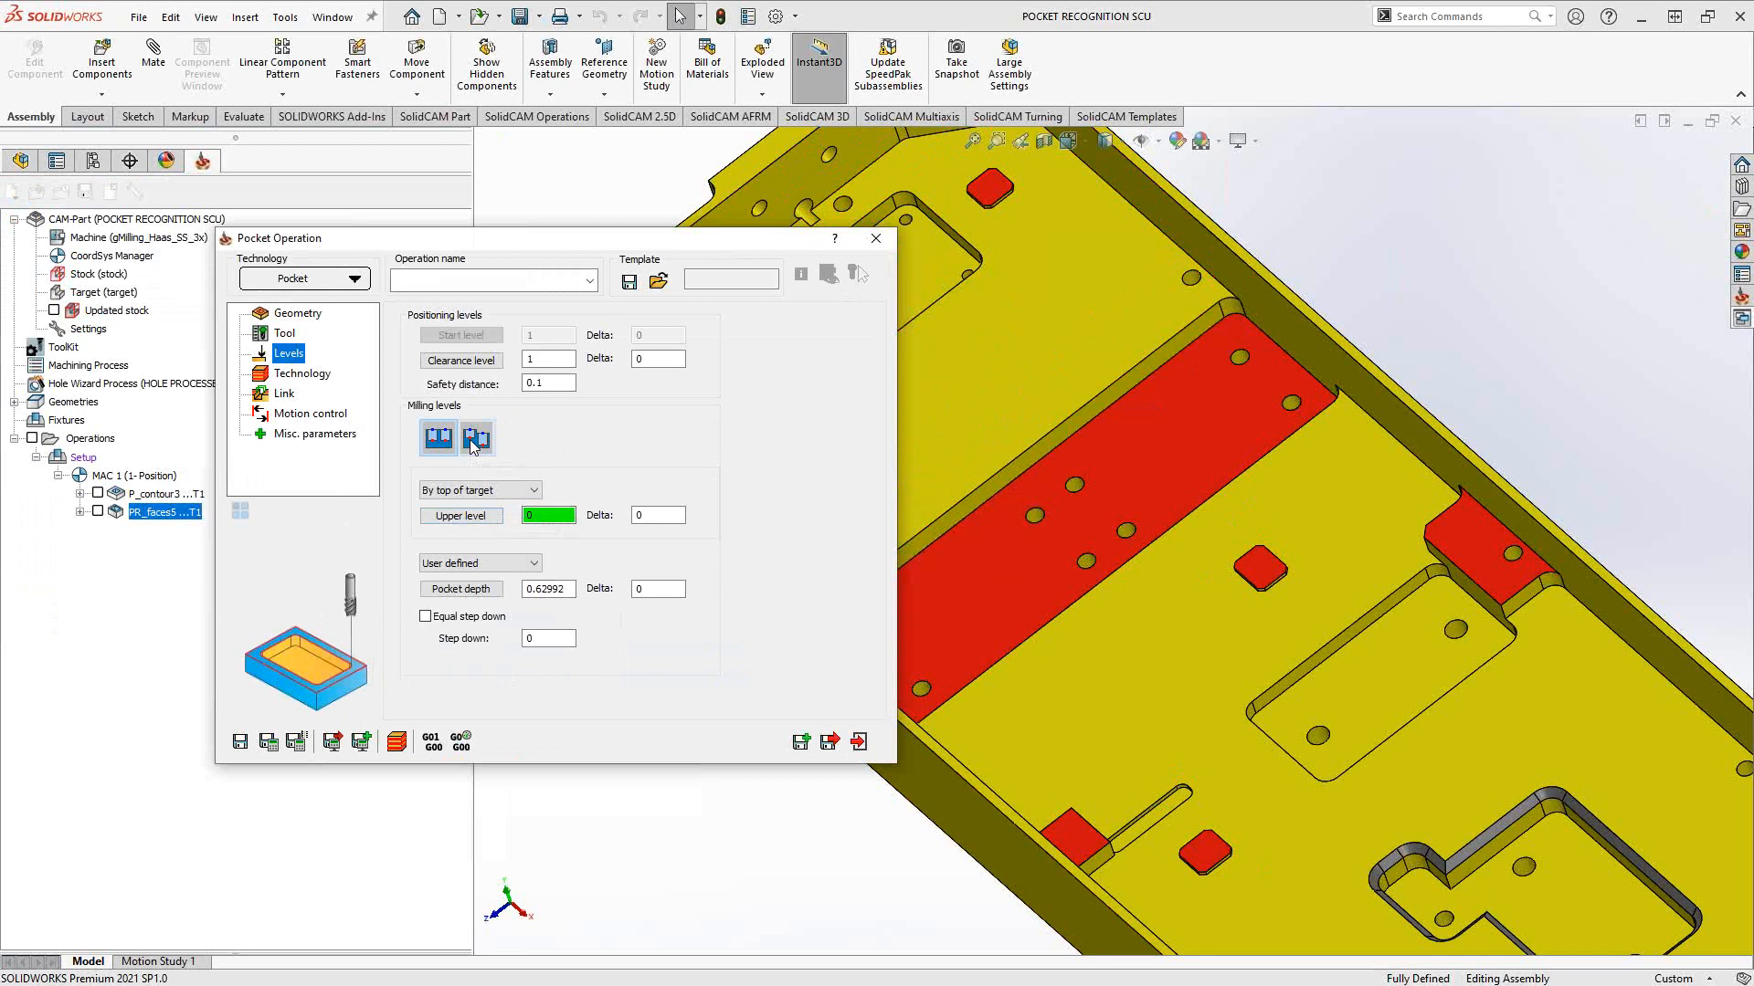
{"action": "left_click", "coordinate": [475, 437]}
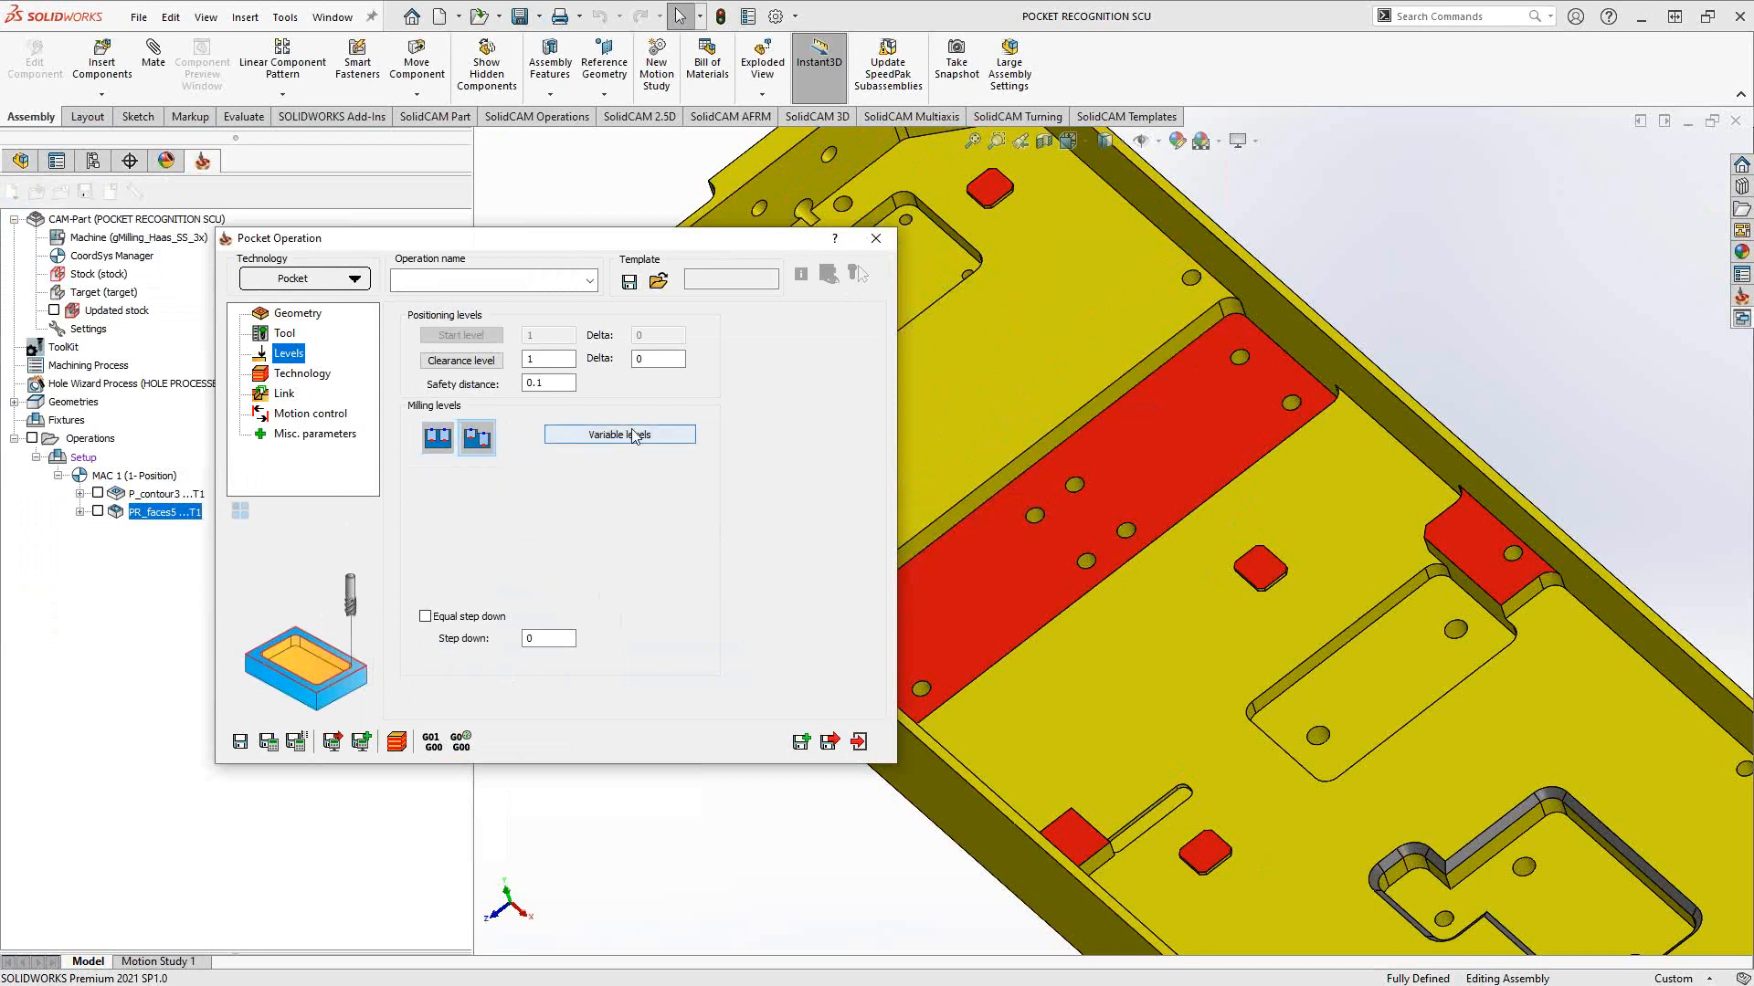
{"action": "left_click", "coordinate": [619, 434]}
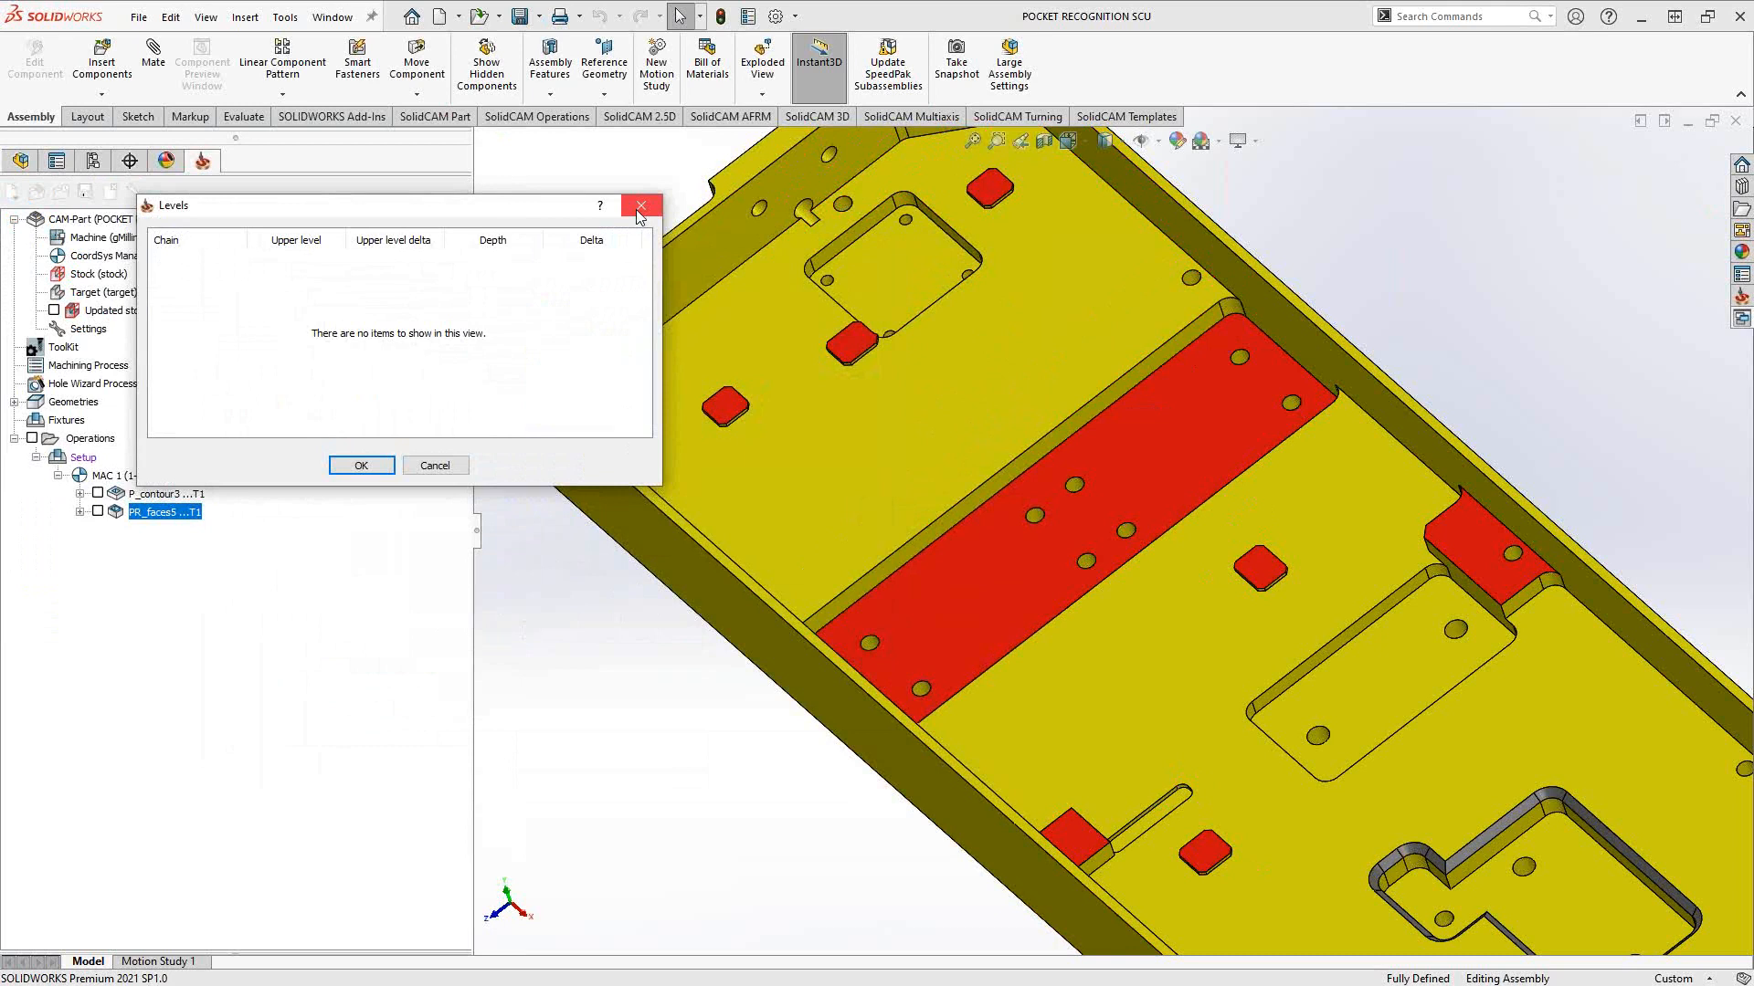
{"action": "left_click", "coordinate": [639, 206]}
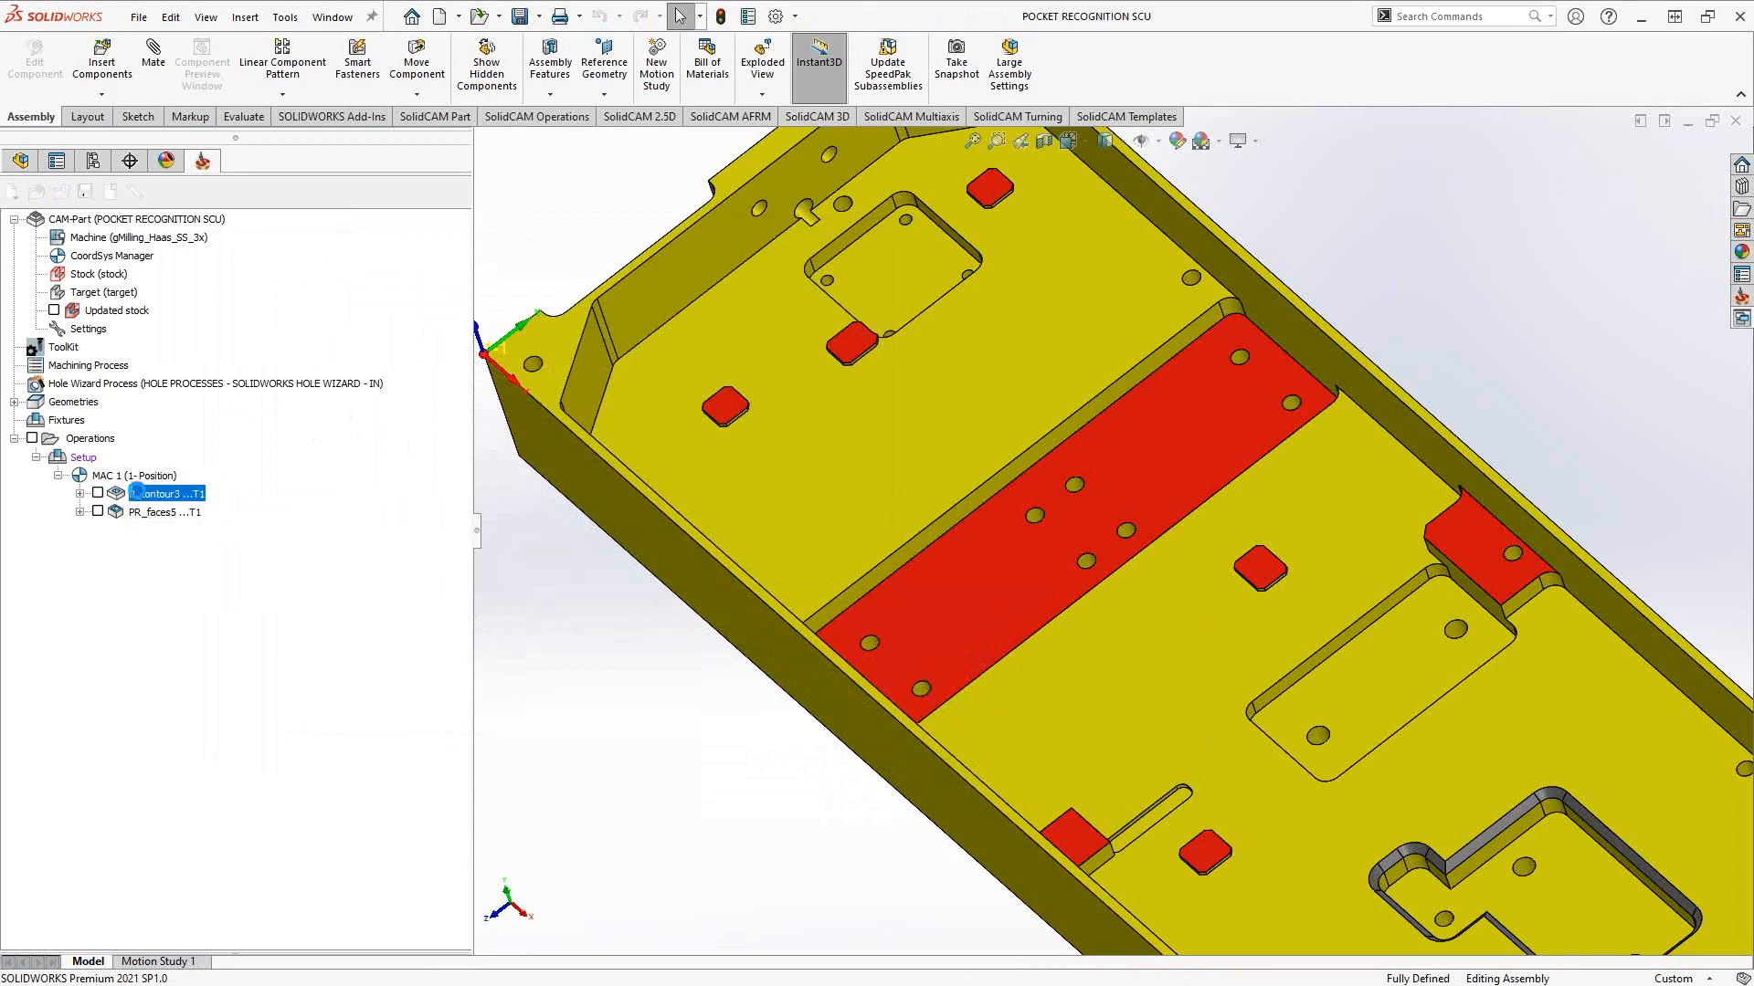
Open P_contour3 and inspect its per-chain upper level and depth table for four chains.
{"action": "double_click", "coordinate": [165, 494]}
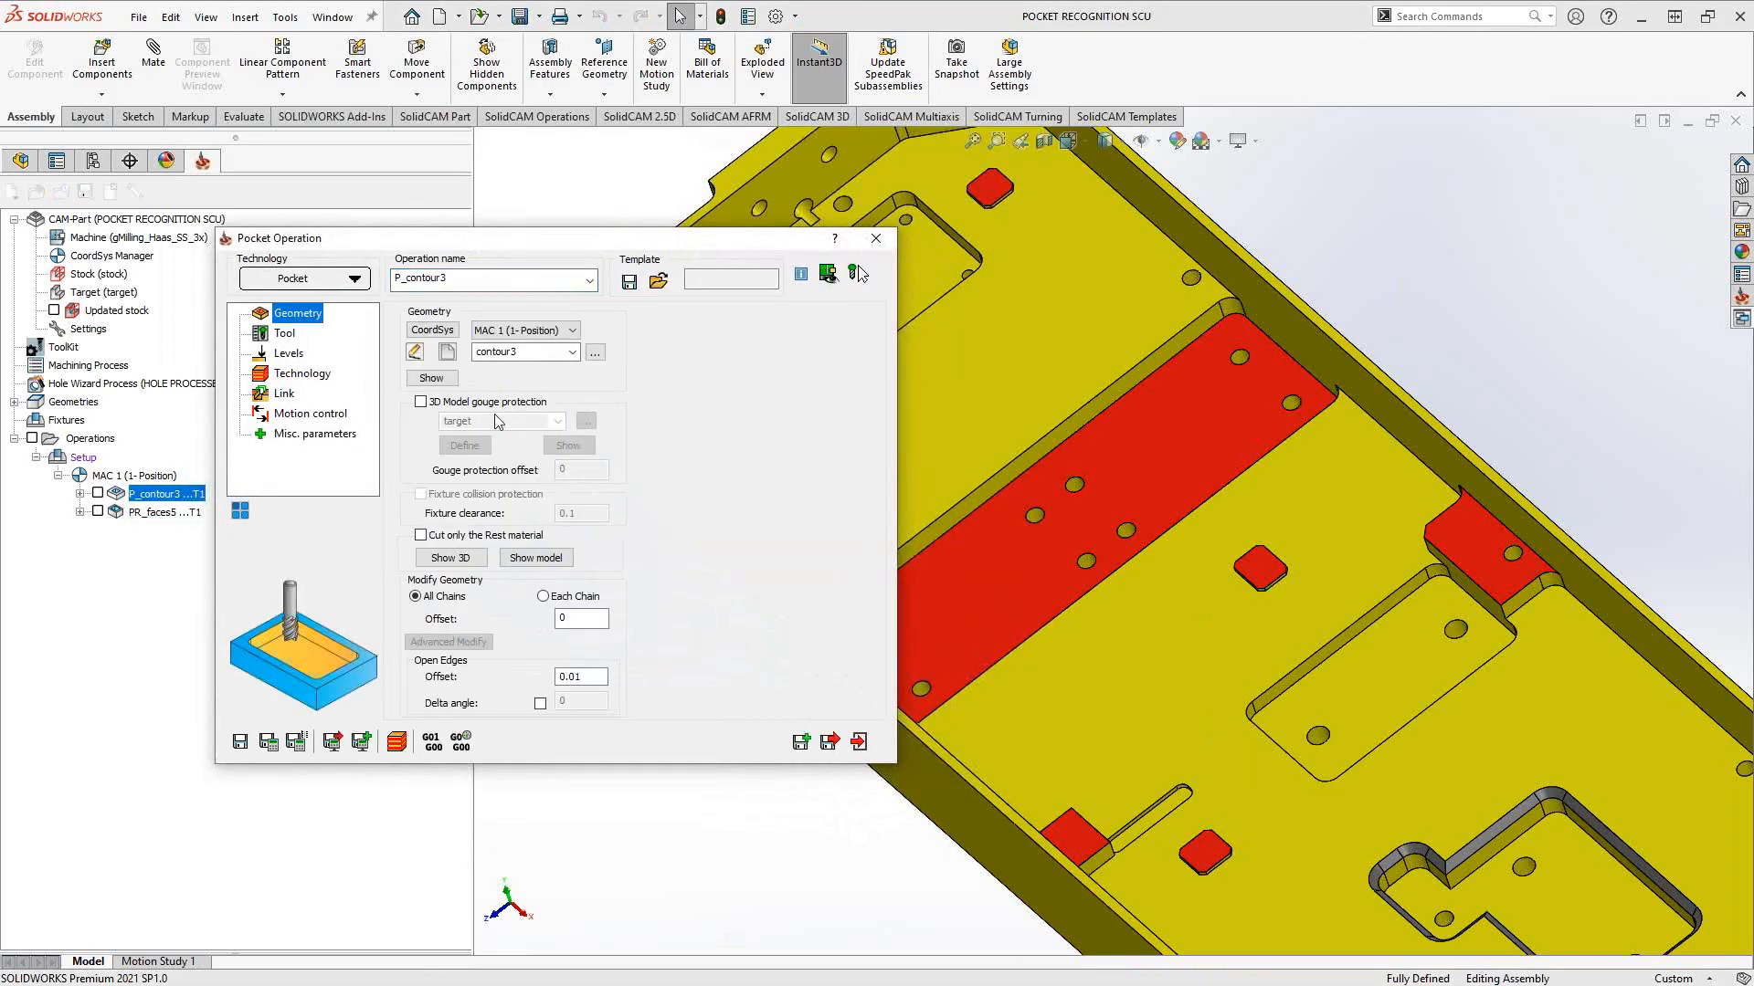
{"action": "left_click", "coordinate": [431, 379]}
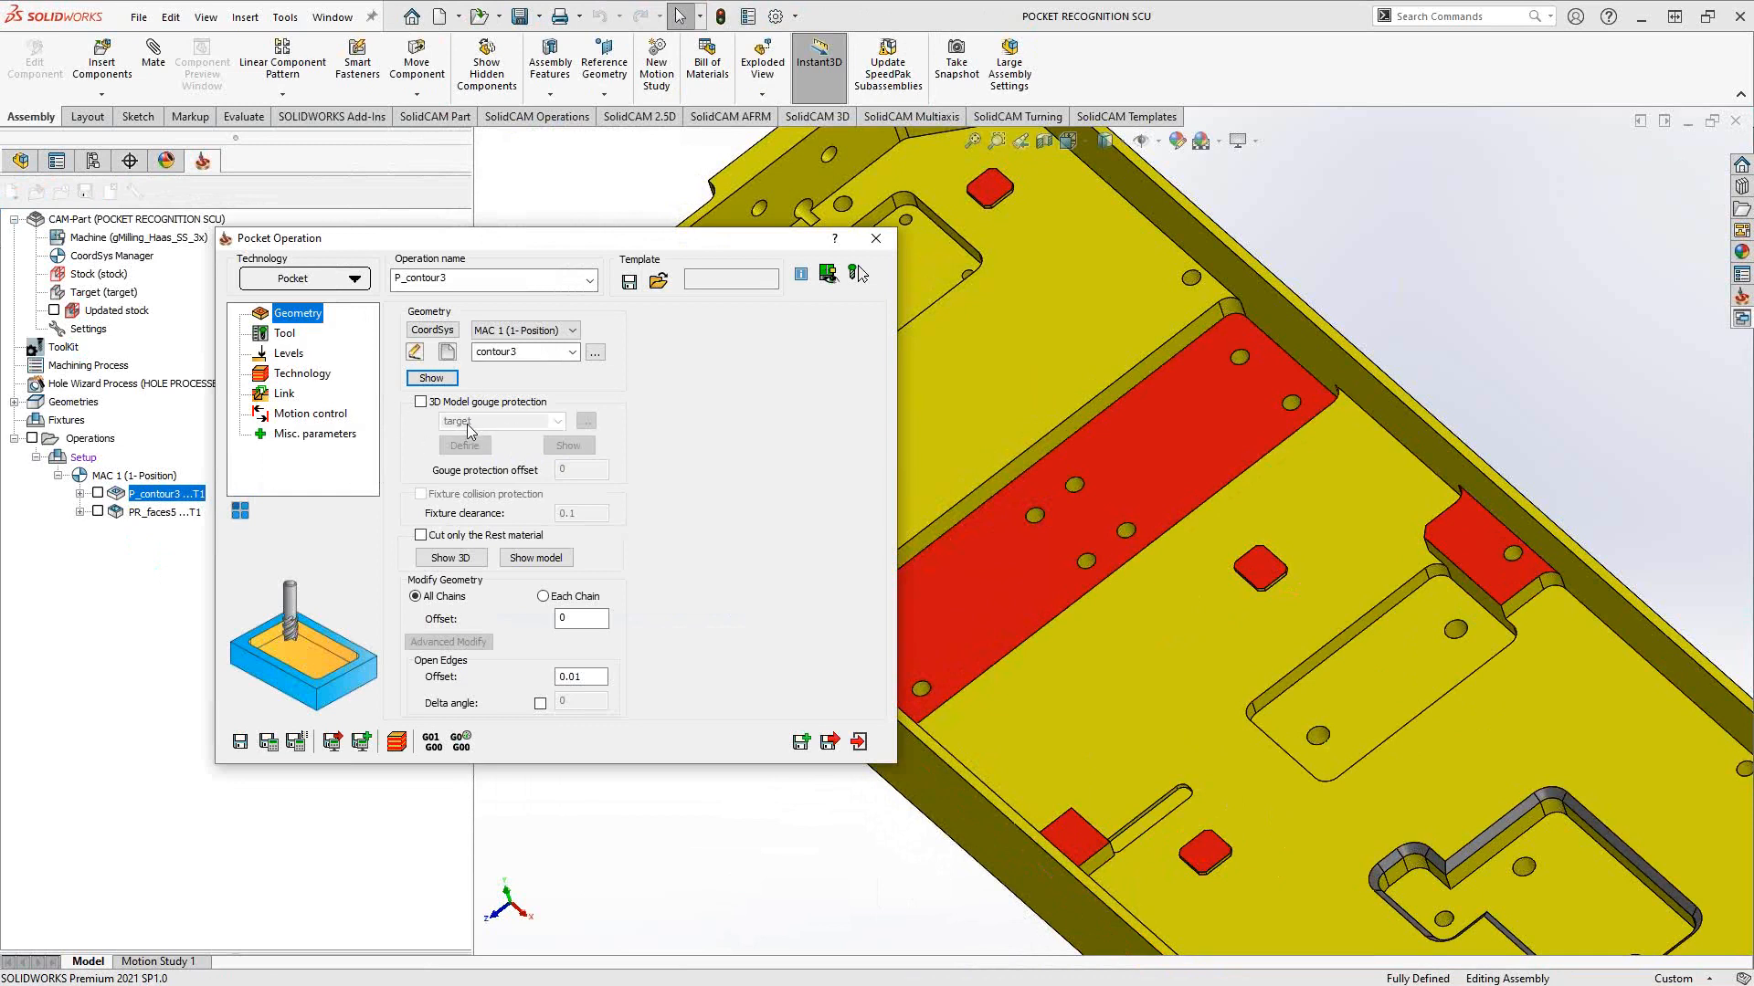
{"action": "mouse_move", "coordinate": [470, 433]}
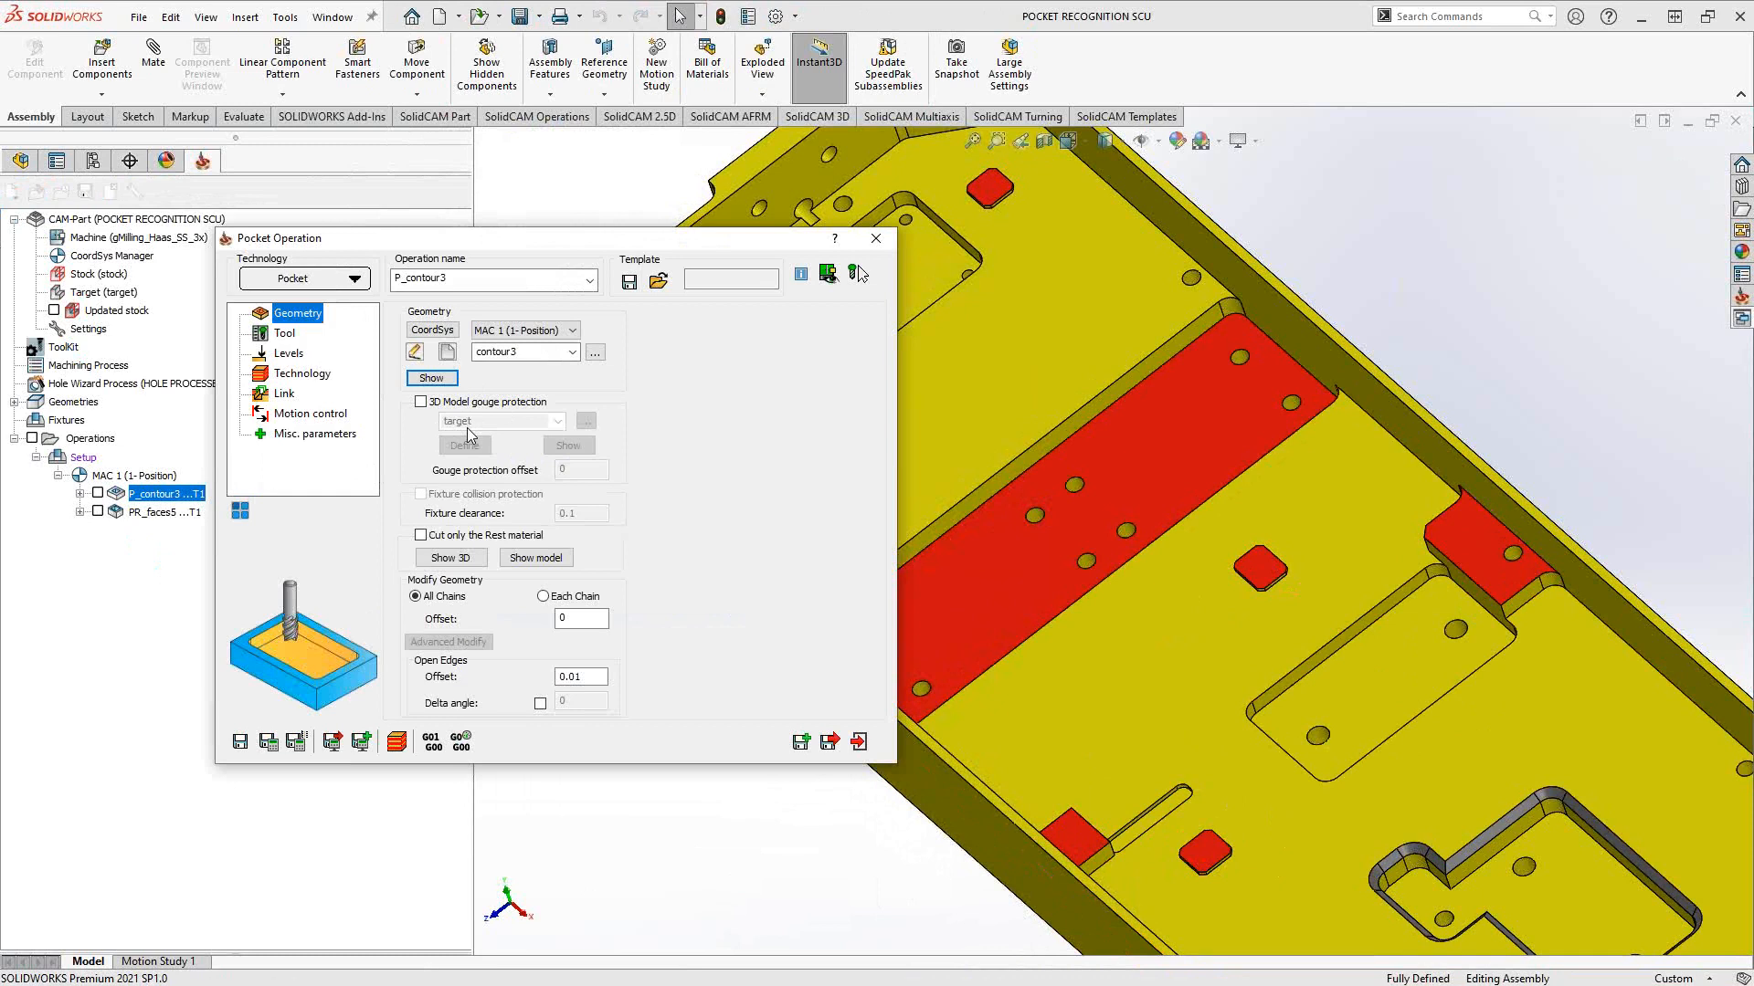
{"action": "left_click", "coordinate": [288, 353]}
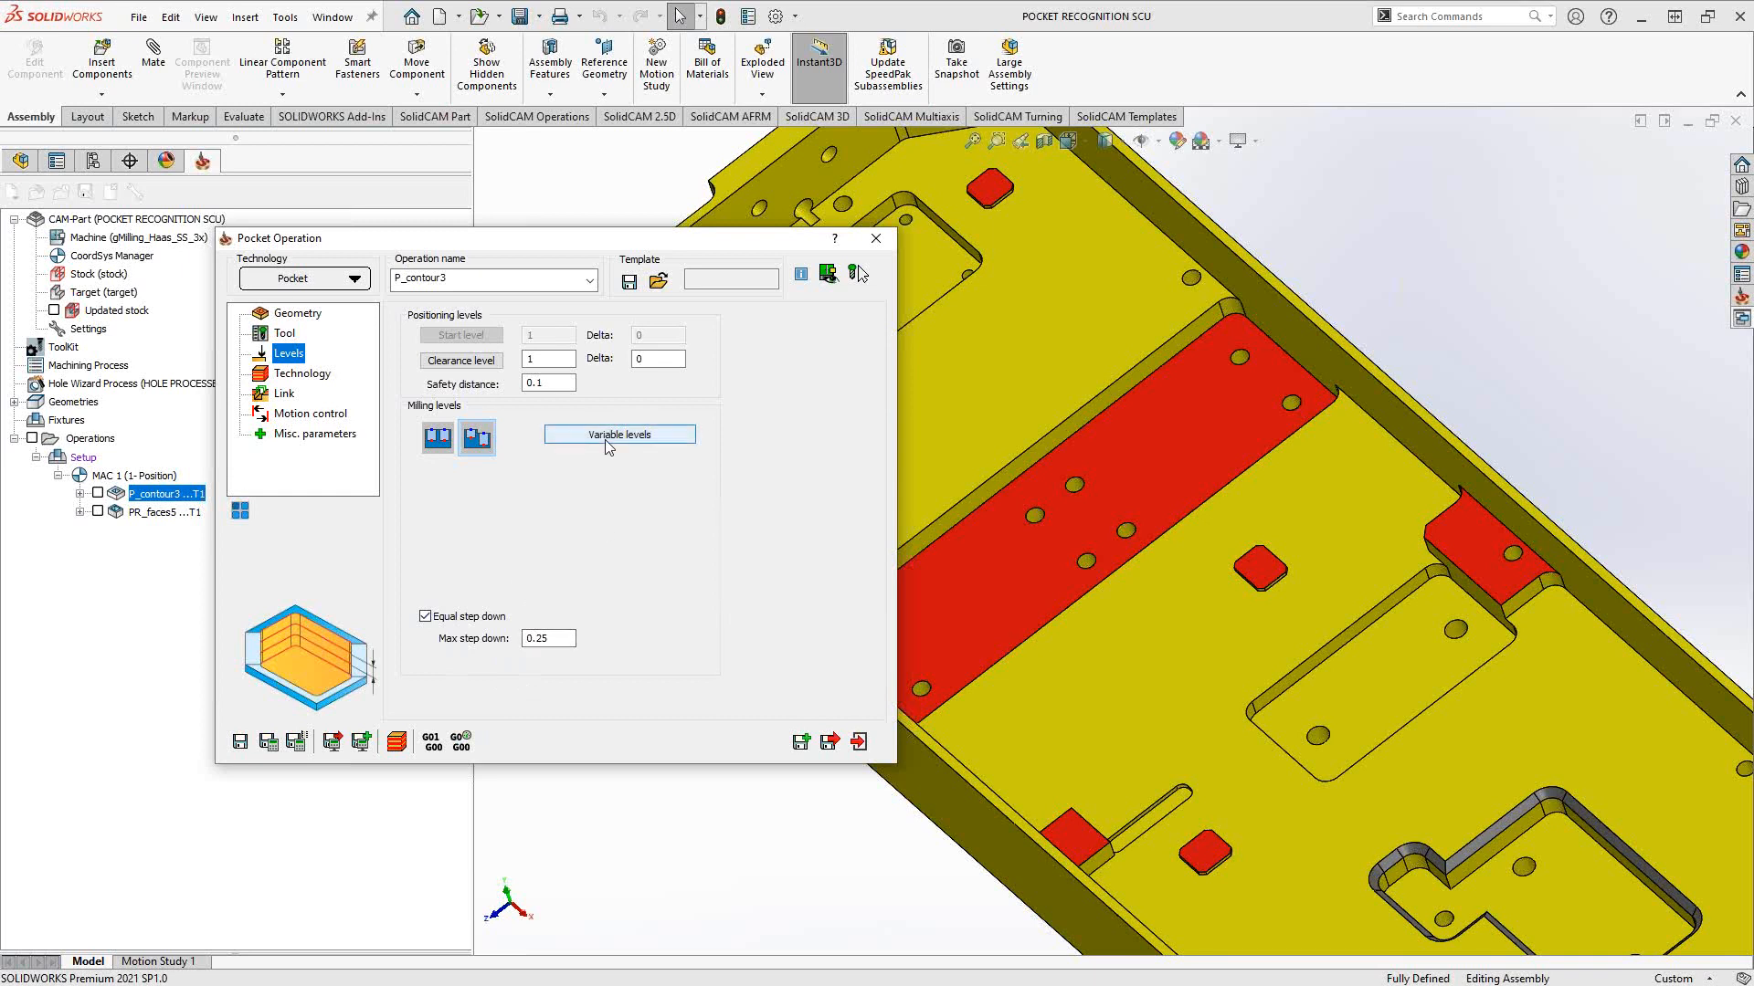
{"action": "left_click", "coordinate": [617, 434]}
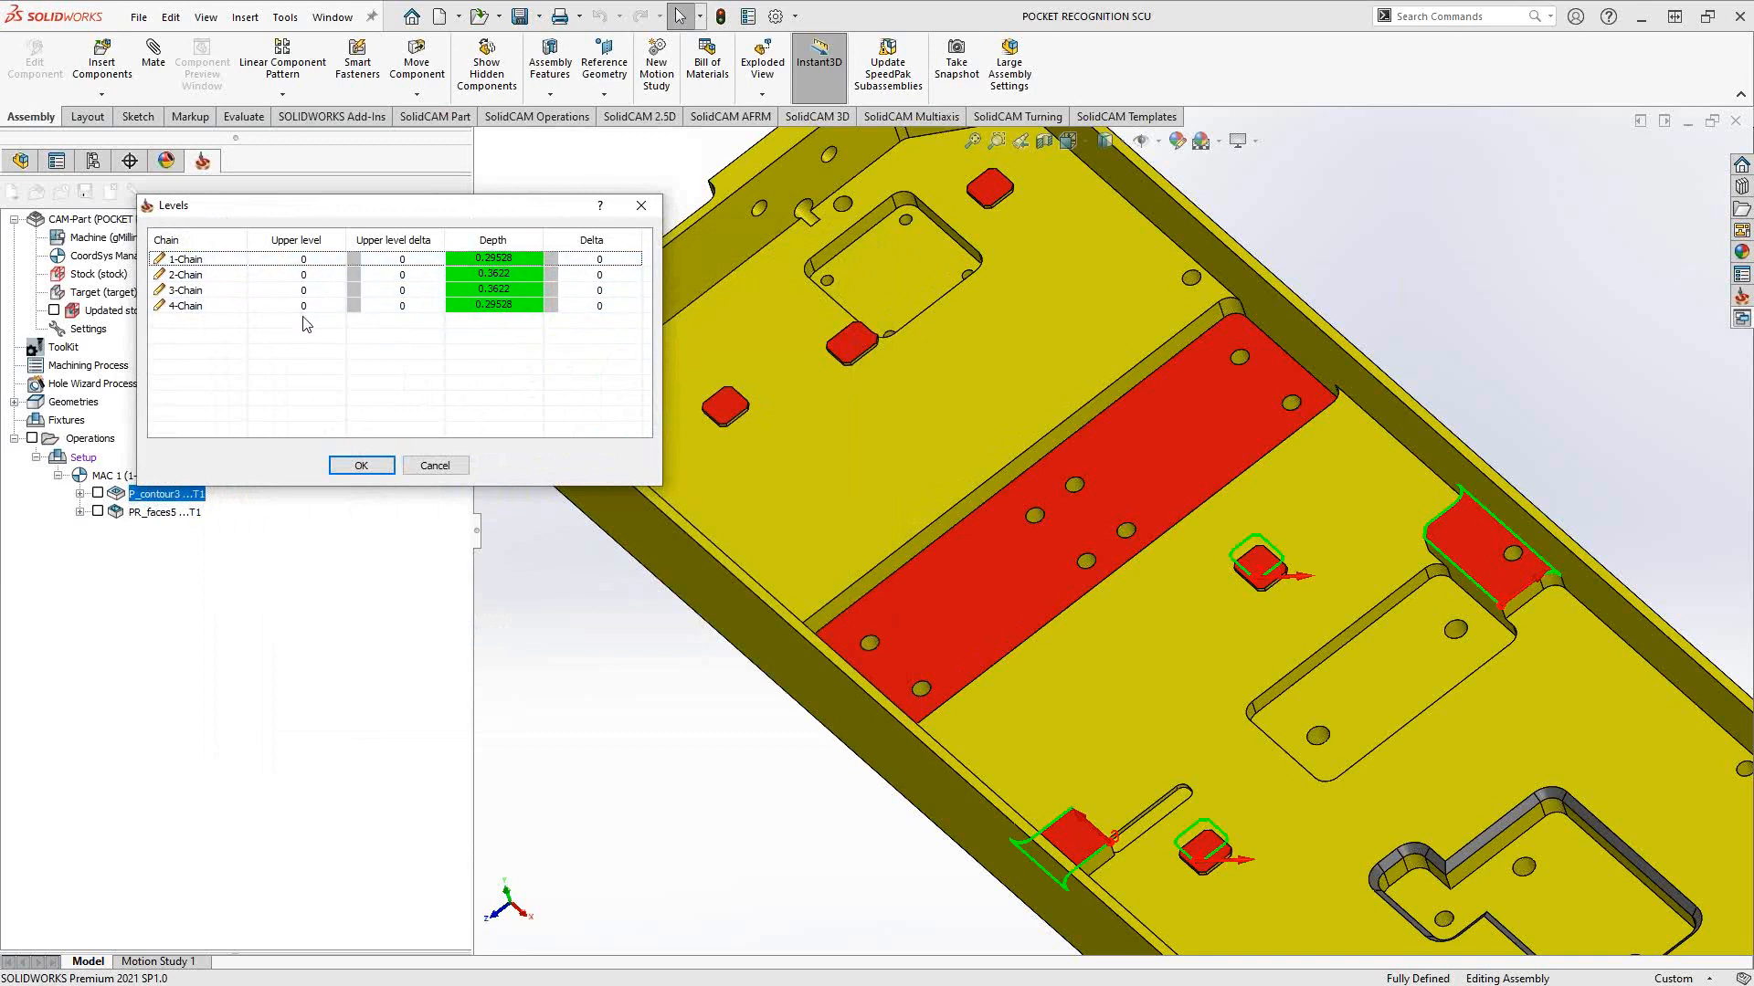
{"action": "left_click", "coordinate": [360, 465]}
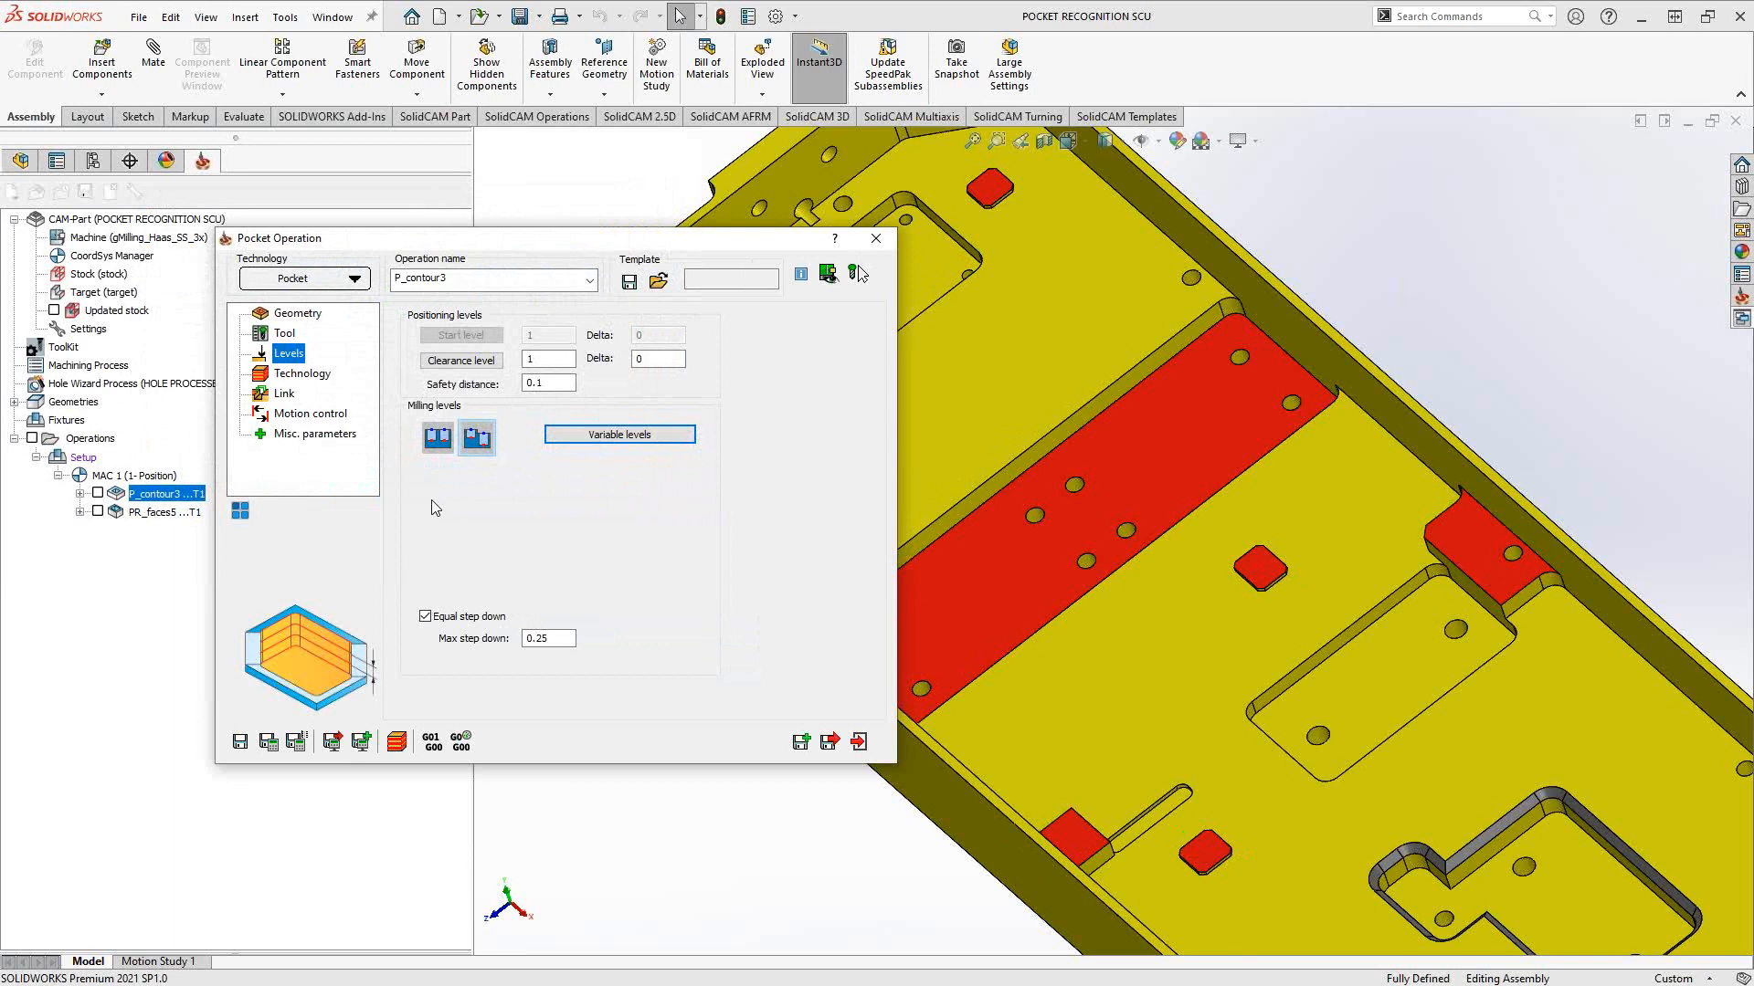
{"action": "mouse_move", "coordinate": [317, 318]}
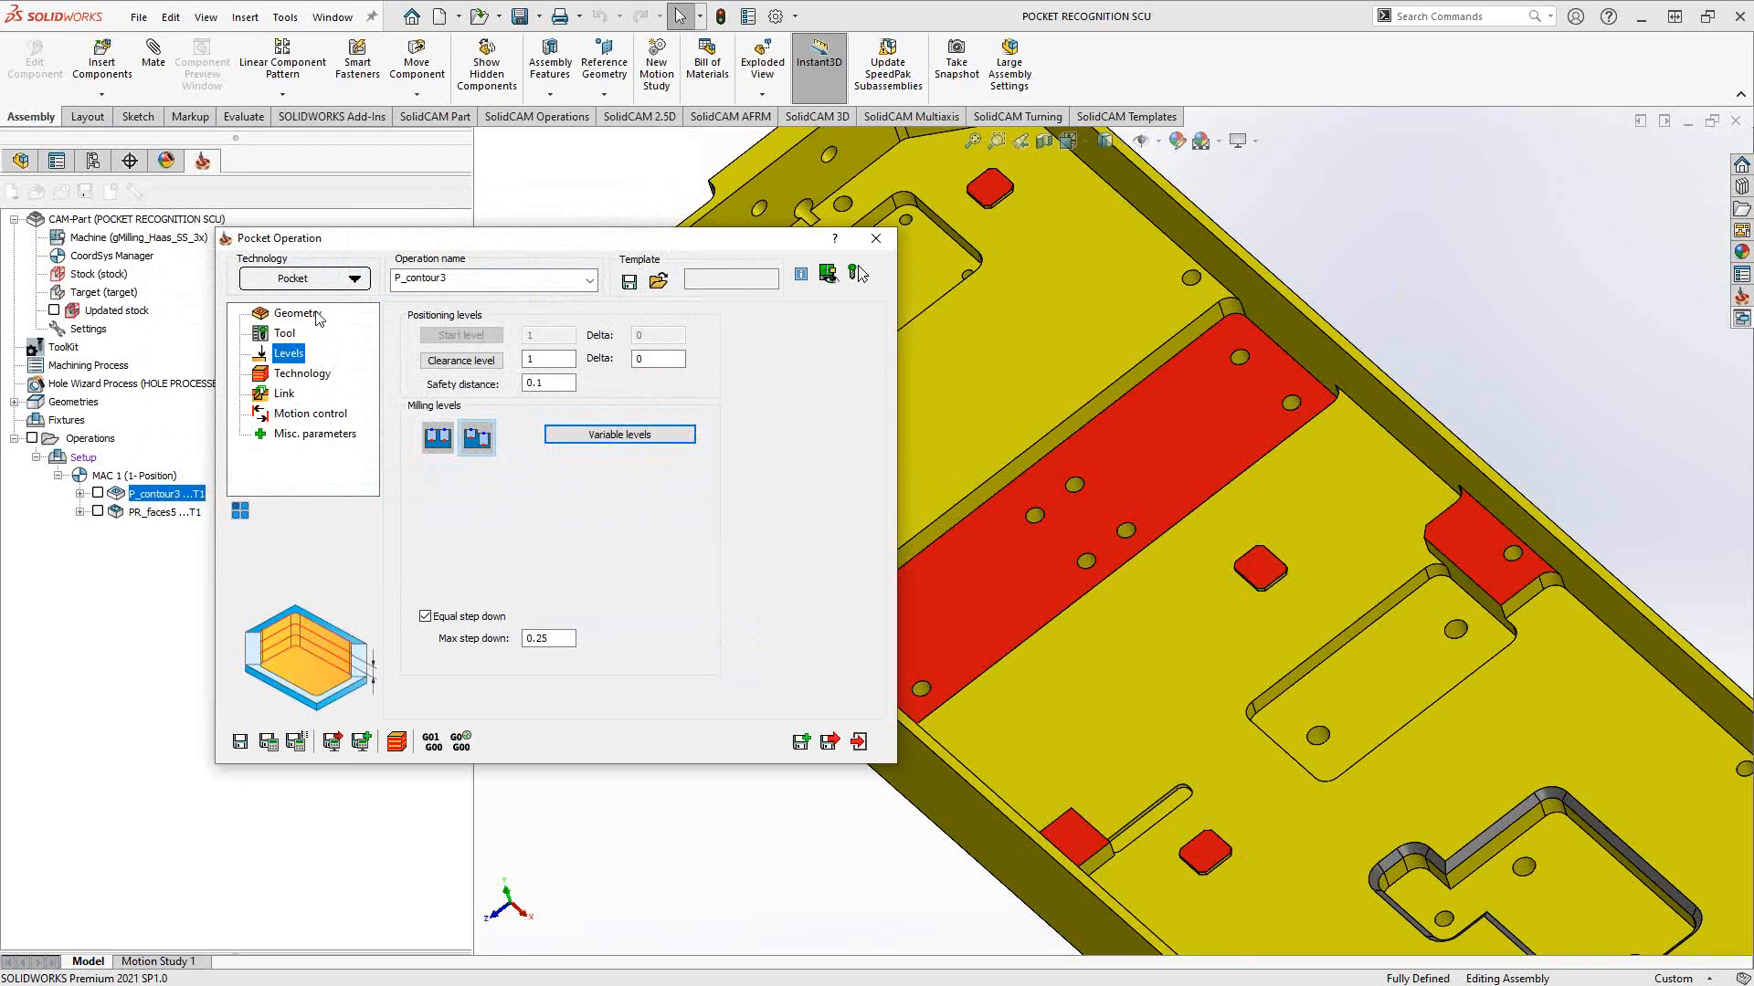
Check the 0.01 open-edge offset, then view the Advanced technology options.
{"action": "left_click", "coordinate": [296, 313]}
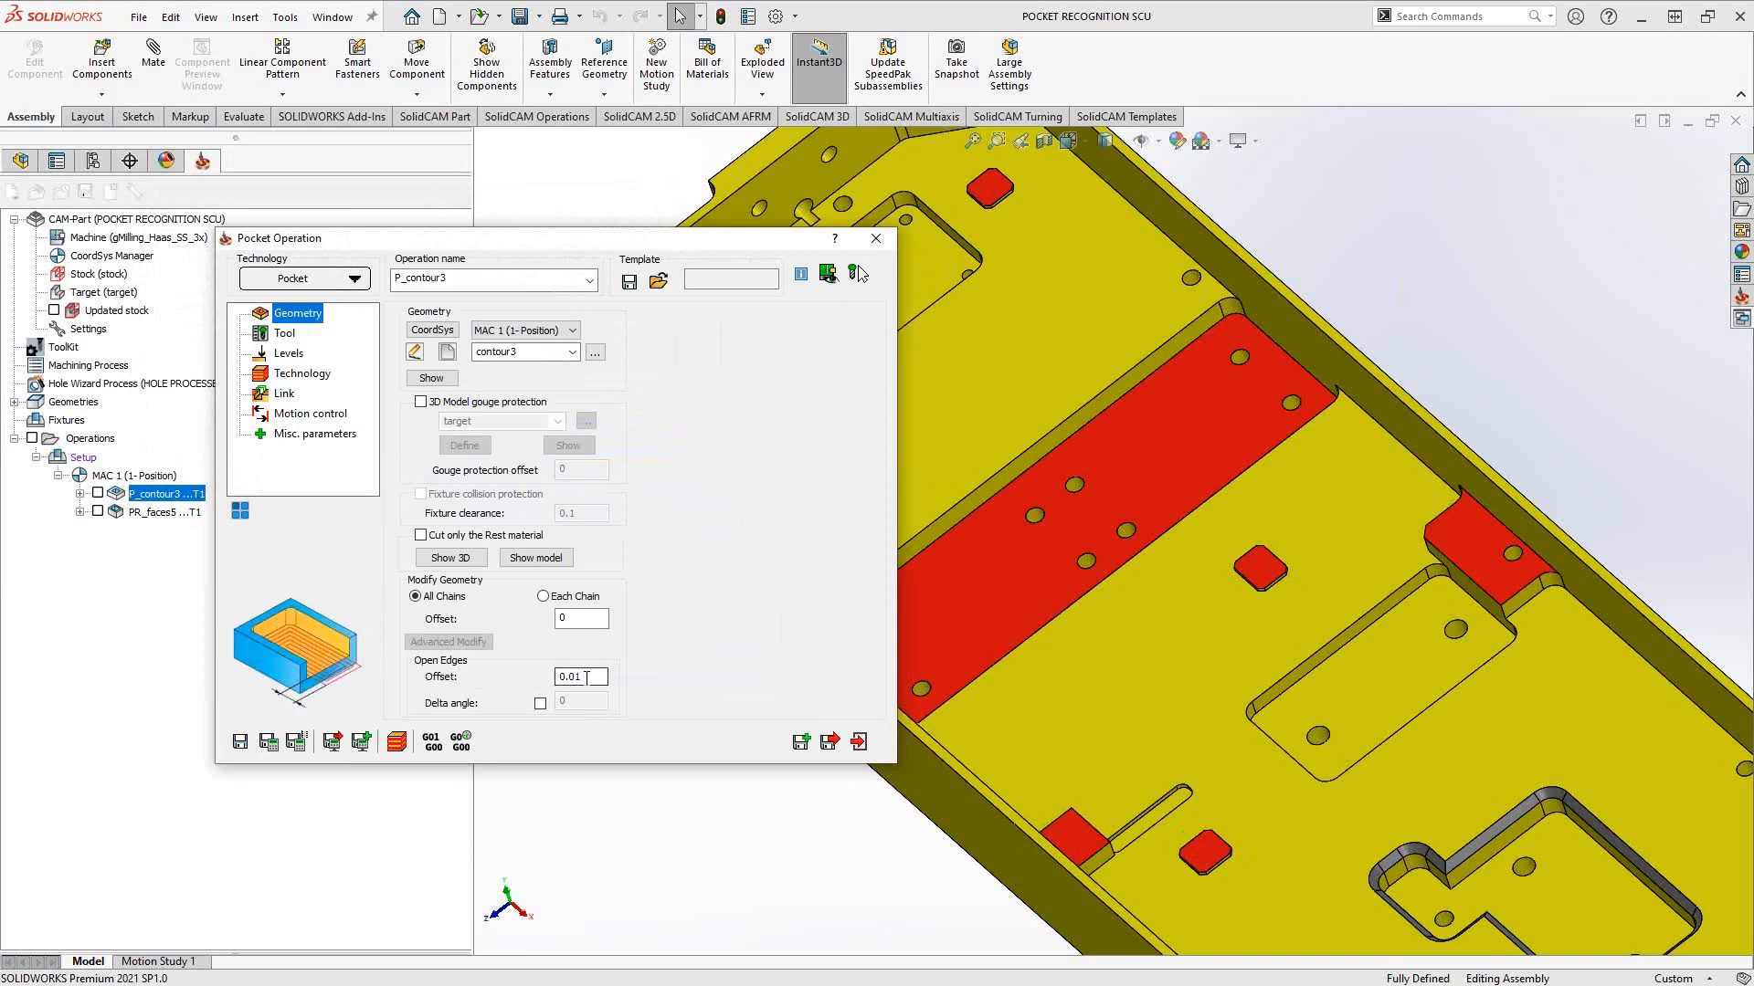
{"action": "triple_click", "coordinate": [581, 676]}
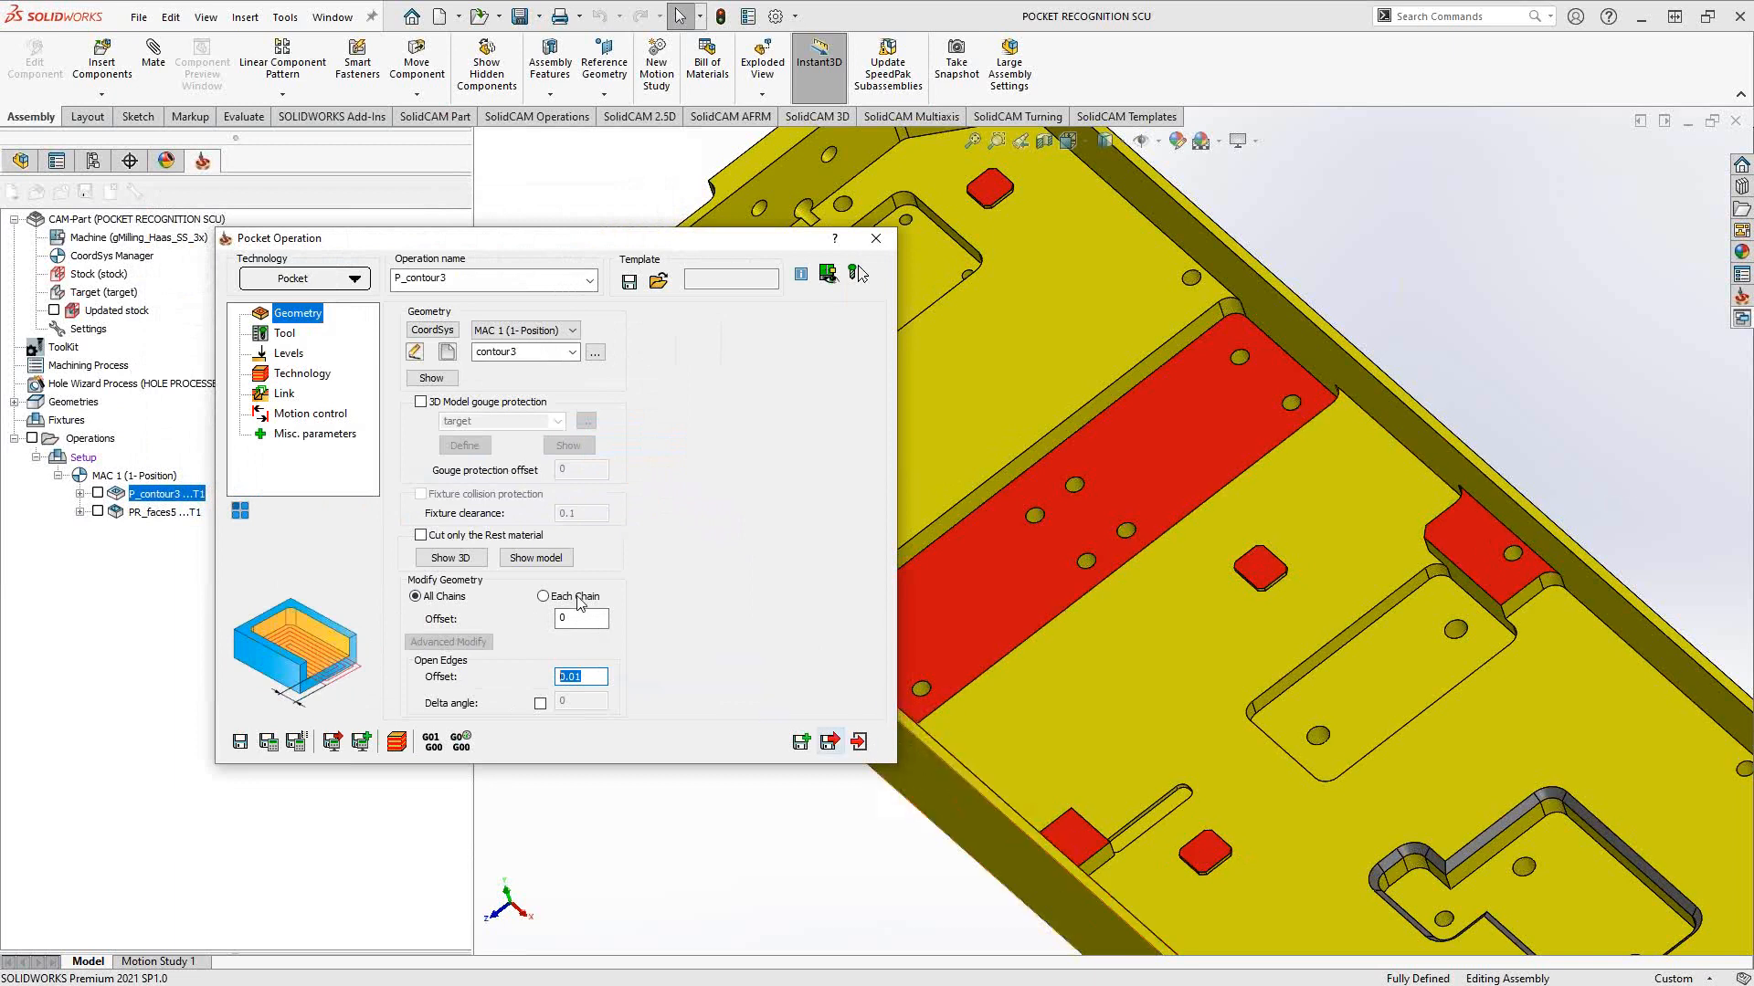
{"action": "left_click", "coordinate": [302, 374]}
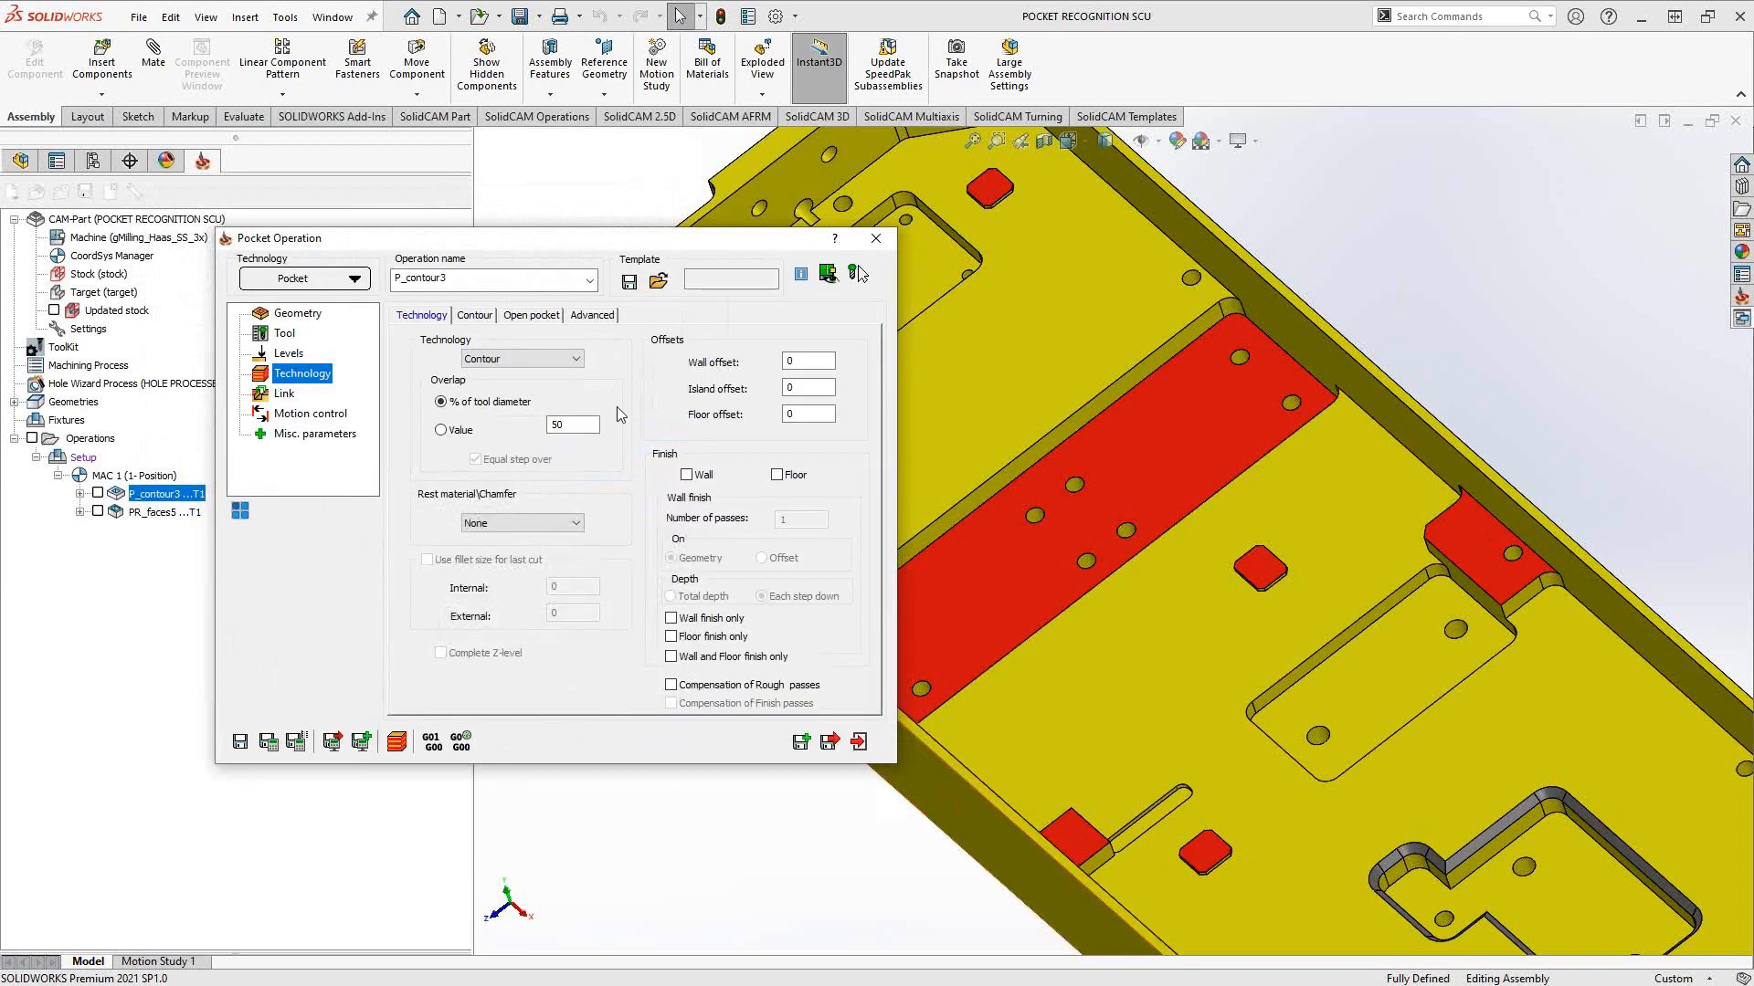
{"action": "mouse_move", "coordinate": [543, 638]}
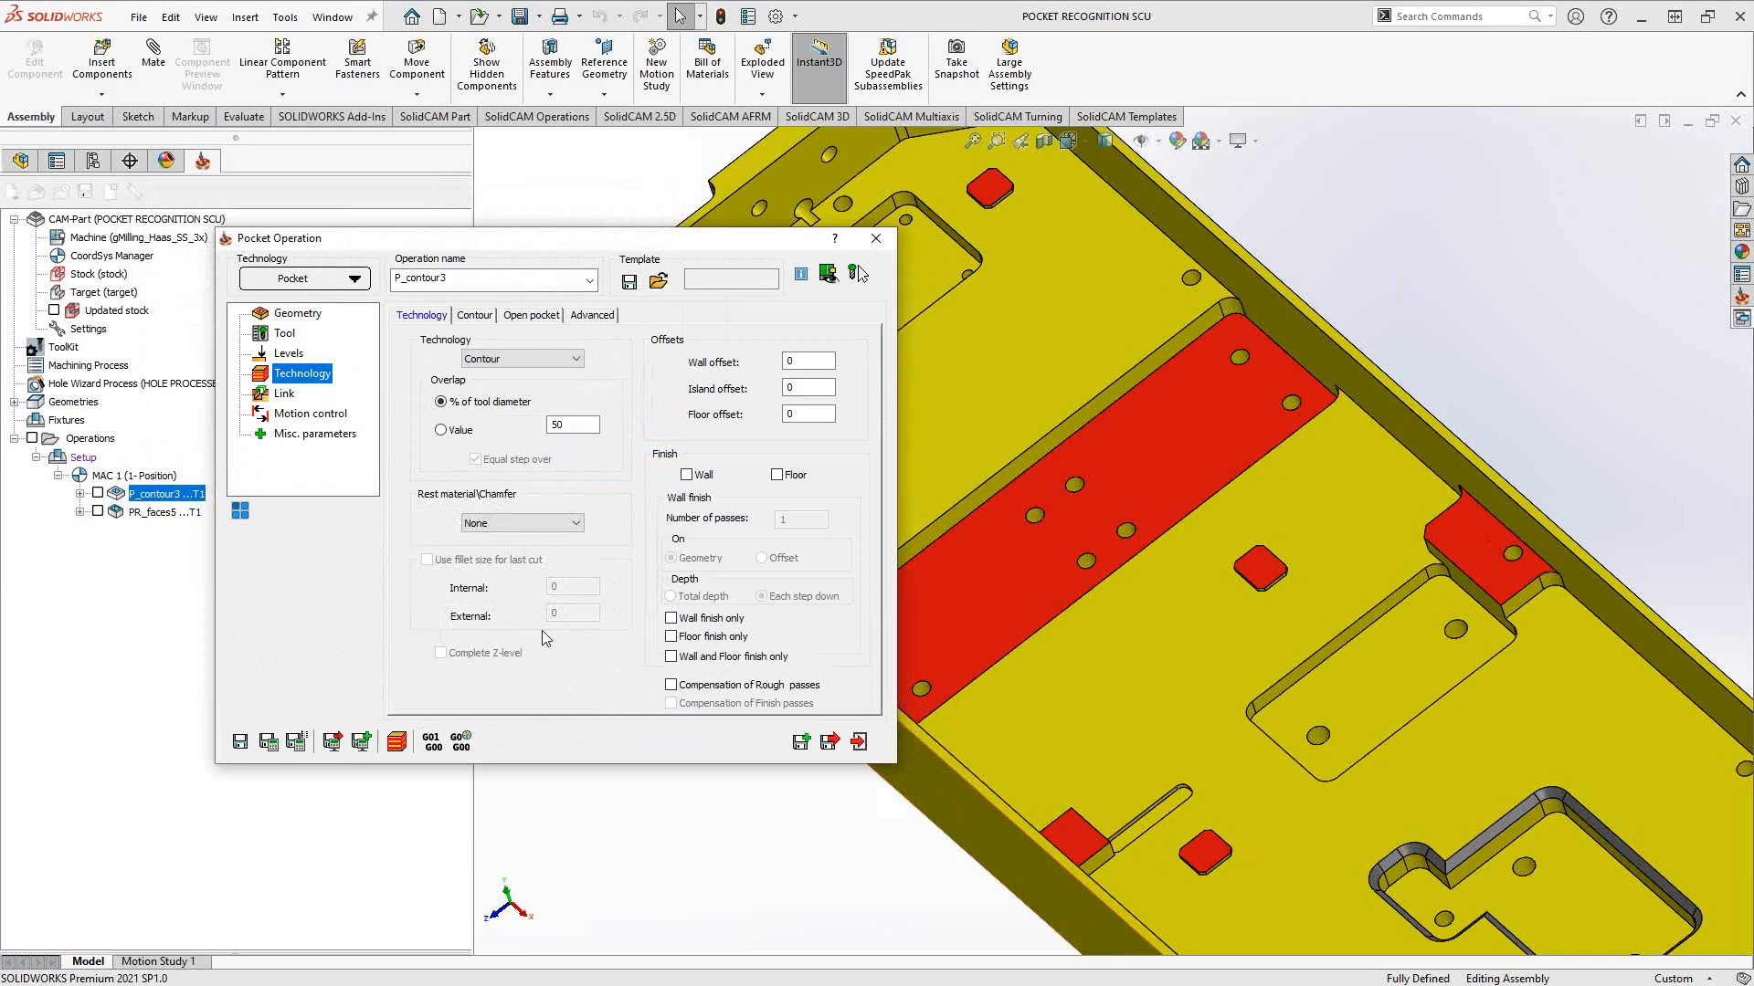
{"action": "left_click", "coordinate": [592, 314]}
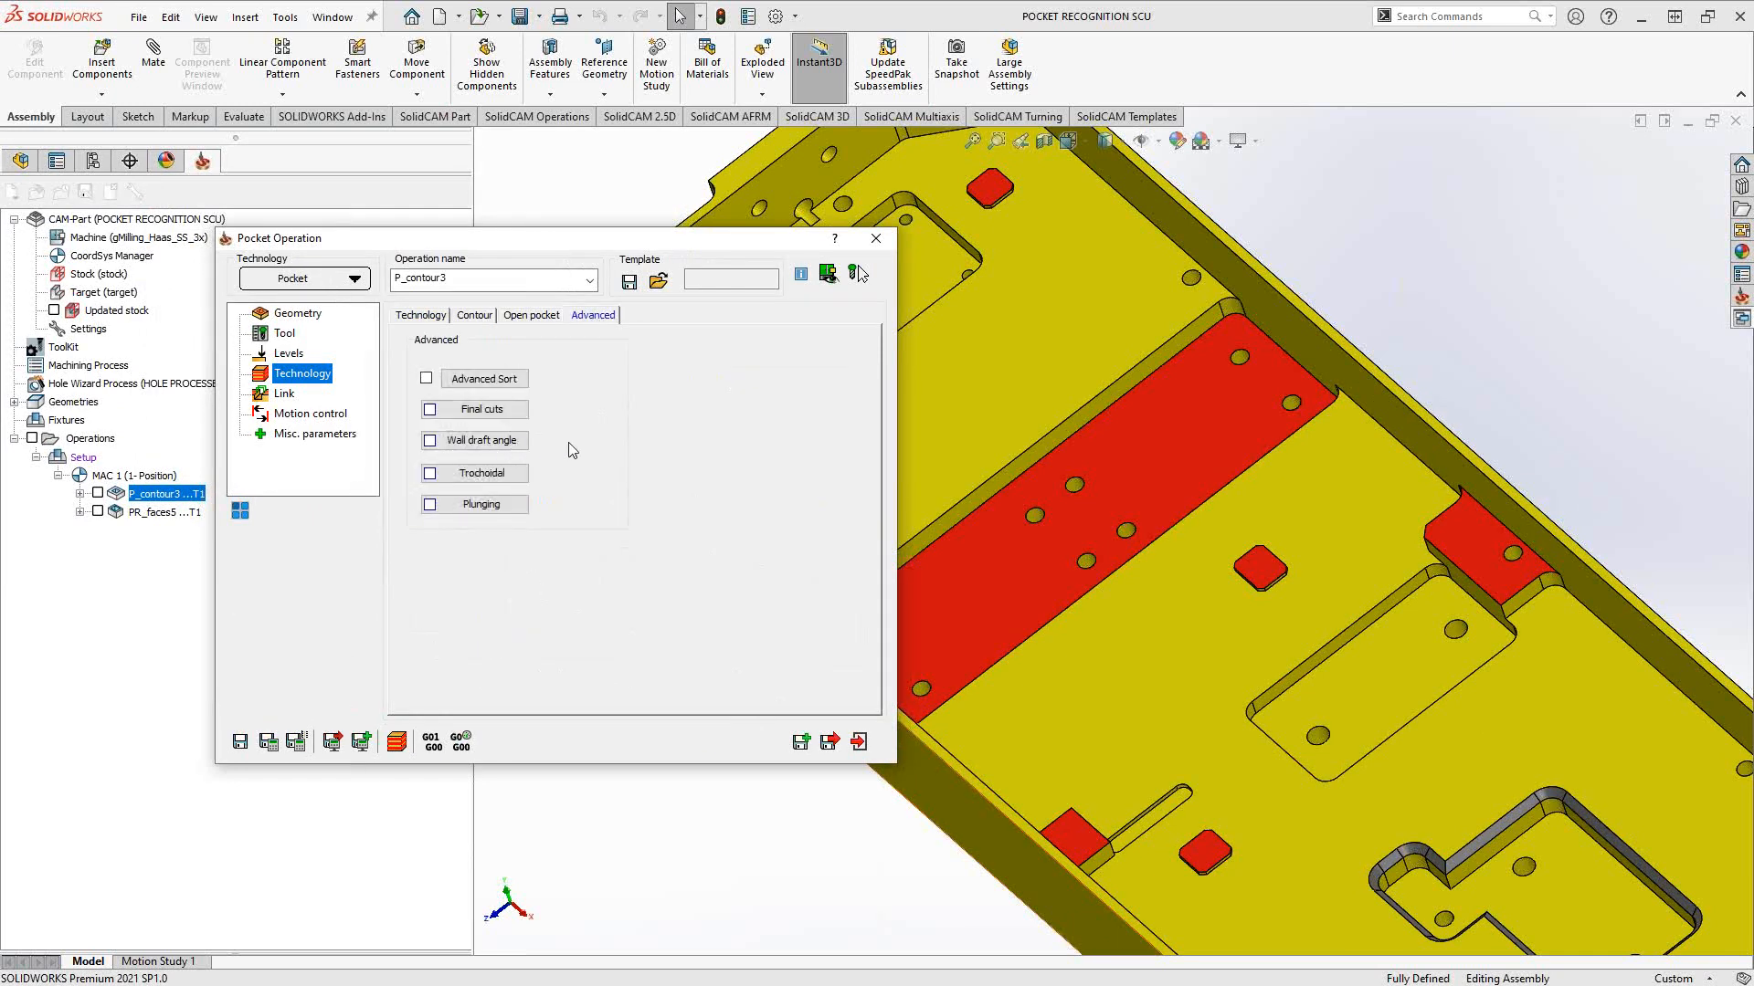
{"action": "mouse_move", "coordinate": [319, 502]}
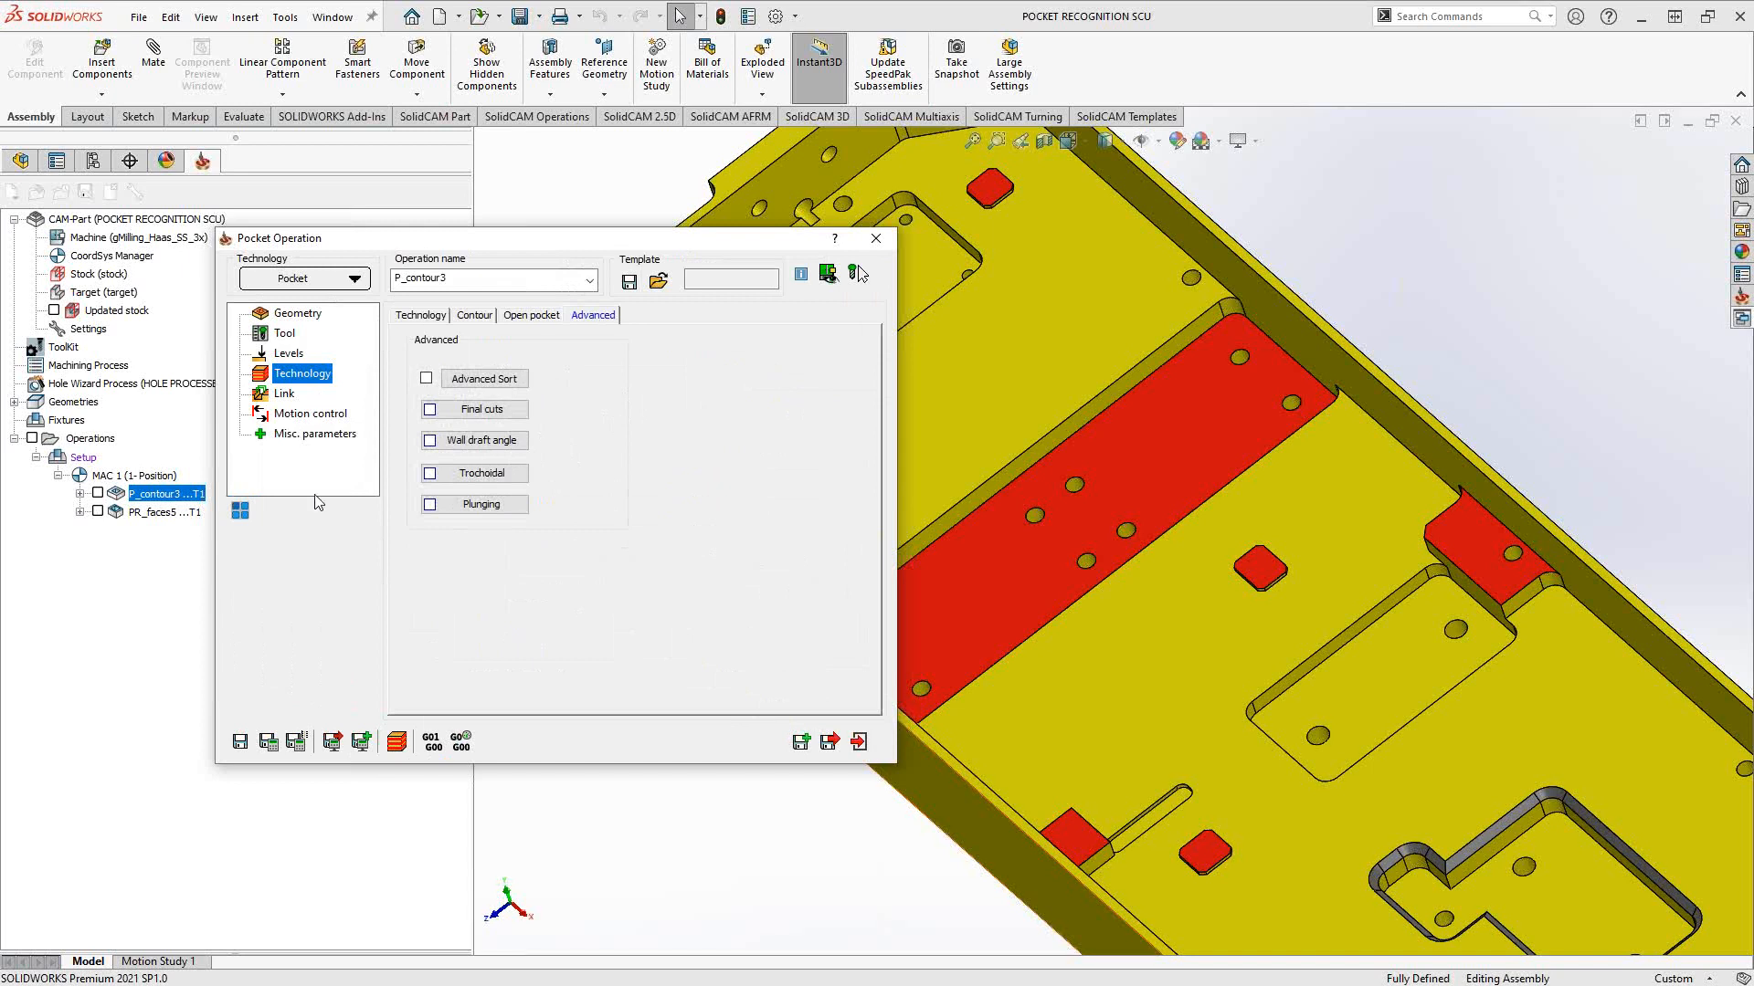
{"action": "mouse_move", "coordinate": [350, 438]}
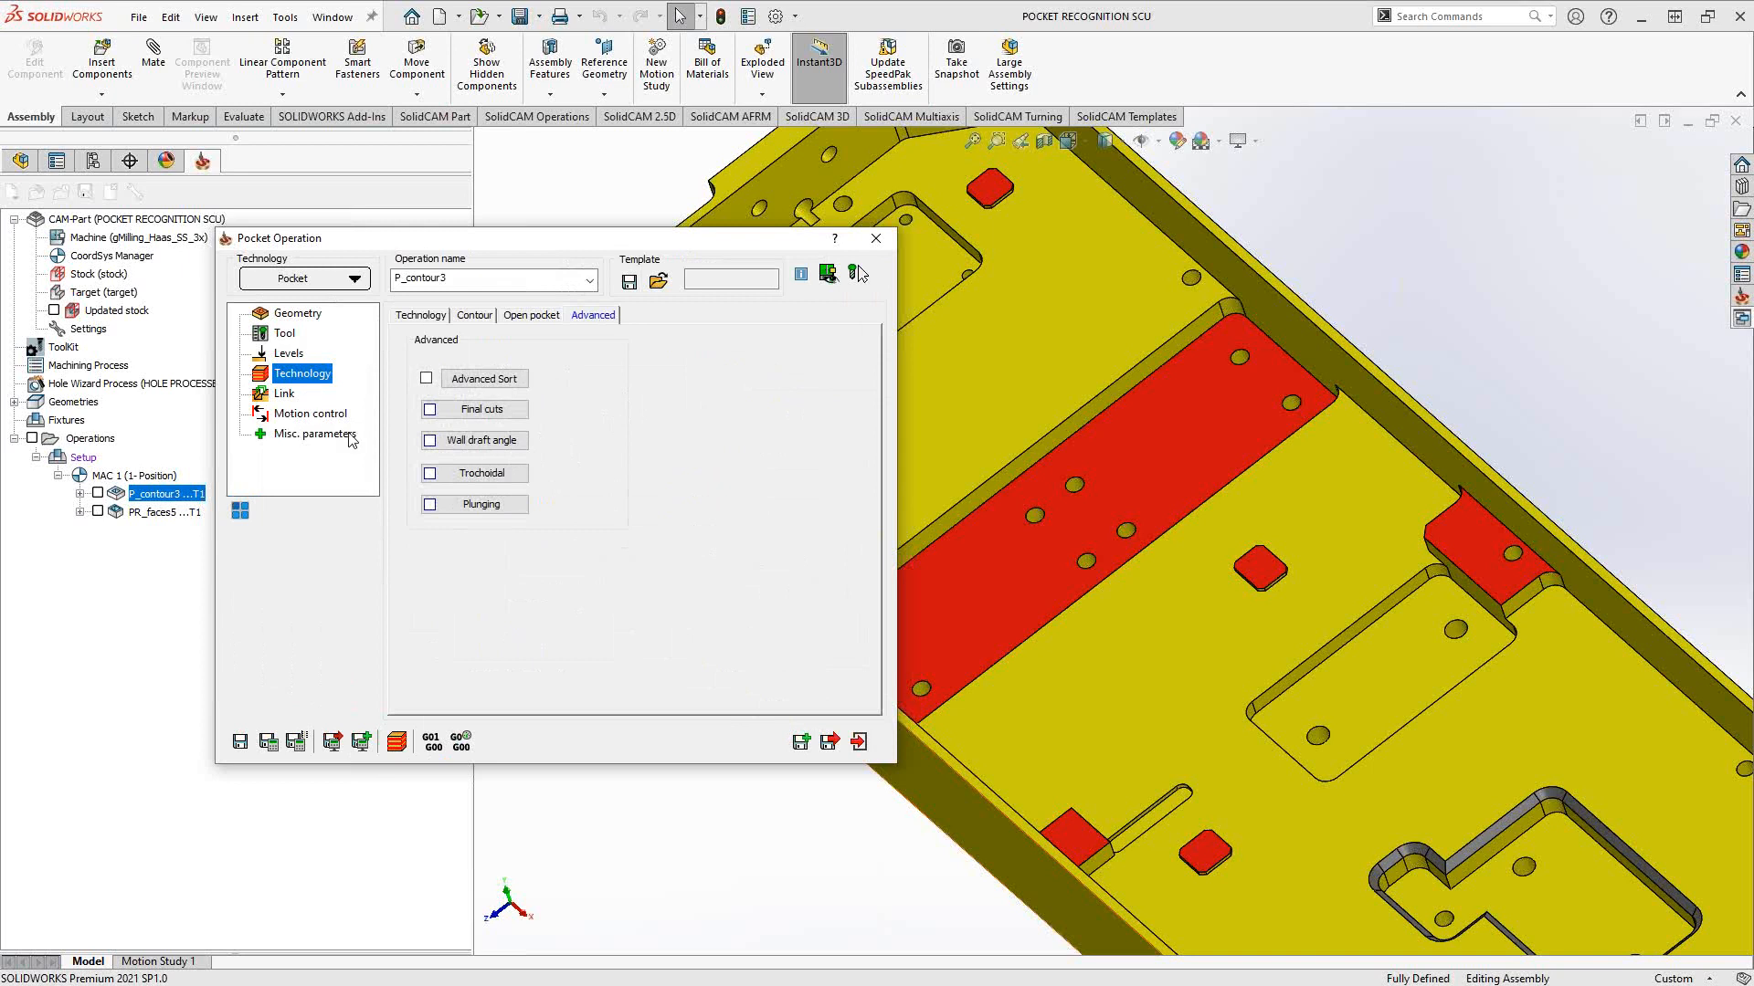
Cancel the new contour geometry, then reopen and close P_contour3's settings.
{"action": "left_click", "coordinate": [298, 313]}
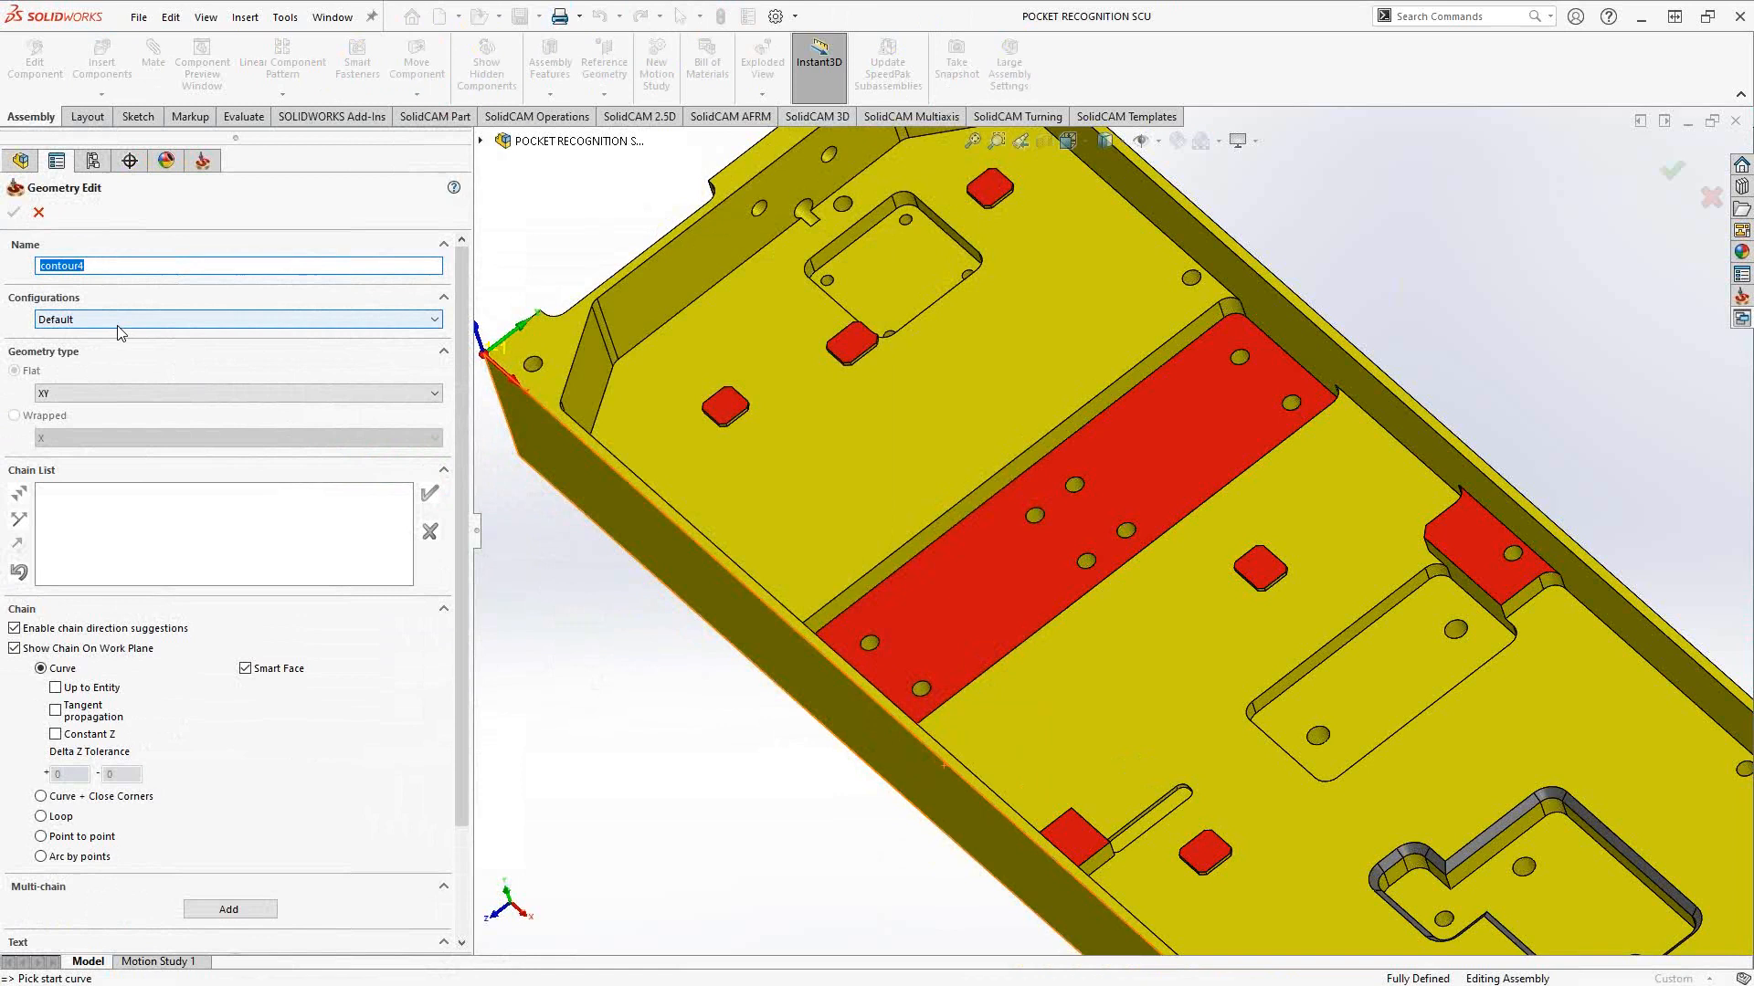
{"action": "left_click", "coordinate": [14, 213]}
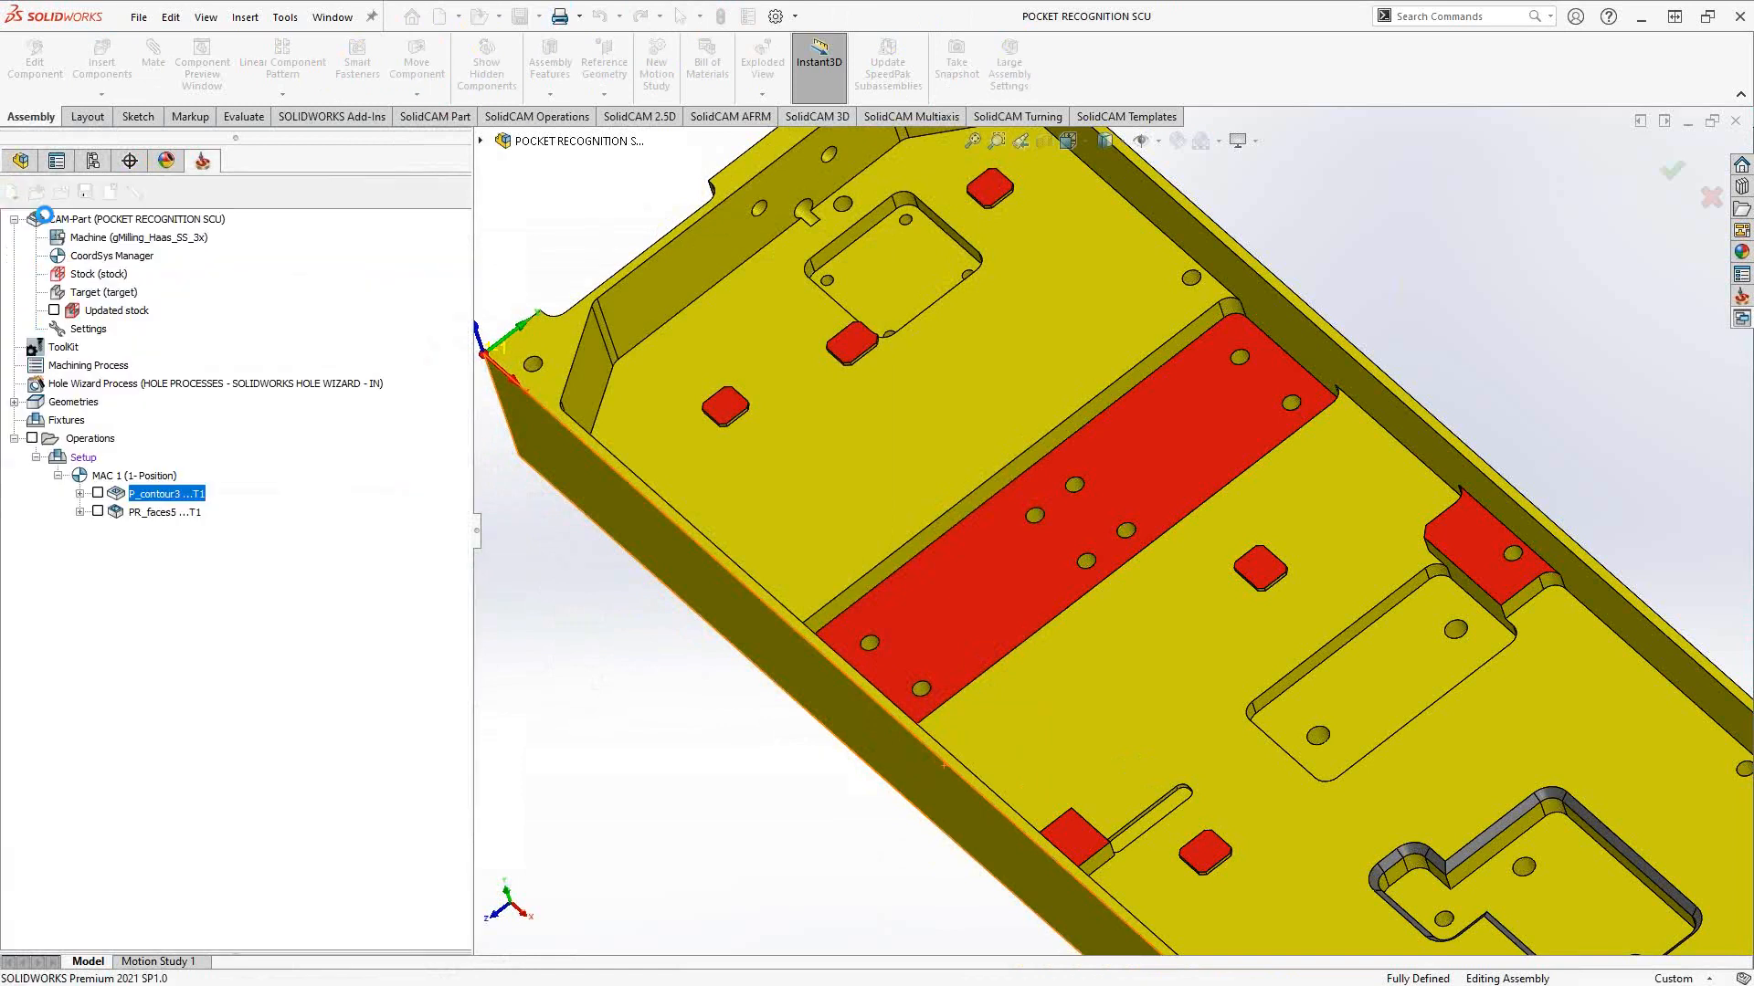
{"action": "double_click", "coordinate": [168, 493]}
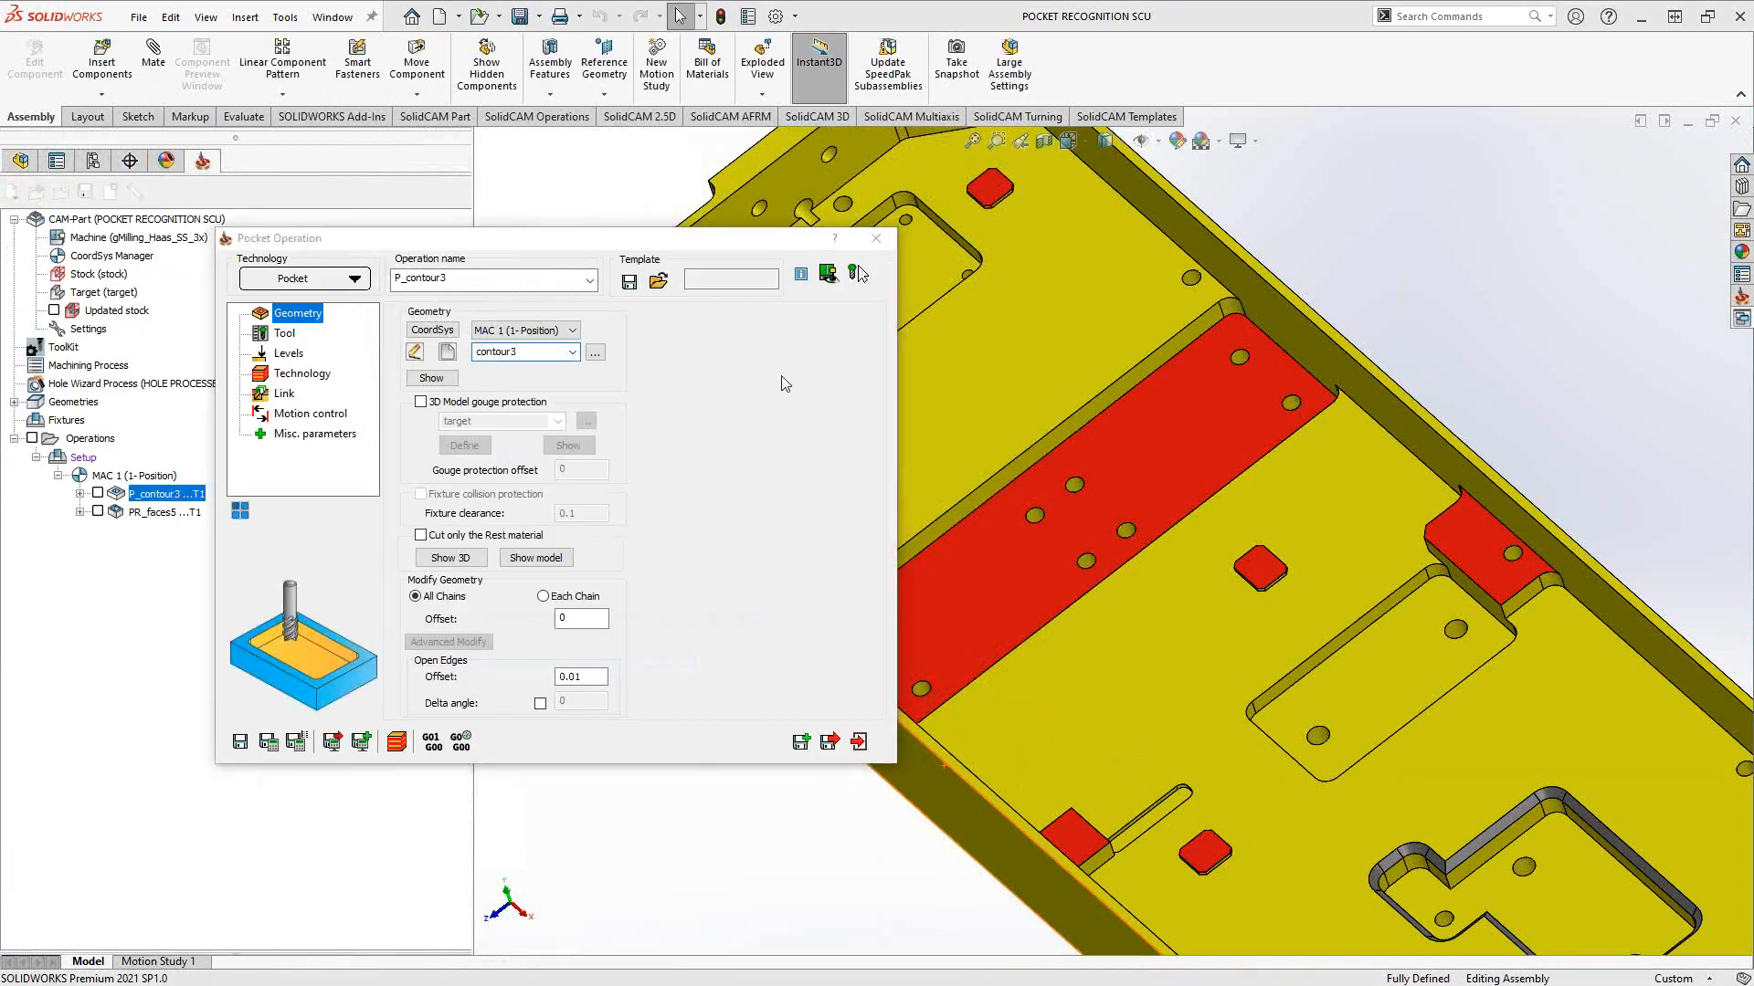
{"action": "left_click", "coordinate": [876, 238]}
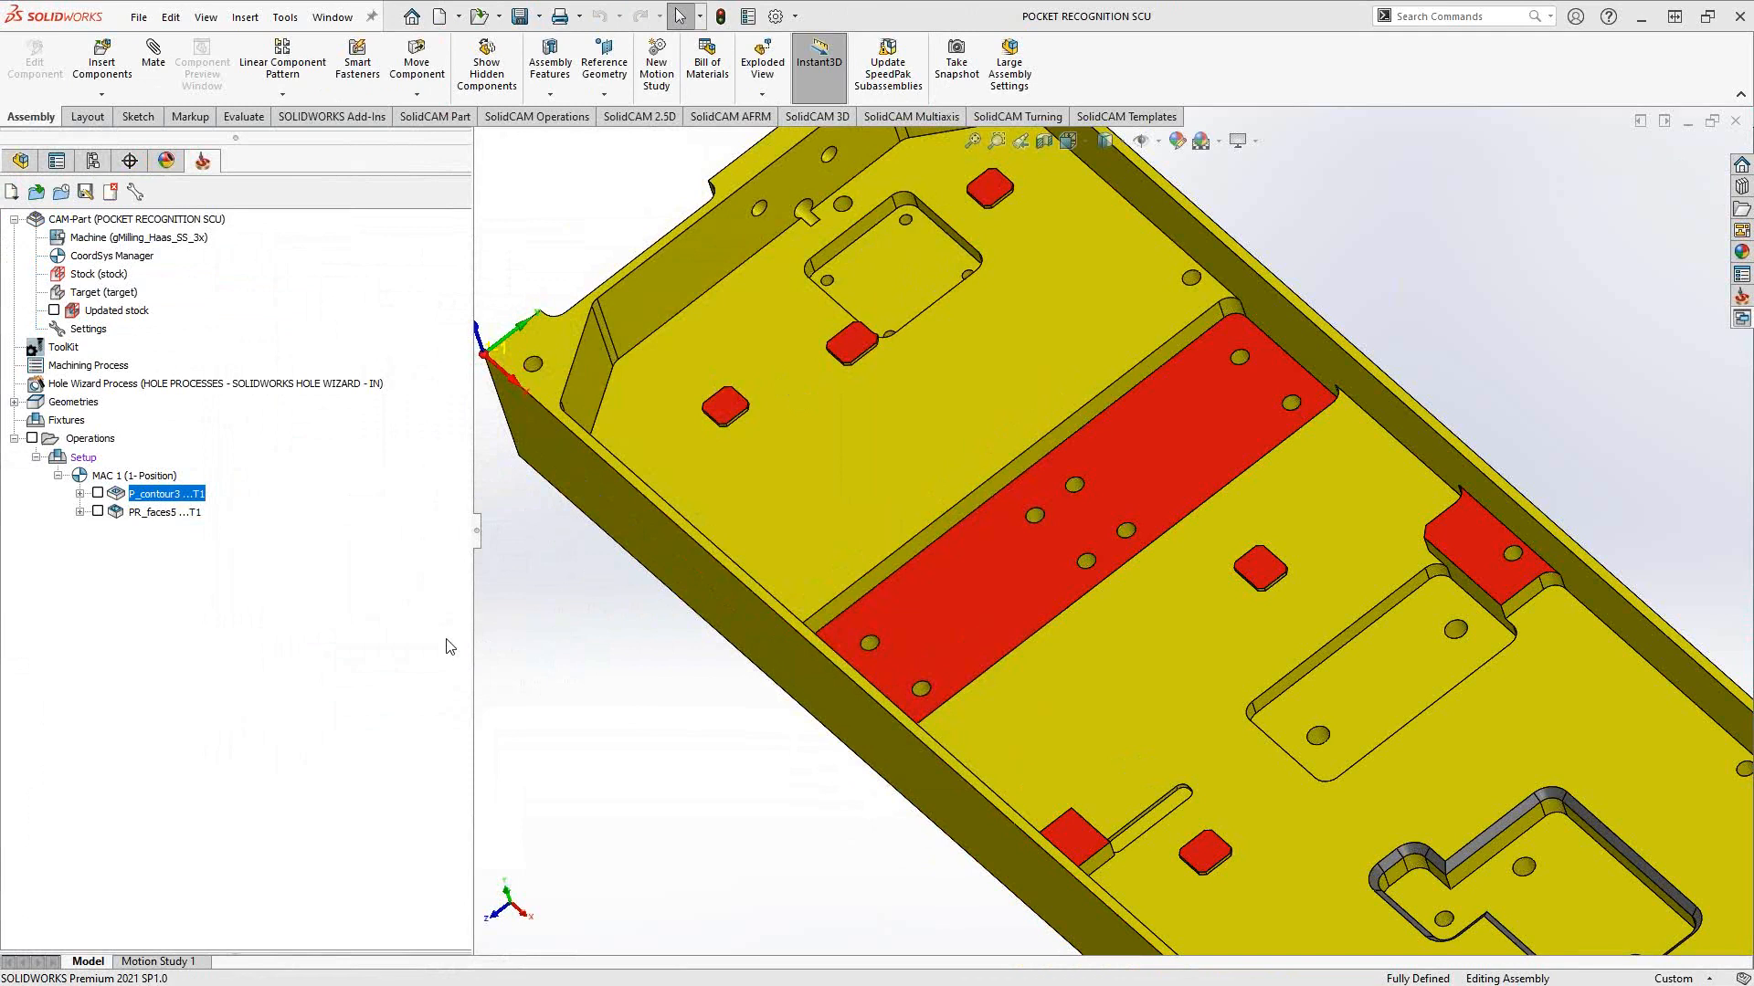
{"action": "mouse_move", "coordinate": [150, 530]}
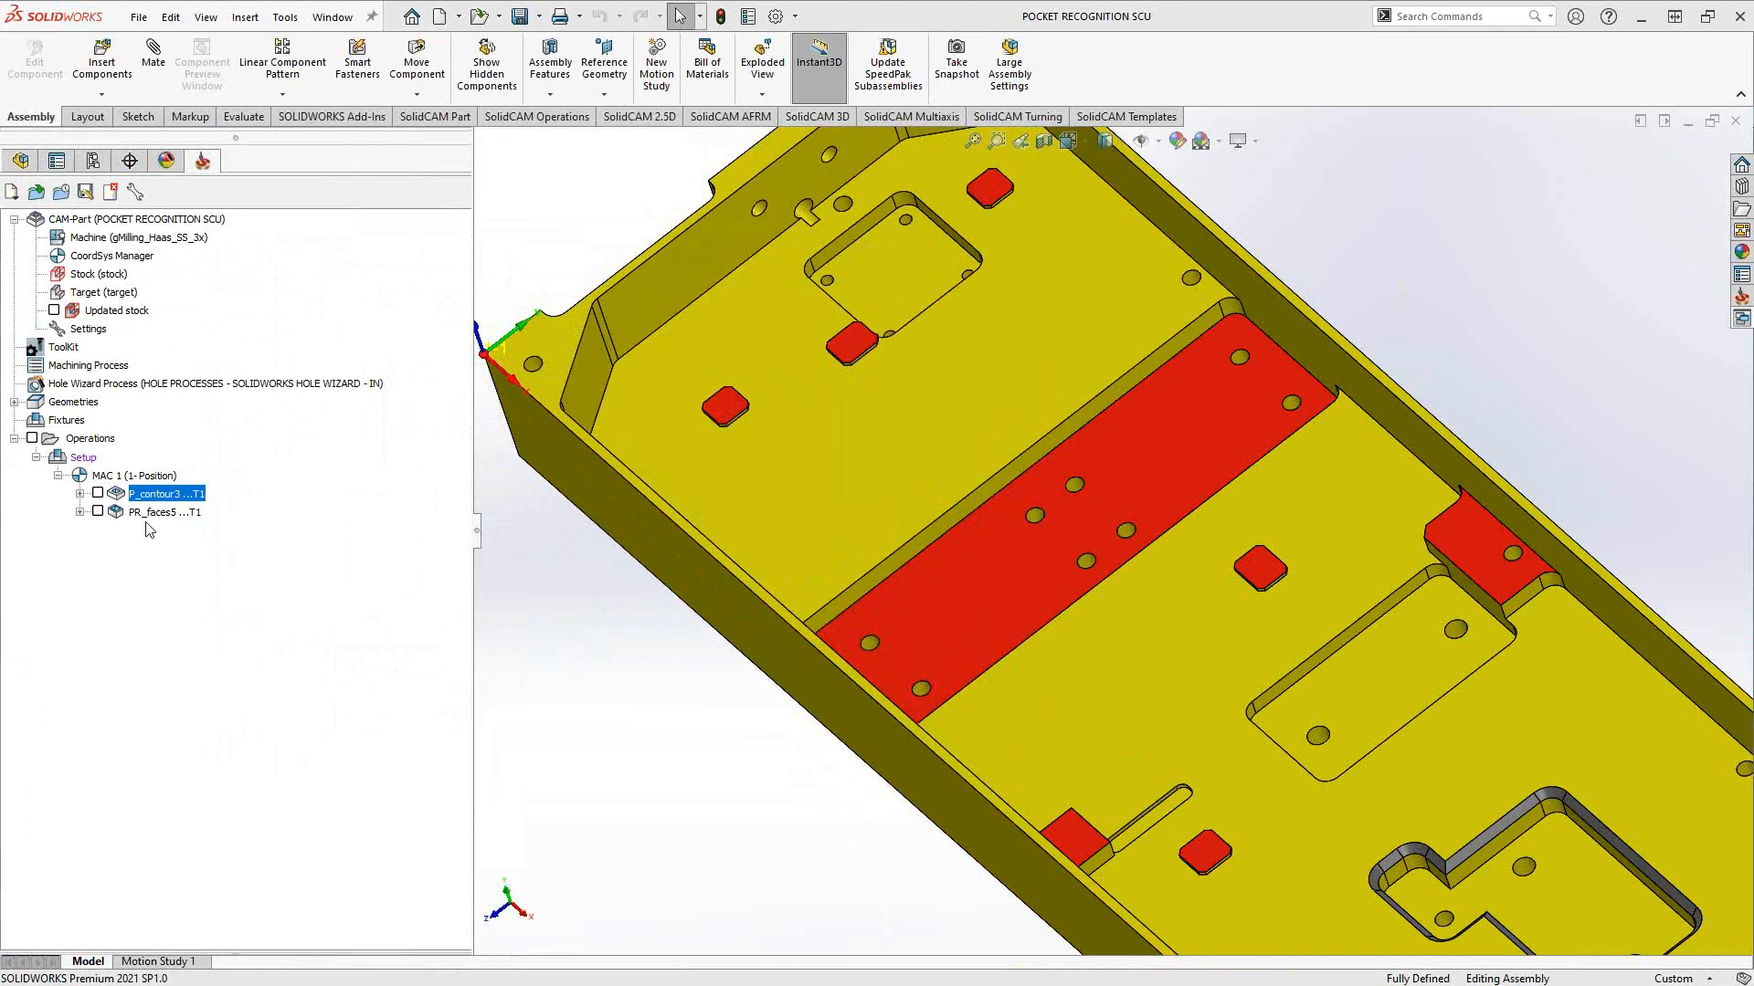
Start face geometry faces6 with solid-body selection and clear the previewed faces.
{"action": "left_click", "coordinate": [165, 512]}
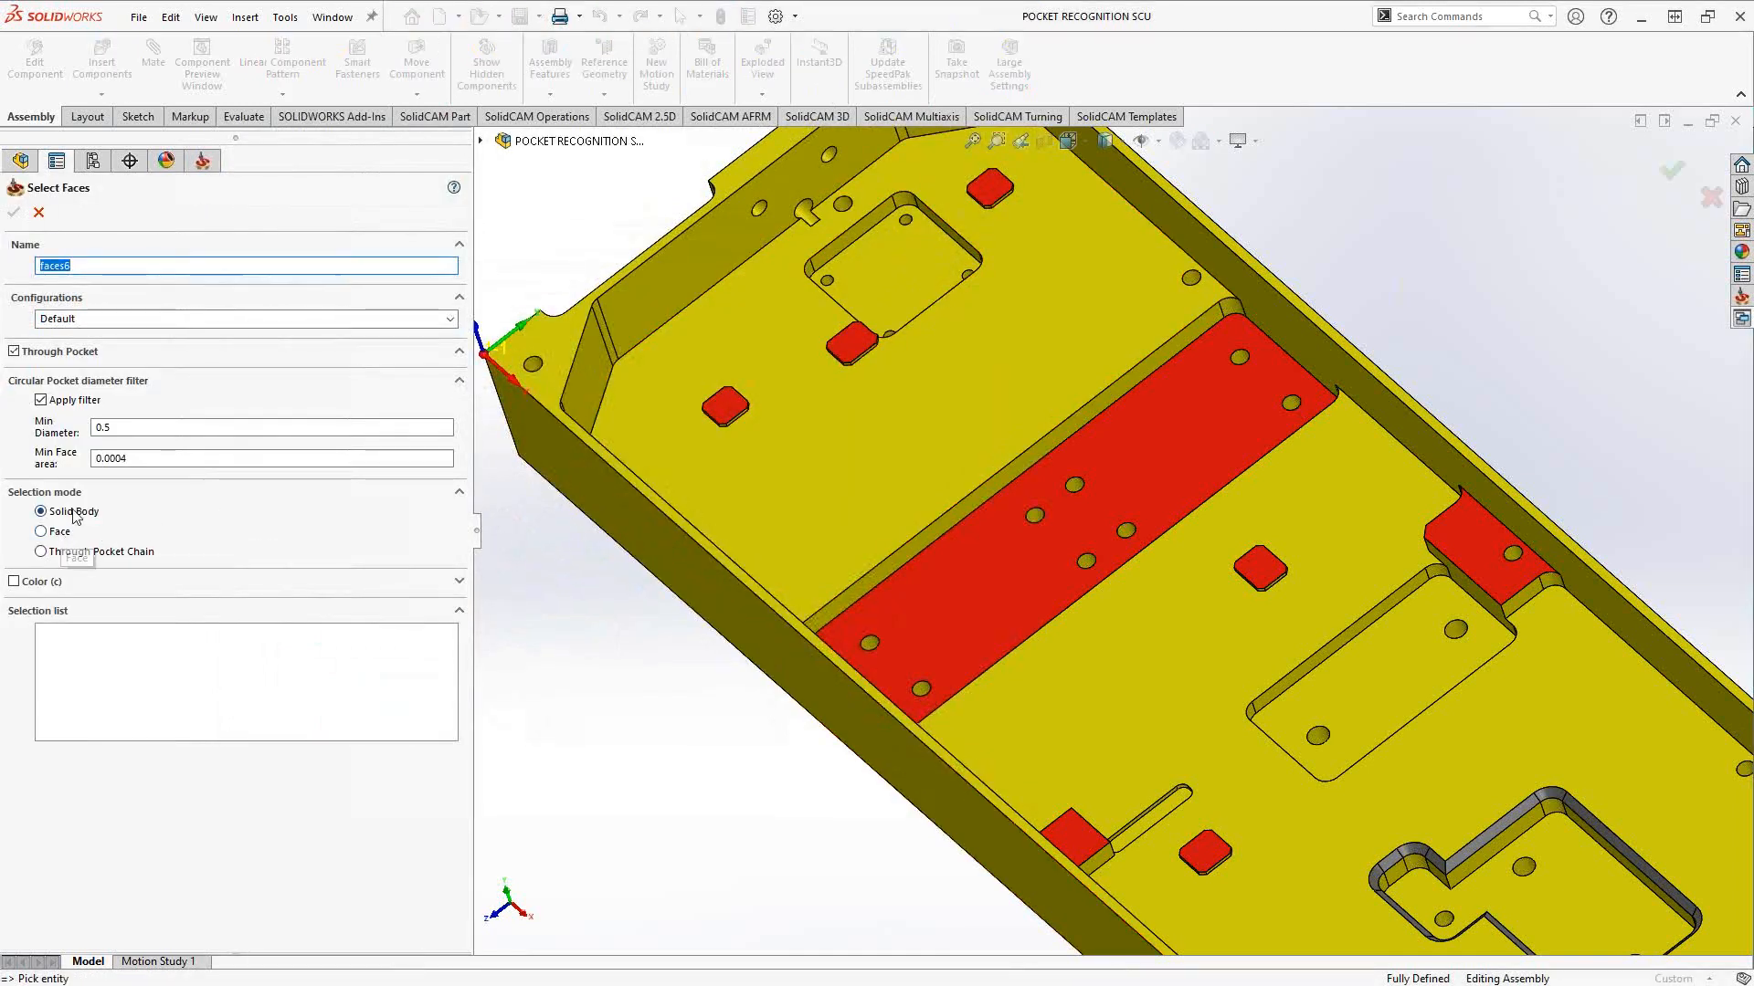
{"action": "mouse_move", "coordinate": [74, 511]}
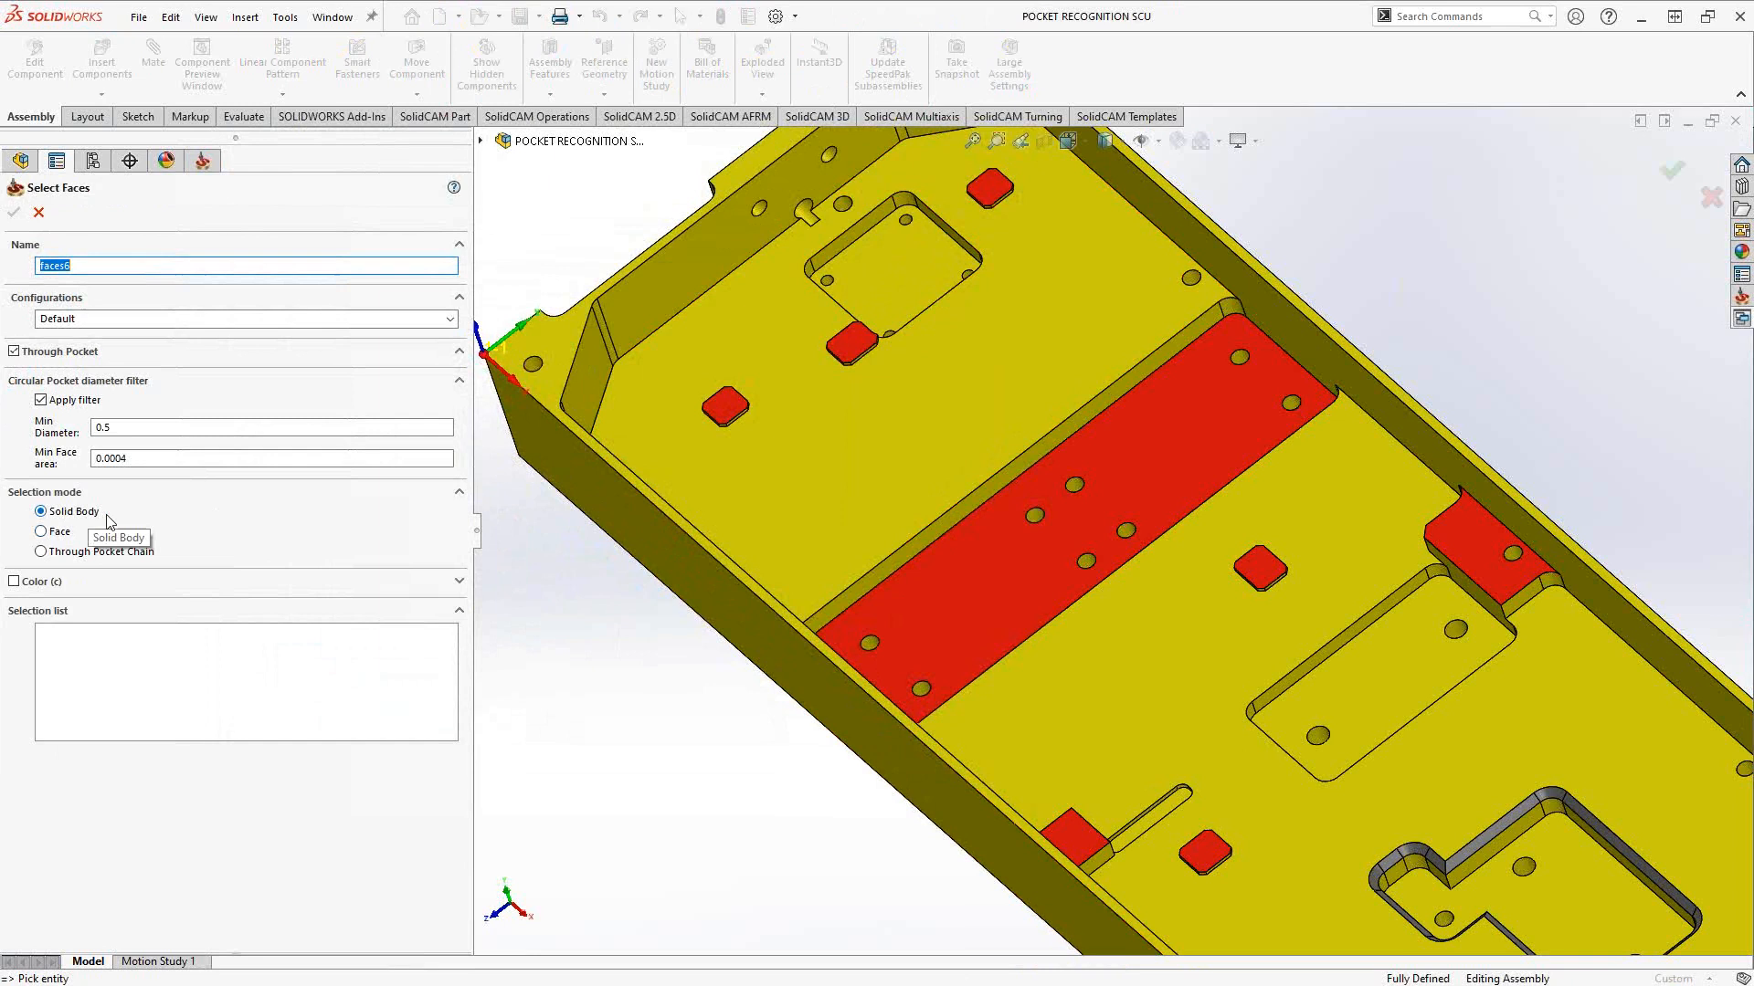
{"action": "mouse_move", "coordinate": [229, 528]}
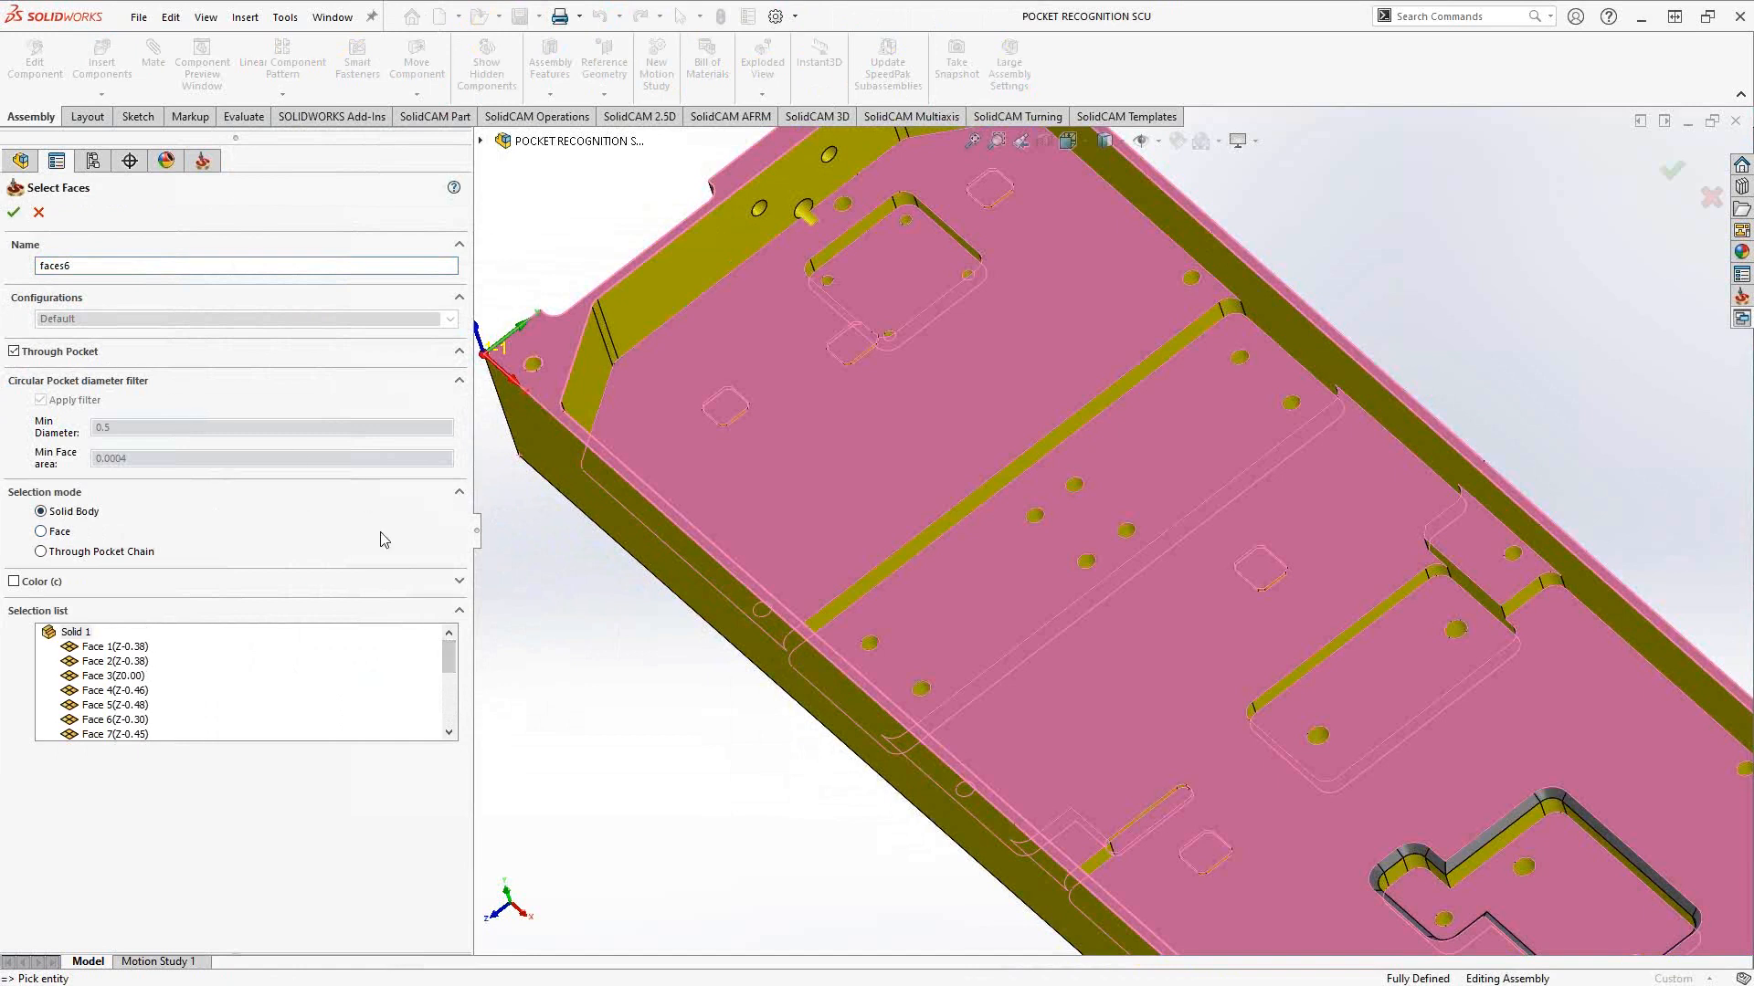
{"action": "mouse_move", "coordinate": [313, 527]}
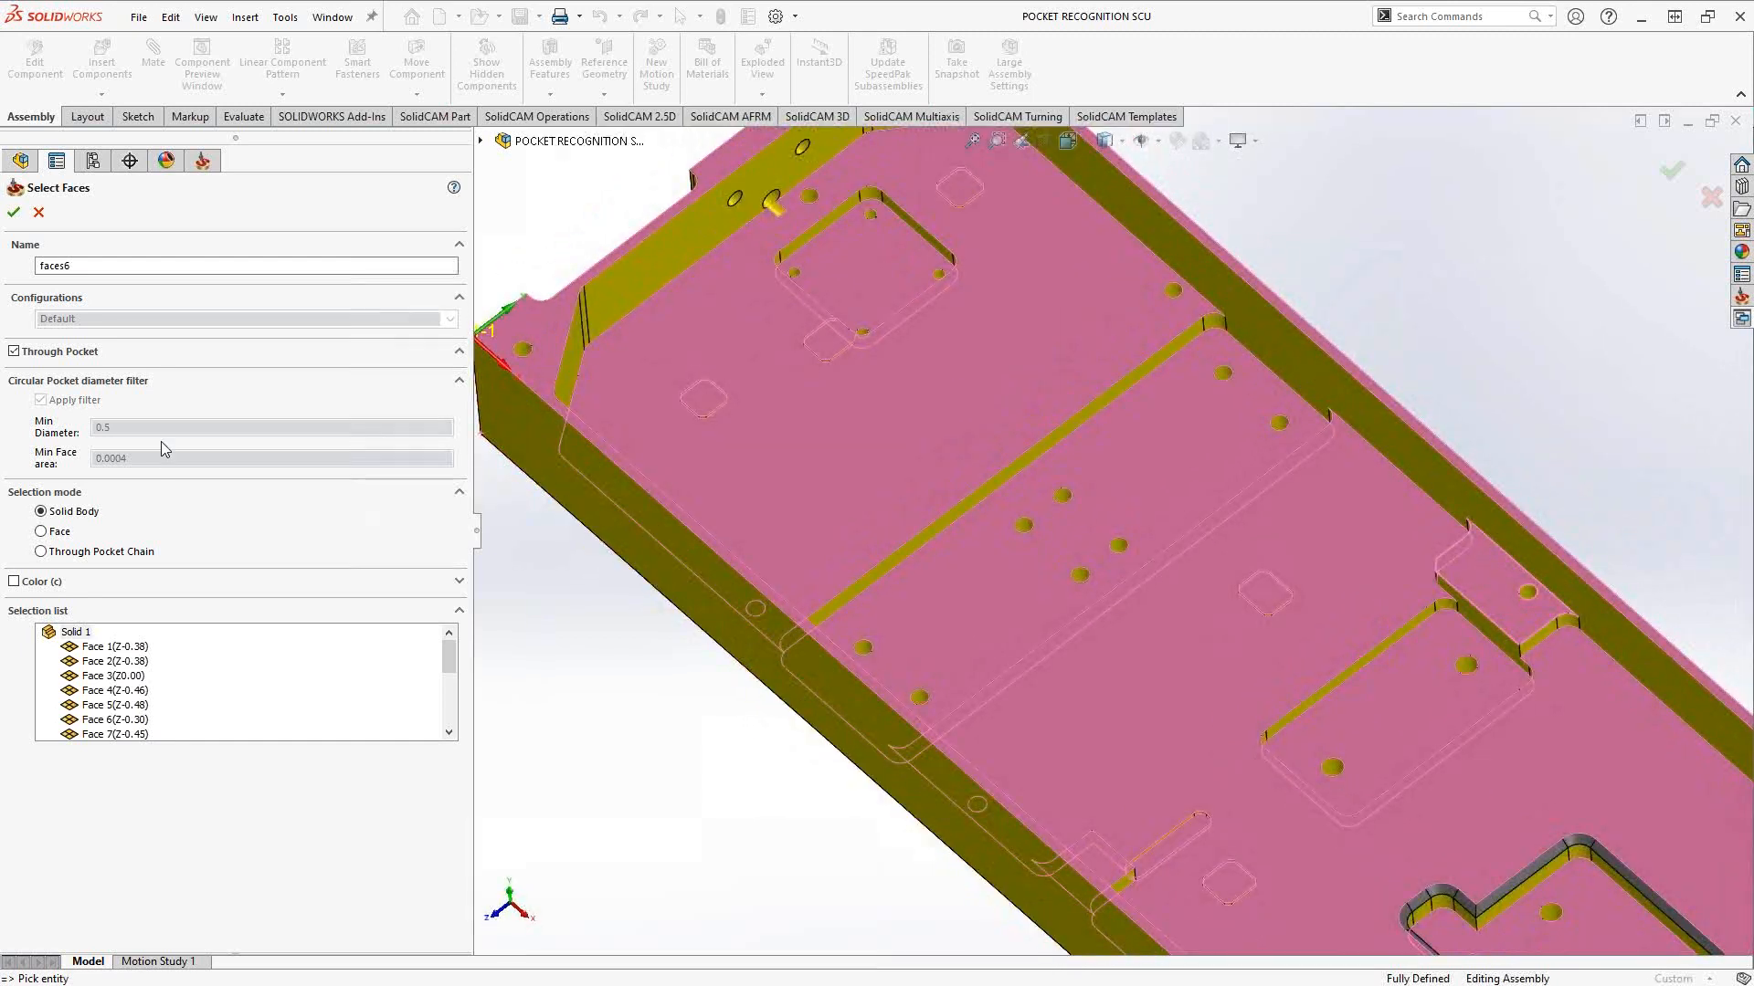
{"action": "mouse_move", "coordinate": [116, 403]}
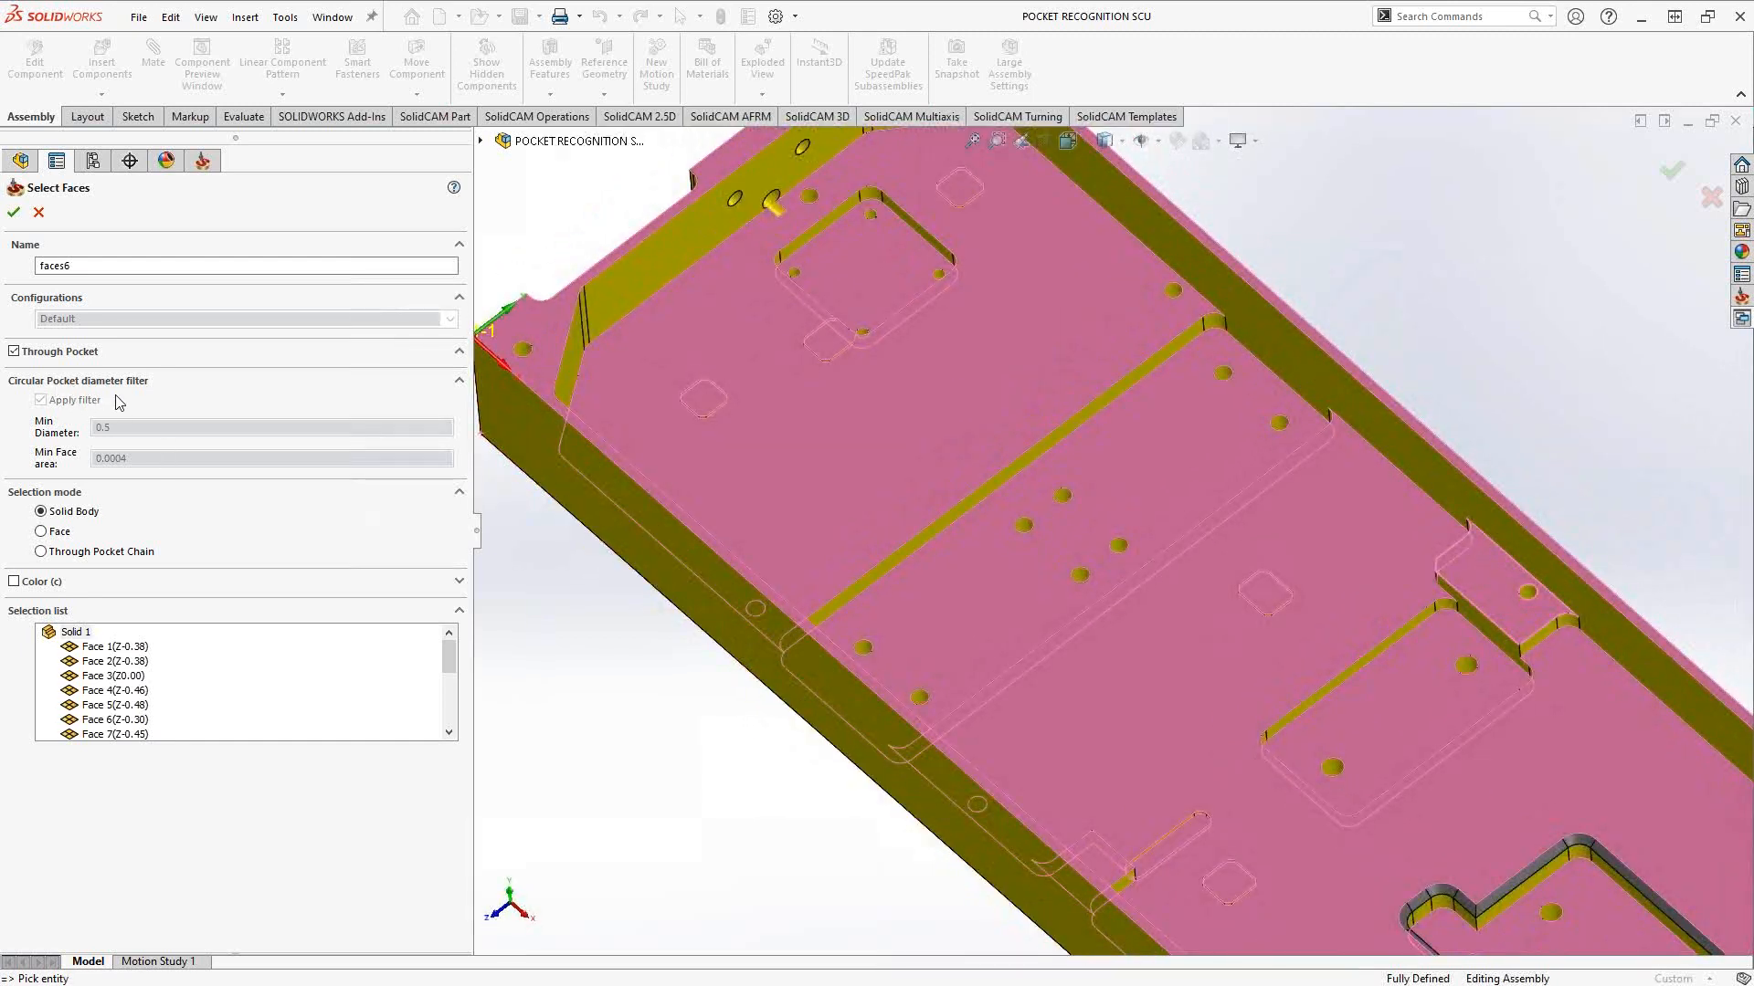
{"action": "left_click", "coordinate": [14, 213]}
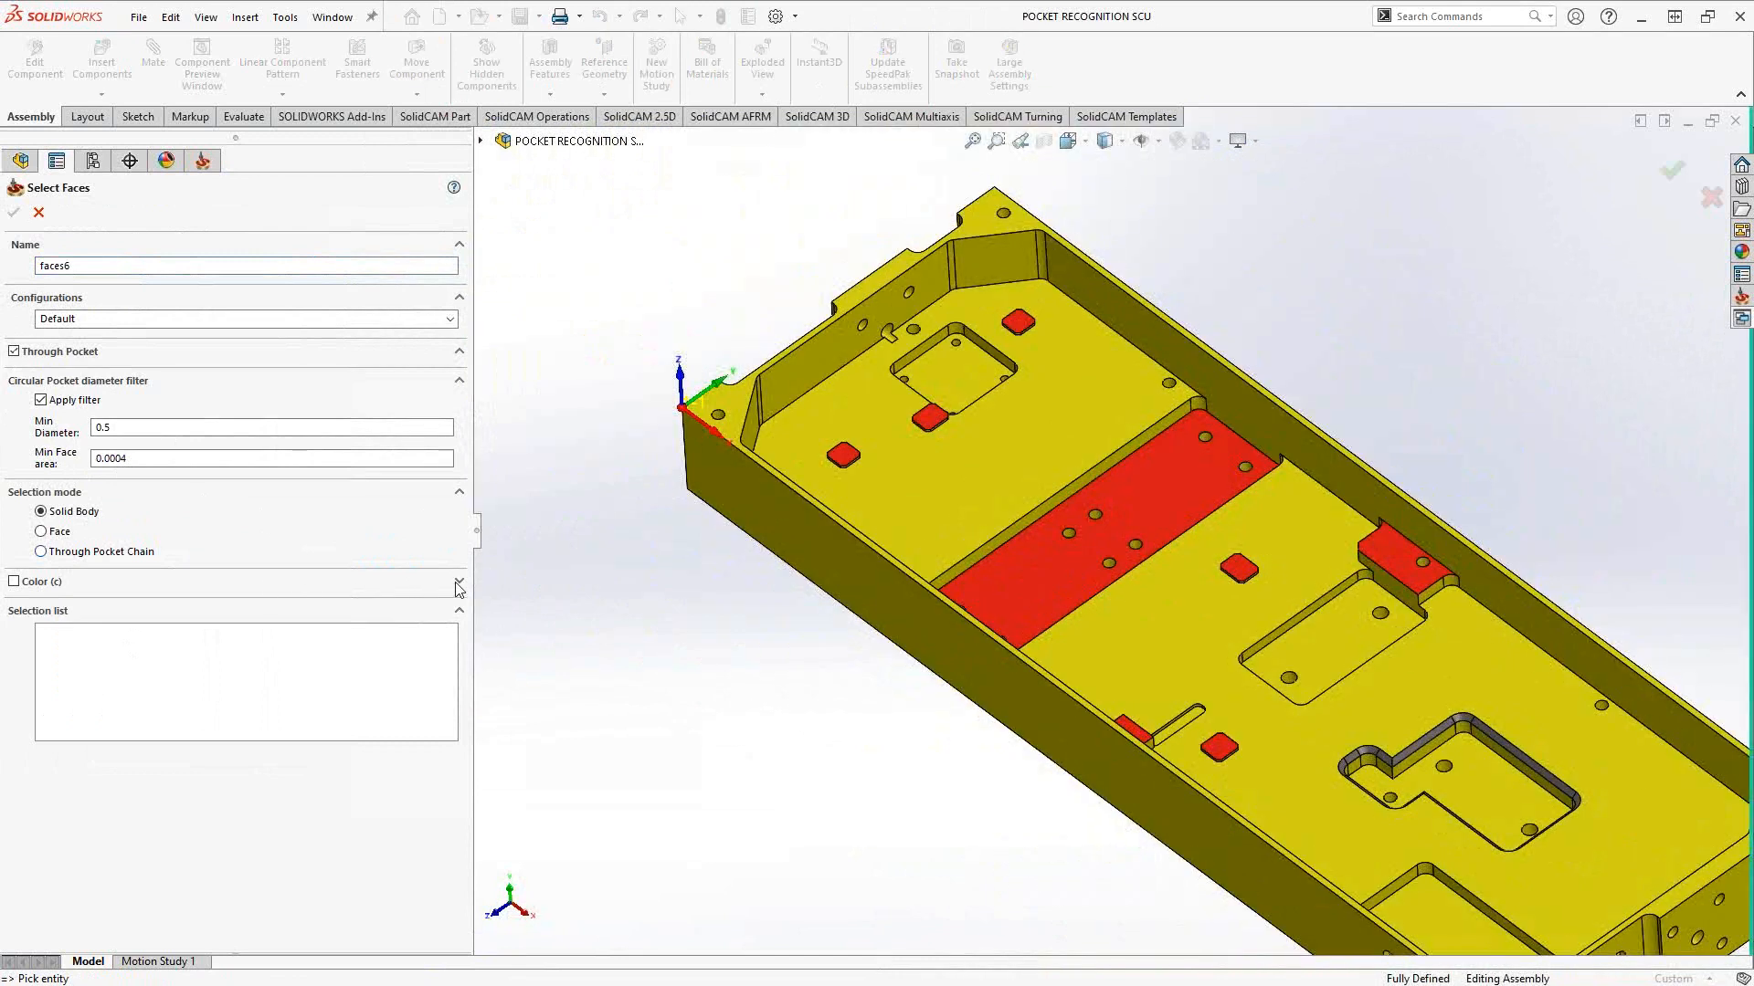
Enable the Color filter and set it to pure red picked from the wide pocket floor.
{"action": "left_click", "coordinate": [14, 581]}
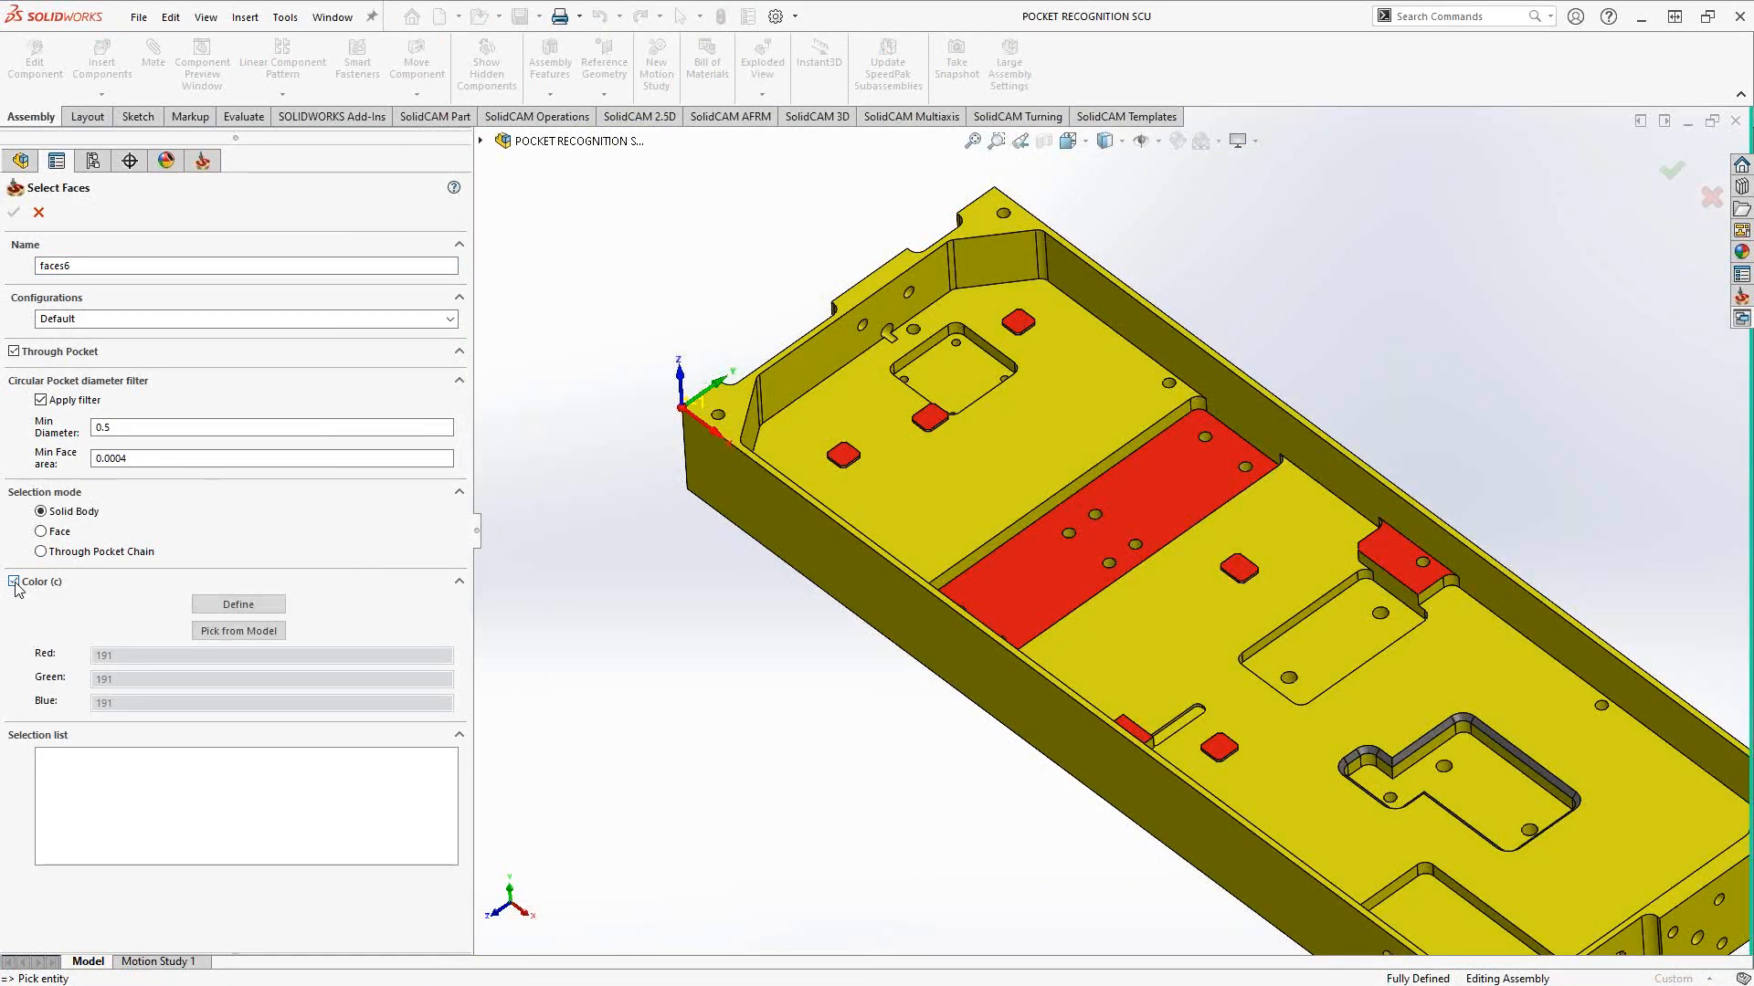
{"action": "left_click", "coordinate": [14, 582]}
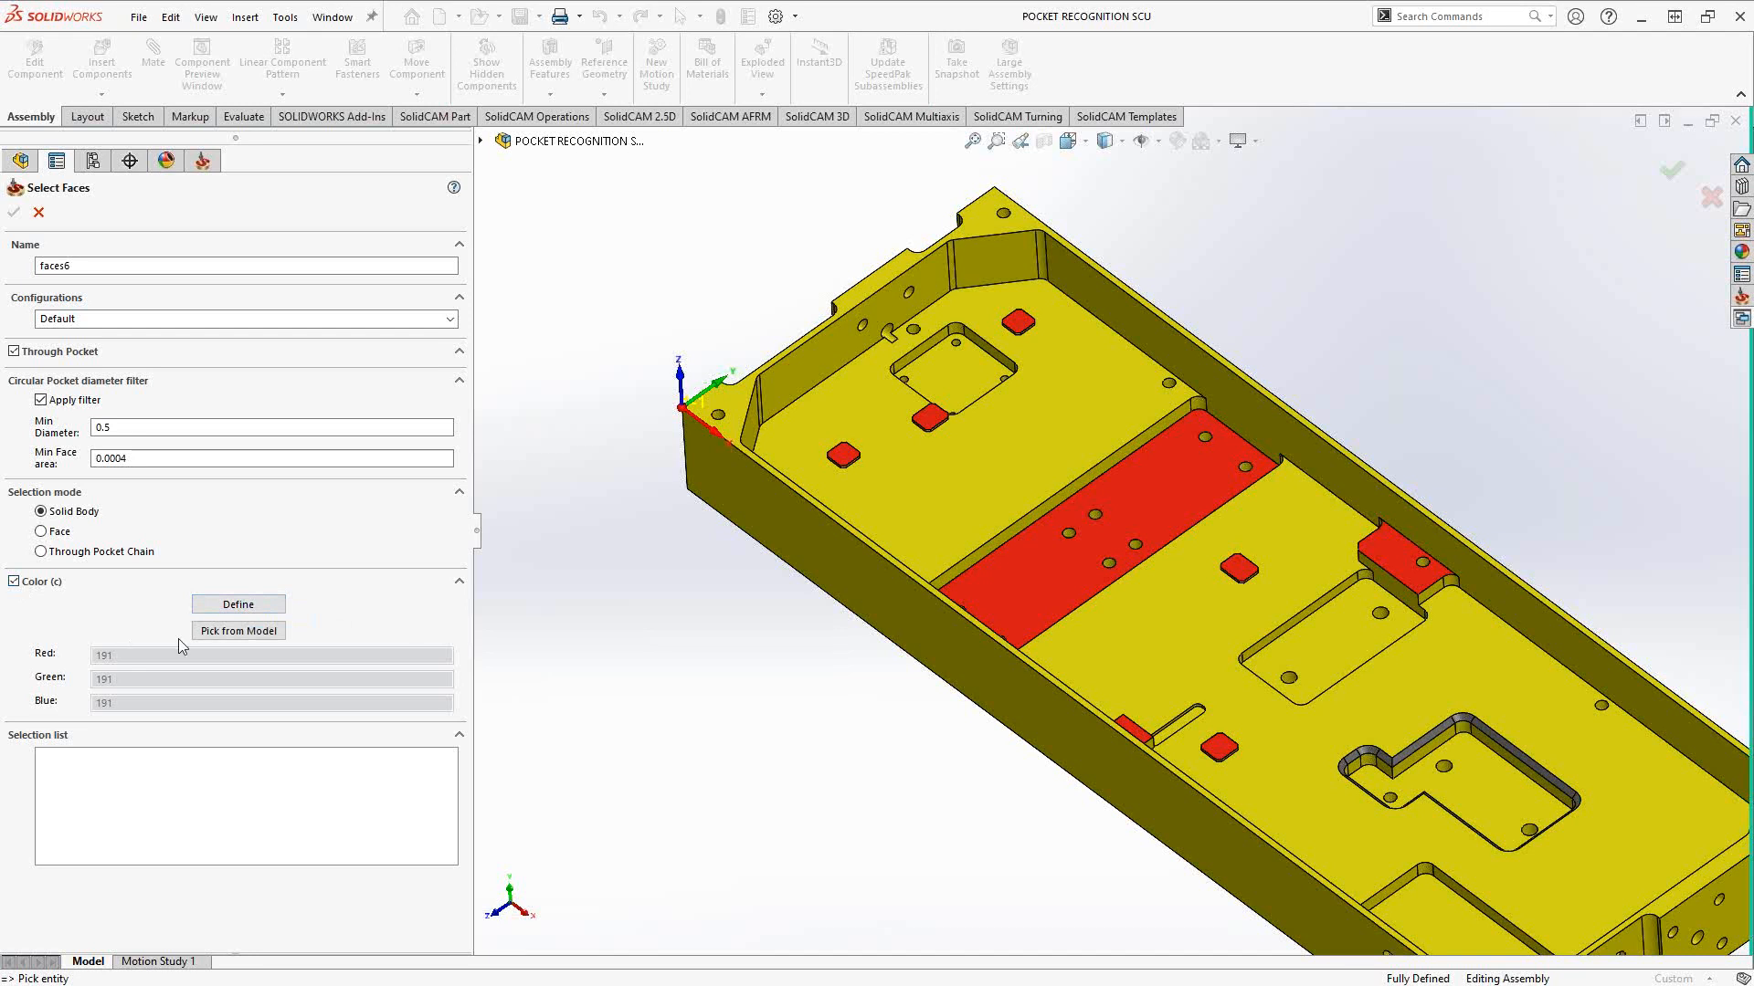
{"action": "left_click", "coordinate": [237, 631]}
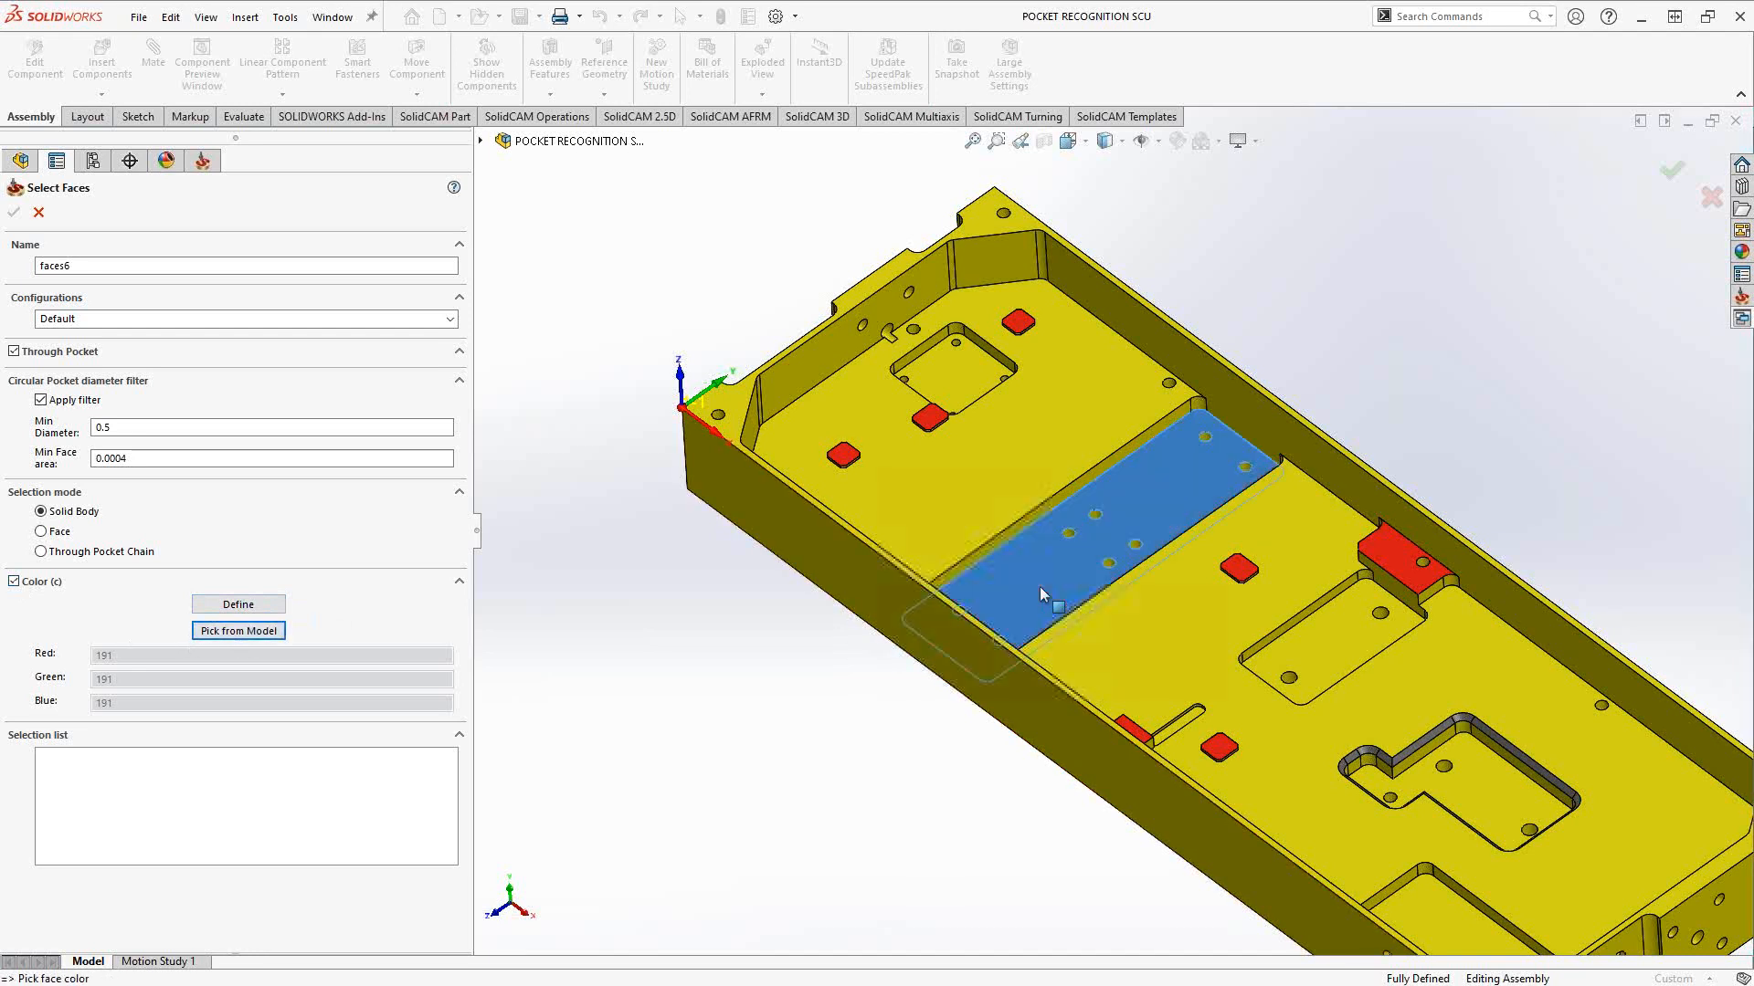
{"action": "left_click", "coordinate": [239, 604]}
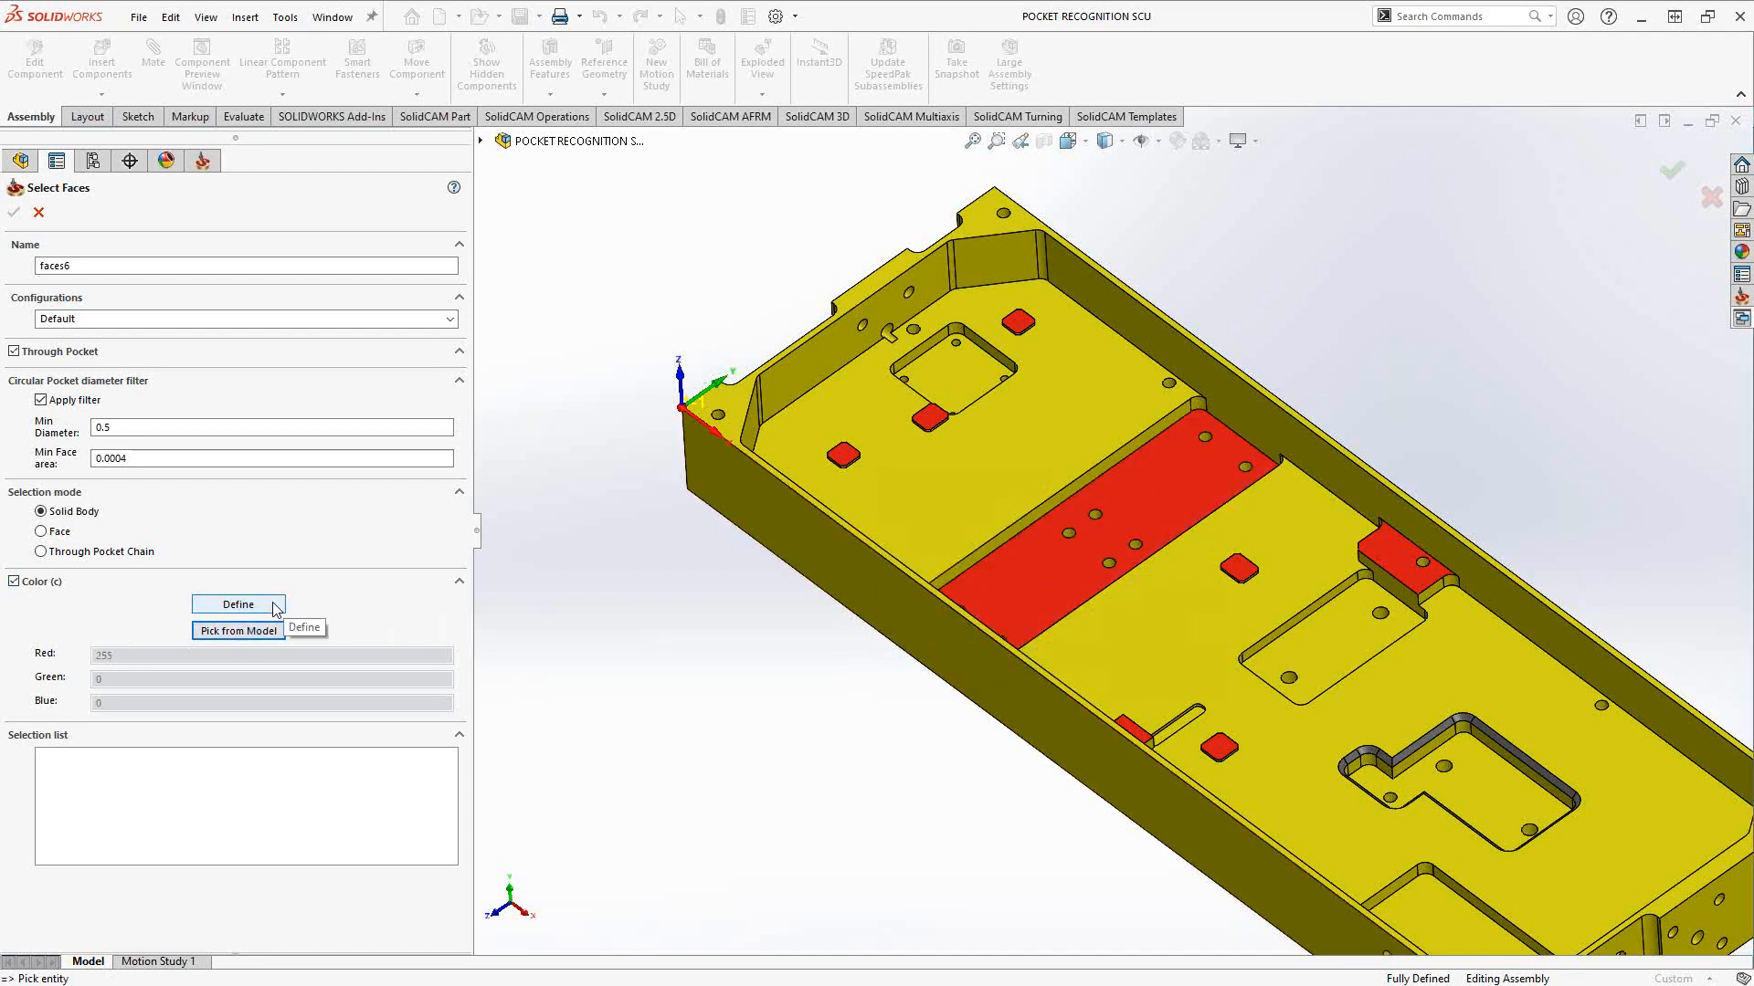
{"action": "left_click", "coordinate": [238, 604]}
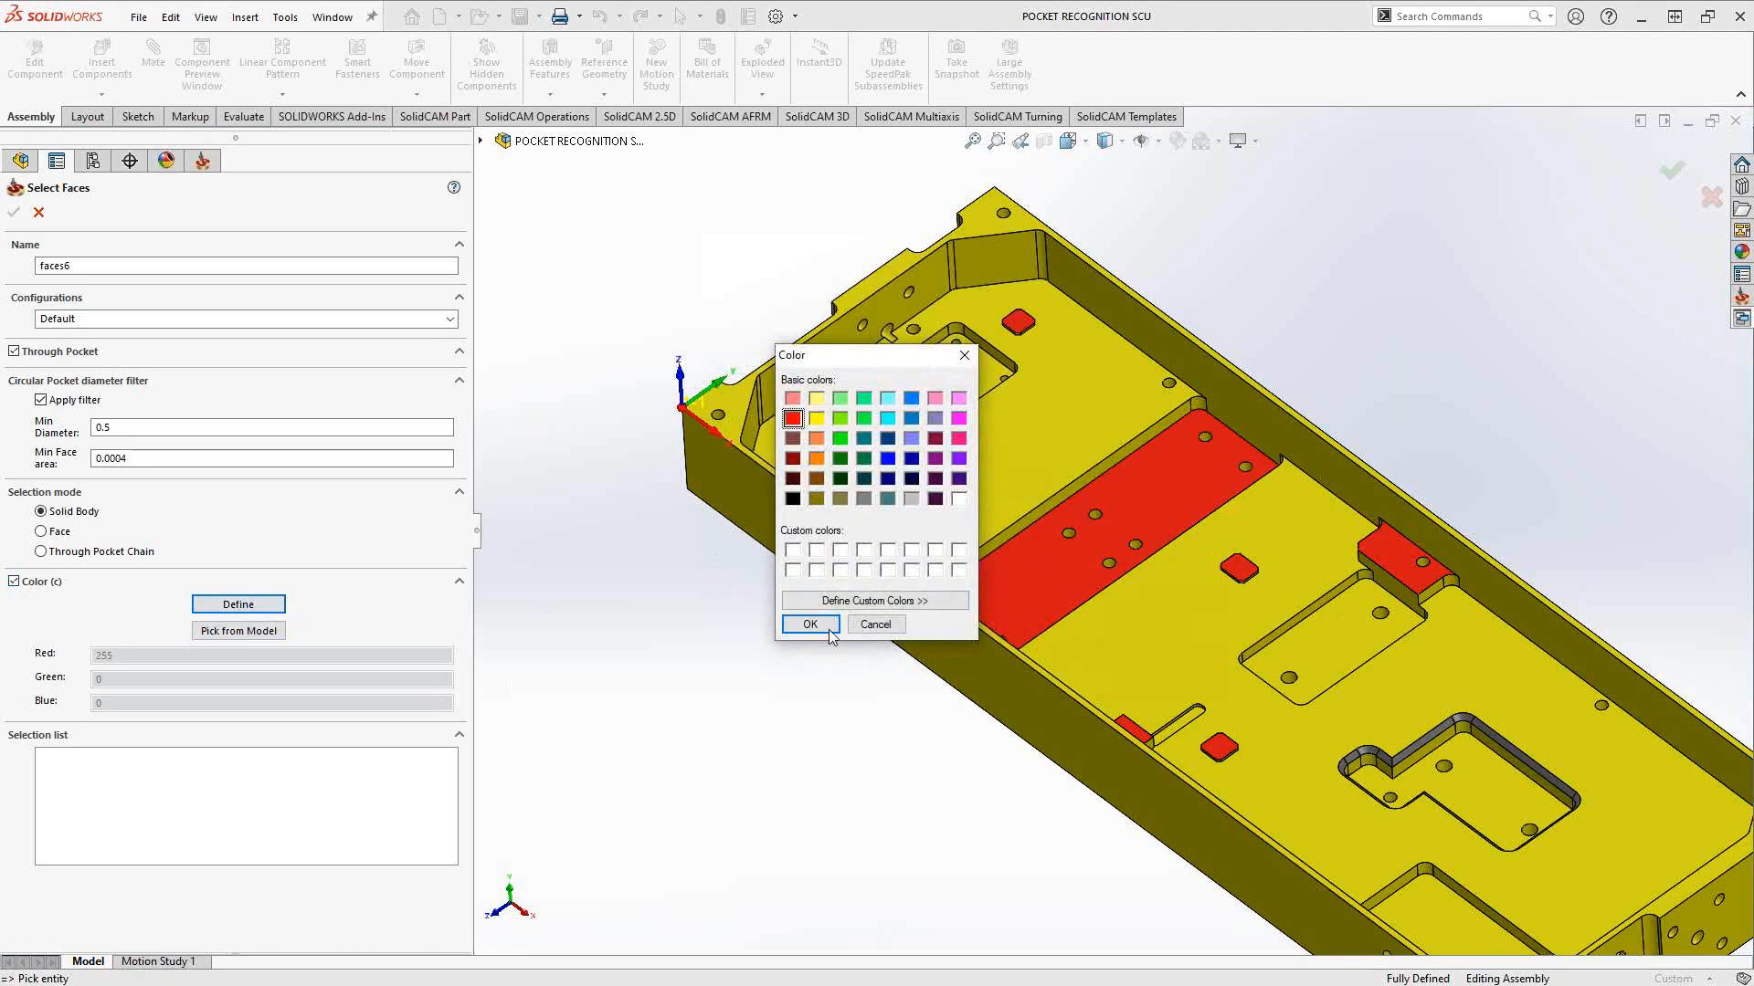
{"action": "left_click", "coordinate": [810, 624]}
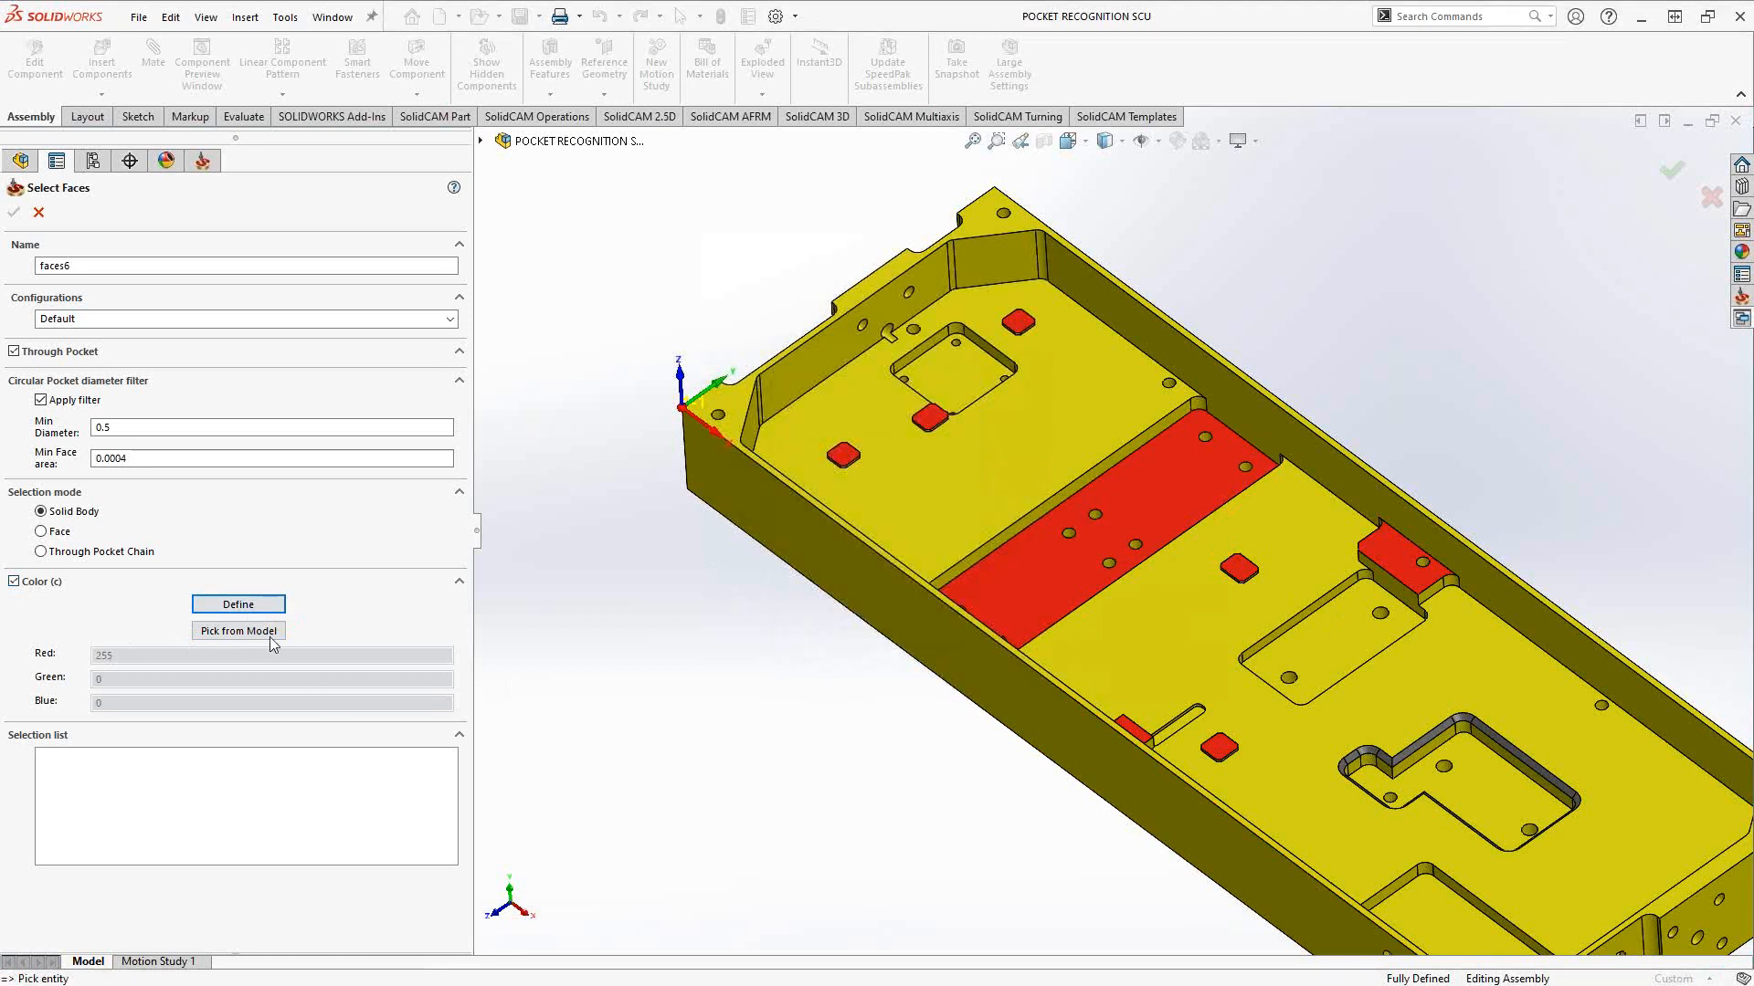
{"action": "mouse_move", "coordinate": [901, 621]}
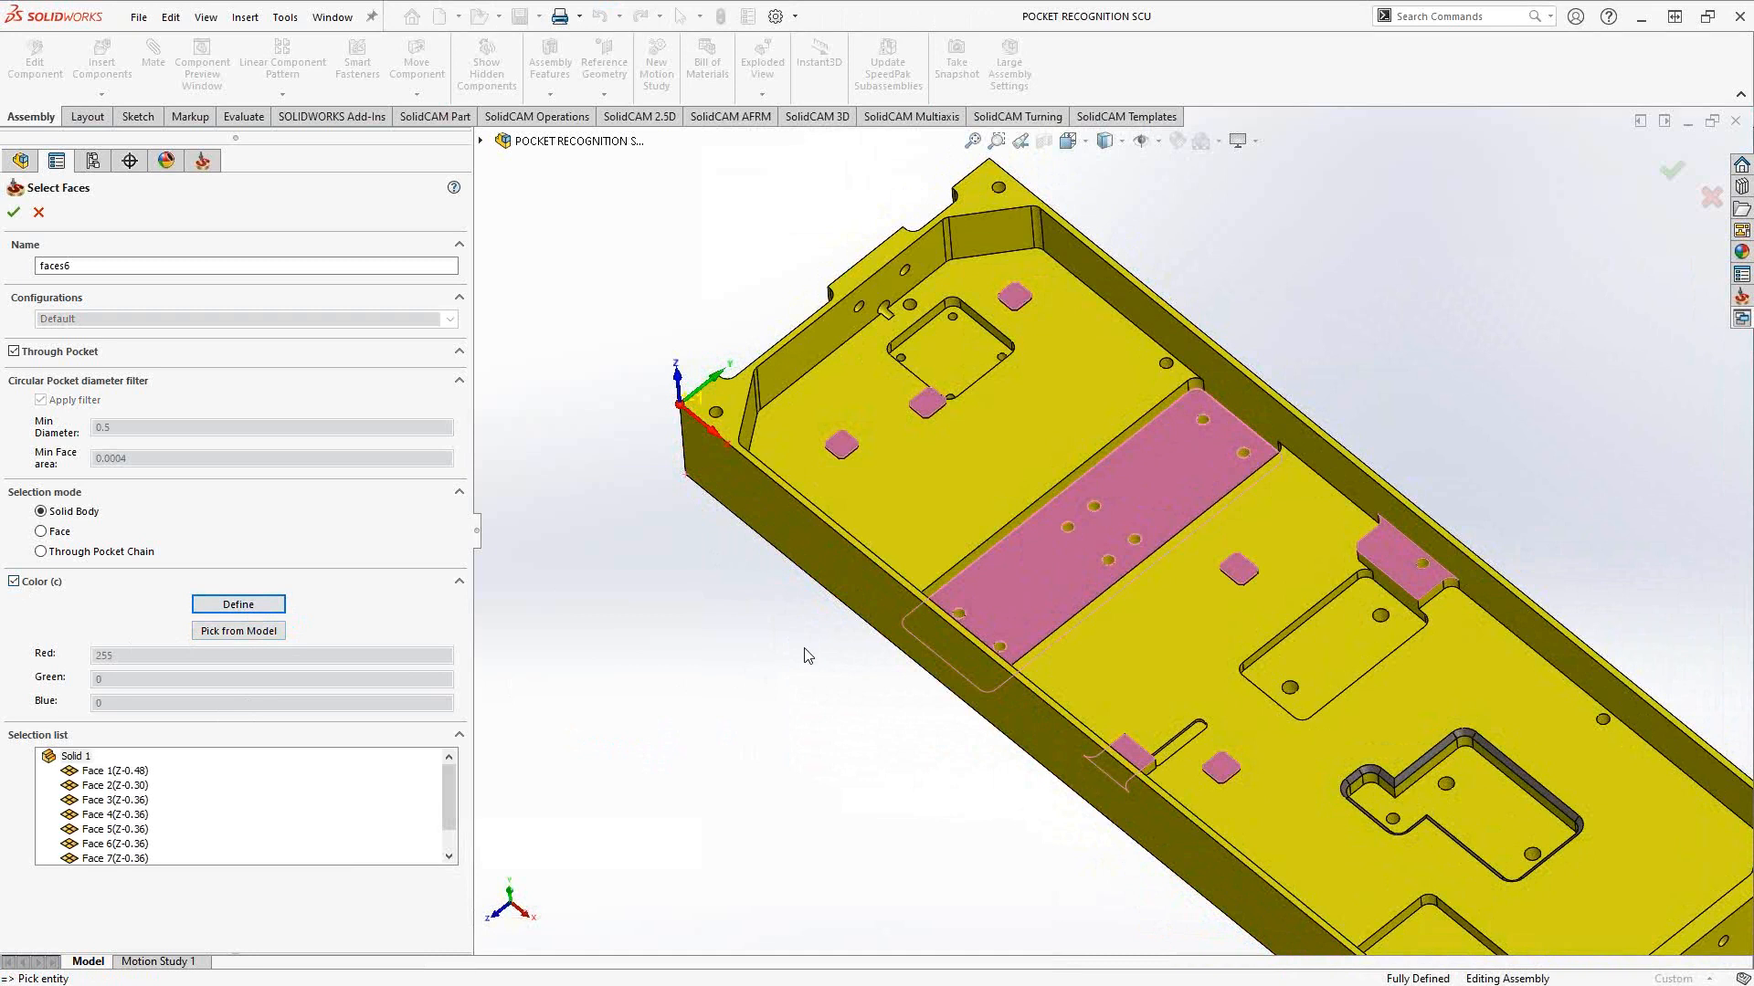
{"action": "mouse_move", "coordinate": [50, 189]}
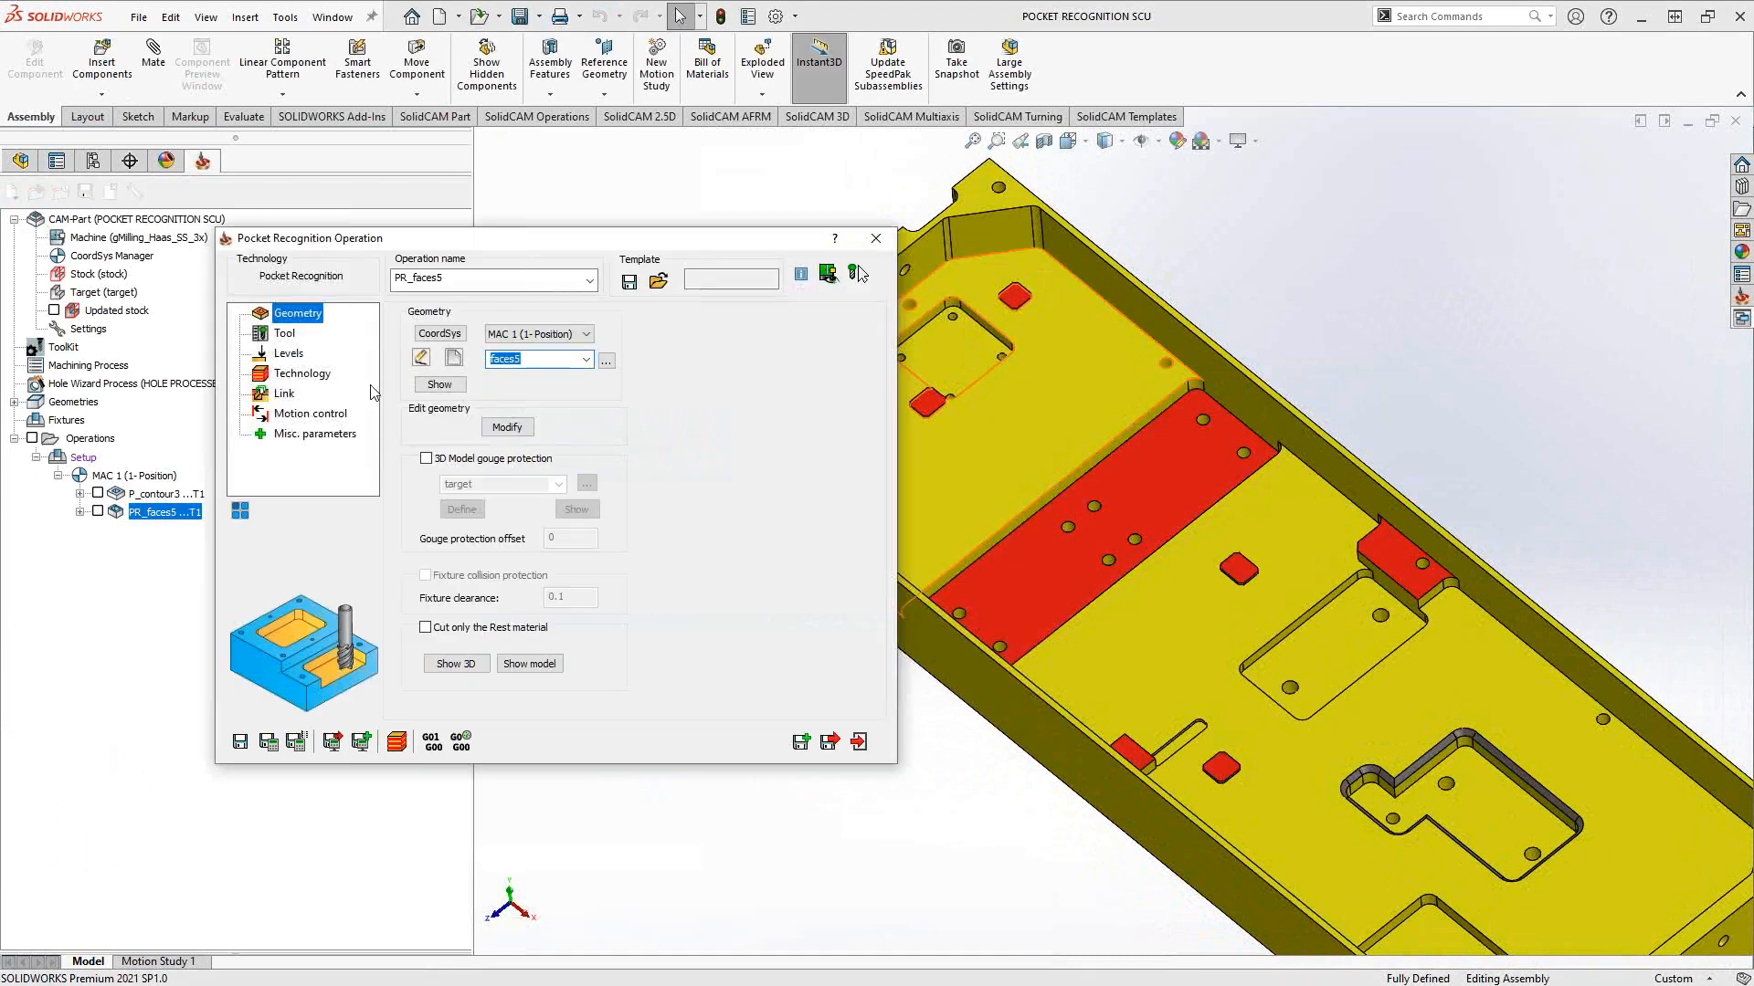
Review PR_faces5's tool, then levels: top of target with 0.25 maximum step down.
{"action": "left_click", "coordinate": [438, 384]}
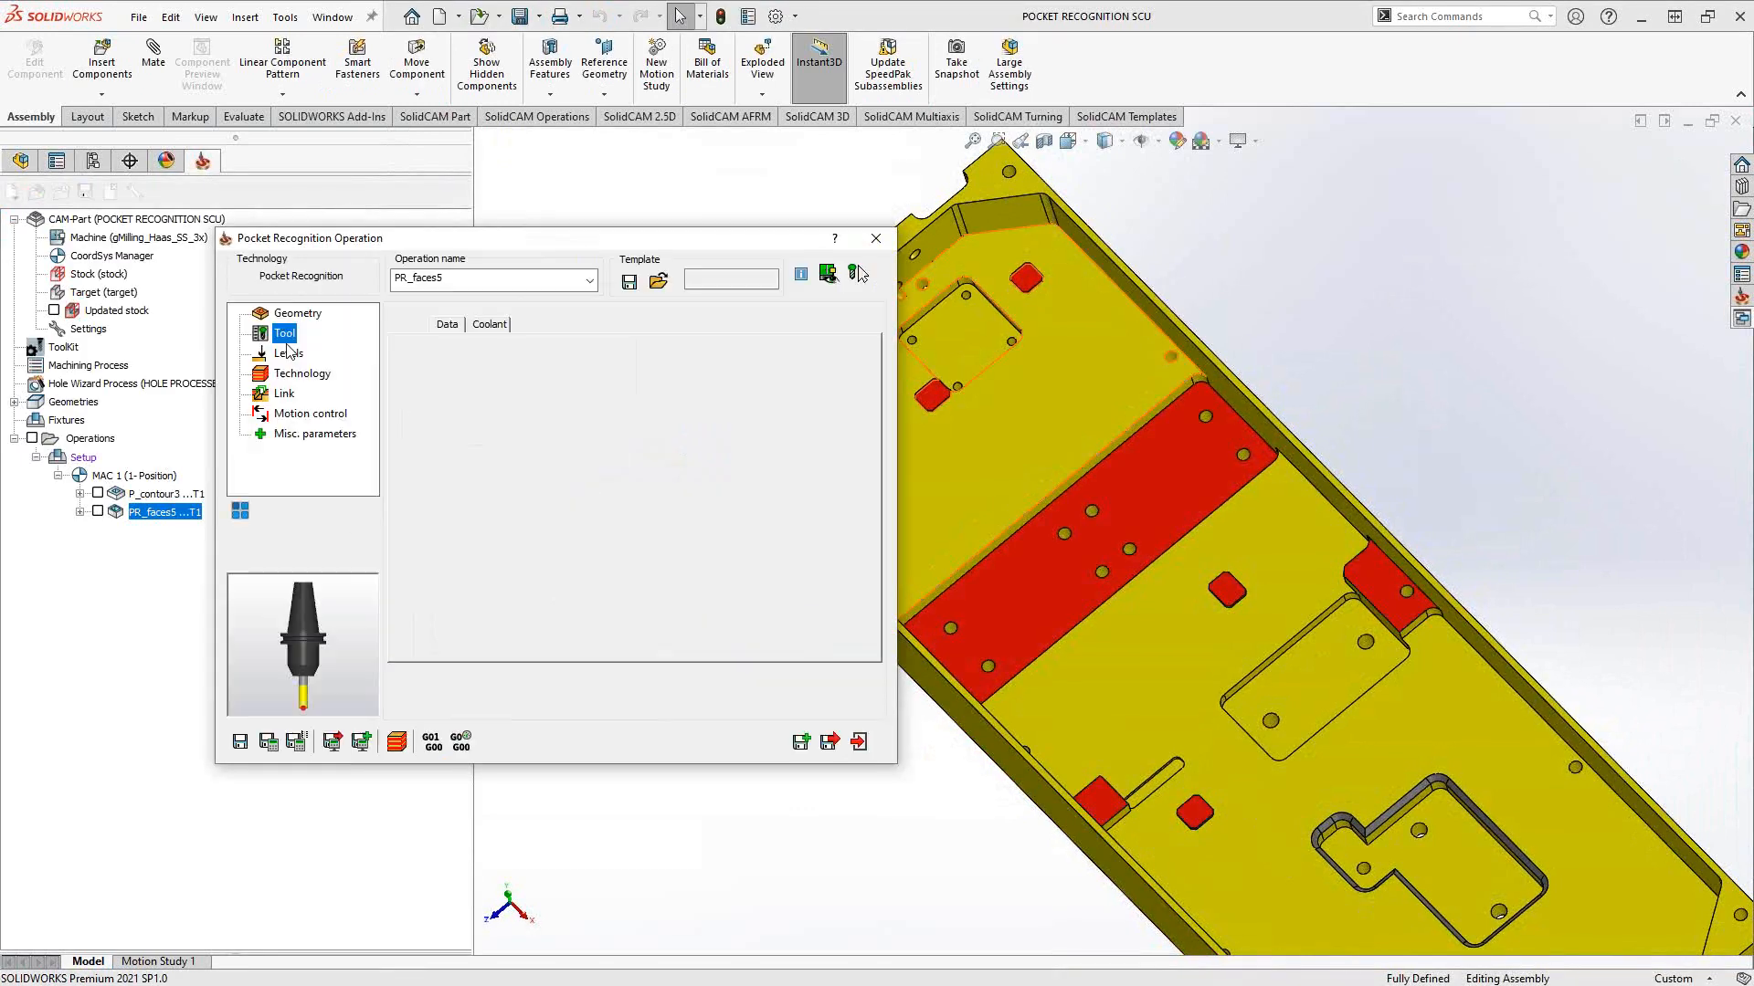
{"action": "left_click", "coordinate": [288, 353]}
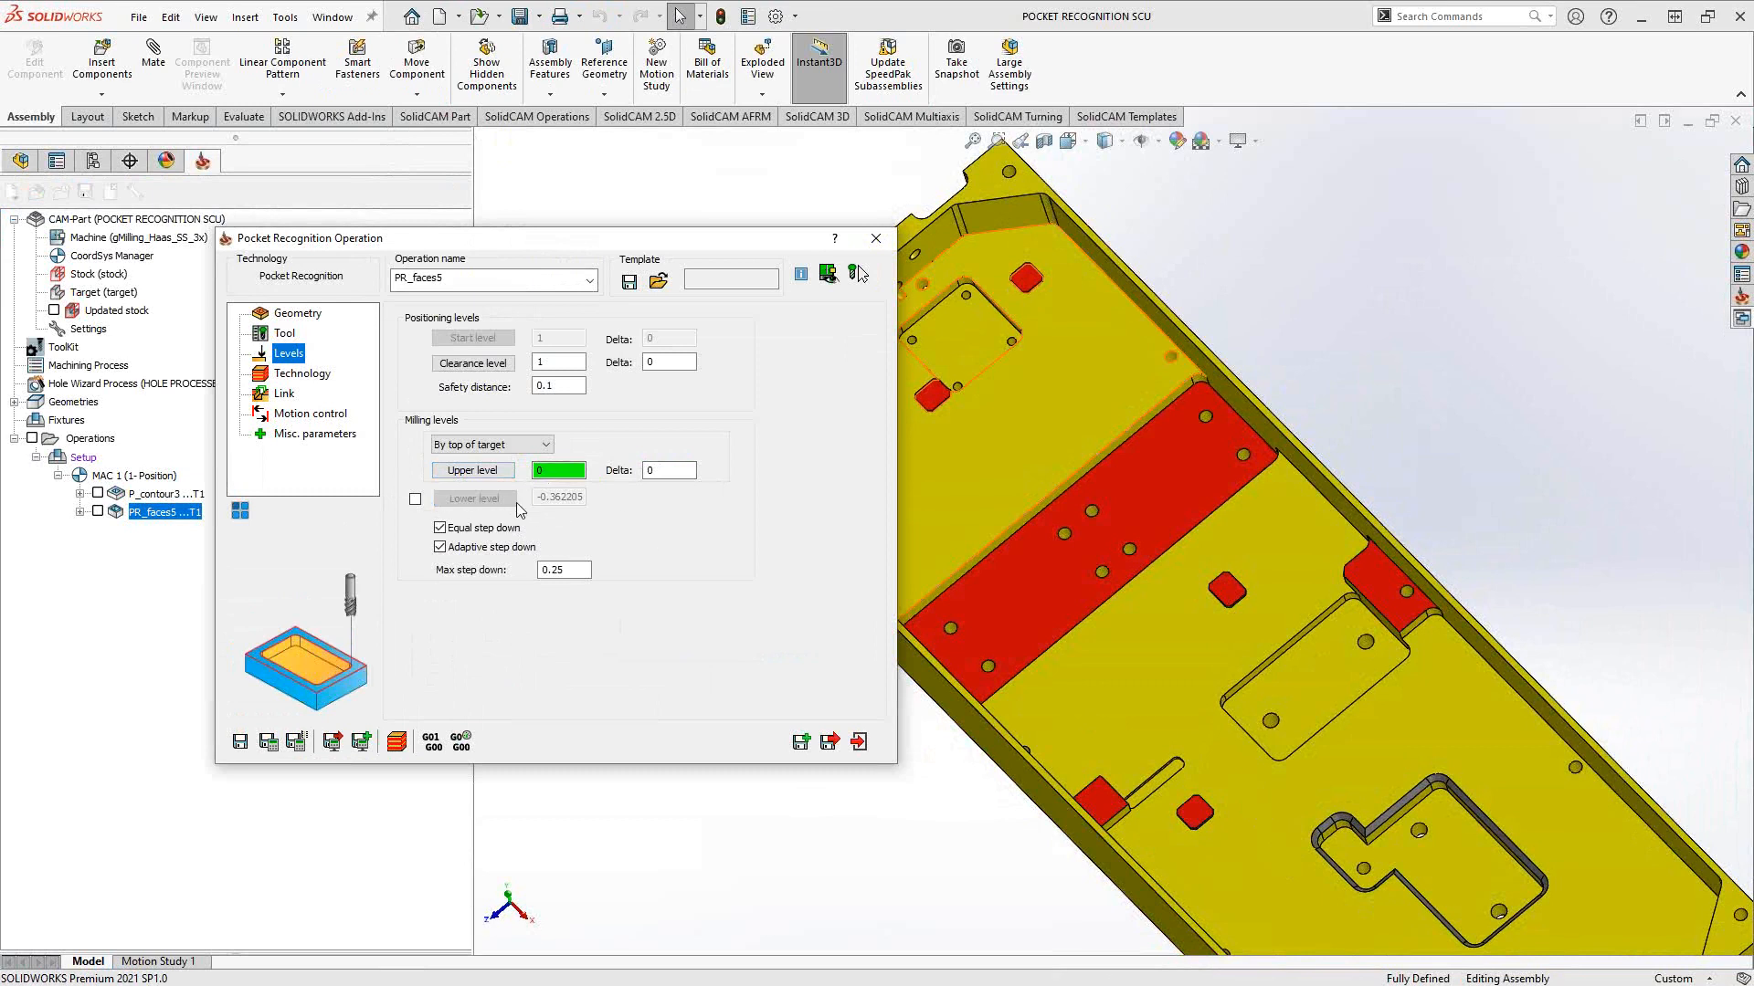
{"action": "mouse_move", "coordinate": [534, 514]}
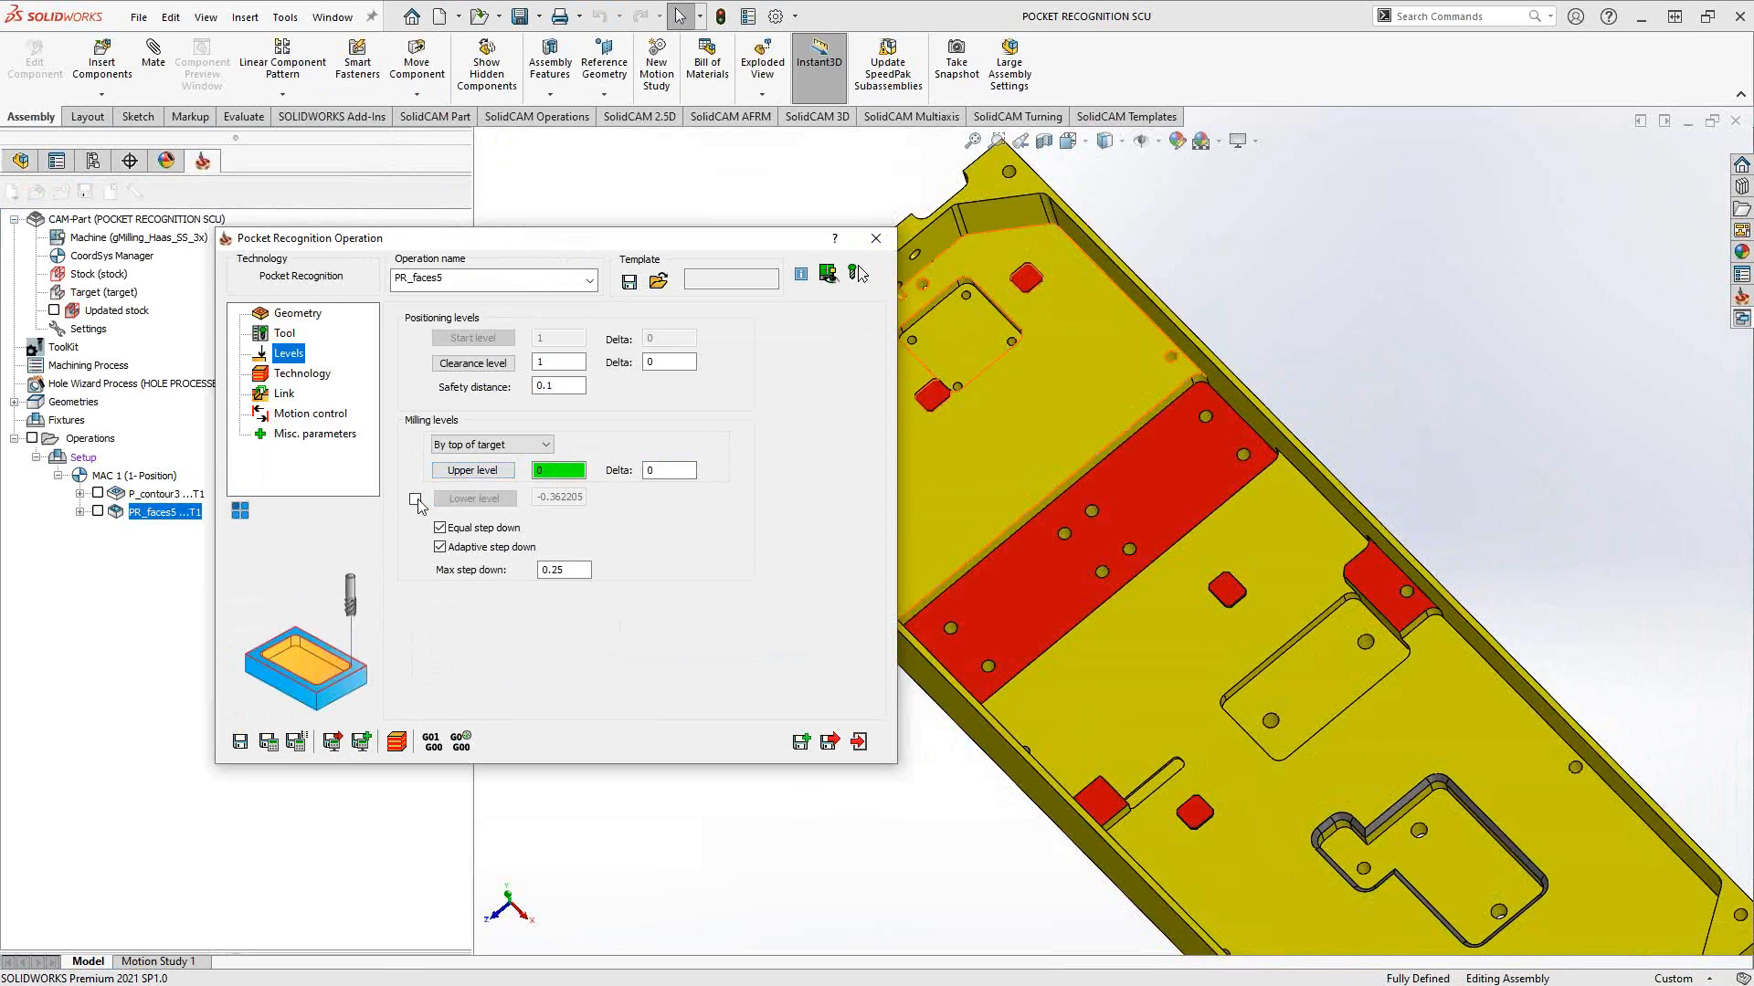
Leave the lower level unset and review contour technology with 50% overlap, zero offsets.
{"action": "left_click", "coordinate": [414, 499]}
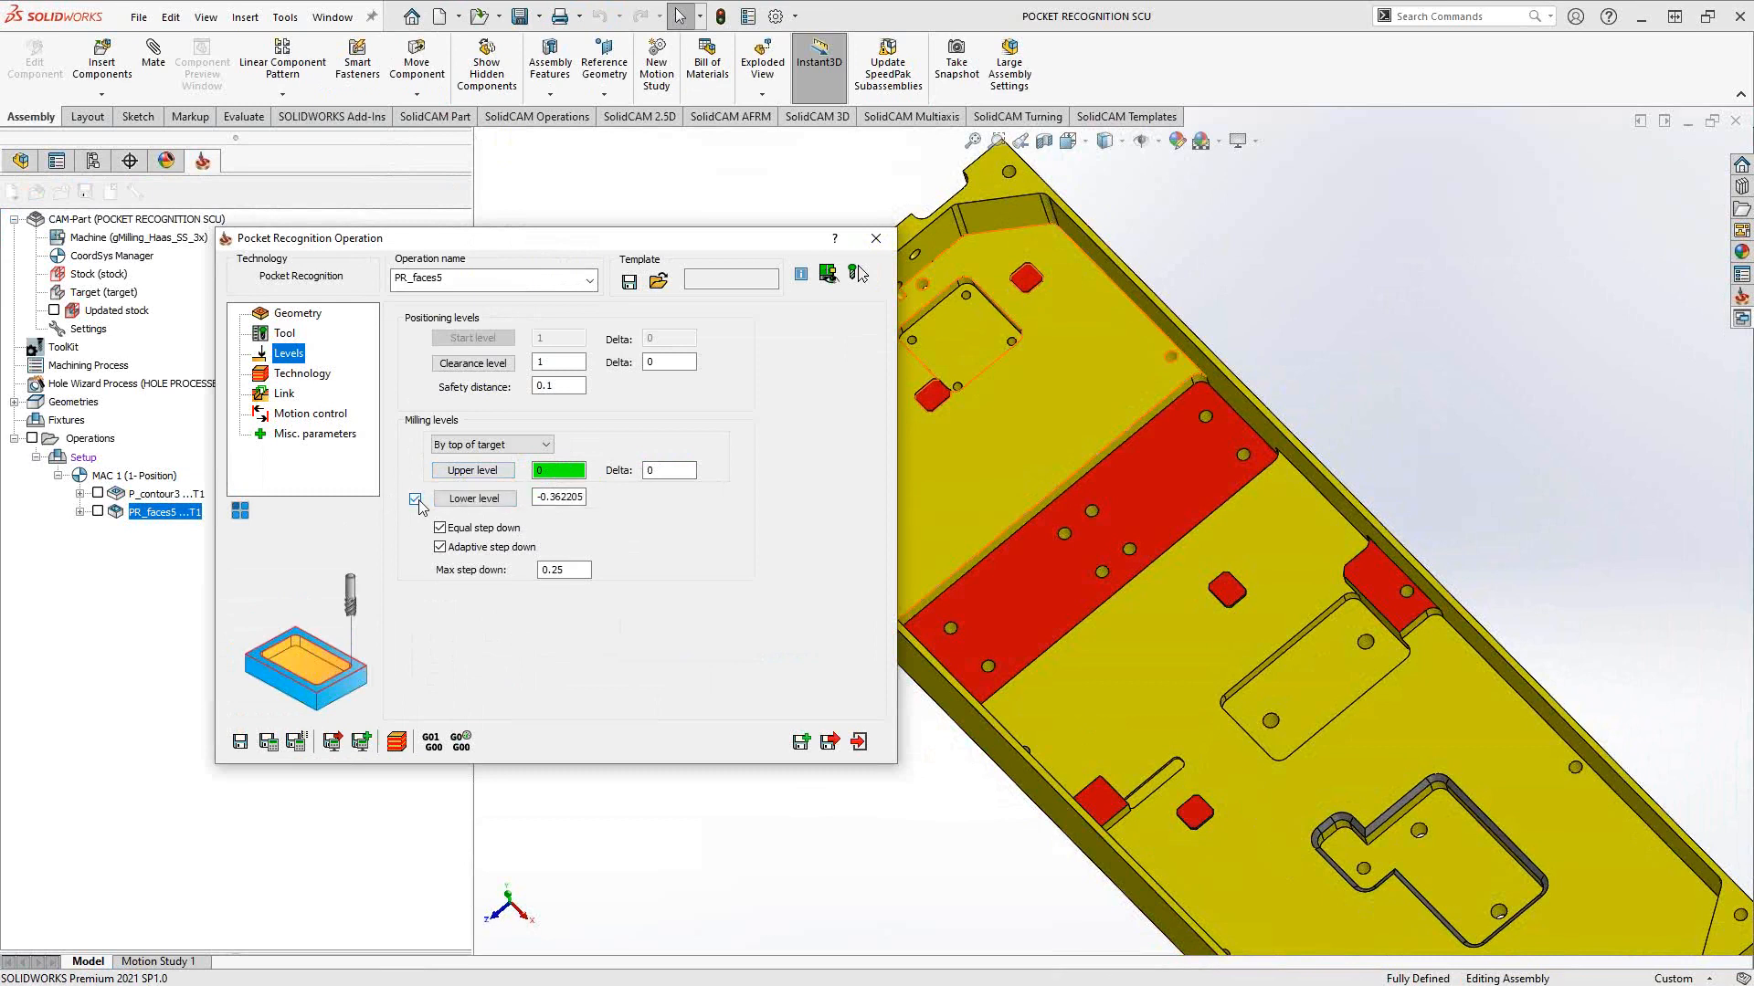
{"action": "left_click", "coordinate": [414, 499]}
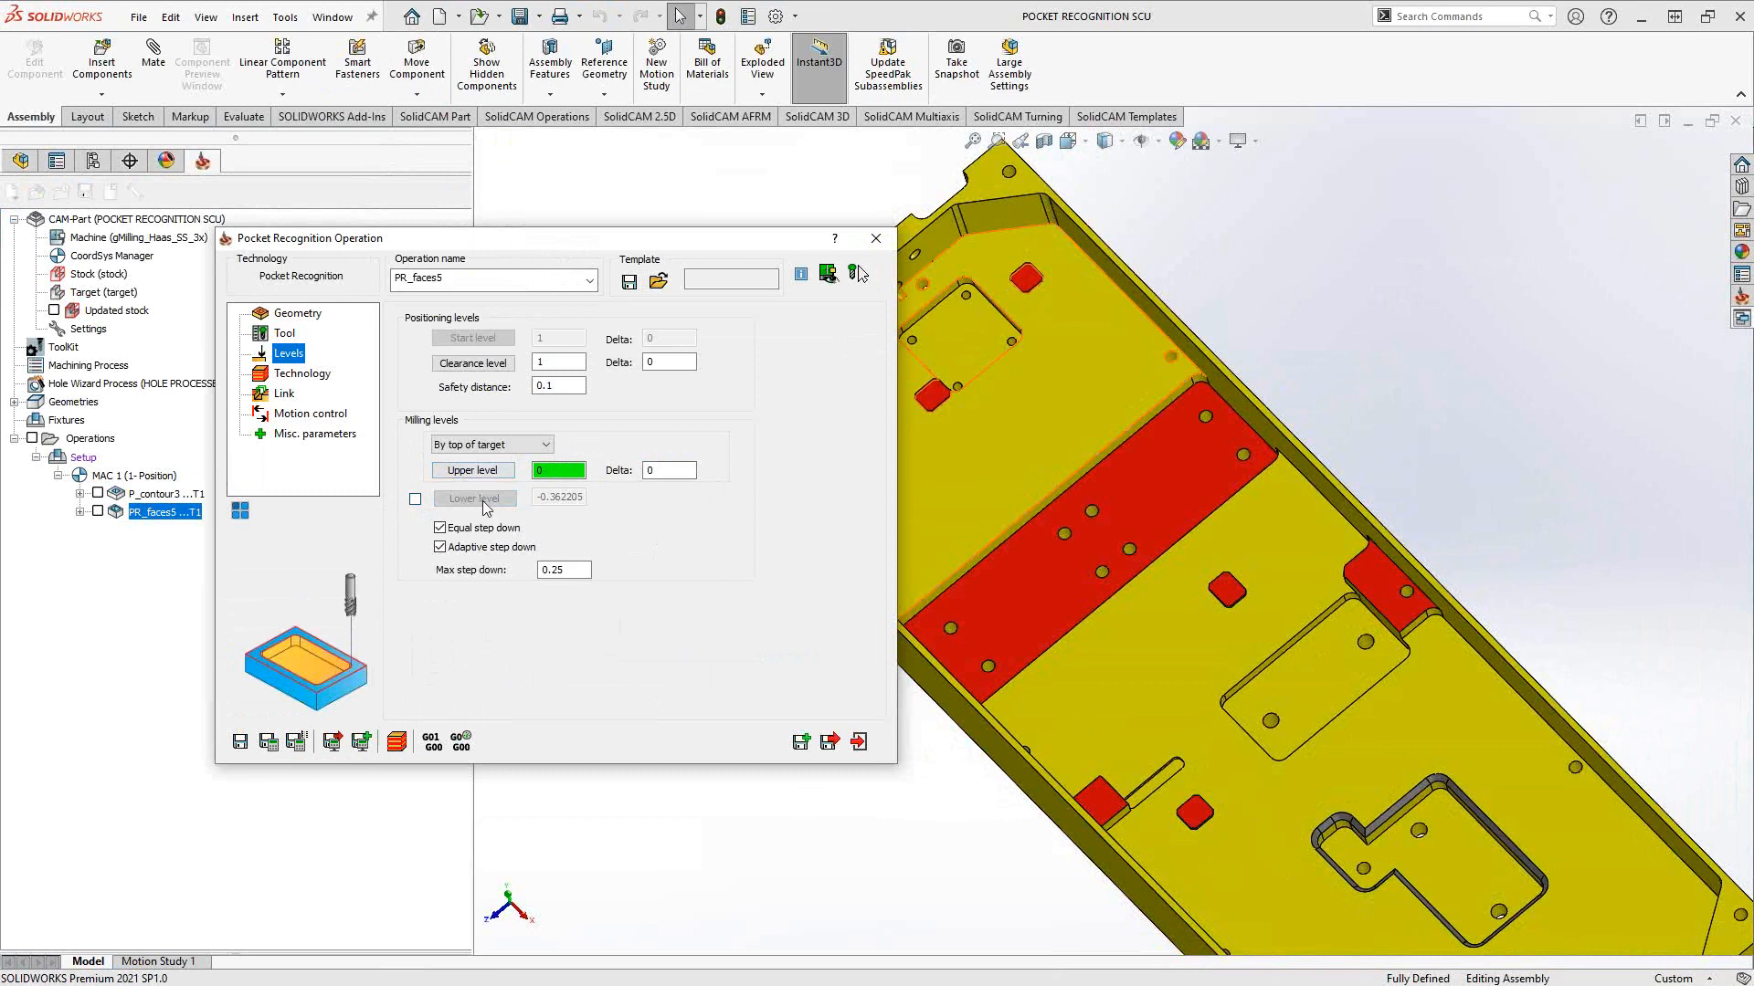
{"action": "mouse_move", "coordinate": [690, 548]}
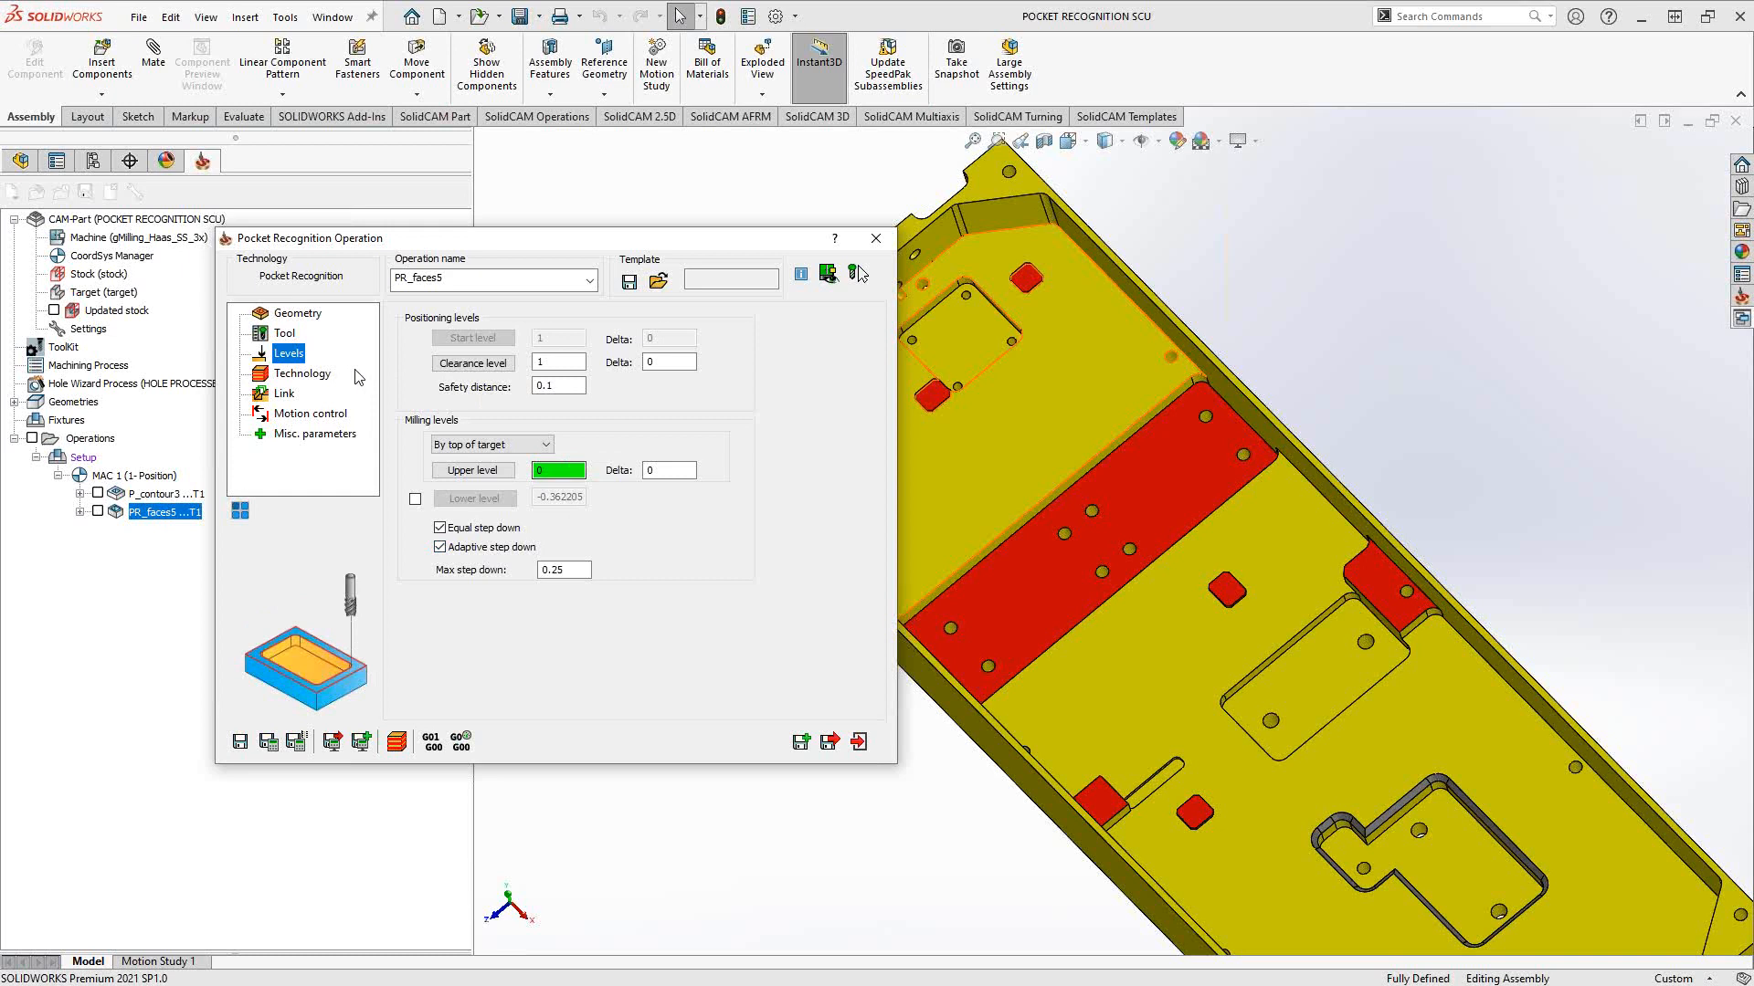
{"action": "left_click", "coordinate": [302, 374]}
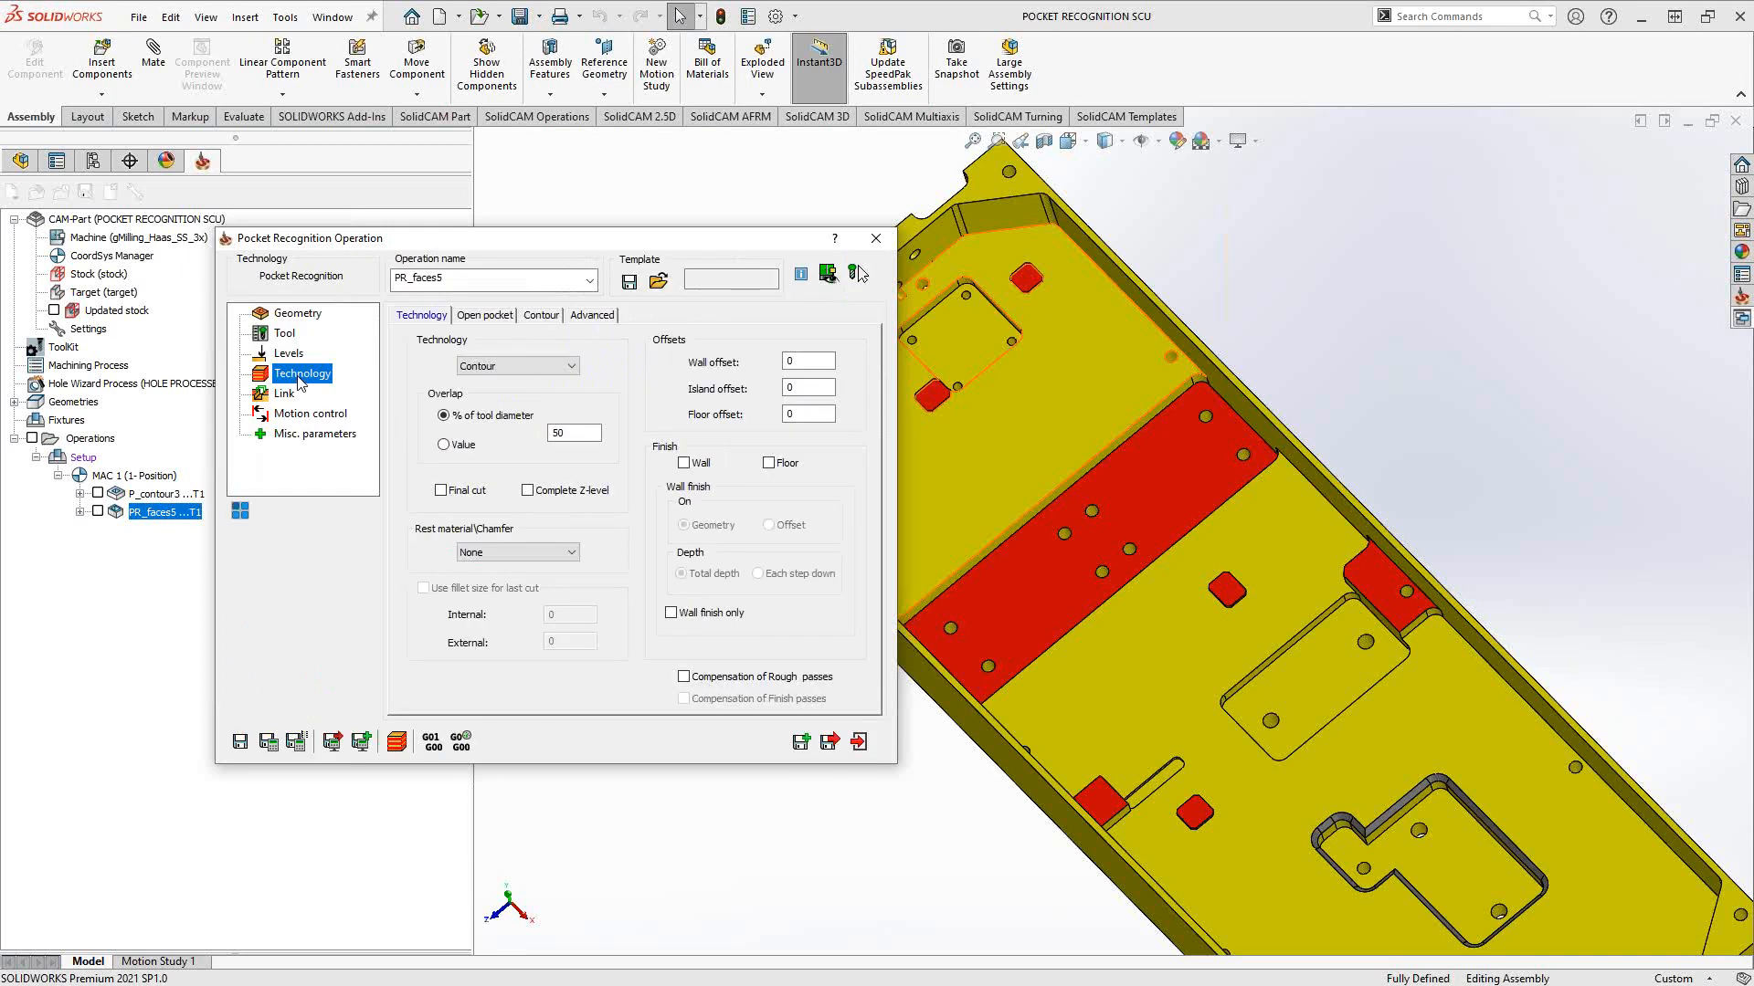
Keep Contour technology and review Open pocket, Contour start and Advanced tabs.
{"action": "left_click", "coordinate": [564, 365]}
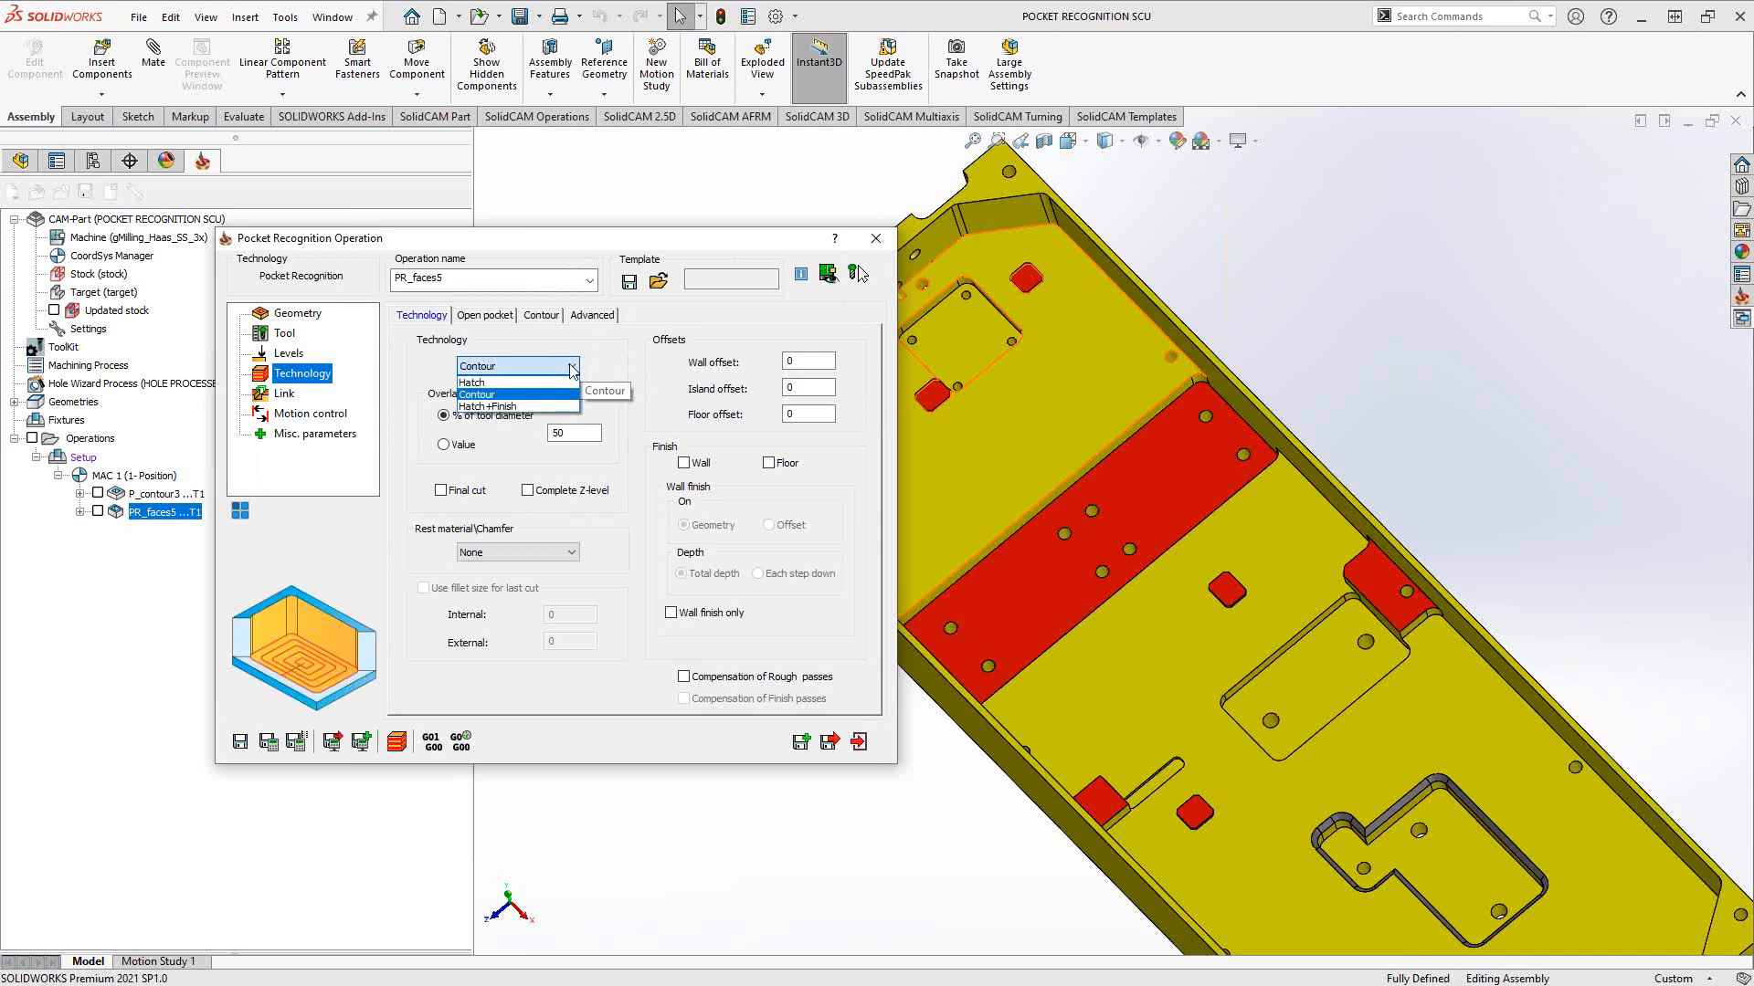
{"action": "left_click", "coordinate": [517, 365]}
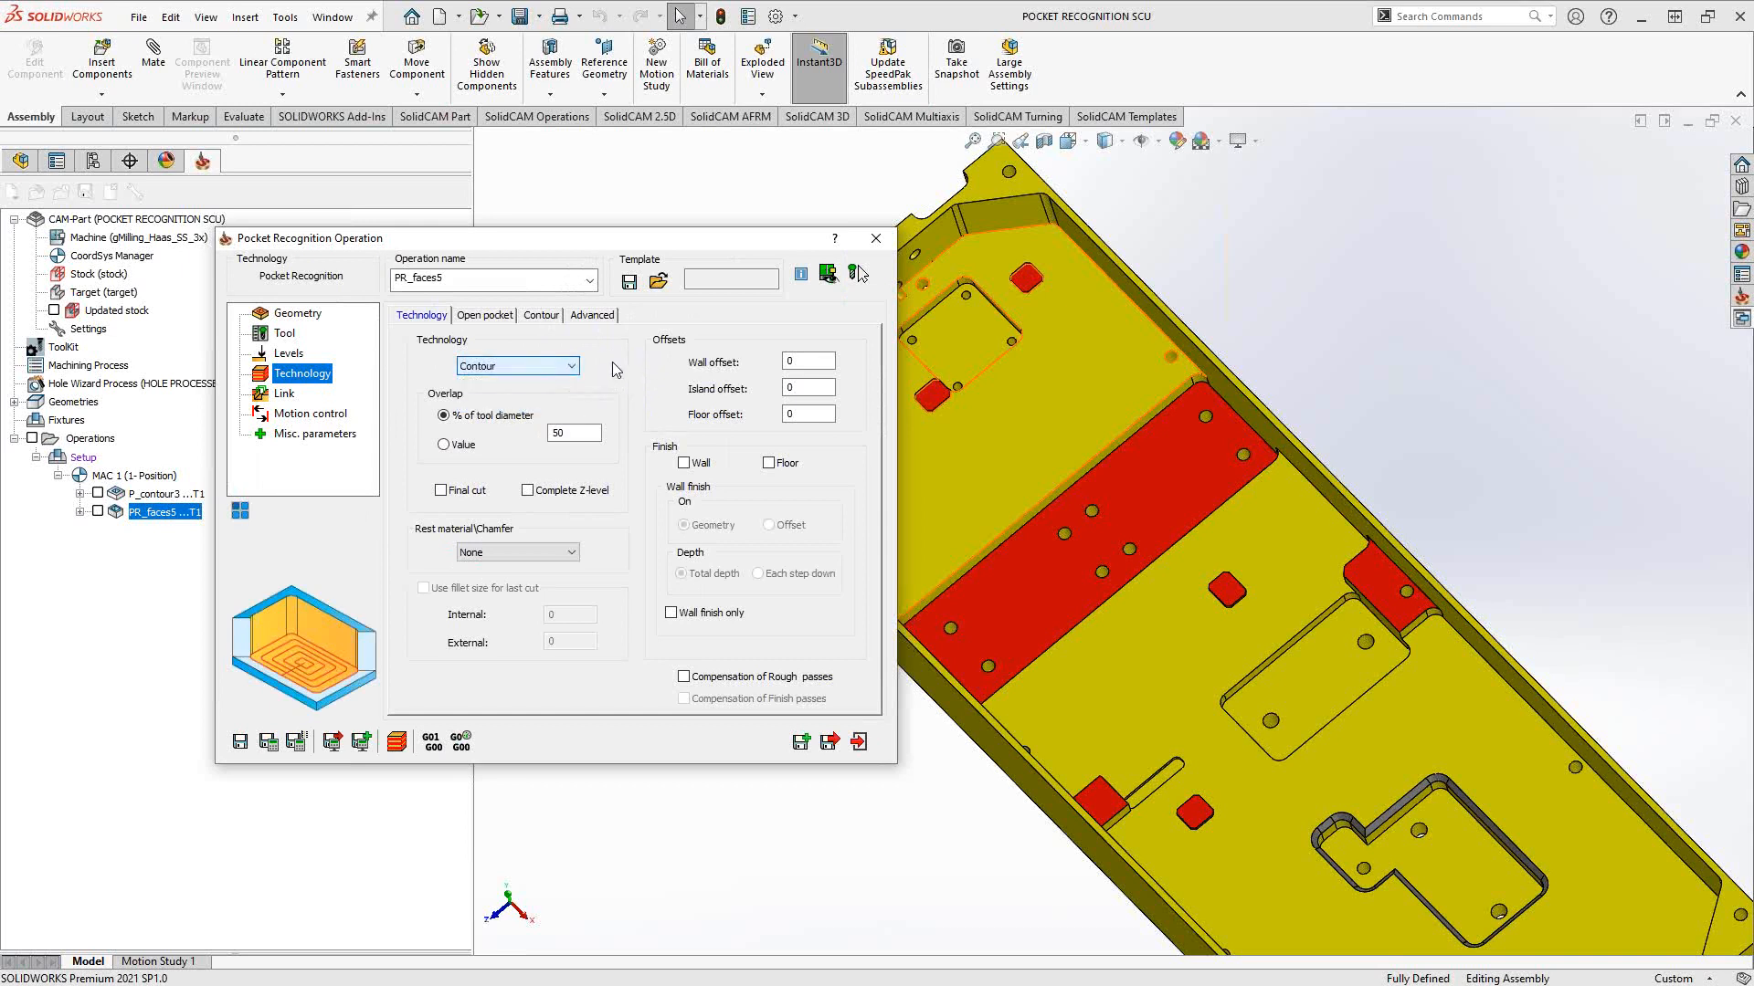
{"action": "left_click", "coordinate": [568, 365]}
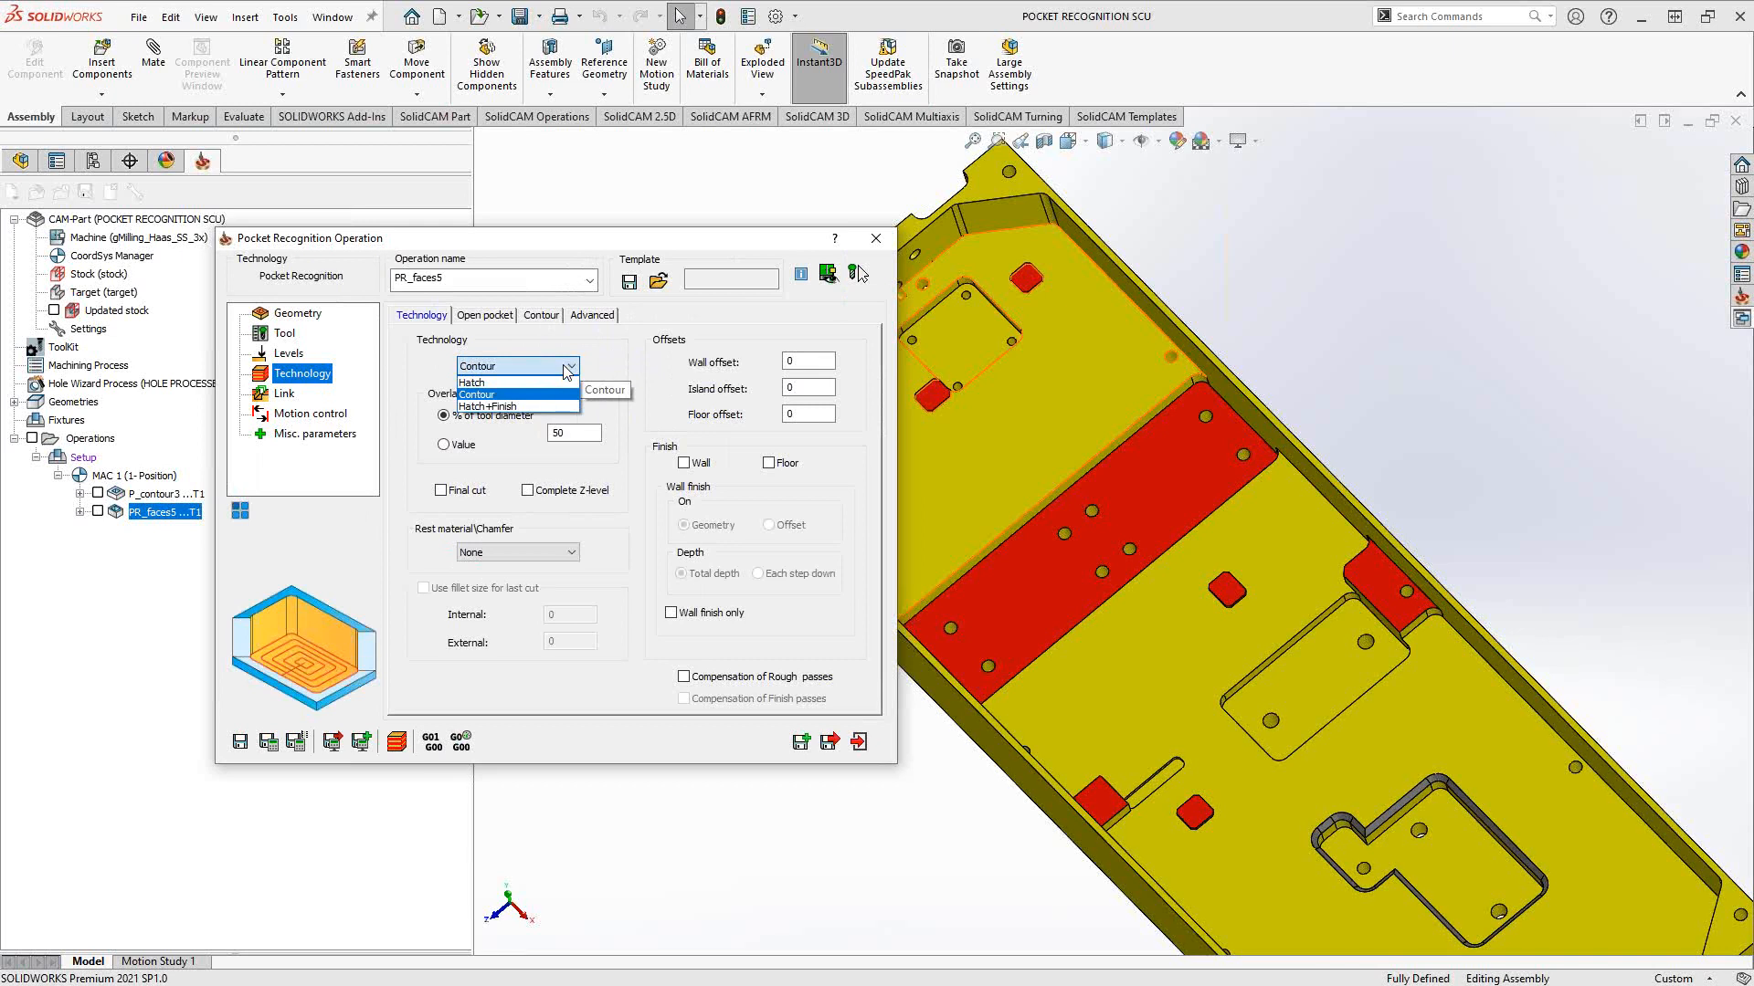
{"action": "left_click", "coordinate": [477, 394]}
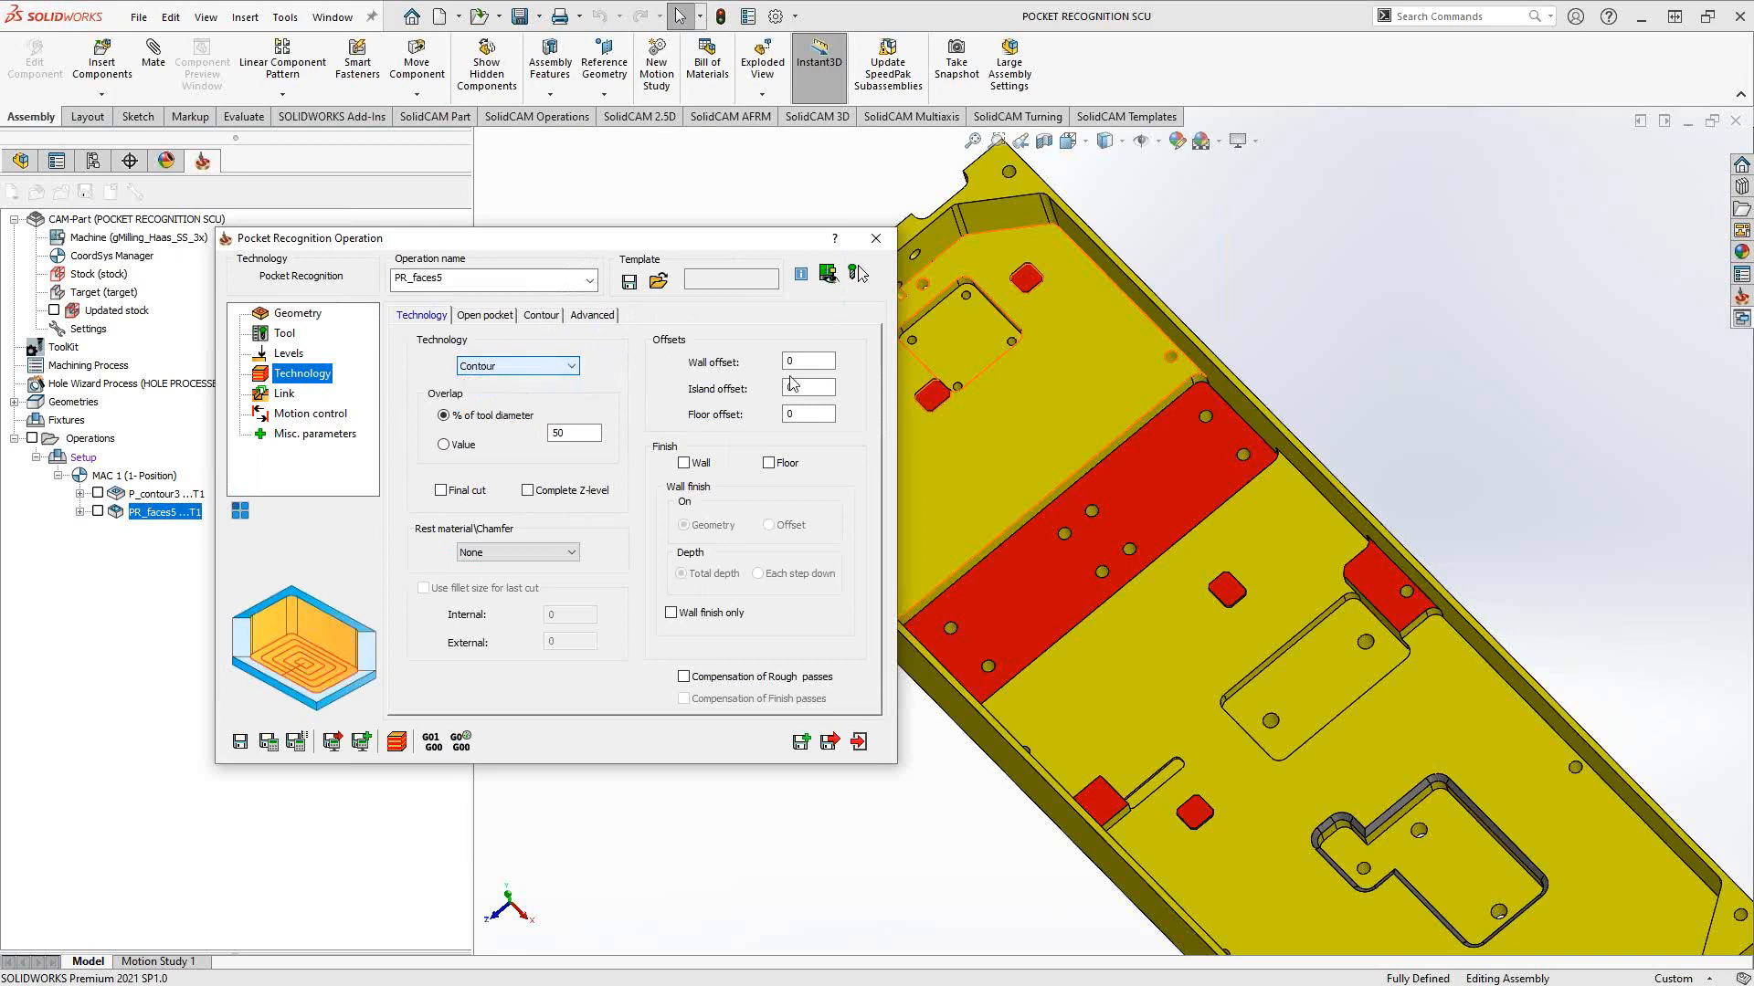
{"action": "left_click", "coordinate": [484, 314]}
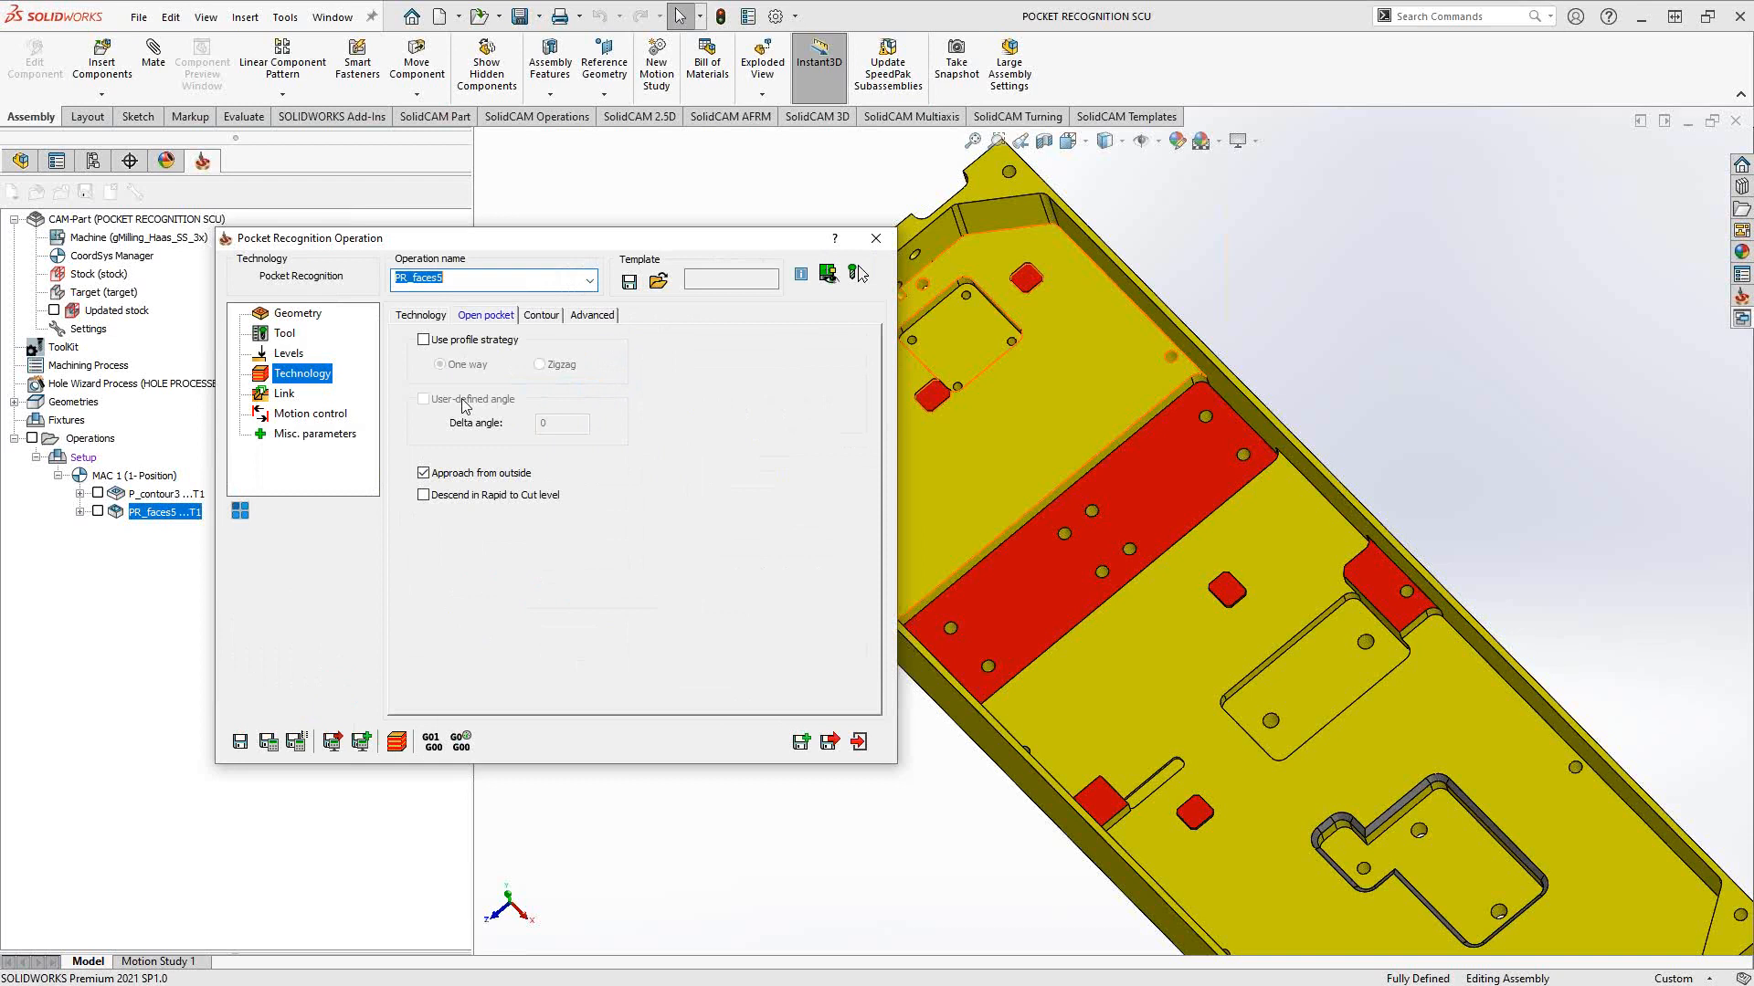
{"action": "left_click", "coordinate": [540, 314]}
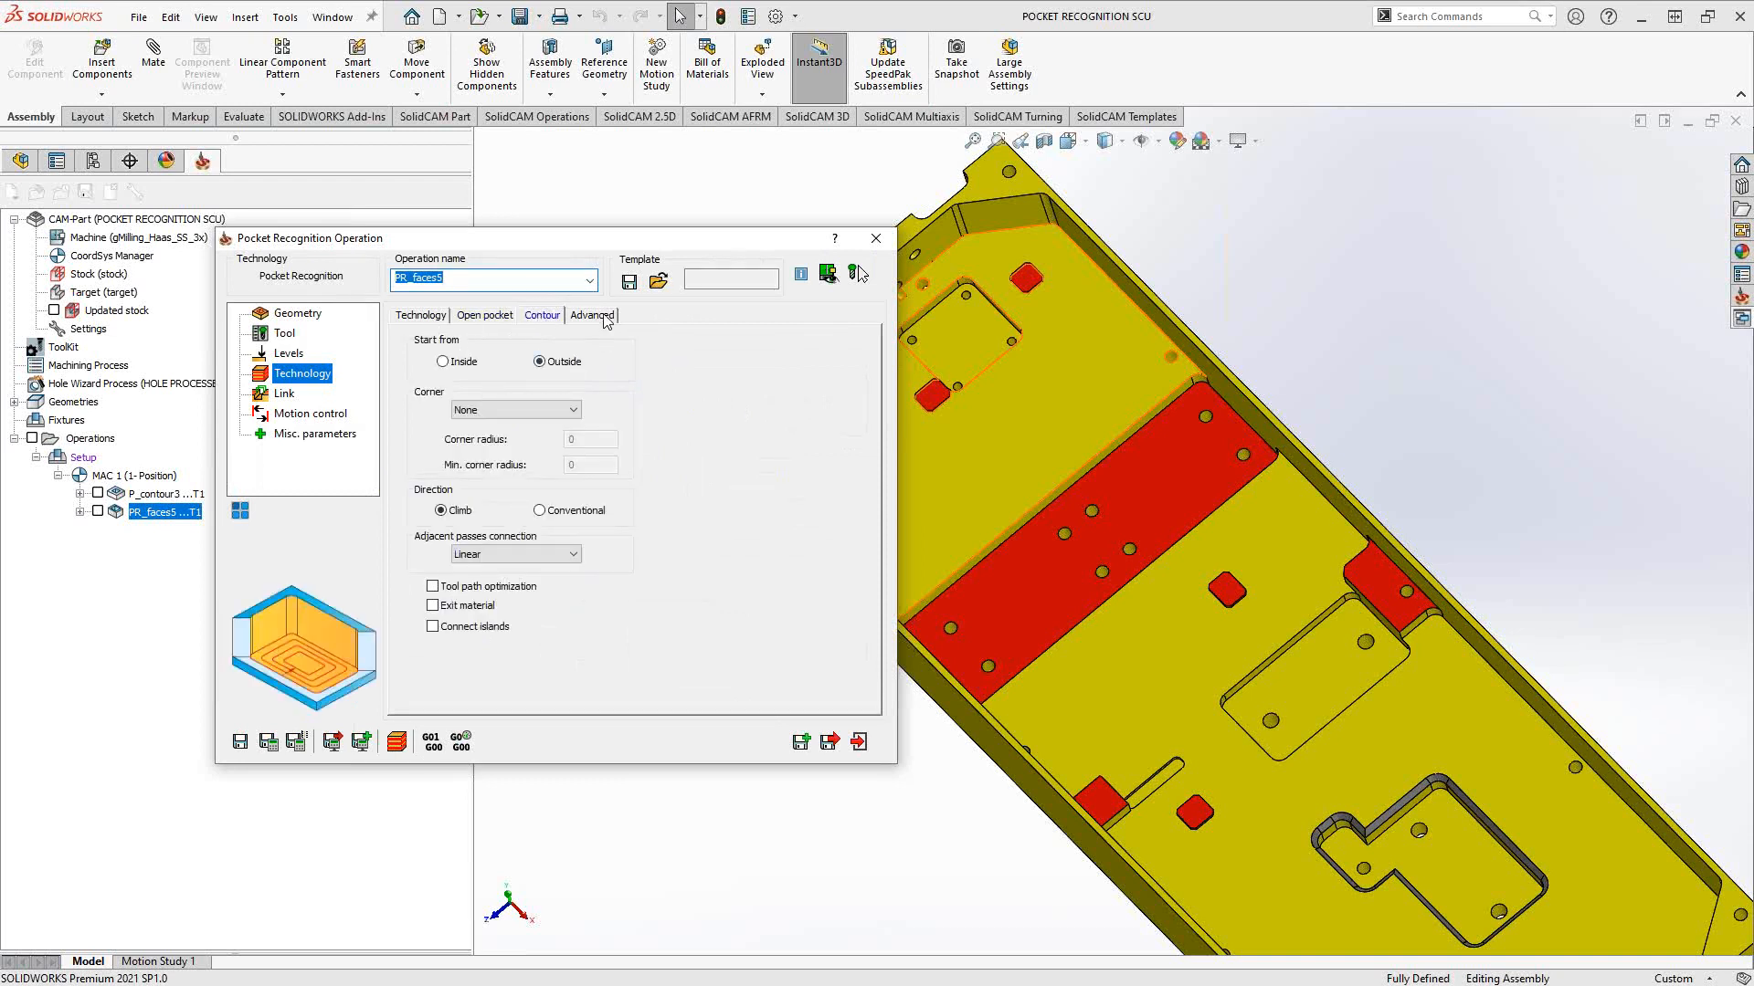
{"action": "left_click", "coordinate": [593, 314]}
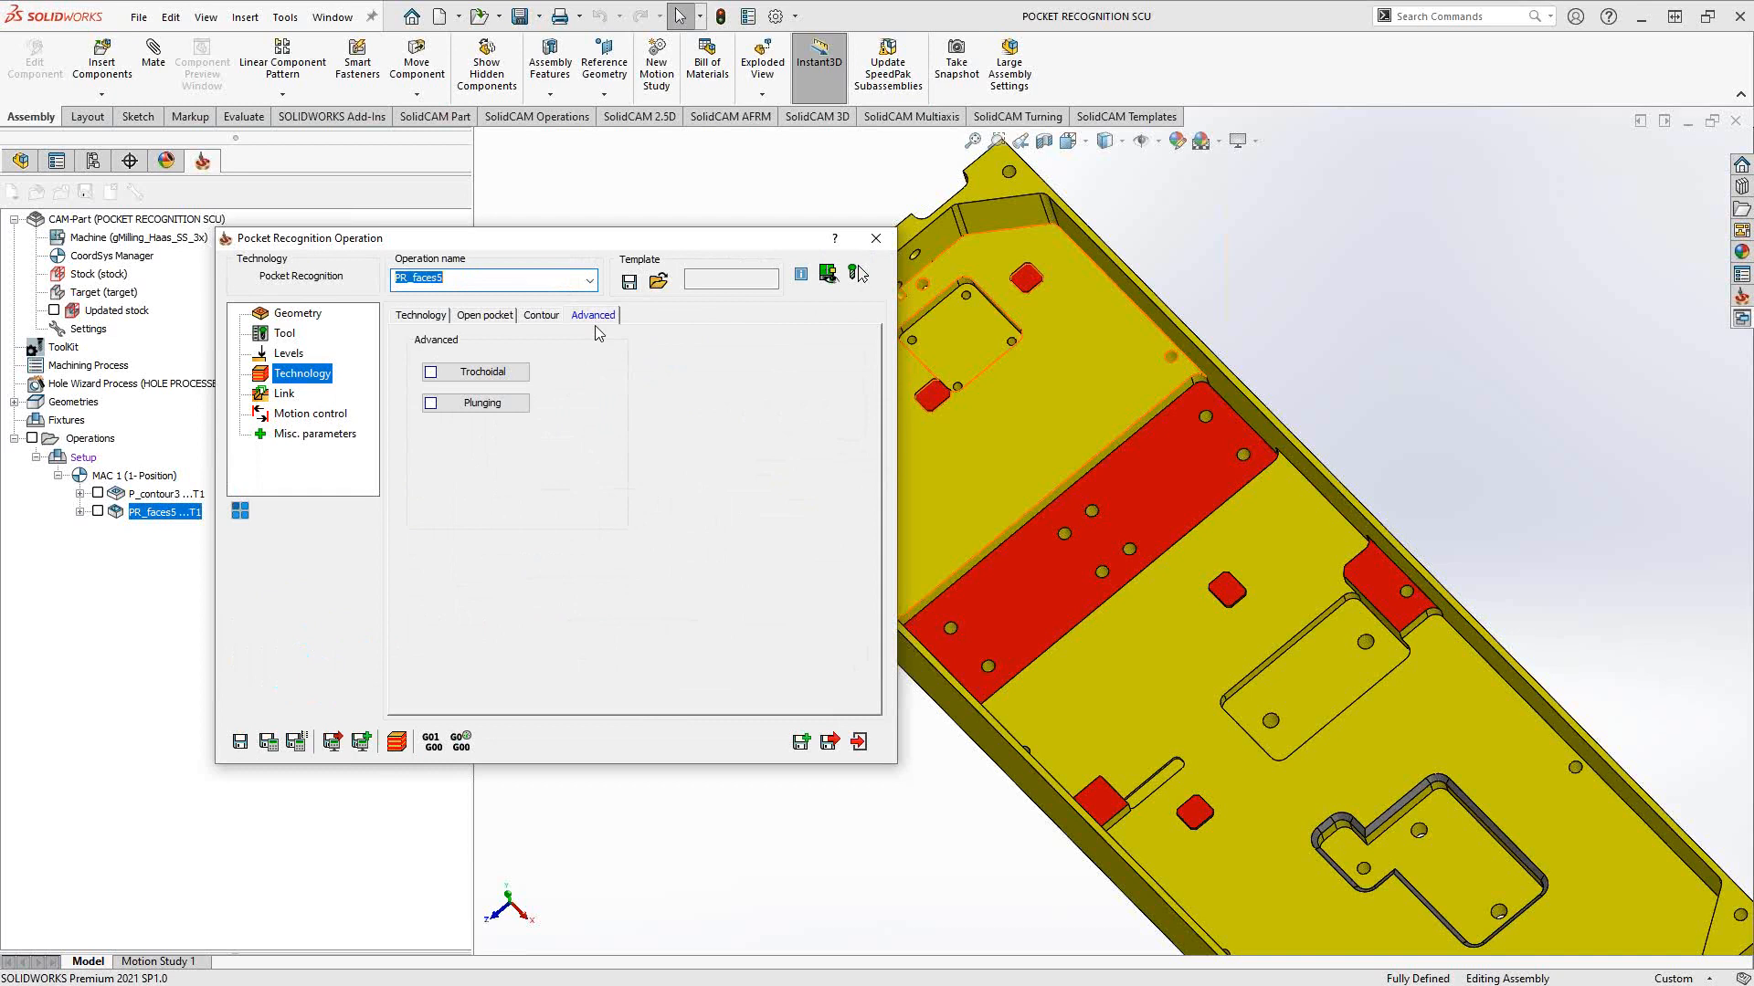
{"action": "mouse_move", "coordinate": [734, 405]}
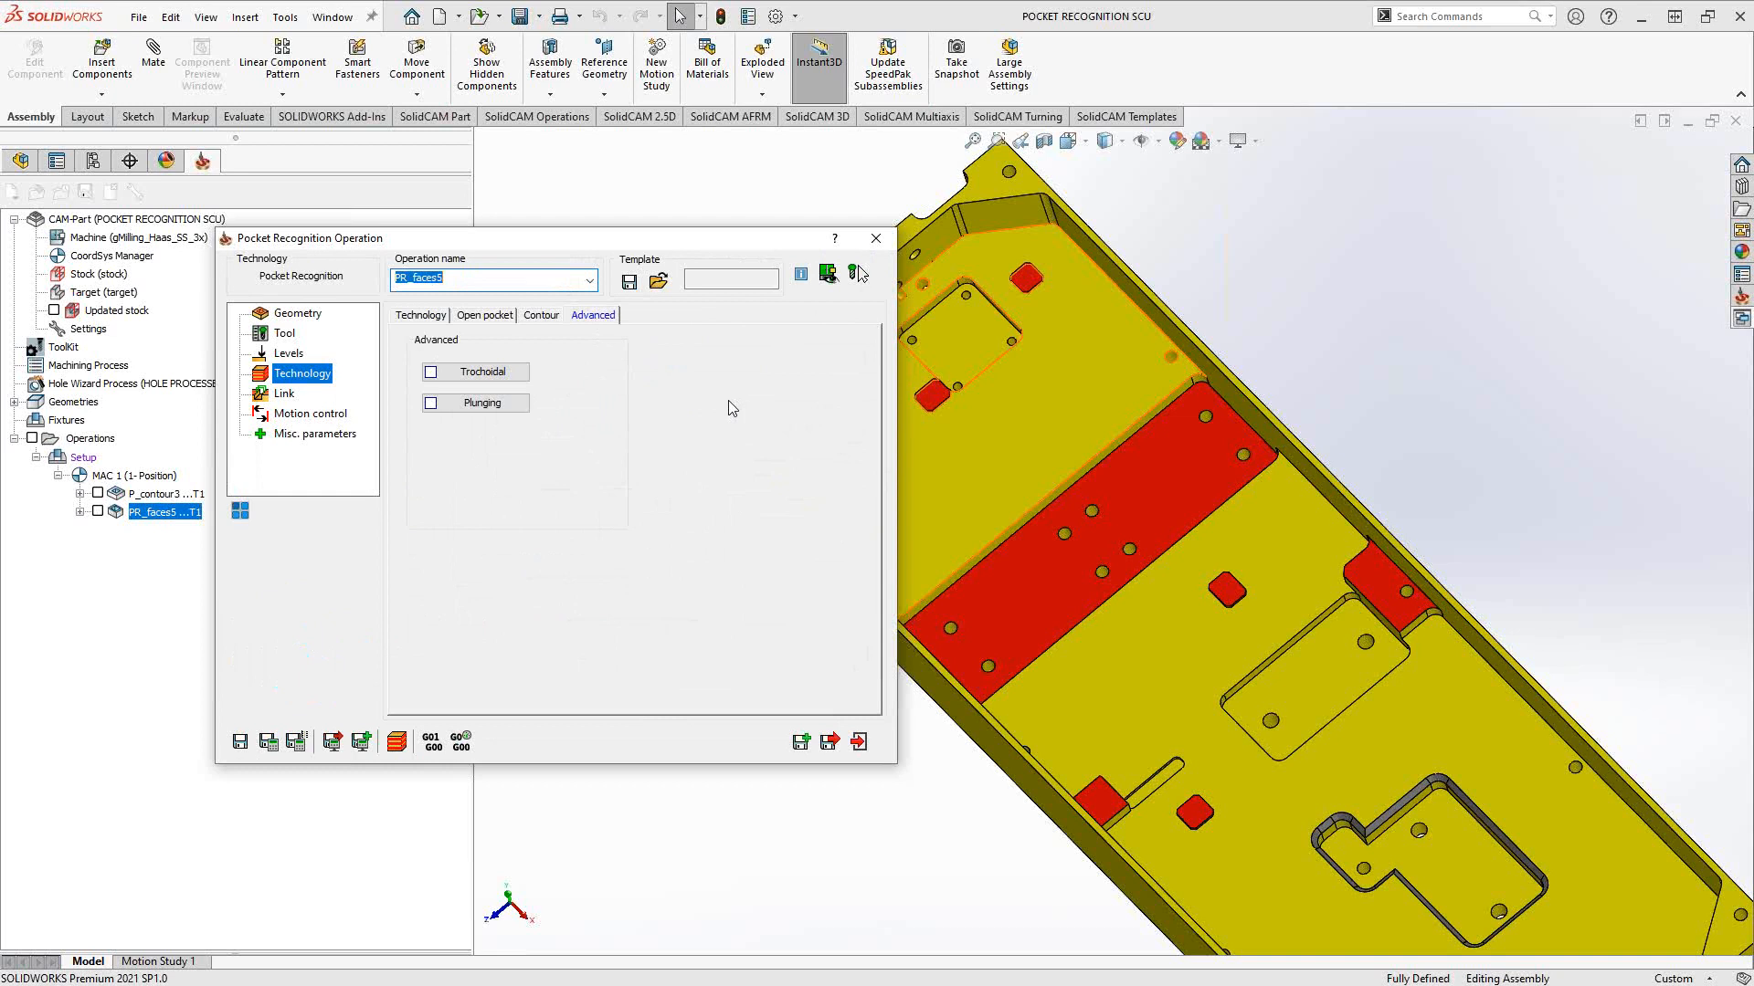
{"action": "mouse_move", "coordinate": [419, 325]}
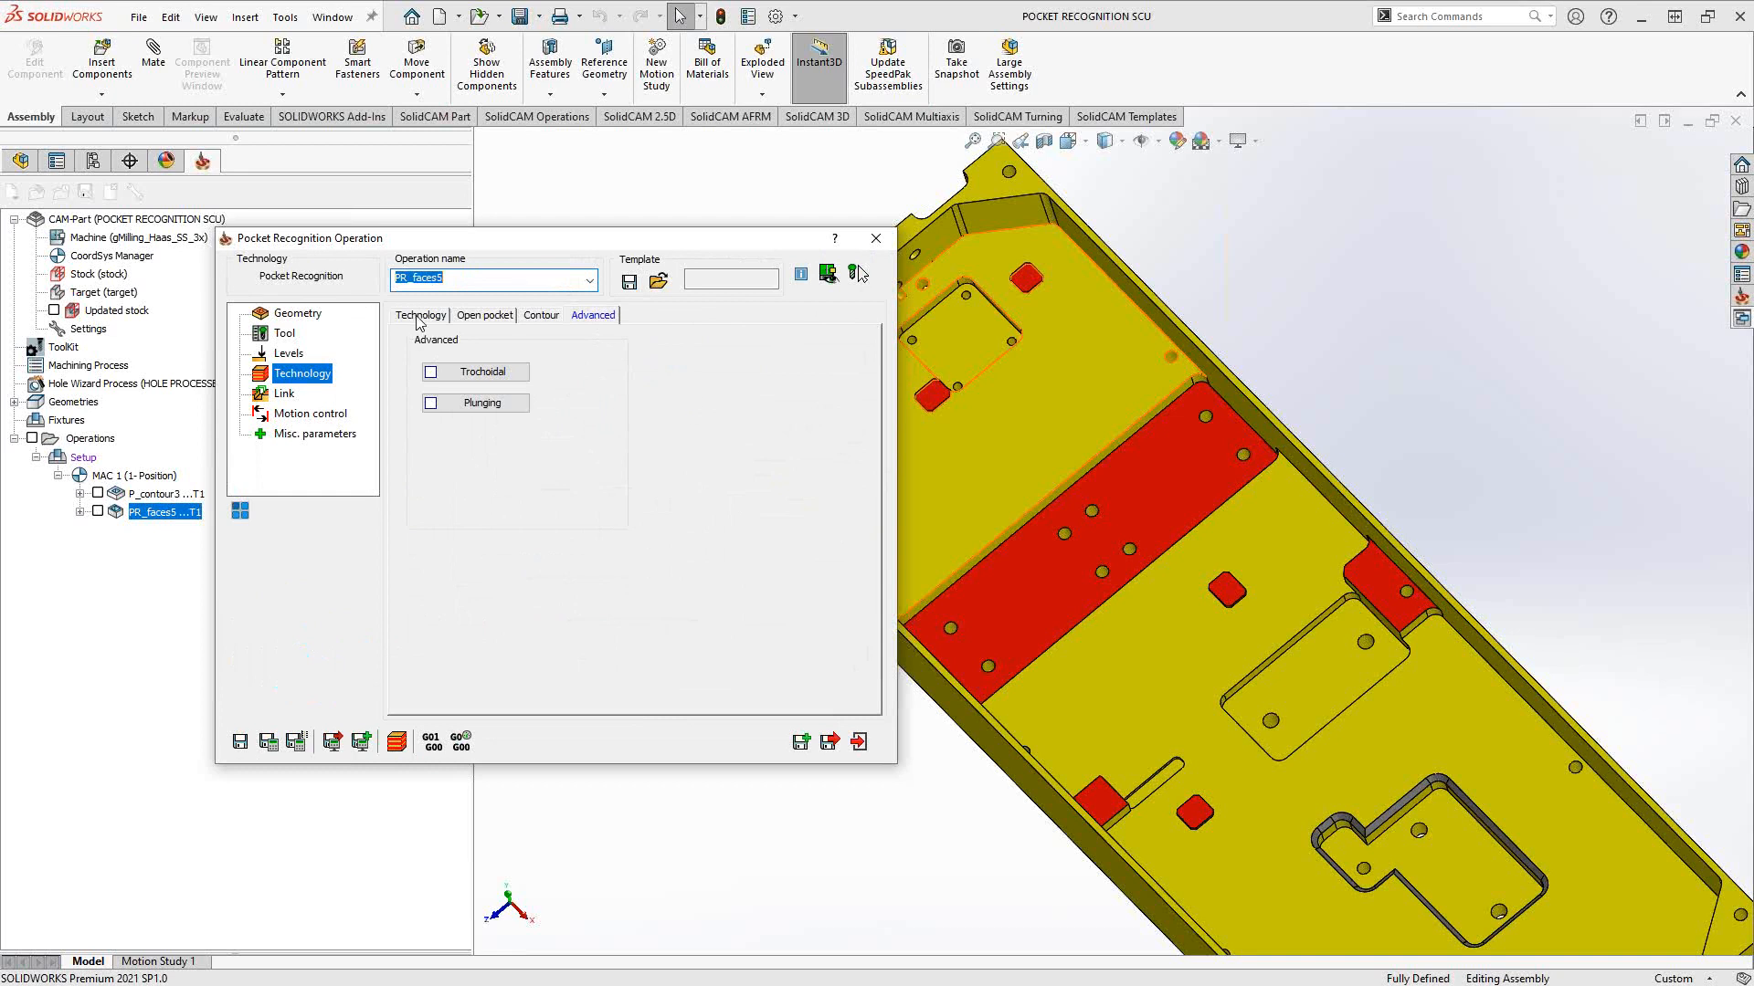
Close the PR_faces5 operation form and toggle P_contour3's toolpath display over the pocket part.
{"action": "left_click", "coordinate": [420, 314]}
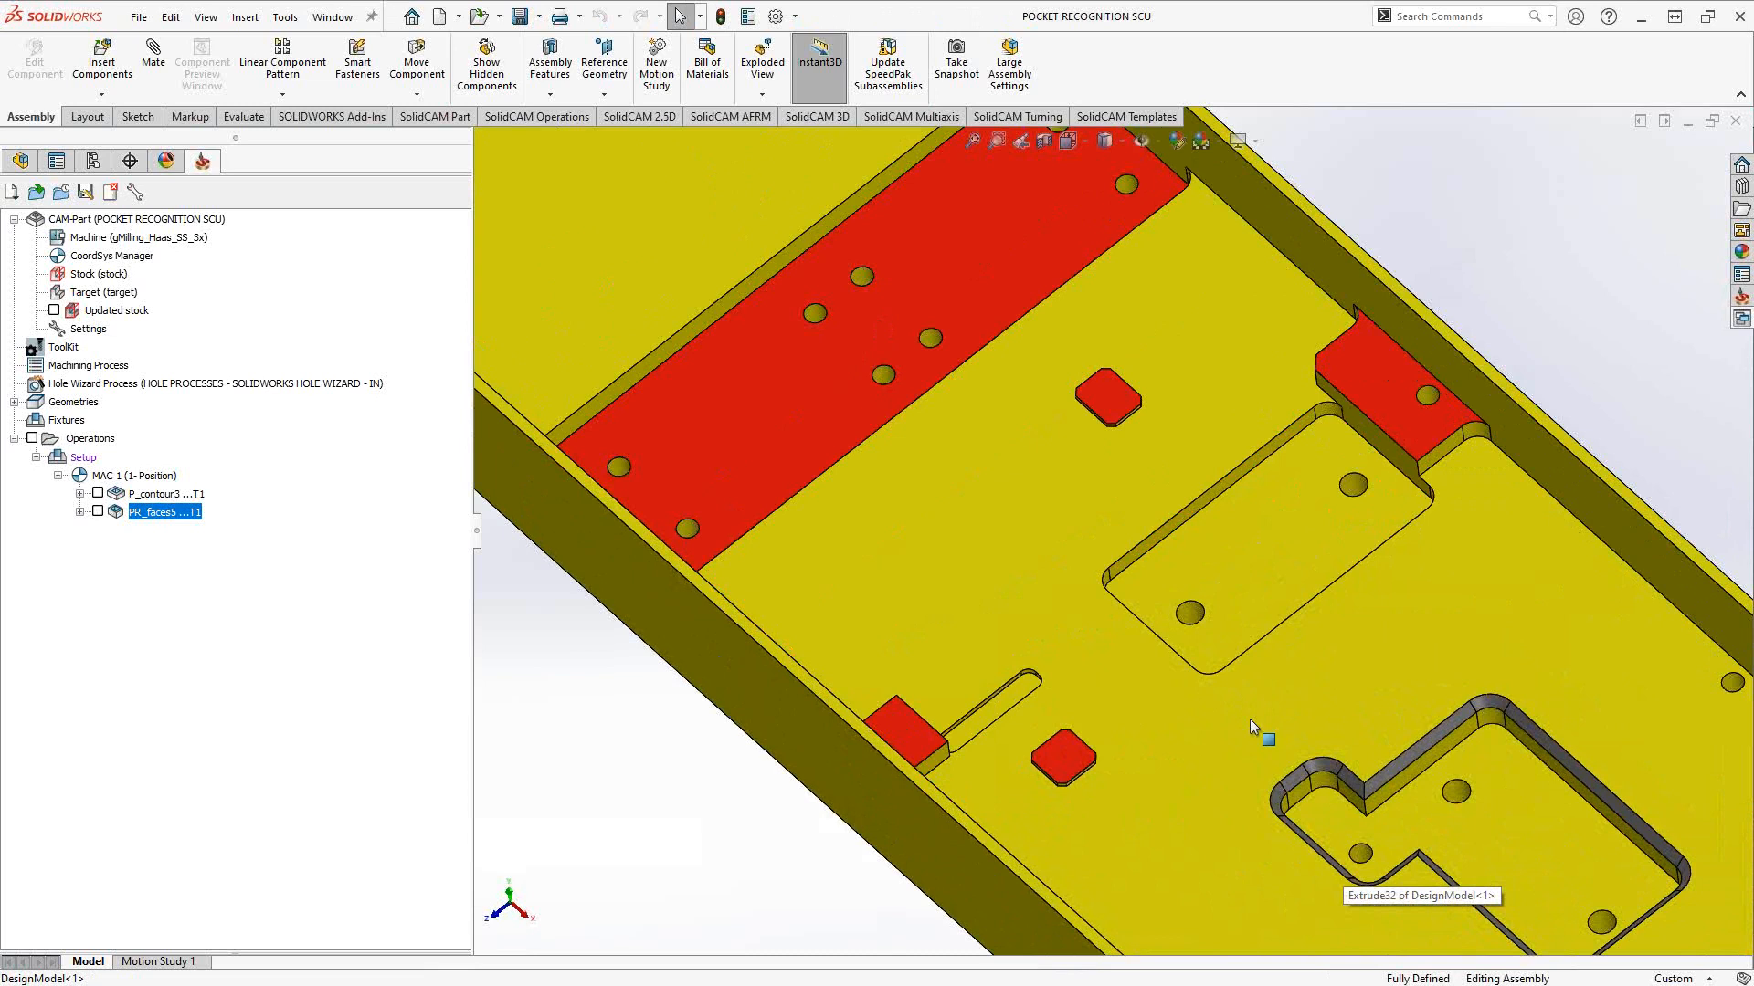
{"action": "left_click", "coordinate": [165, 493]}
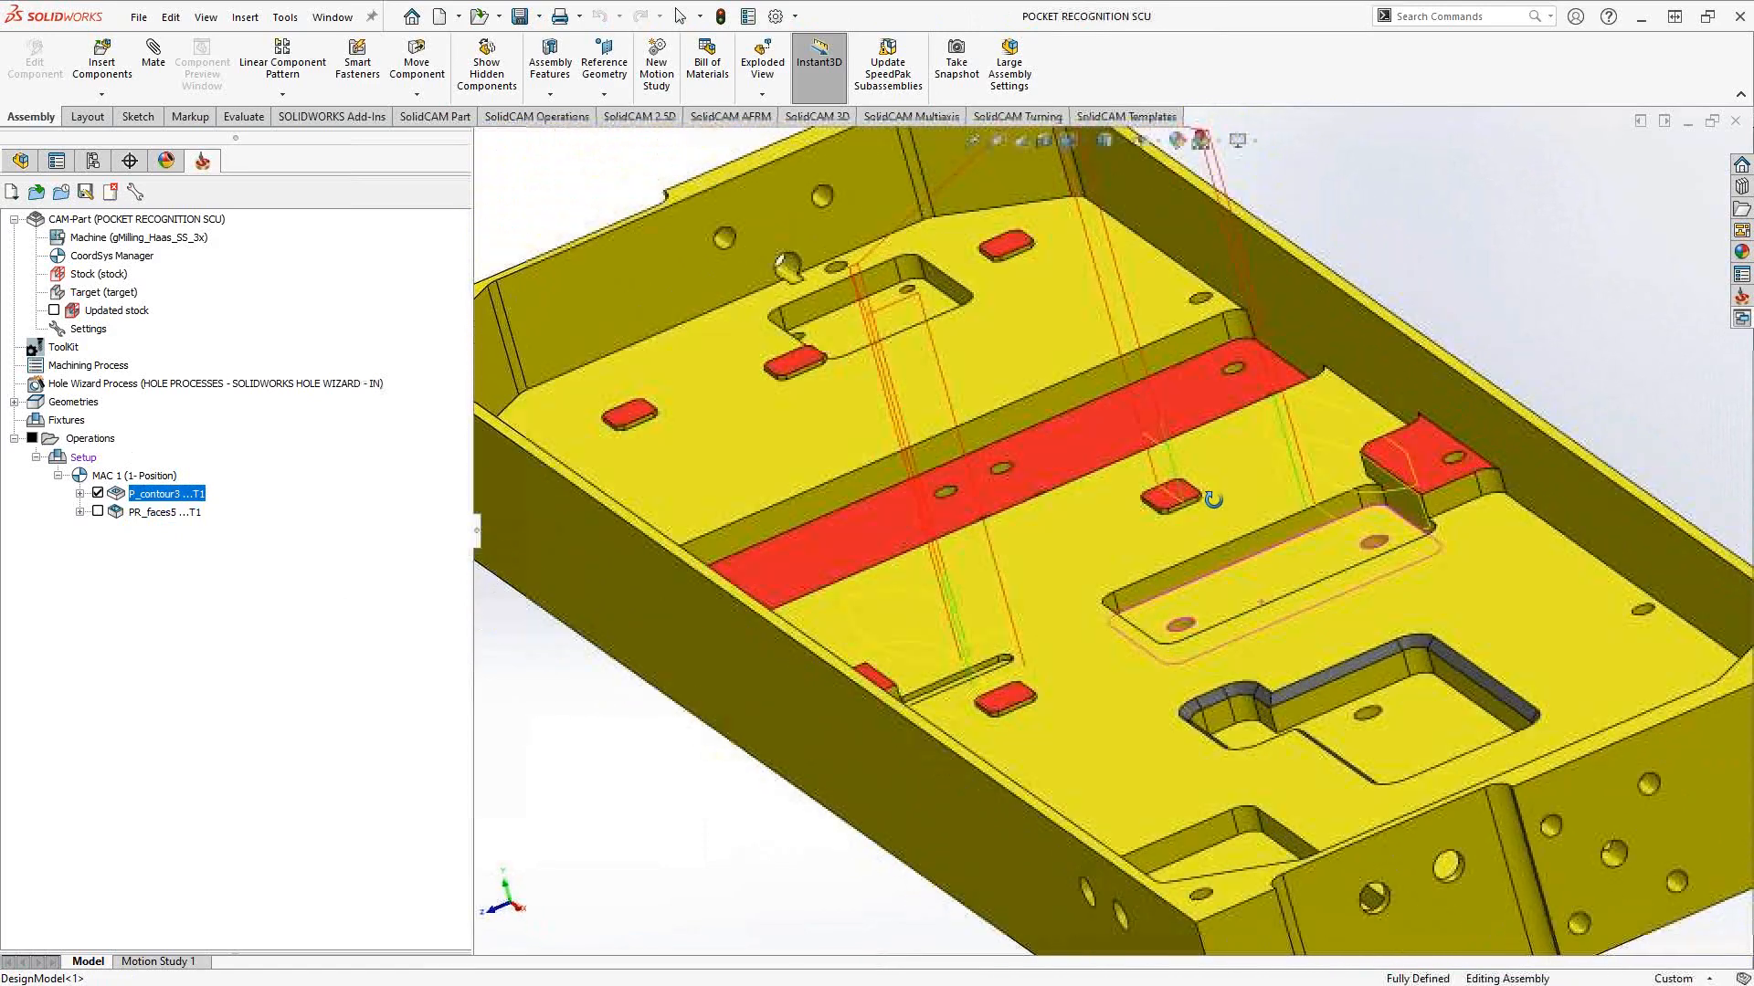
{"action": "scroll", "scroll_direction": "up", "scroll_amount": 3}
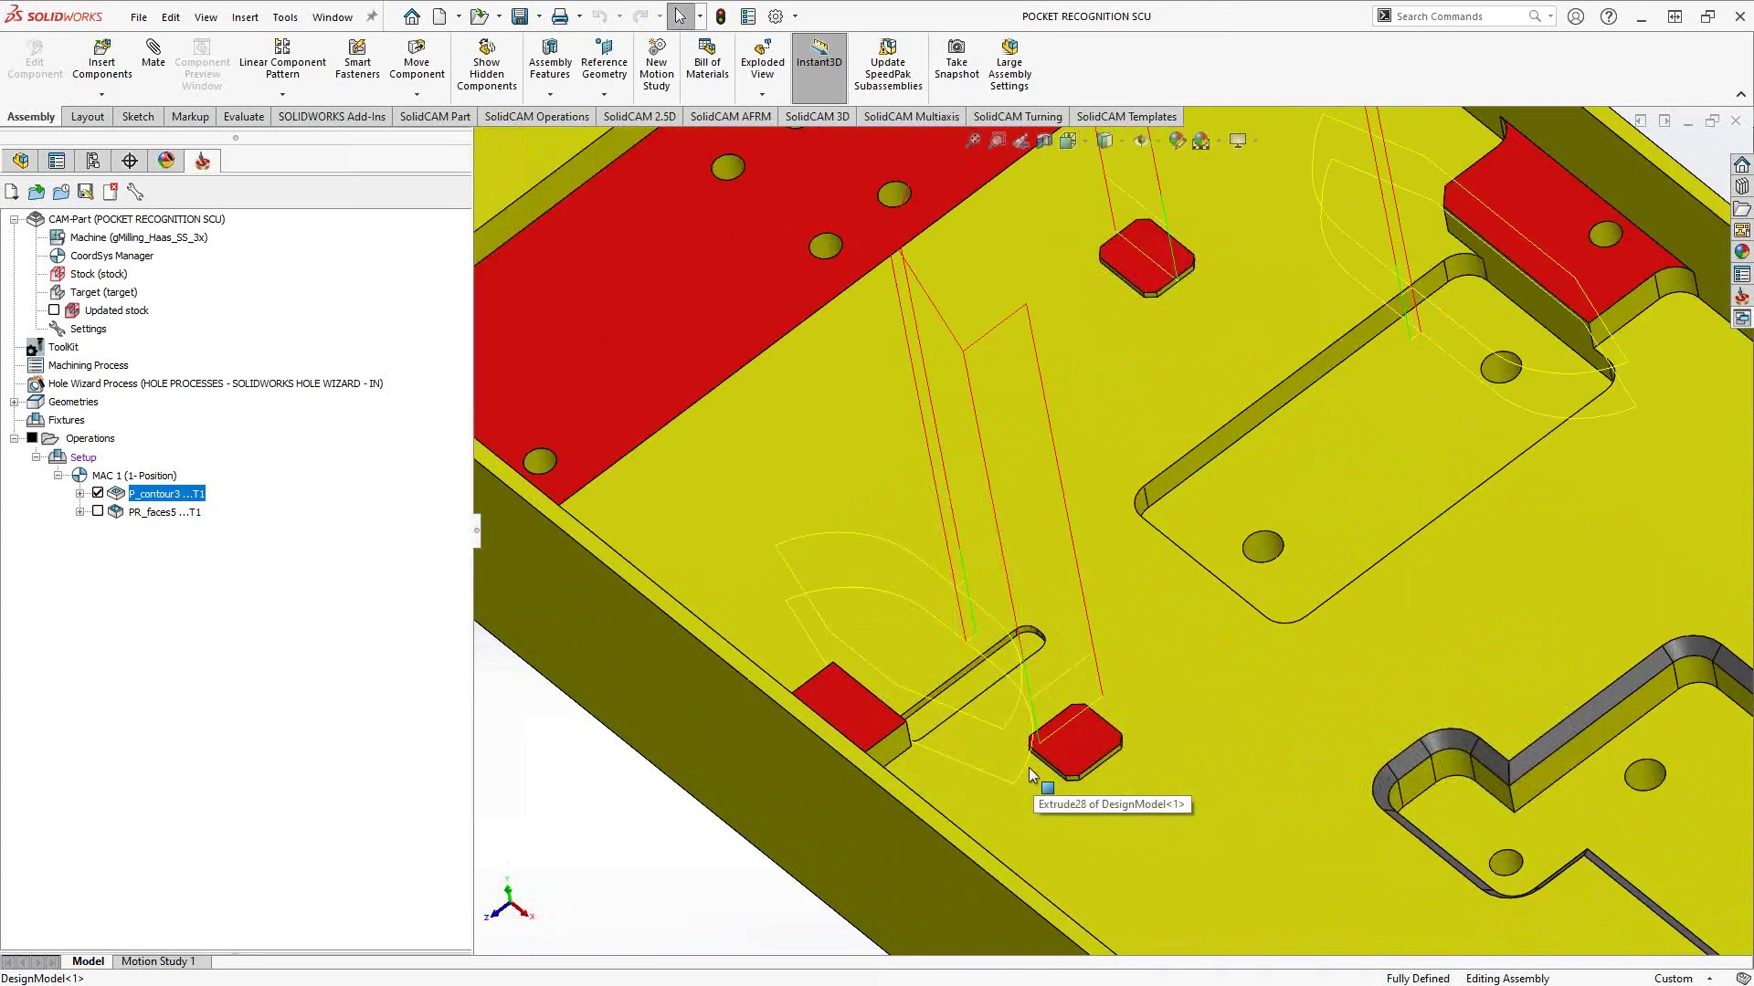
{"action": "mouse_move", "coordinate": [1046, 761]}
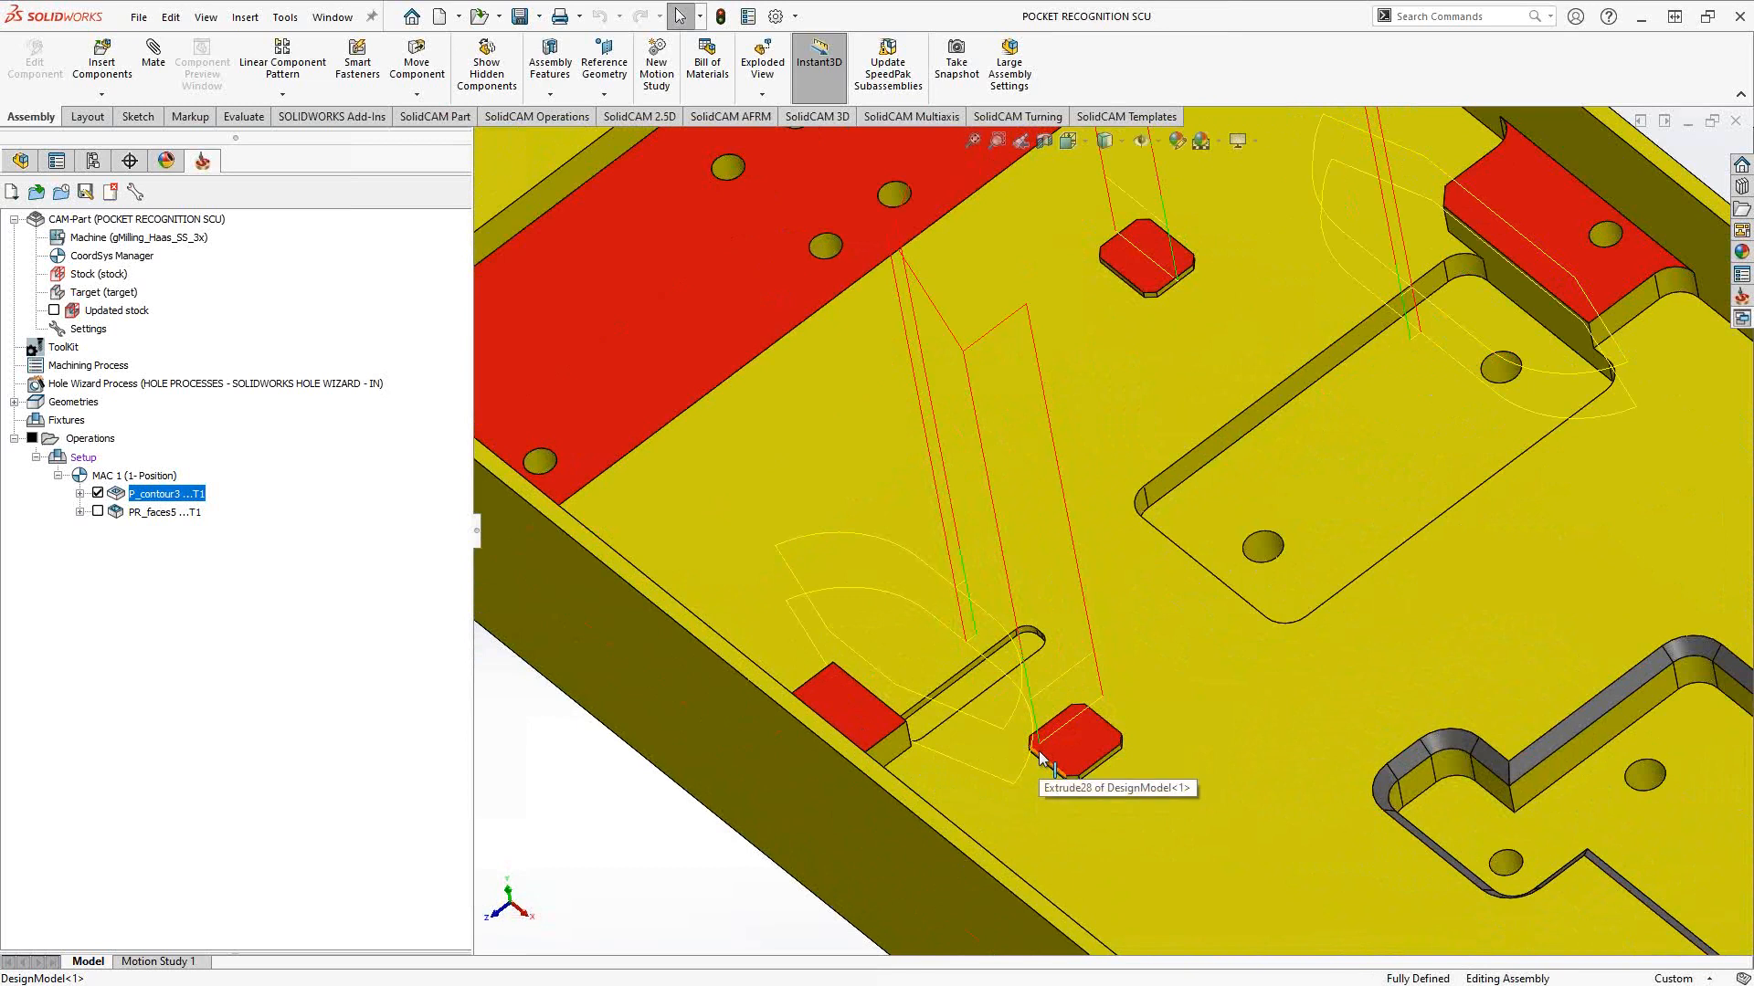
{"action": "mouse_move", "coordinate": [872, 716]}
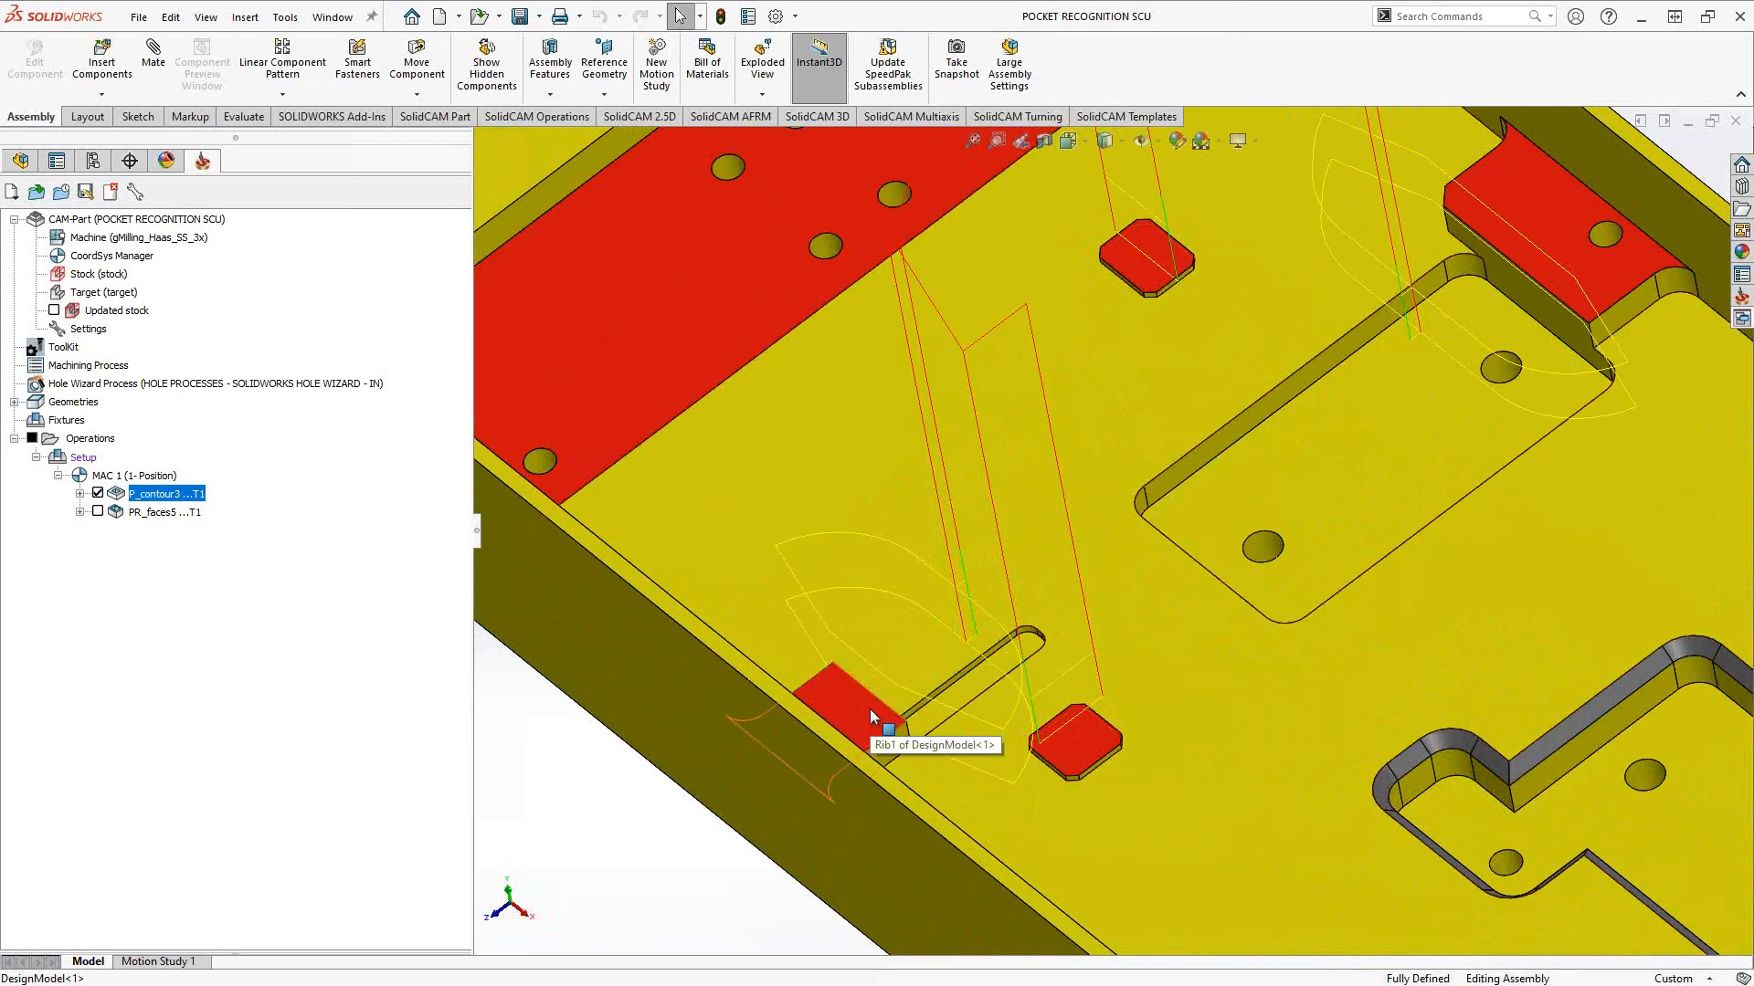
{"action": "mouse_move", "coordinate": [1090, 751]}
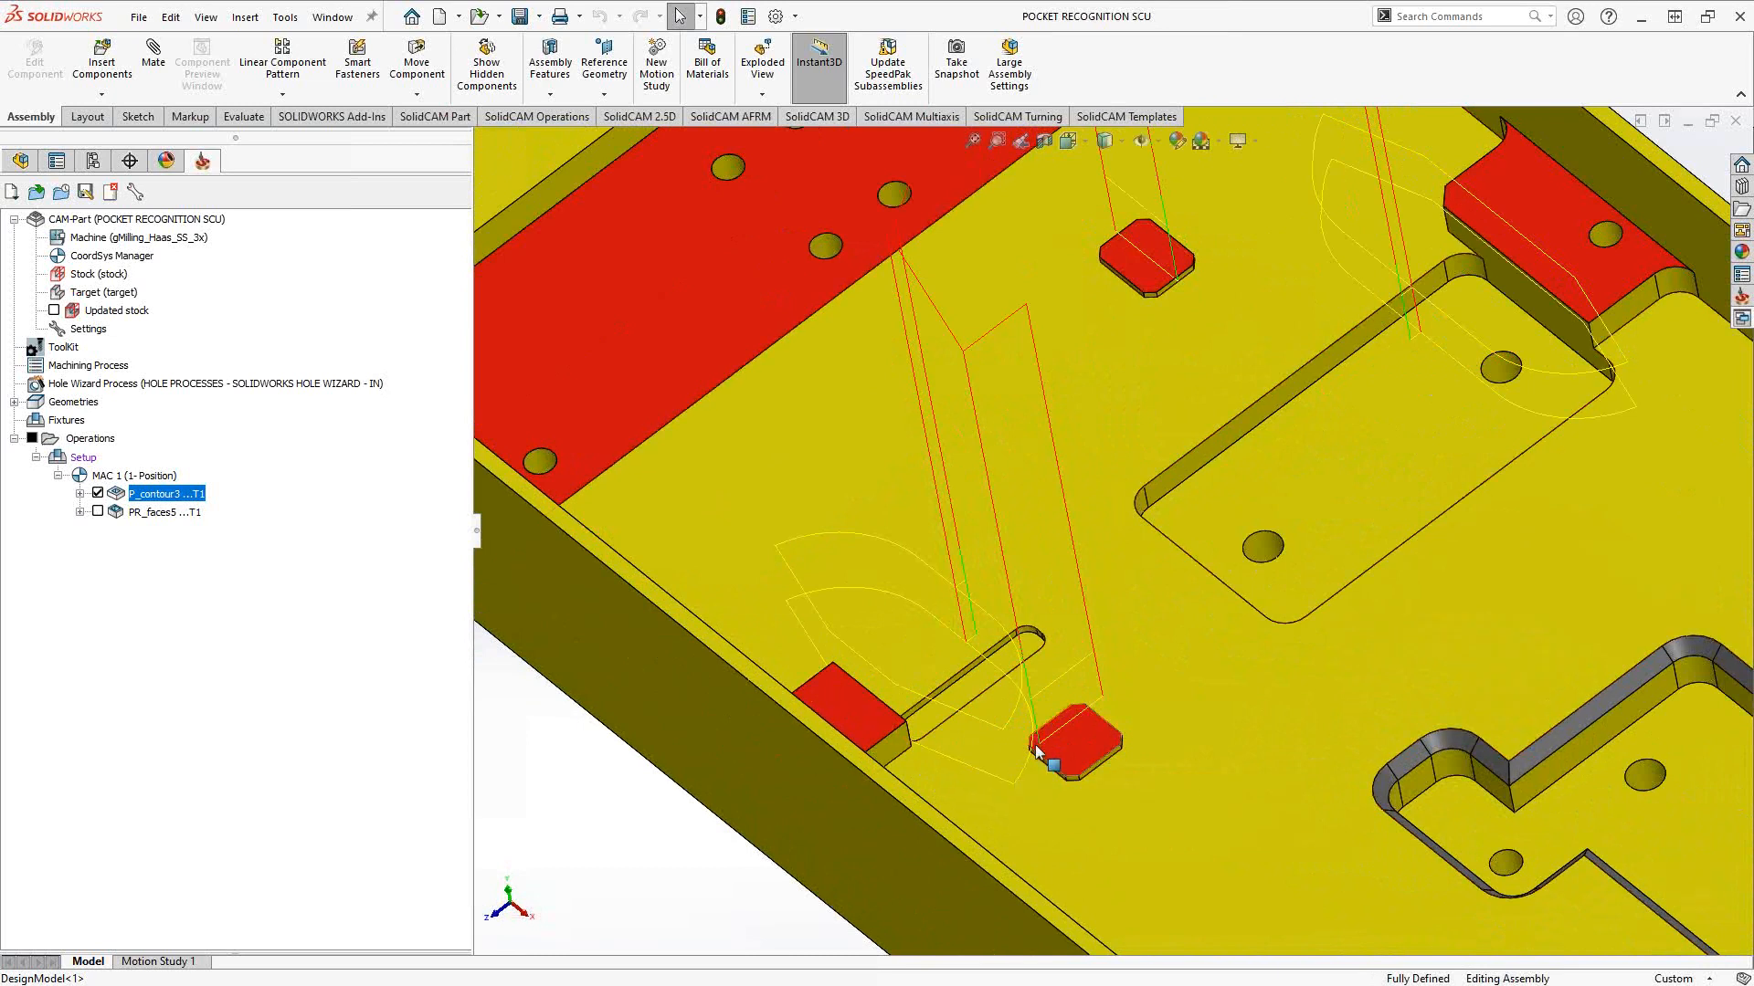
{"action": "mouse_move", "coordinate": [1037, 749]}
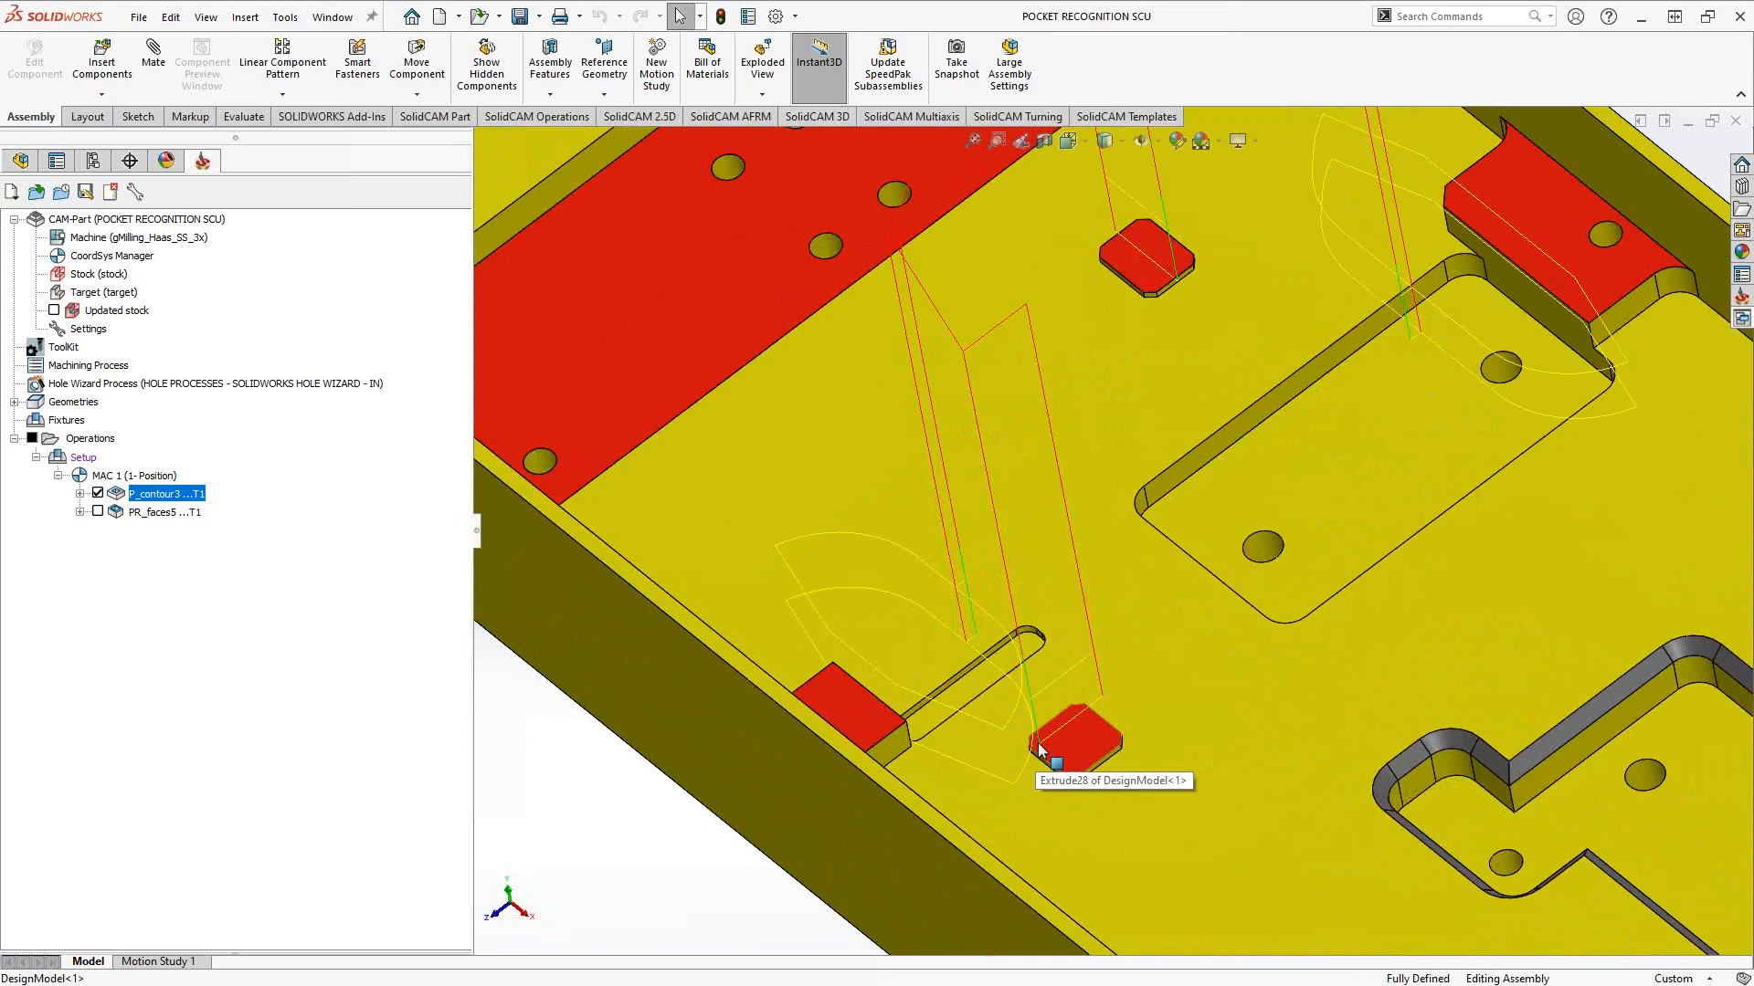
{"action": "mouse_move", "coordinate": [1017, 761]}
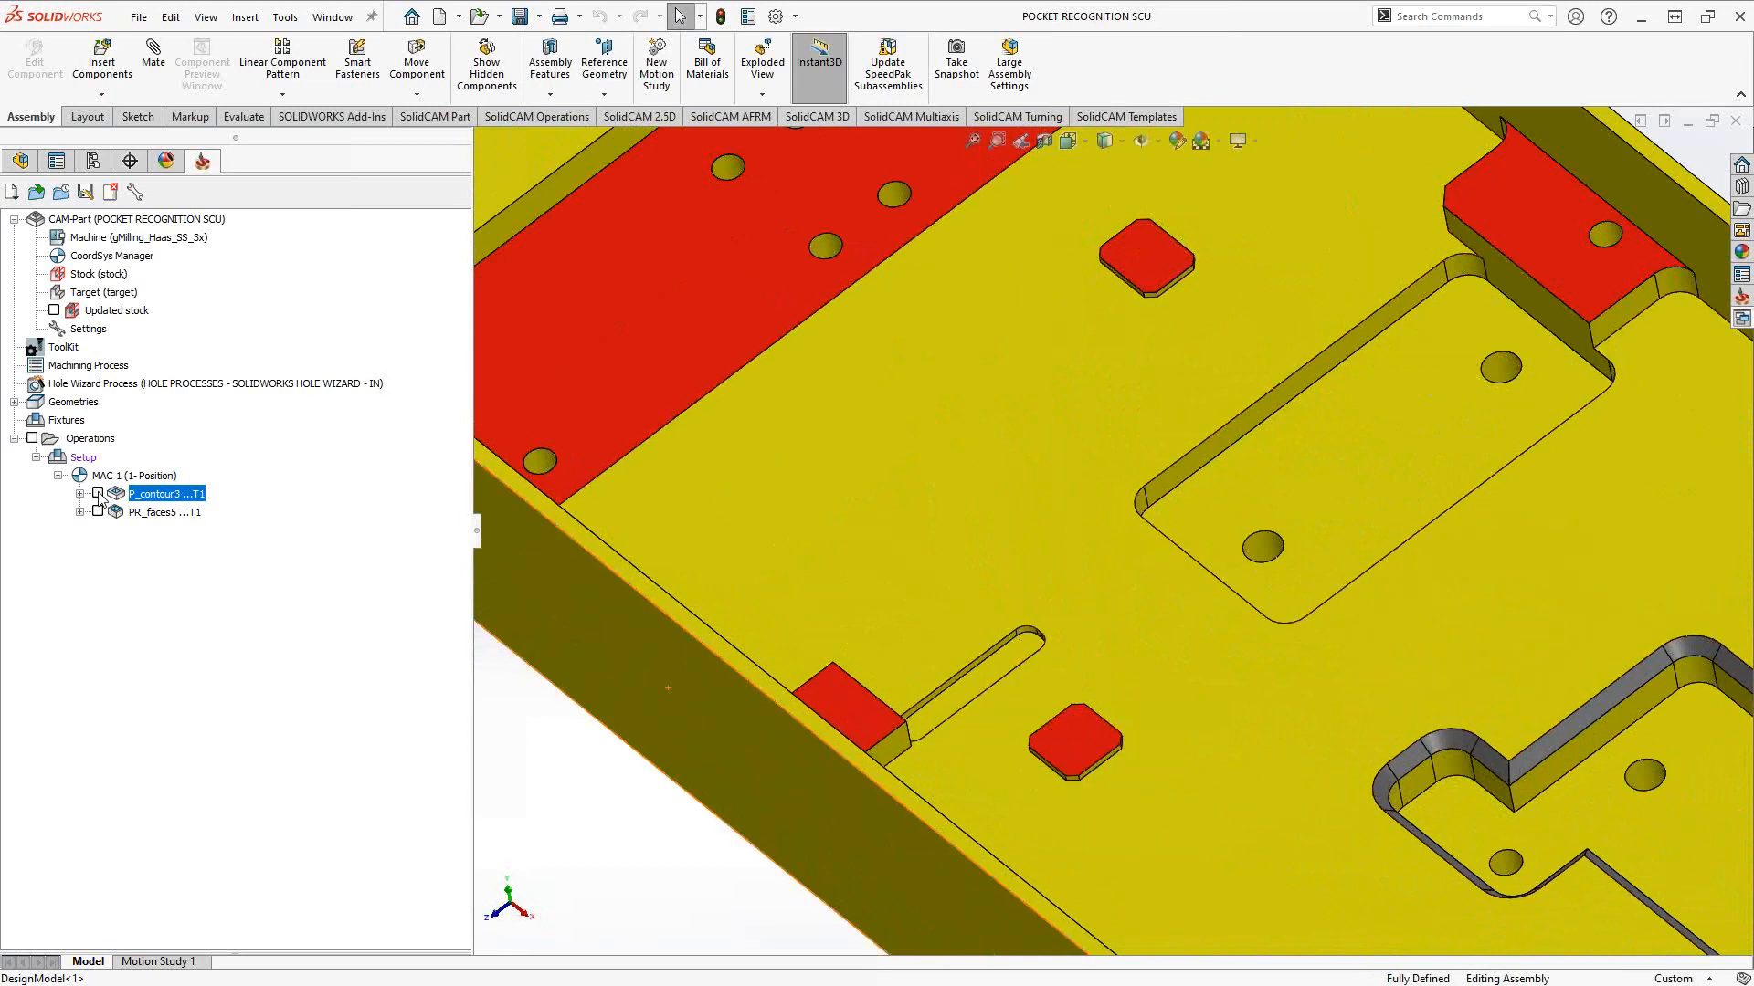
{"action": "mouse_move", "coordinate": [143, 523]}
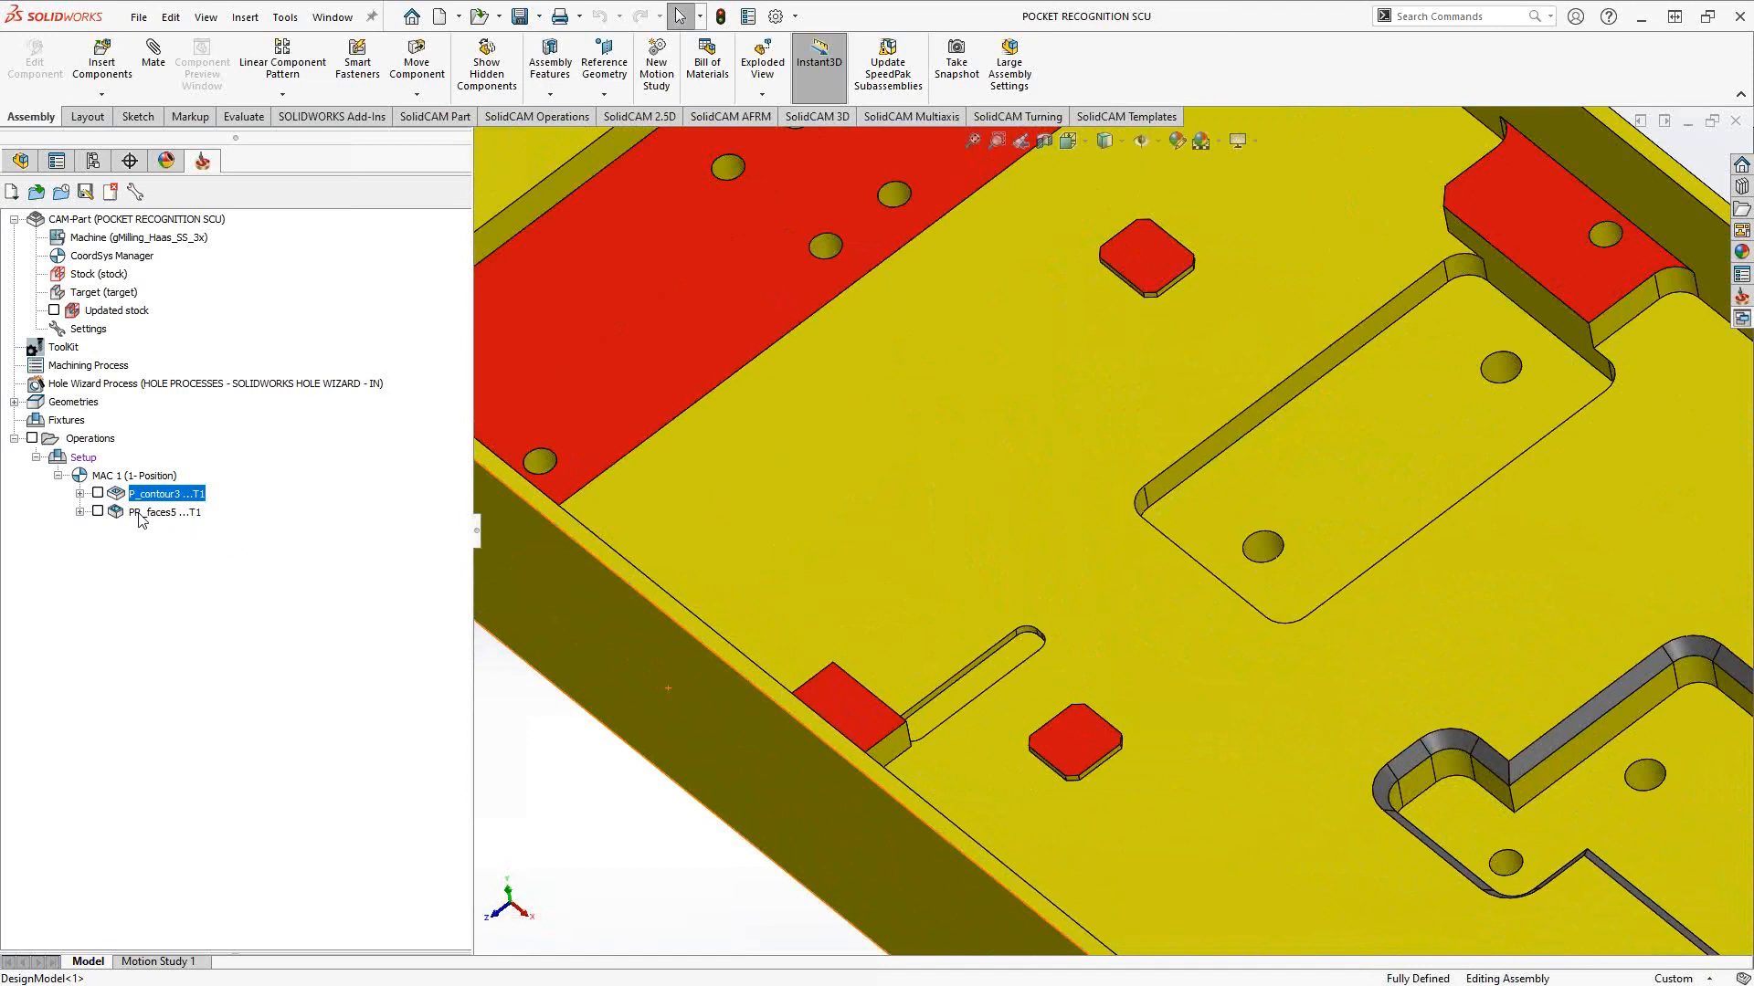
{"action": "mouse_move", "coordinate": [143, 515]}
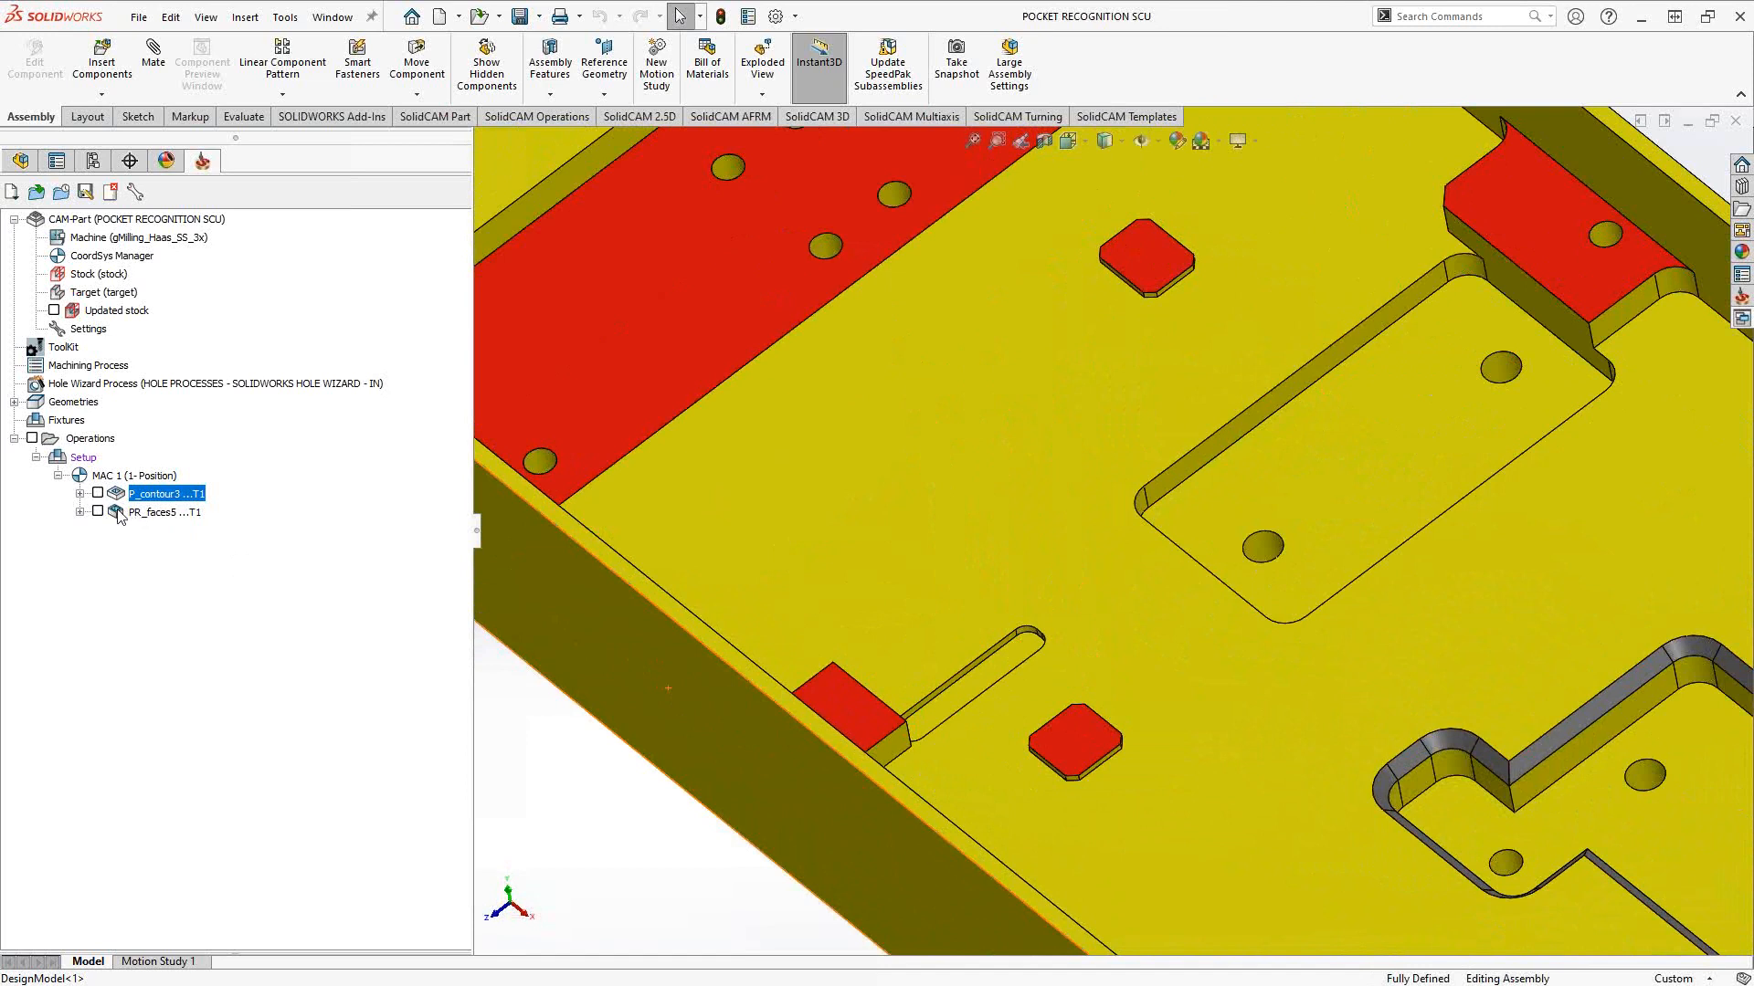
Check PR_faces5 to show the Pocket Recognition toolpath instead of P_contour3's.
{"action": "left_click", "coordinate": [163, 512]}
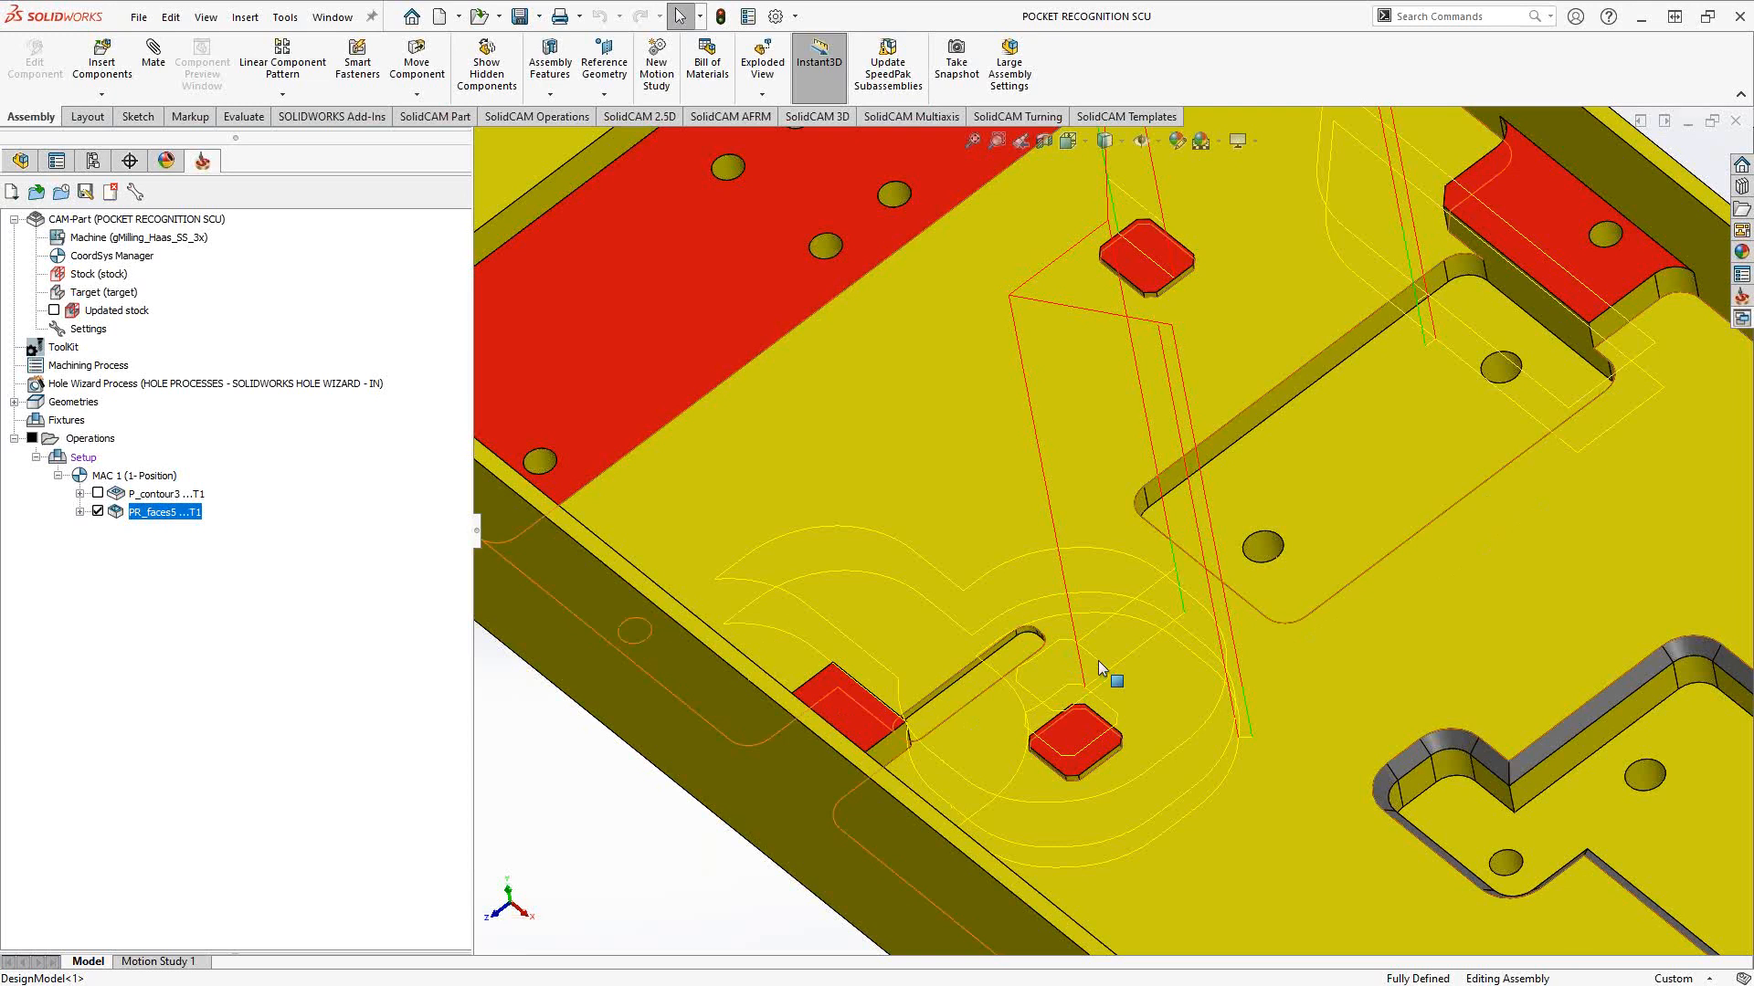
{"action": "mouse_move", "coordinate": [1118, 601]}
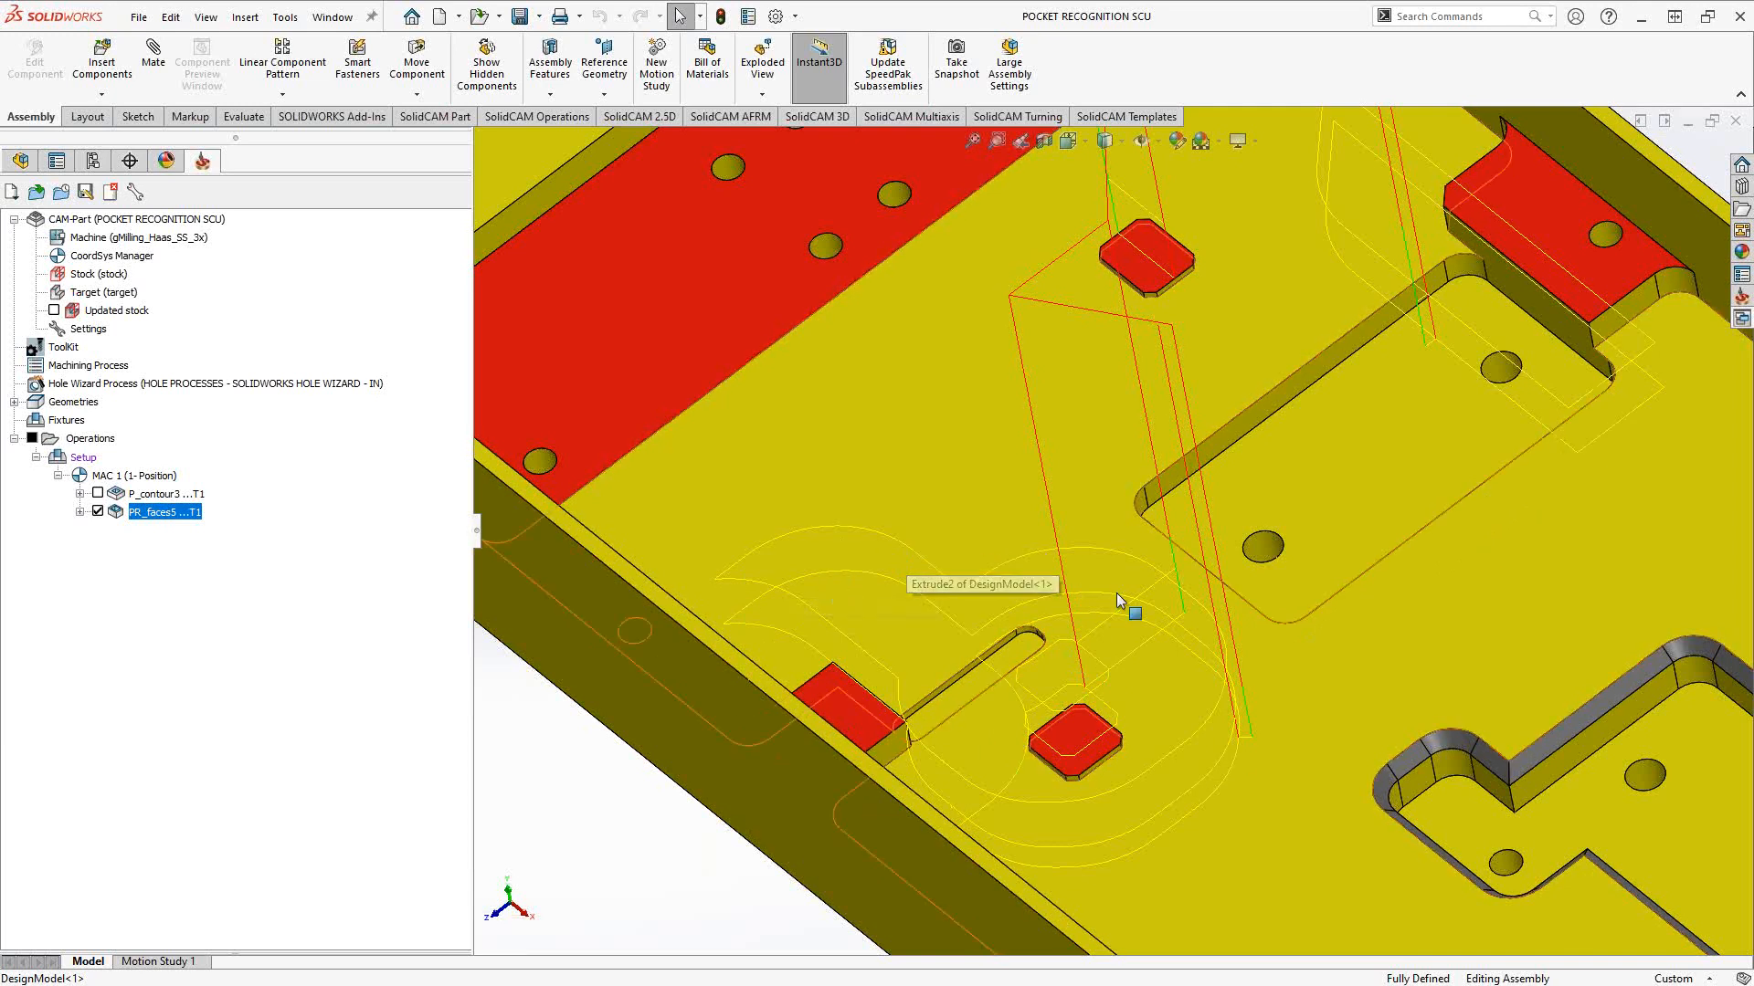
{"action": "mouse_move", "coordinate": [1090, 767]}
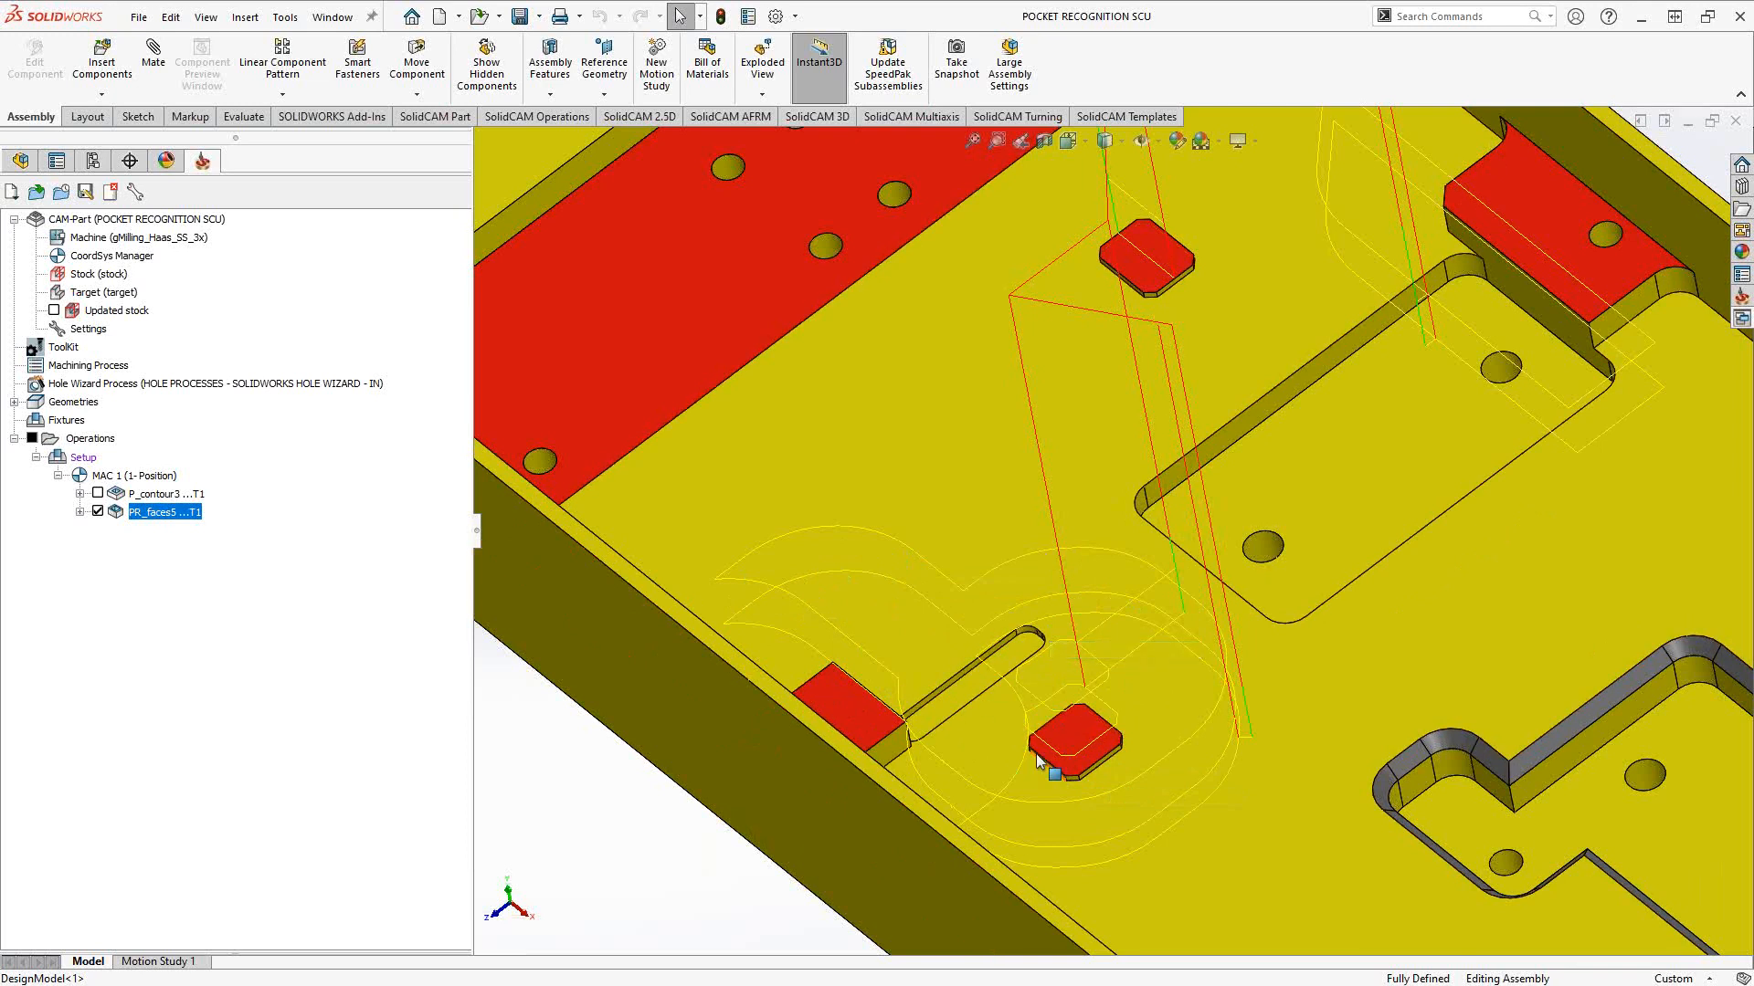
{"action": "mouse_move", "coordinate": [962, 639]}
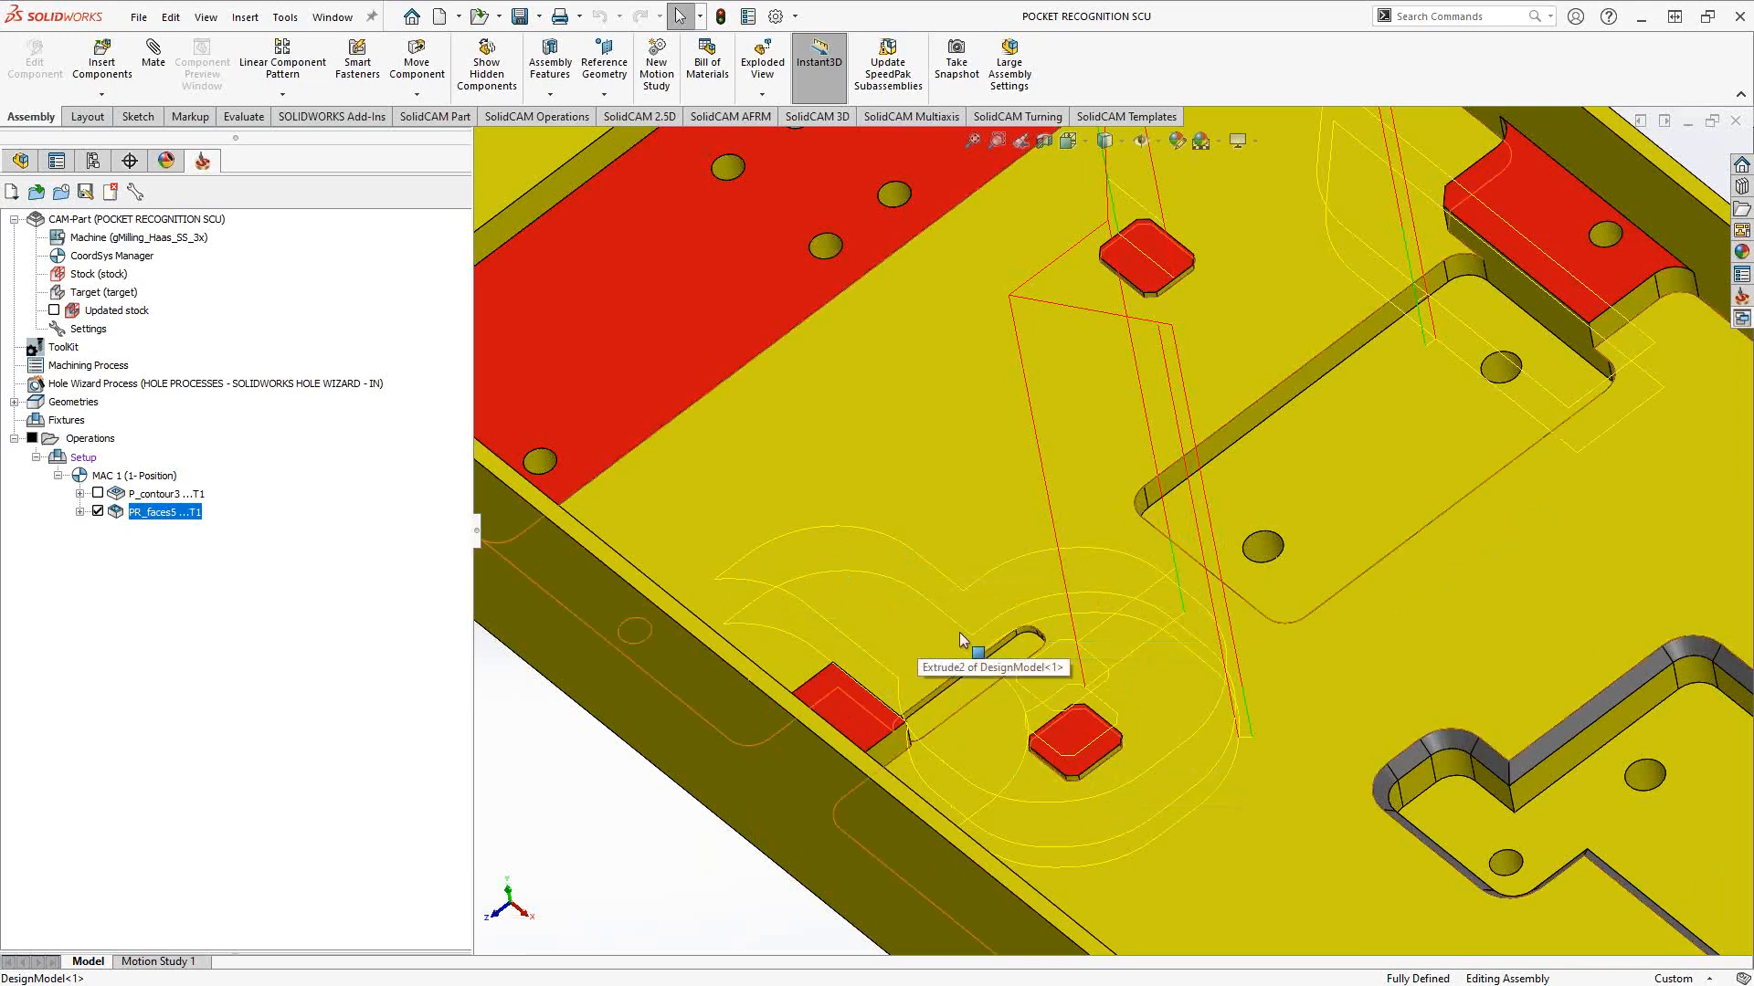
{"action": "mouse_move", "coordinate": [1001, 777]}
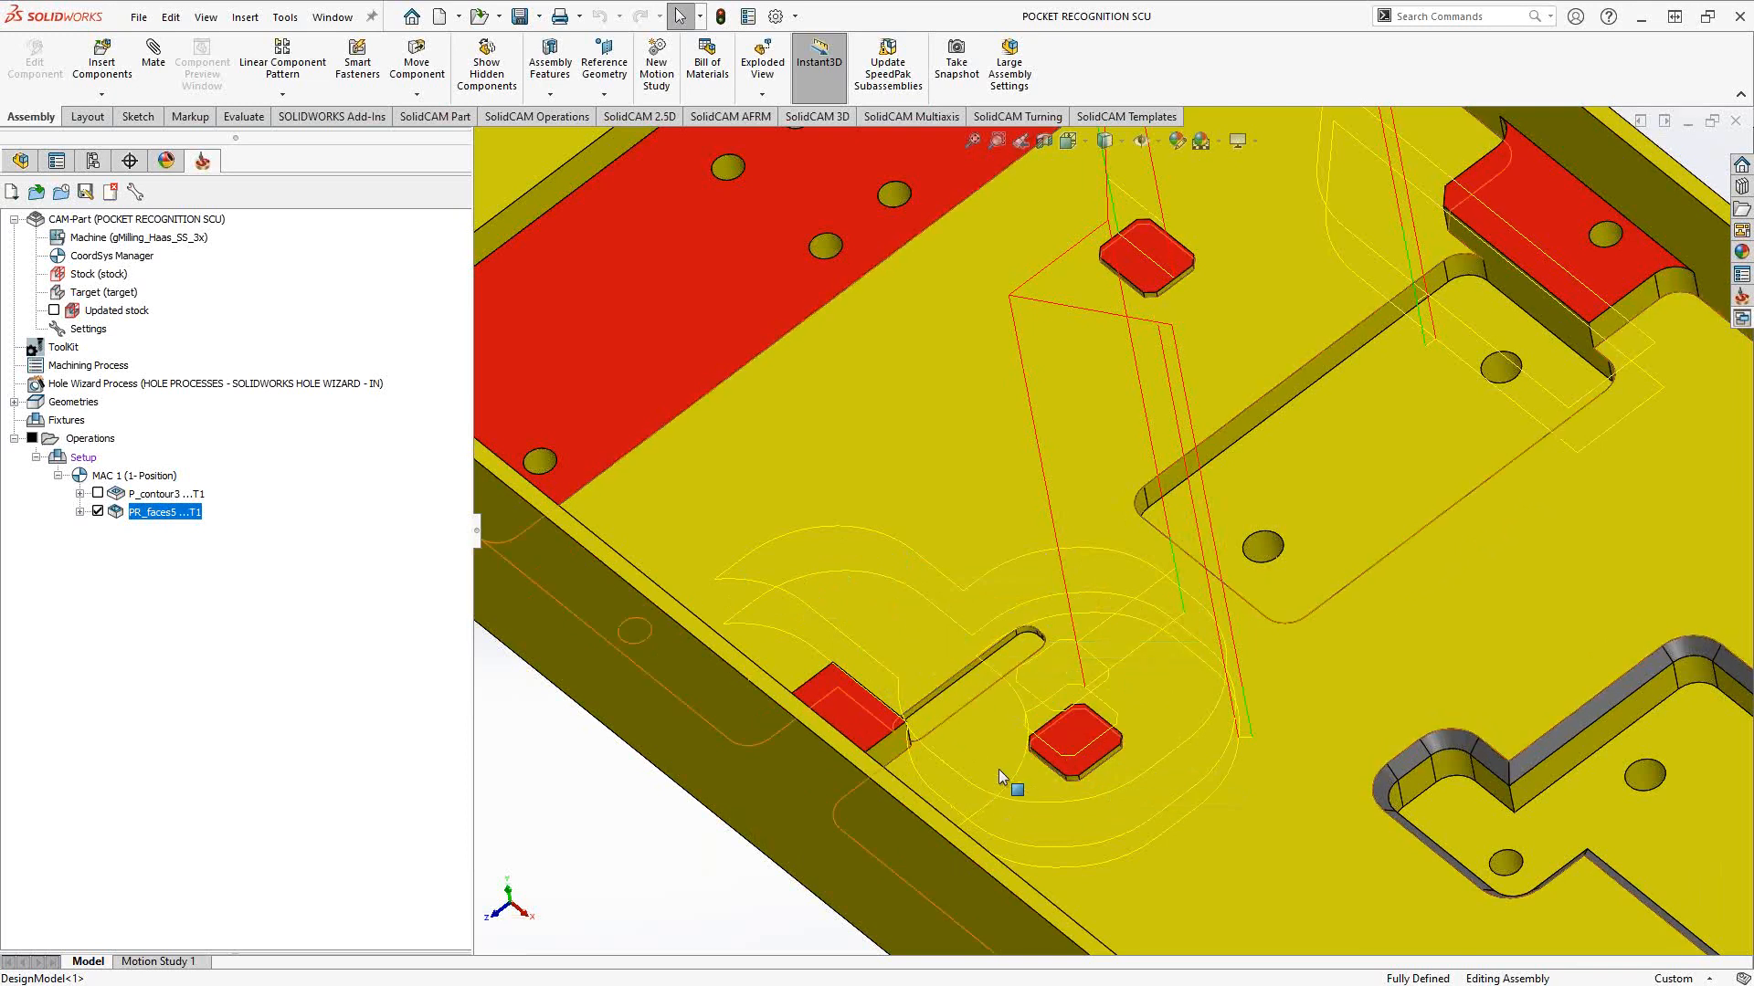
{"action": "mouse_move", "coordinate": [998, 781]}
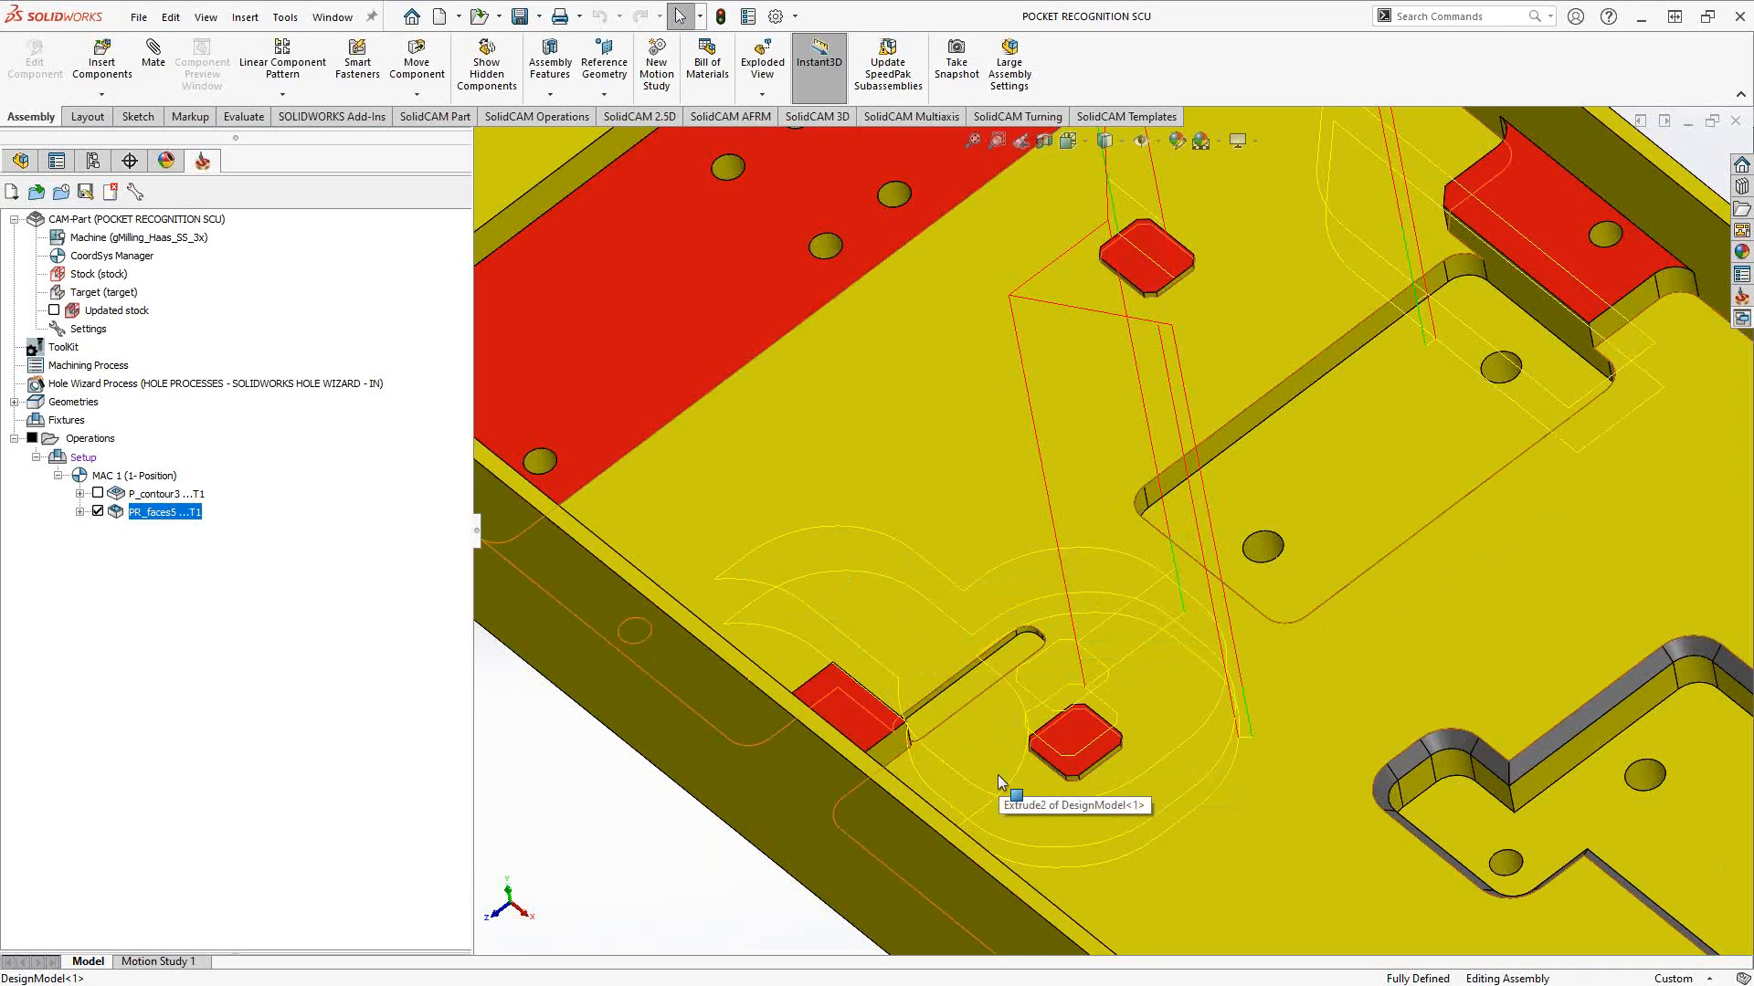
{"action": "mouse_move", "coordinate": [1256, 334]}
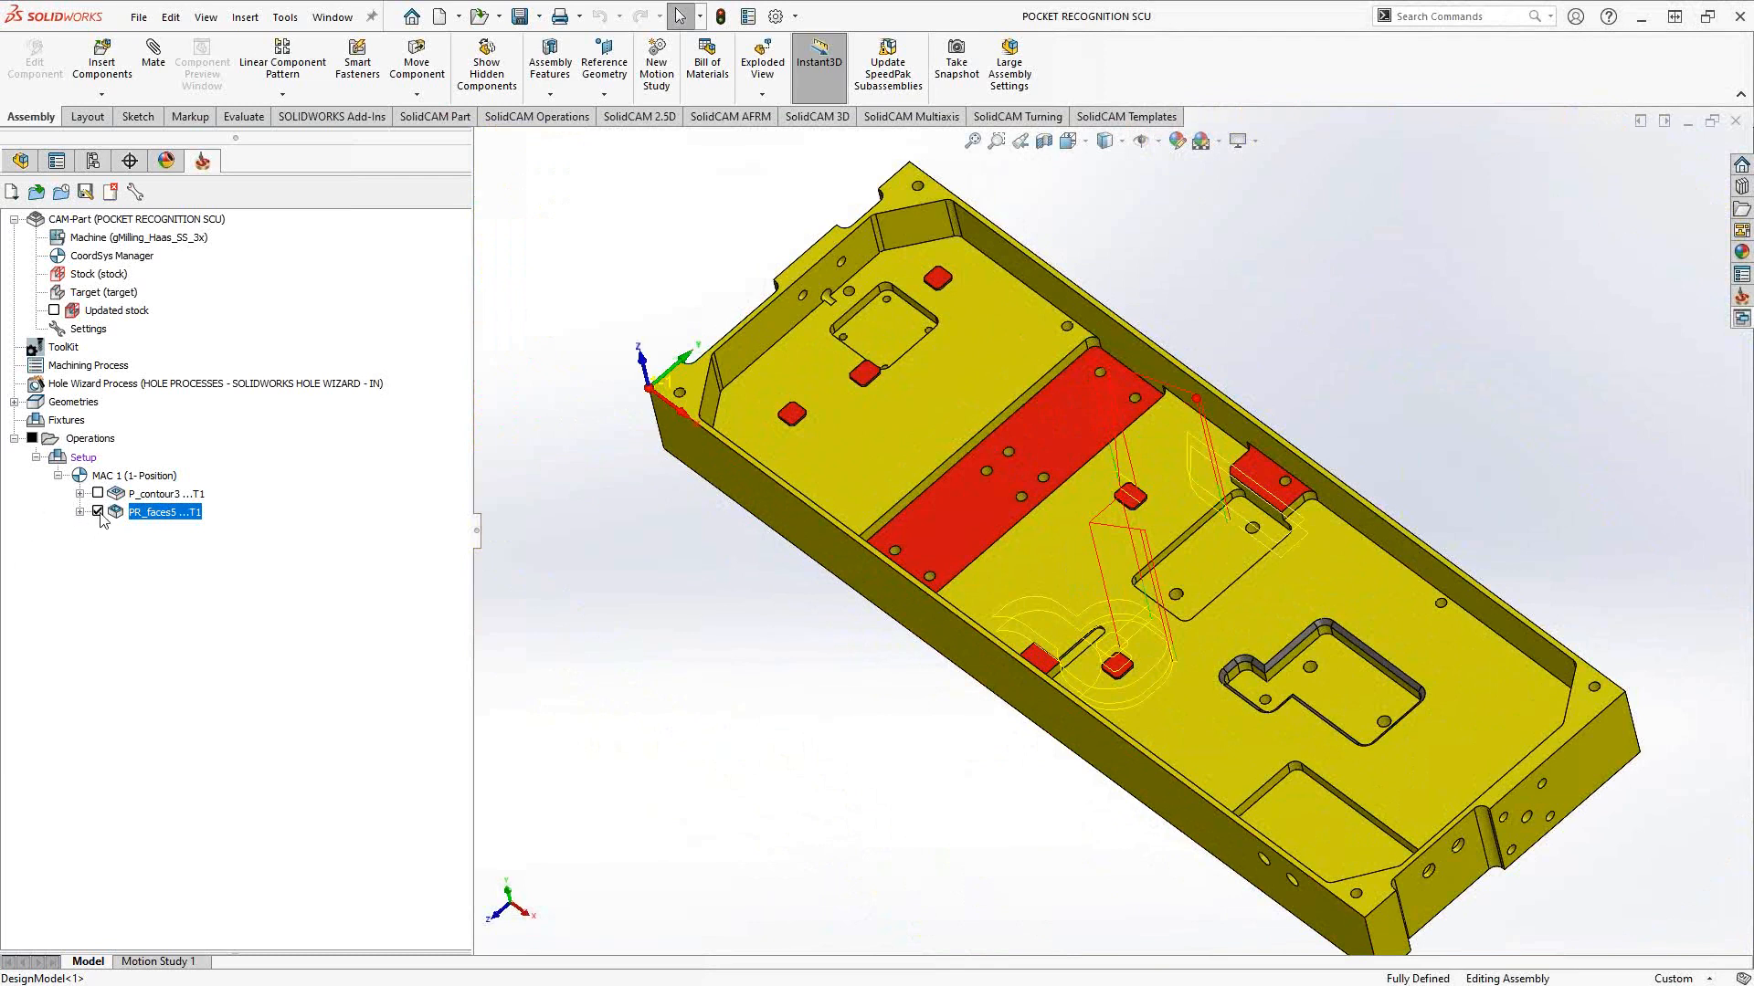
Hide PR_faces5's toolpath and open P_contour3's Variable levels table listing four chain depths.
{"action": "left_click", "coordinate": [165, 493]}
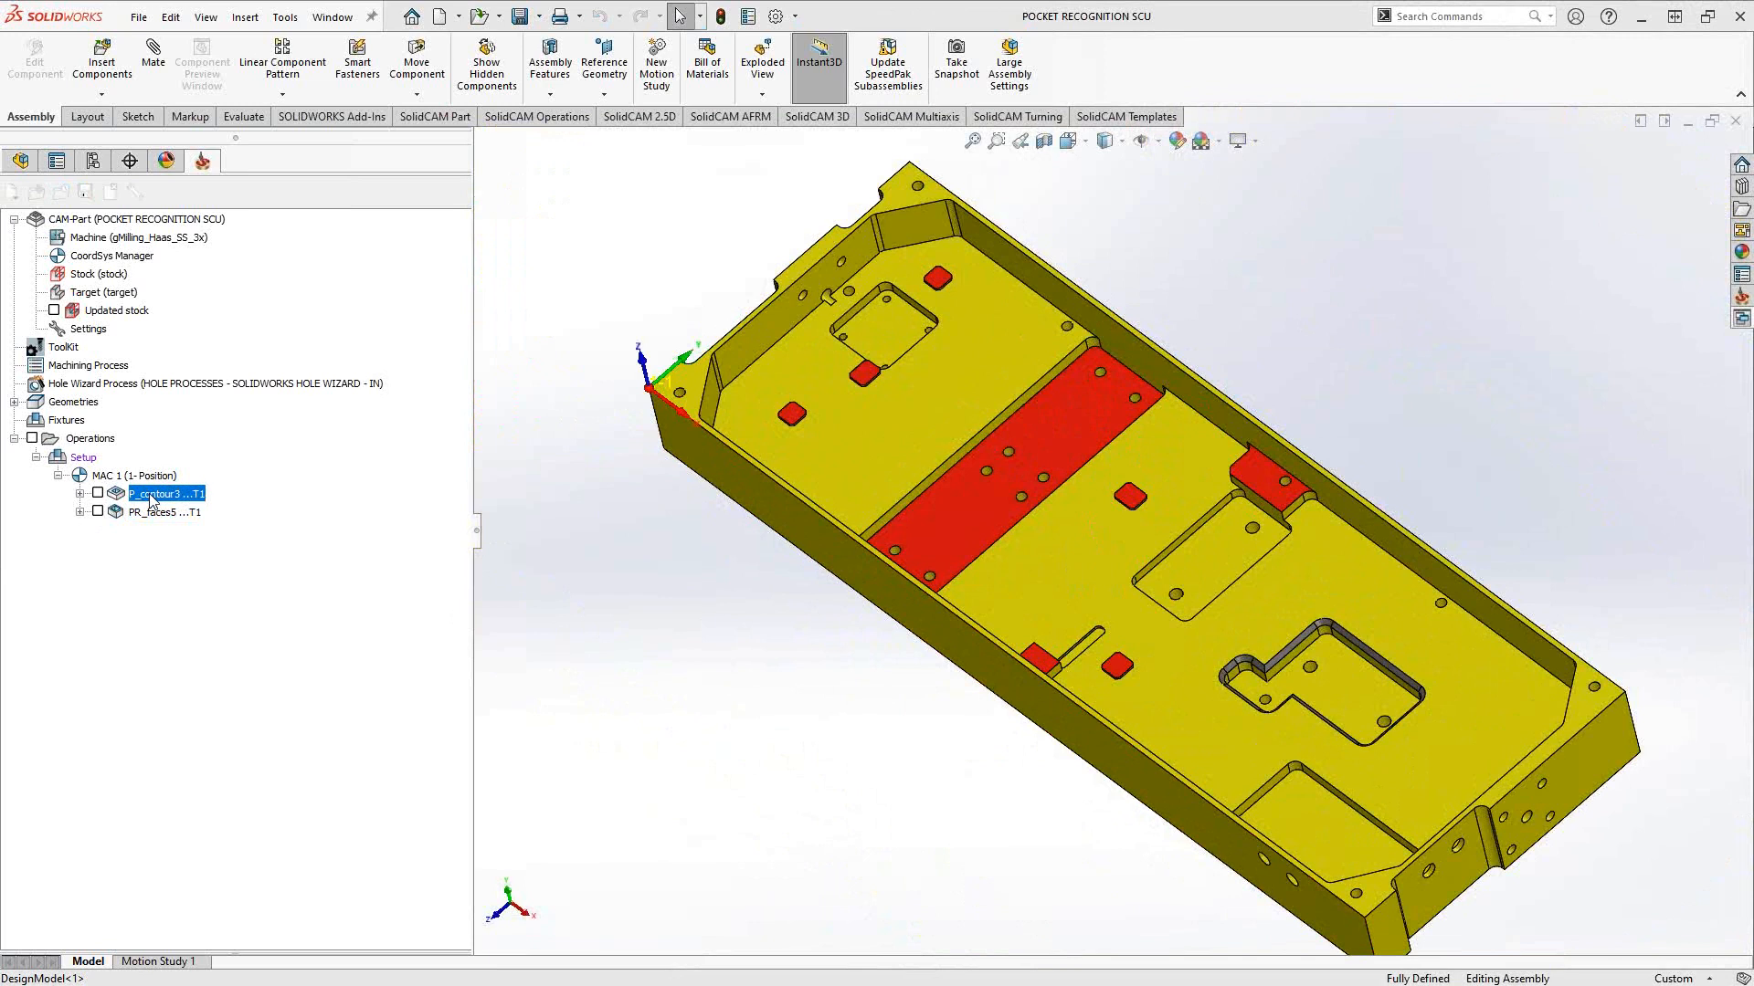
{"action": "double_click", "coordinate": [160, 493]}
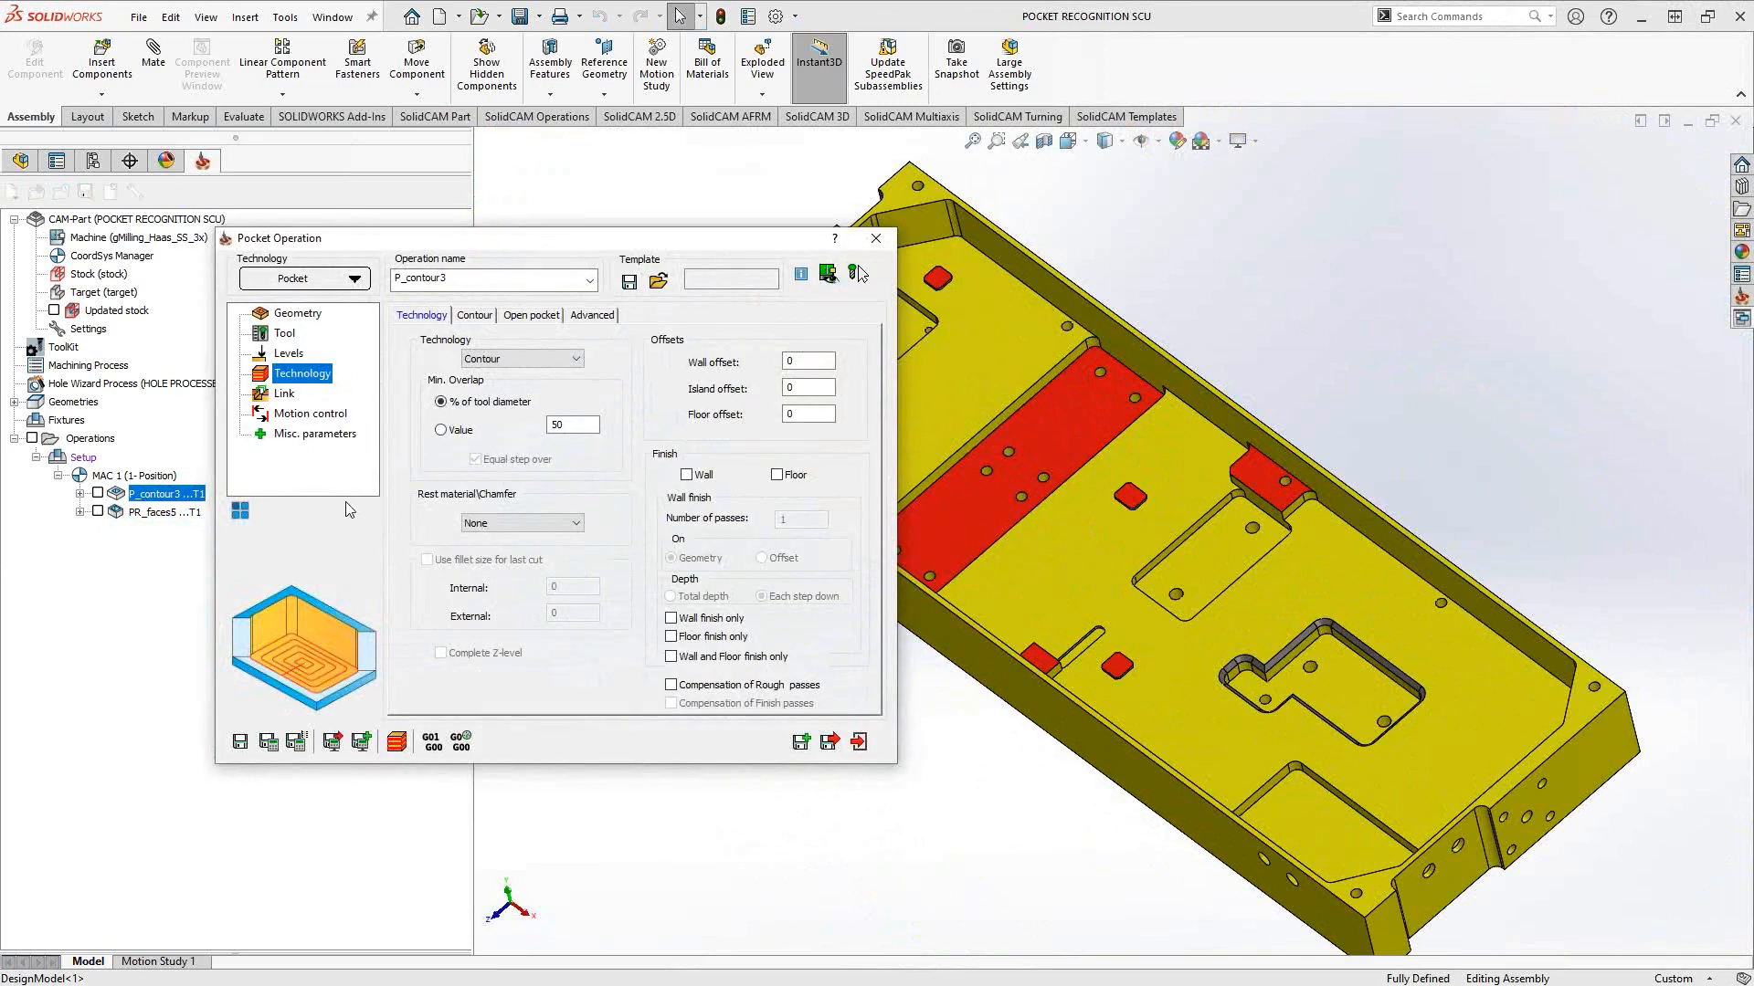
{"action": "left_click", "coordinate": [298, 313]}
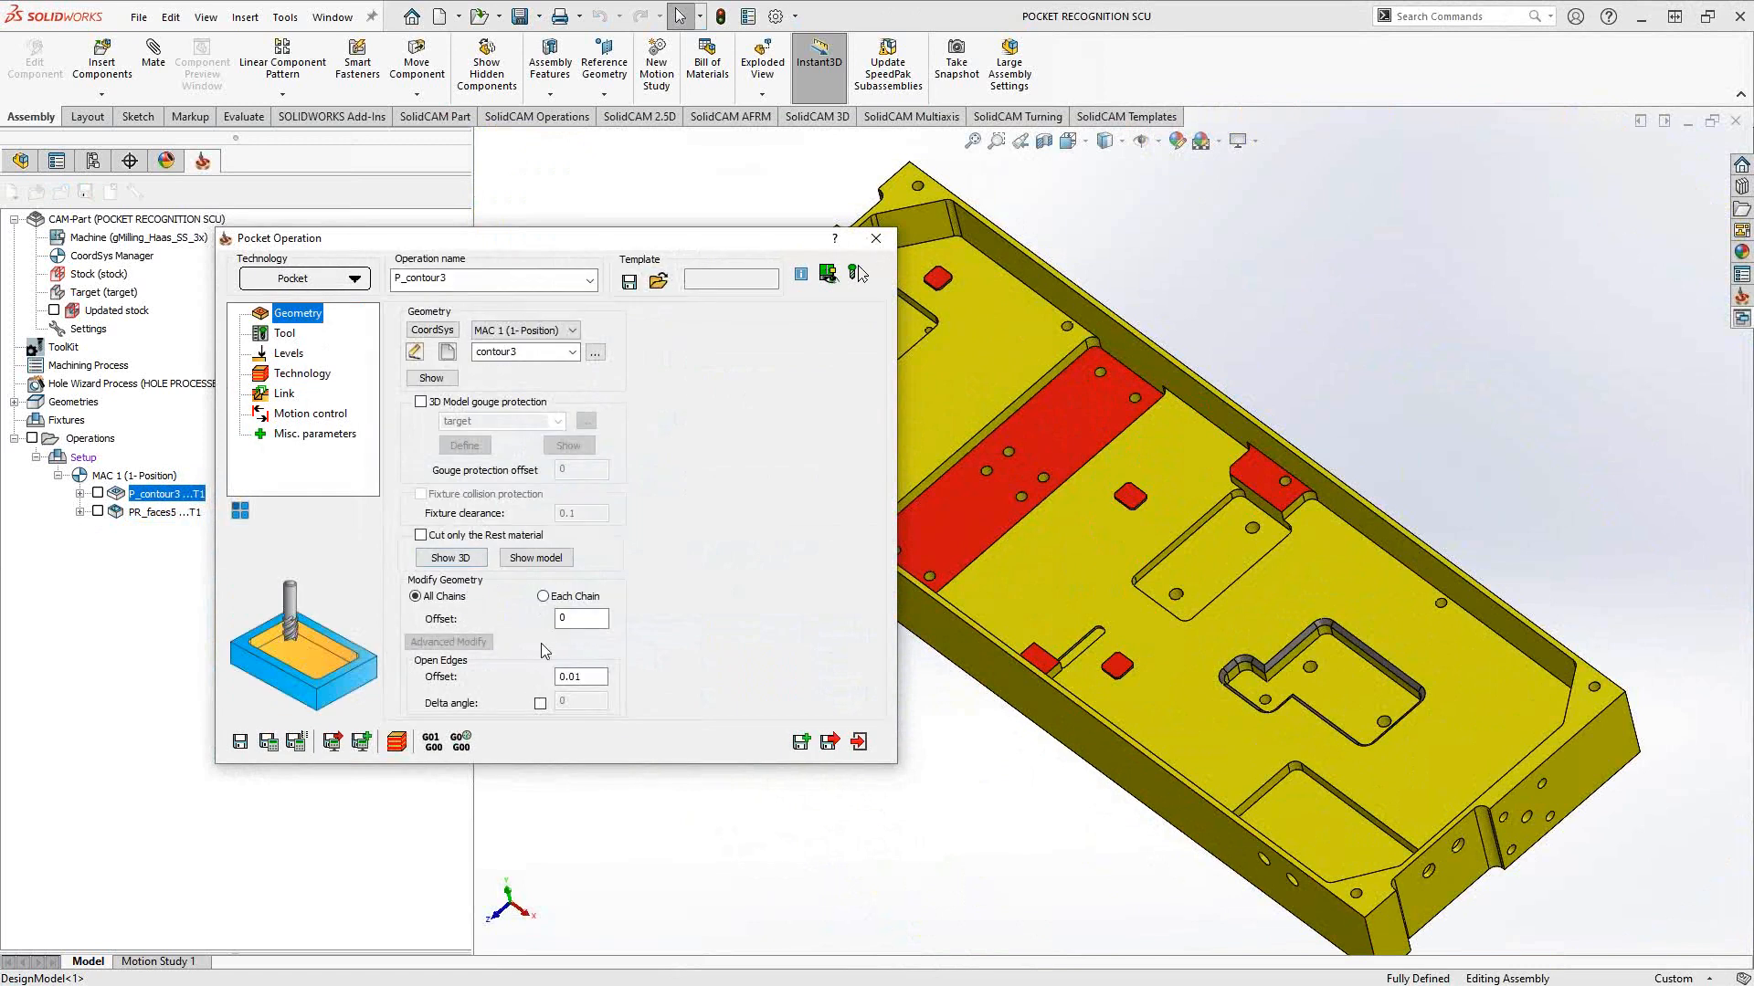
{"action": "left_click", "coordinate": [288, 352]}
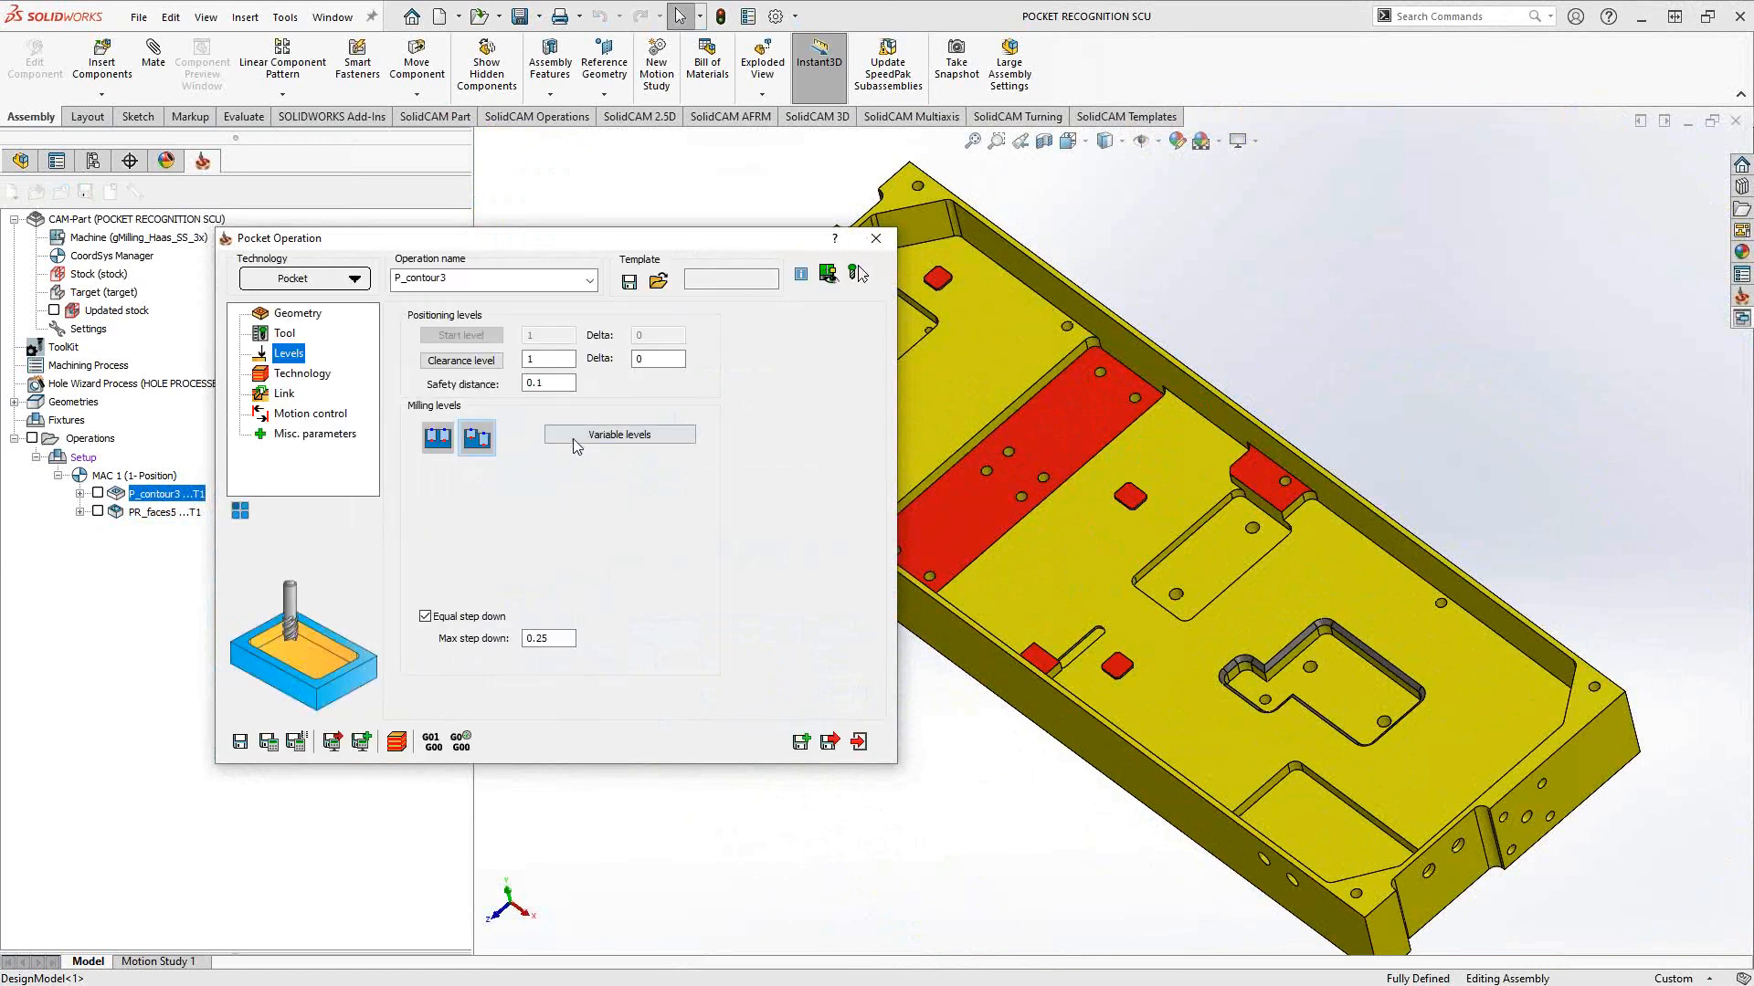
{"action": "left_click", "coordinate": [618, 434]}
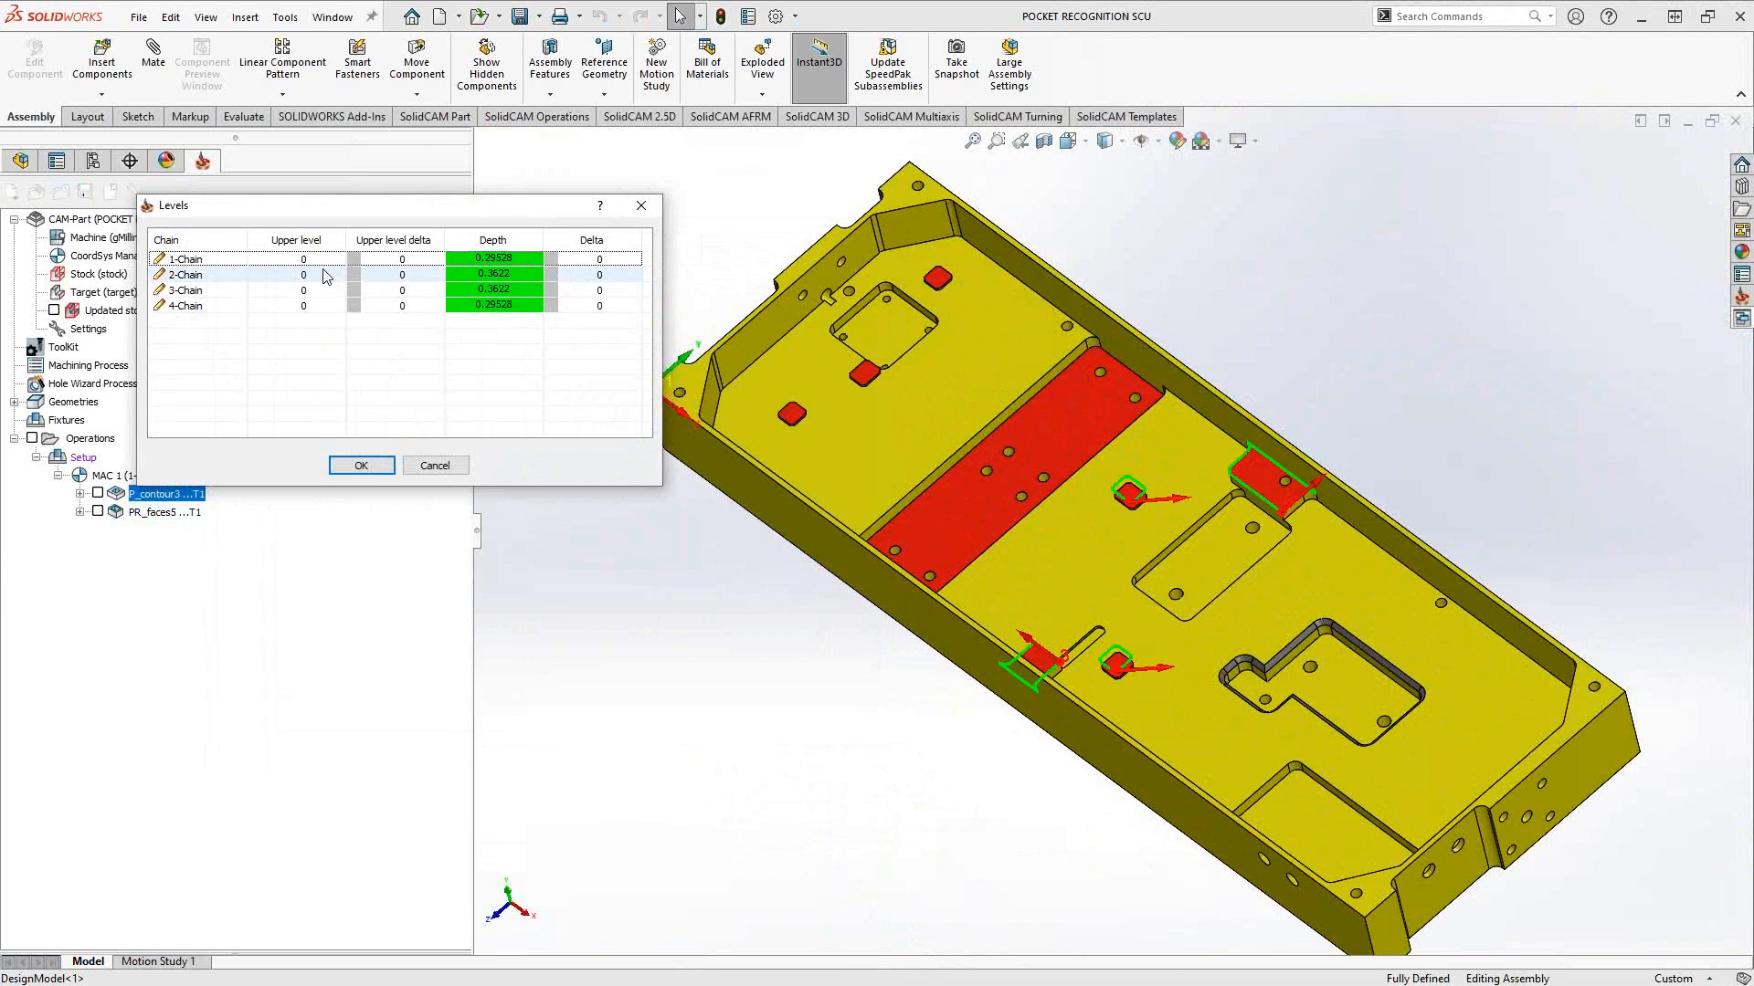
Review 1-Chain's upper level options, Set to all and By Updated Stock, then cancel unchanged.
{"action": "right_click", "coordinate": [302, 259]}
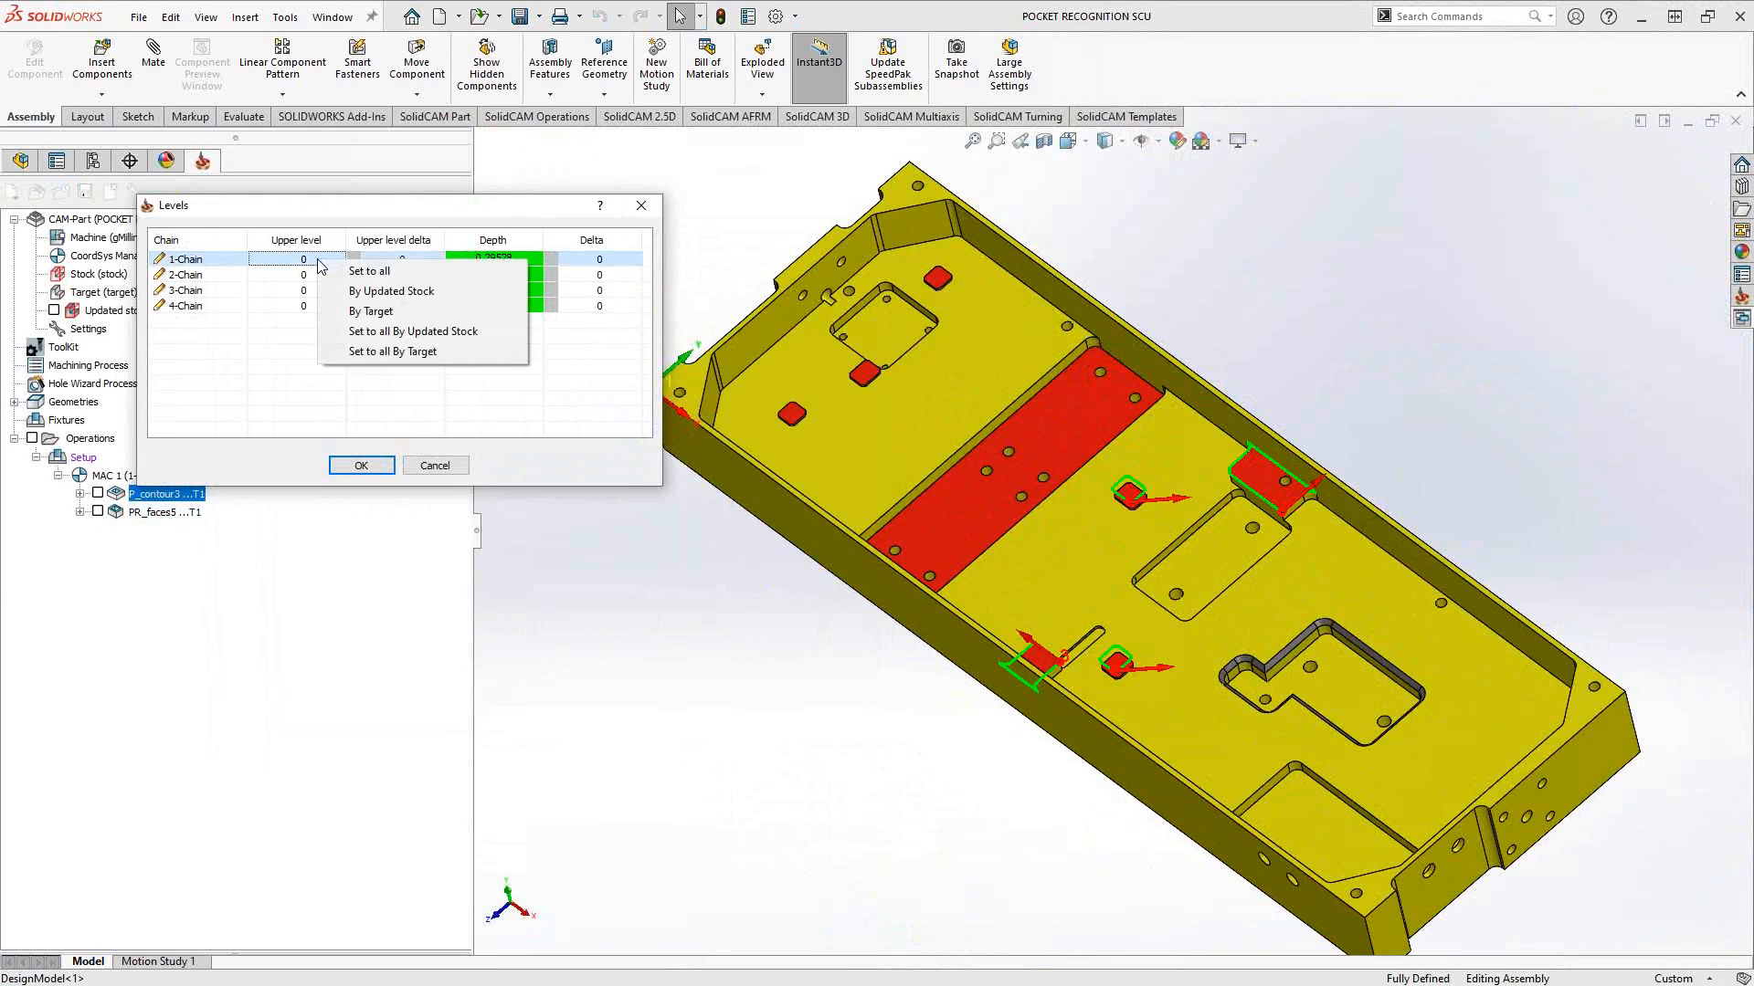
{"action": "mouse_move", "coordinate": [367, 270]}
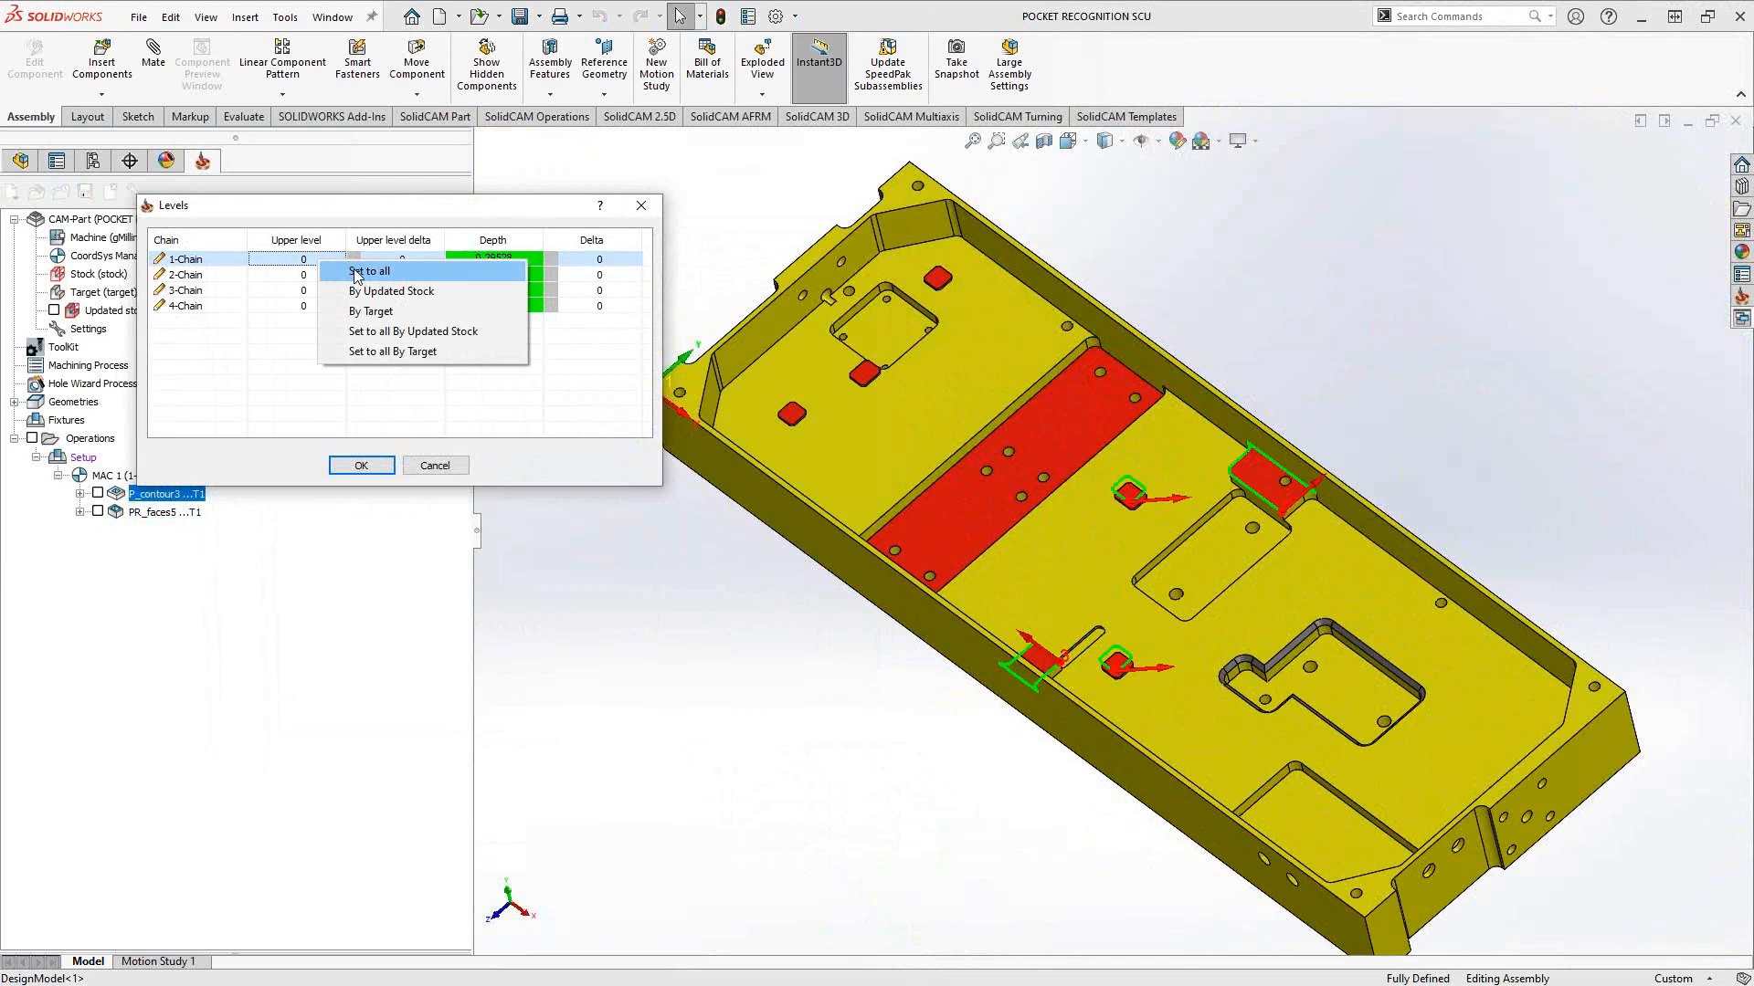
{"action": "left_click", "coordinate": [392, 290]}
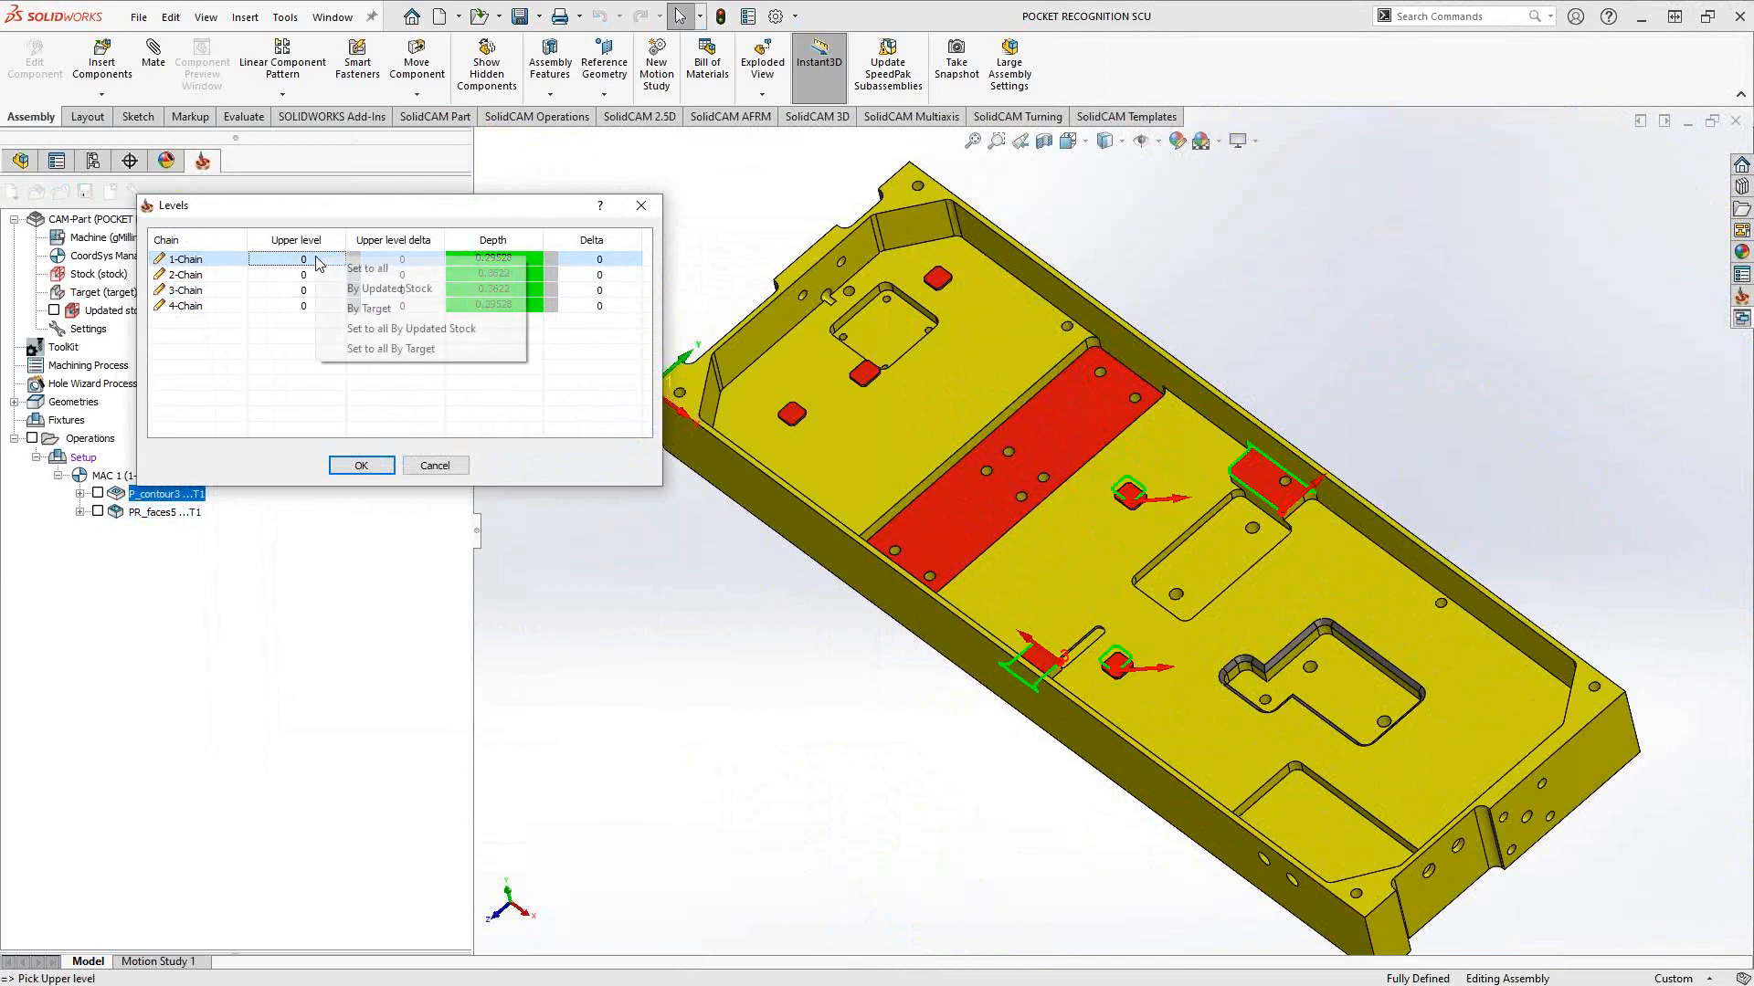
{"action": "mouse_move", "coordinate": [389, 289]}
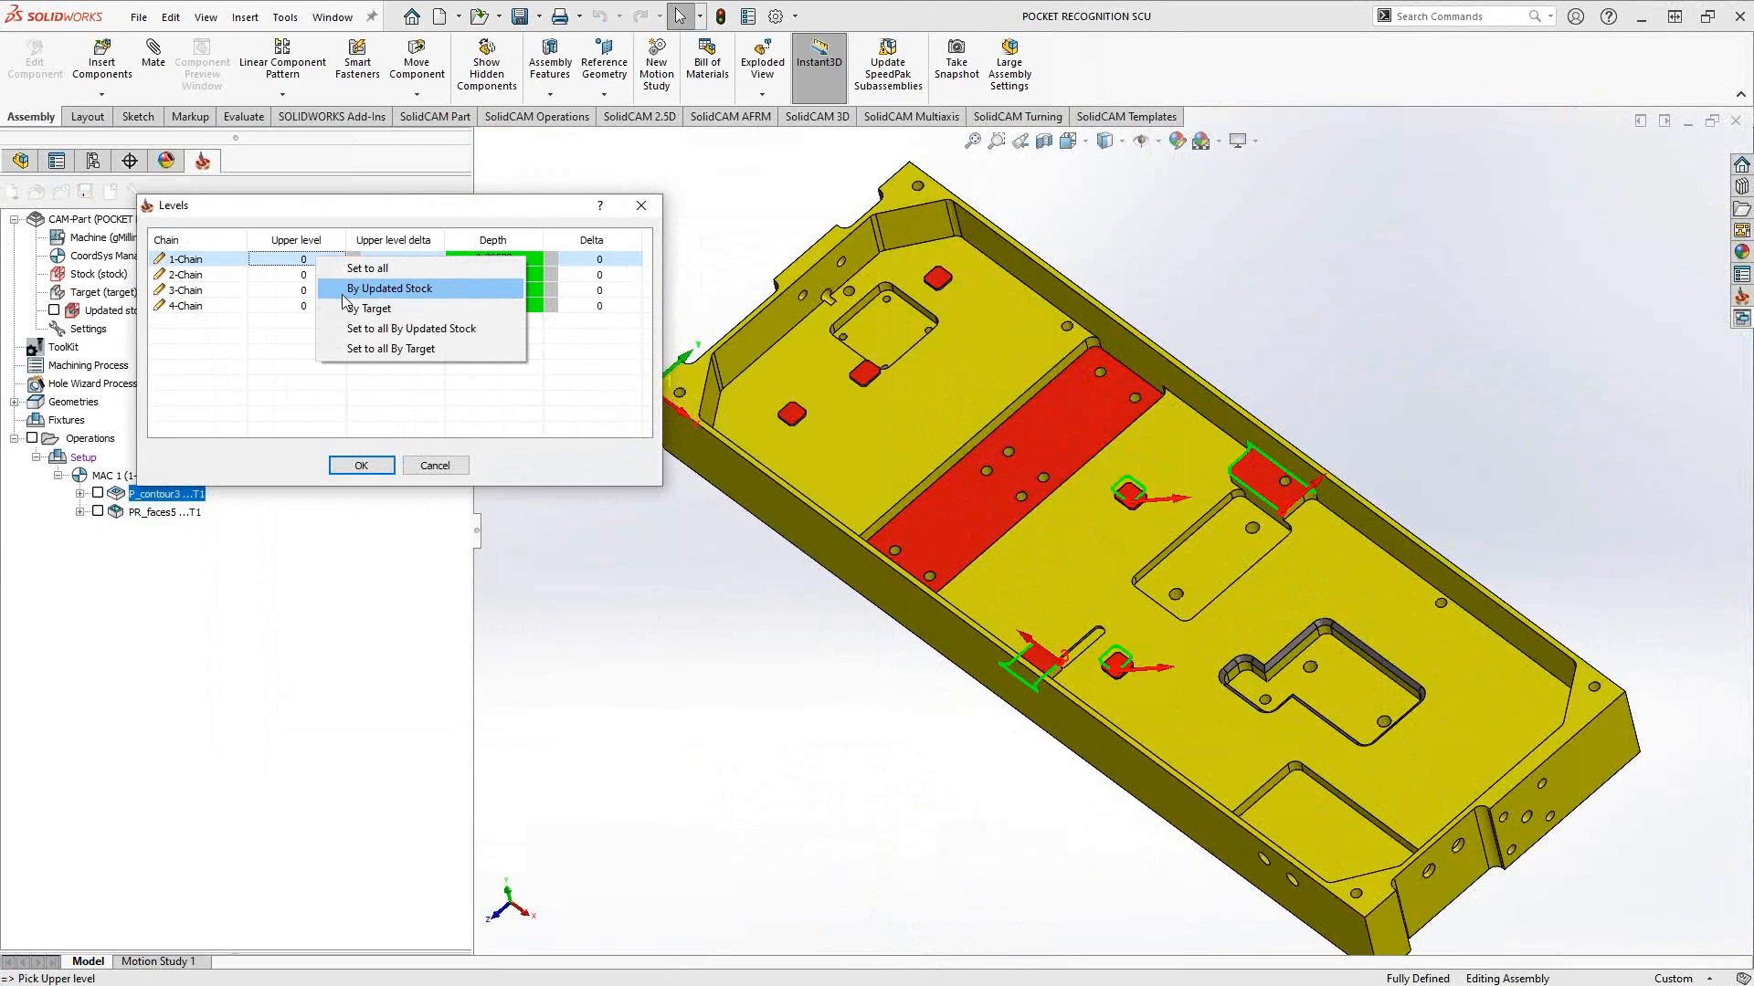
{"action": "left_click", "coordinate": [390, 289]}
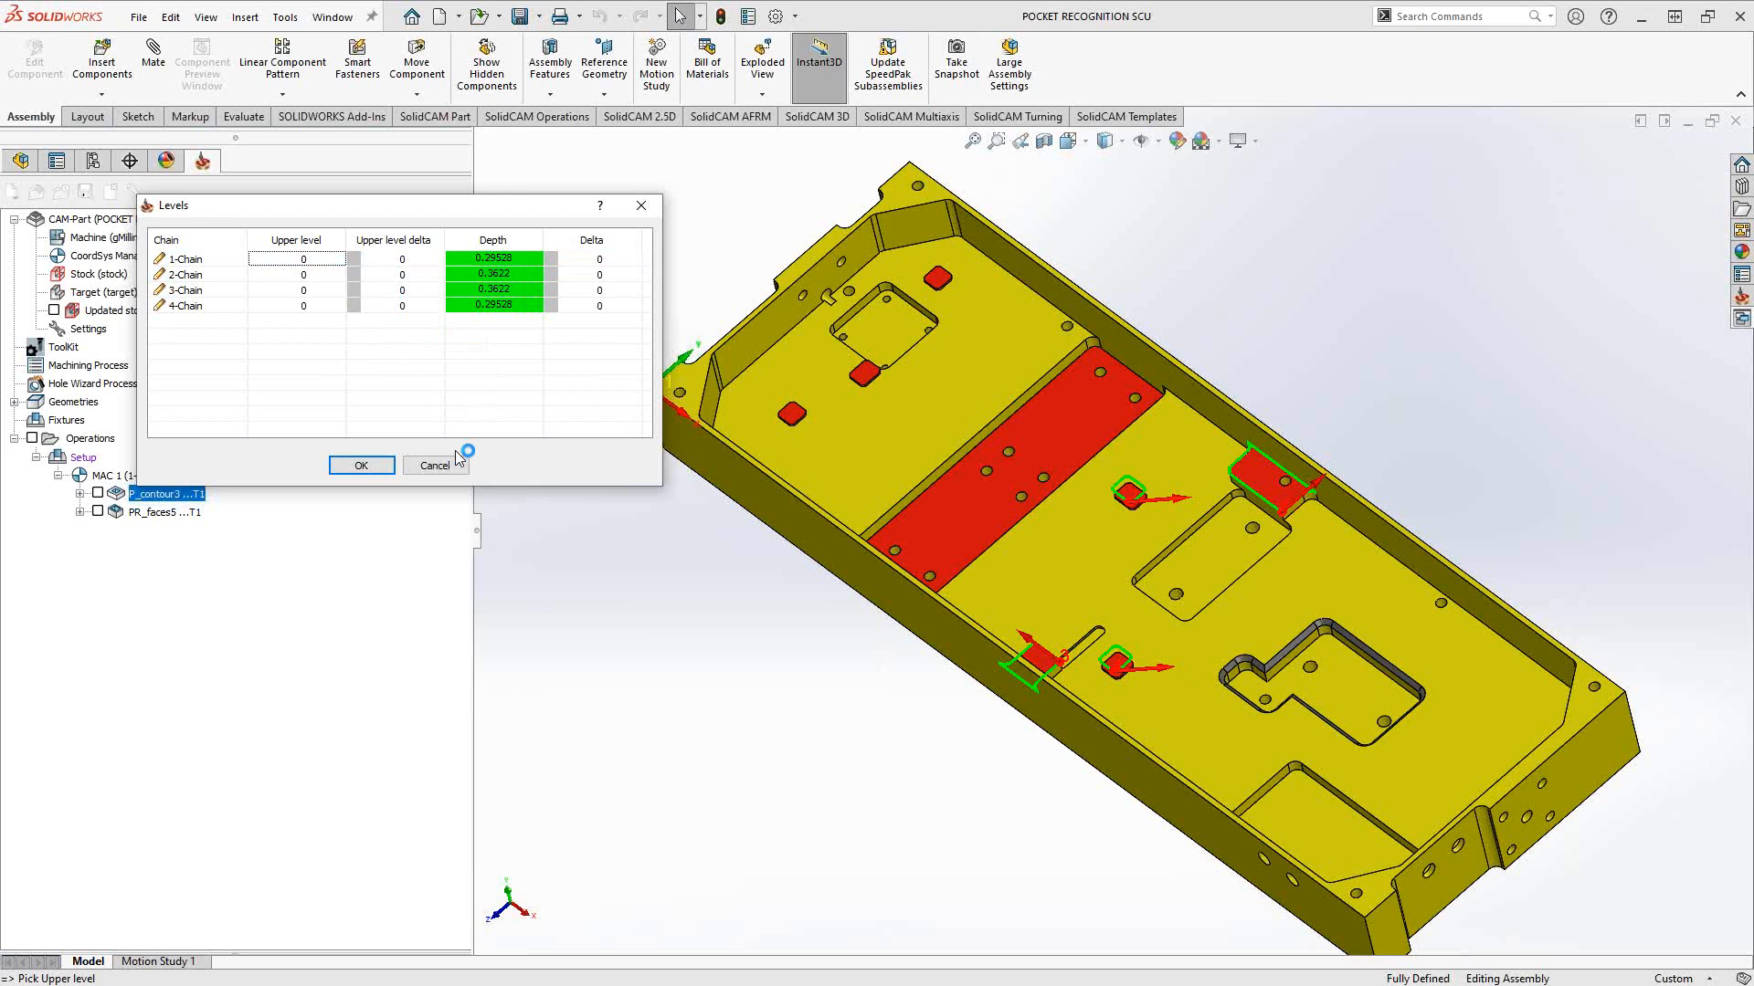
{"action": "left_click", "coordinate": [360, 465]}
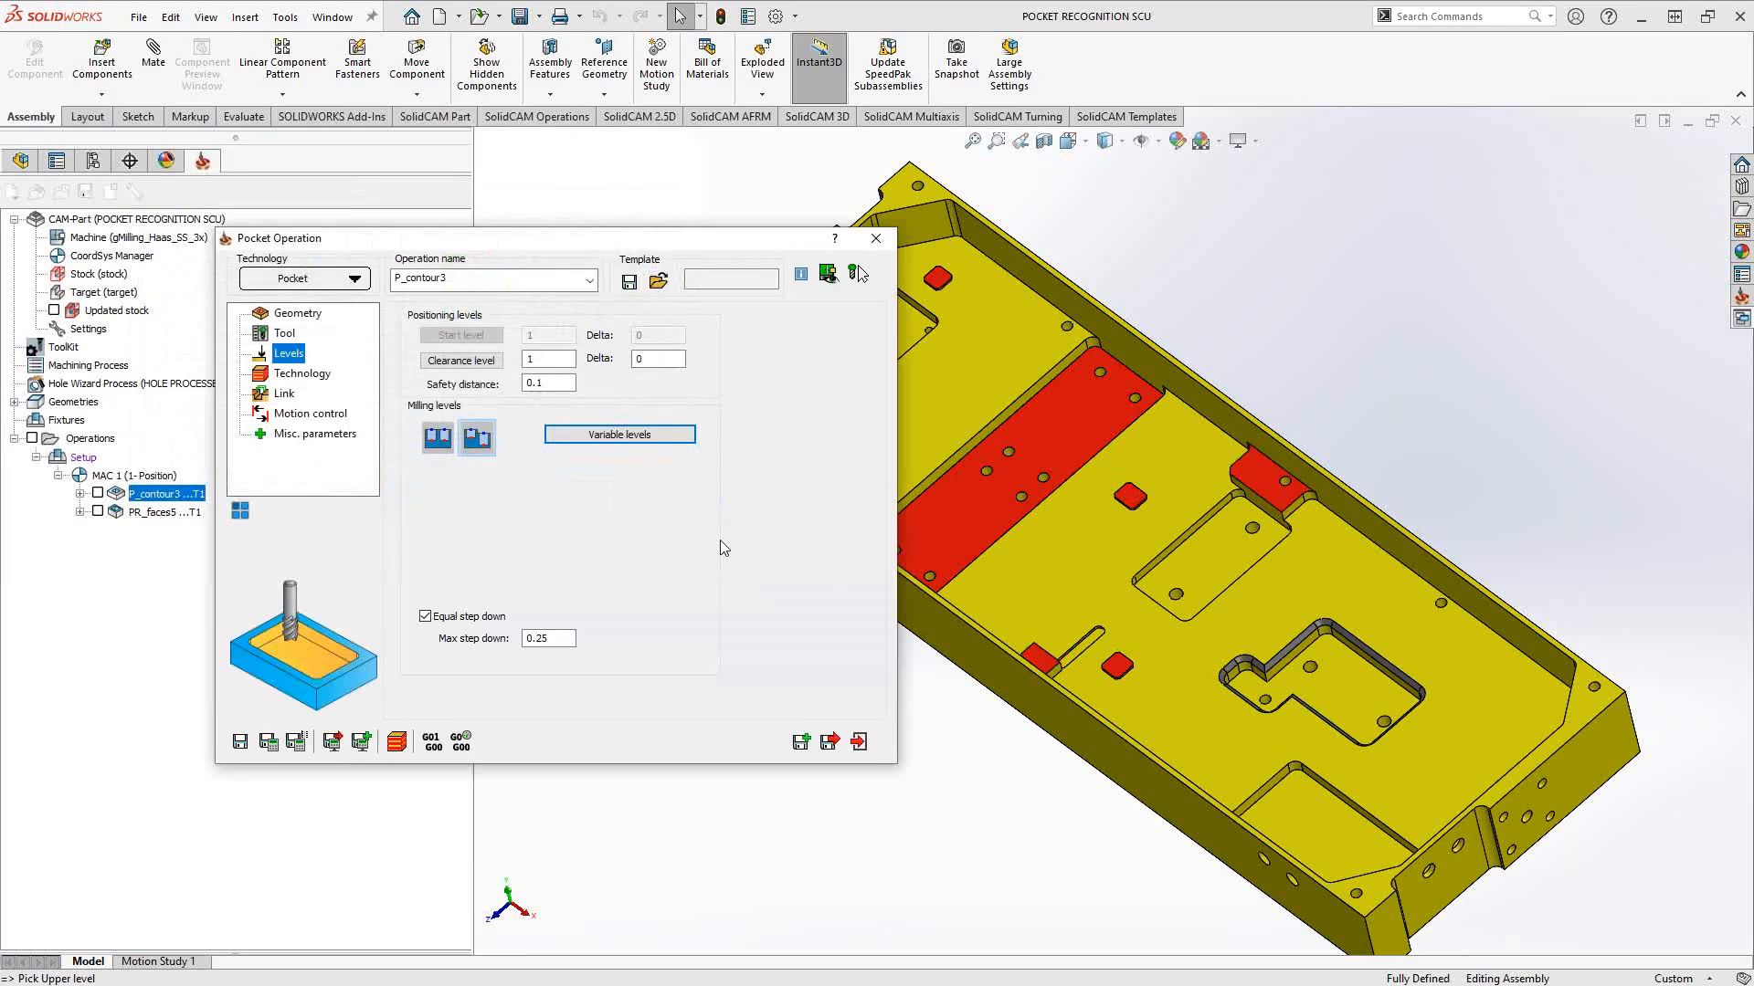